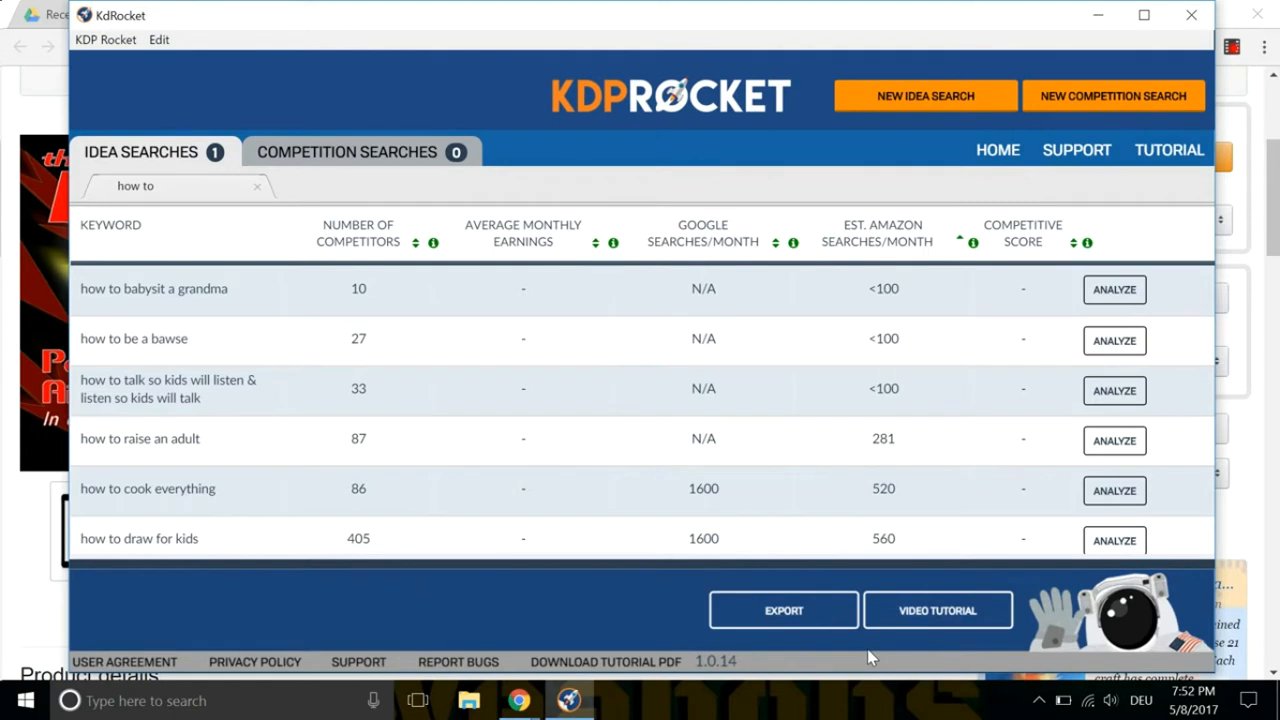
mouse_move(972, 242)
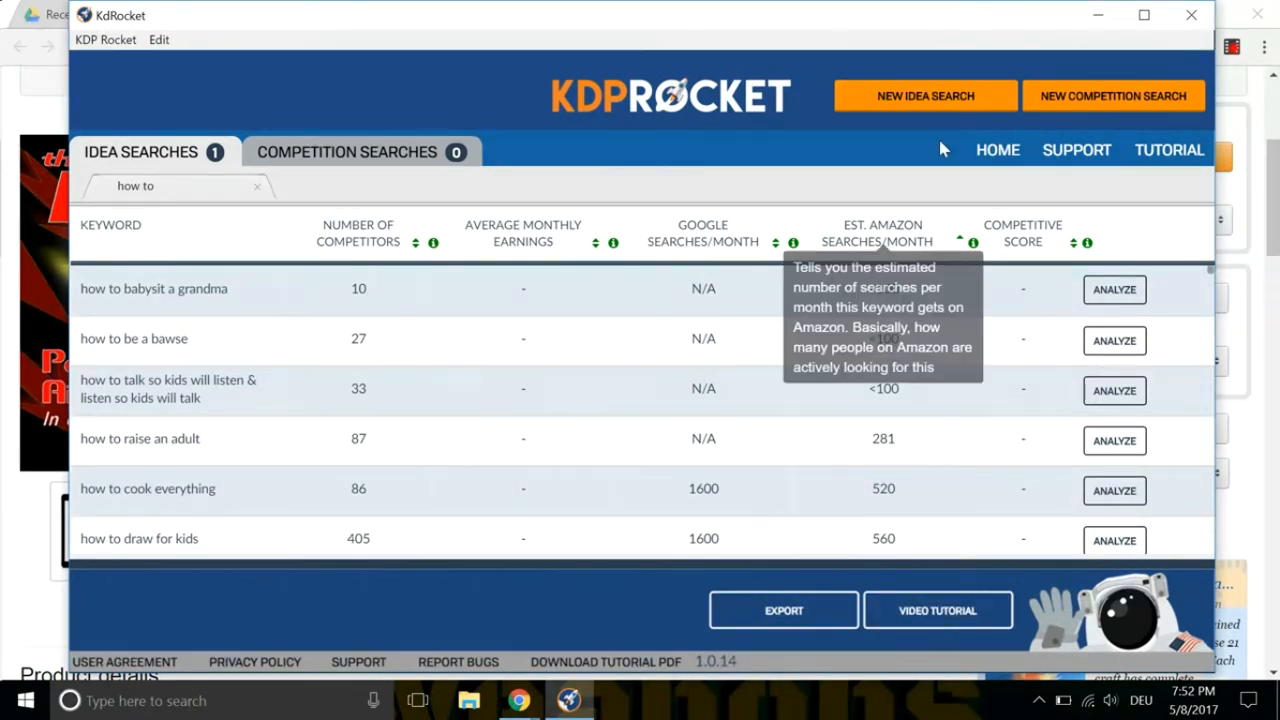
mouse_move(948, 28)
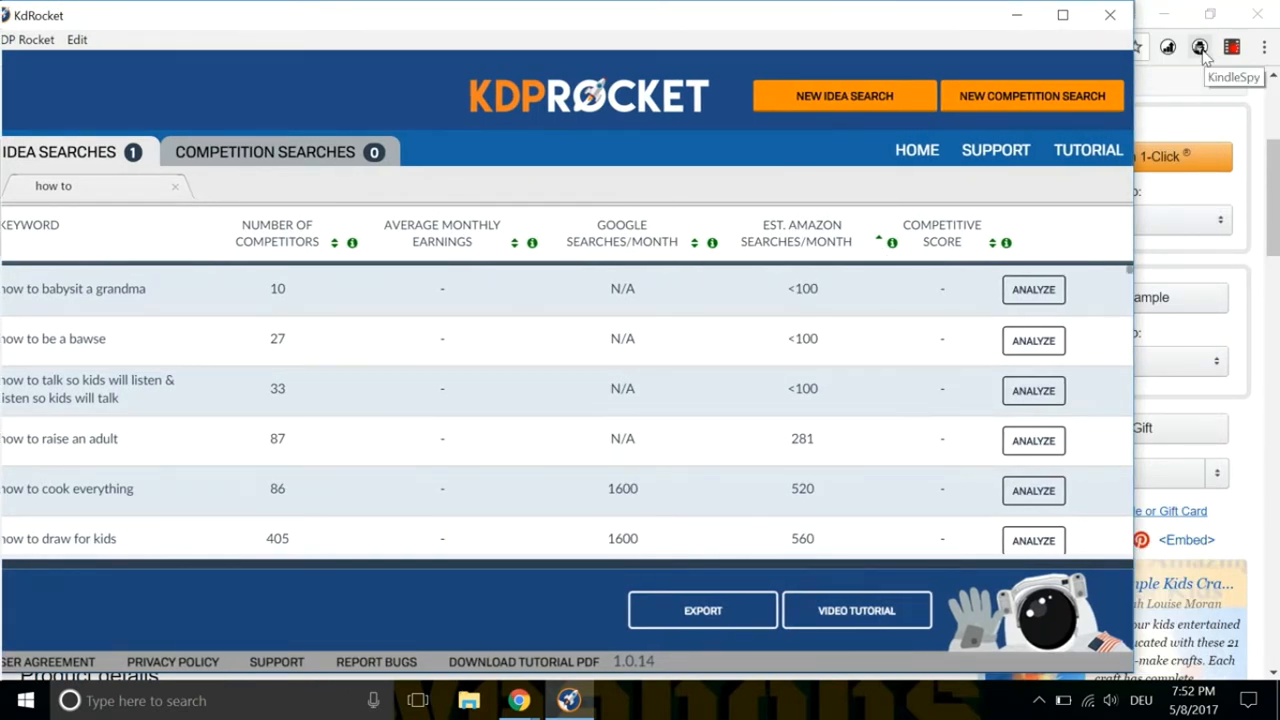
mouse_move(848, 26)
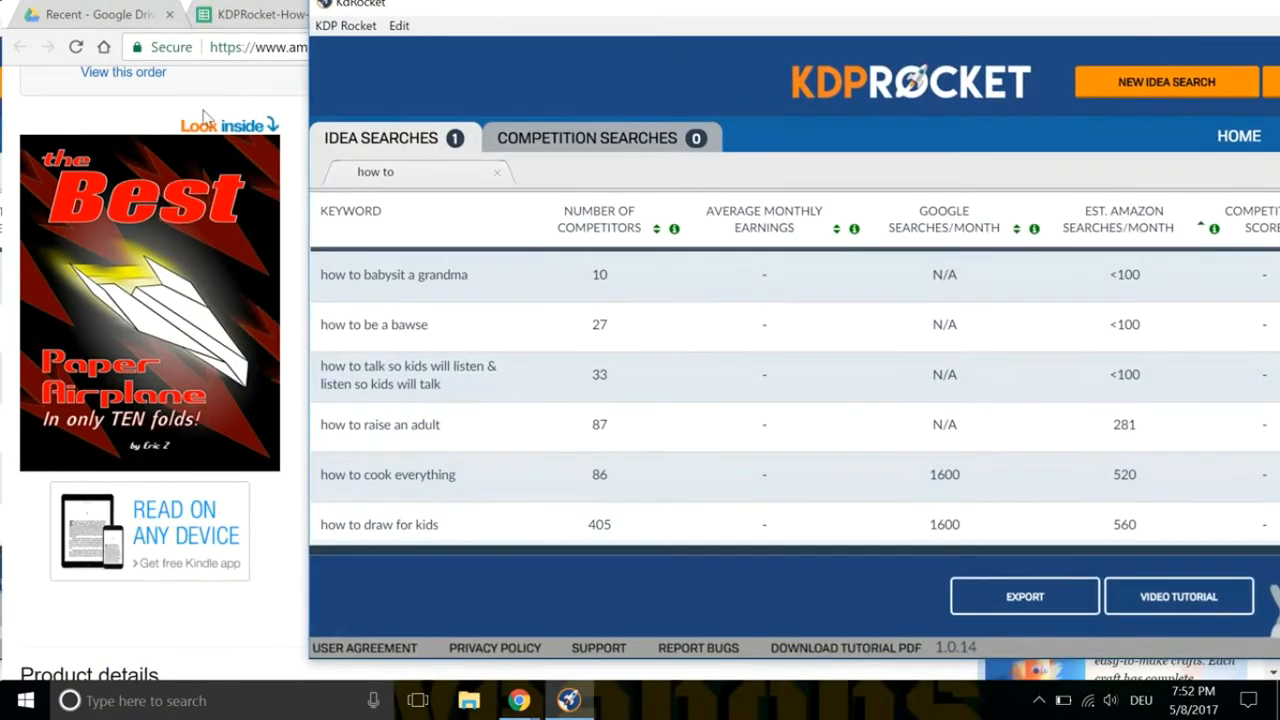
mouse_move(688, 18)
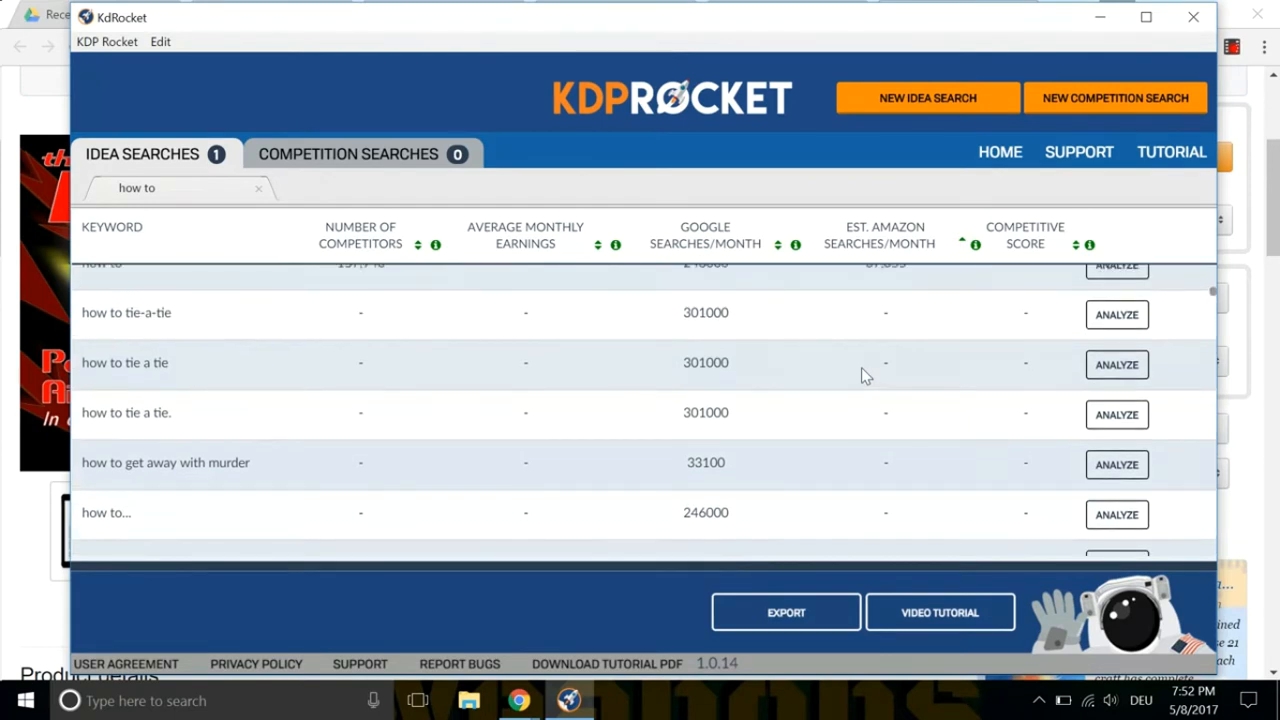
Scroll the 'how to' results back up to entries like 'how to eat fried worms'.
scroll(up, 3)
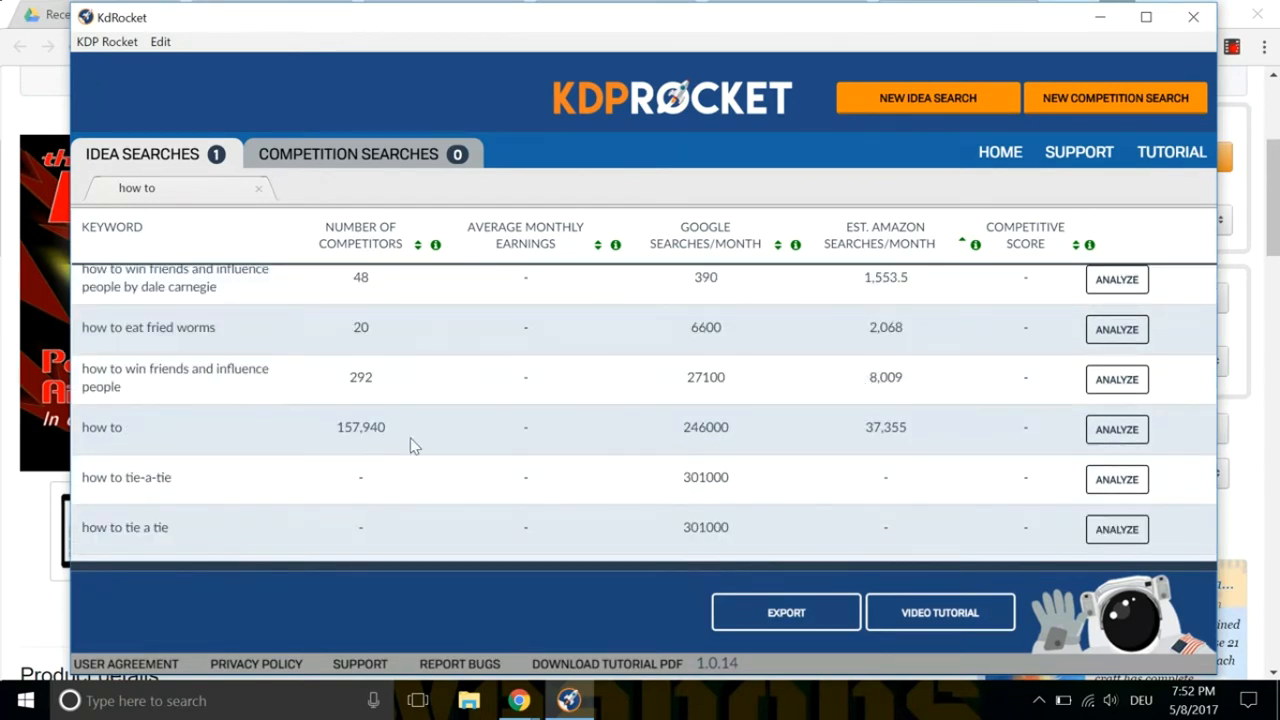
mouse_move(728, 464)
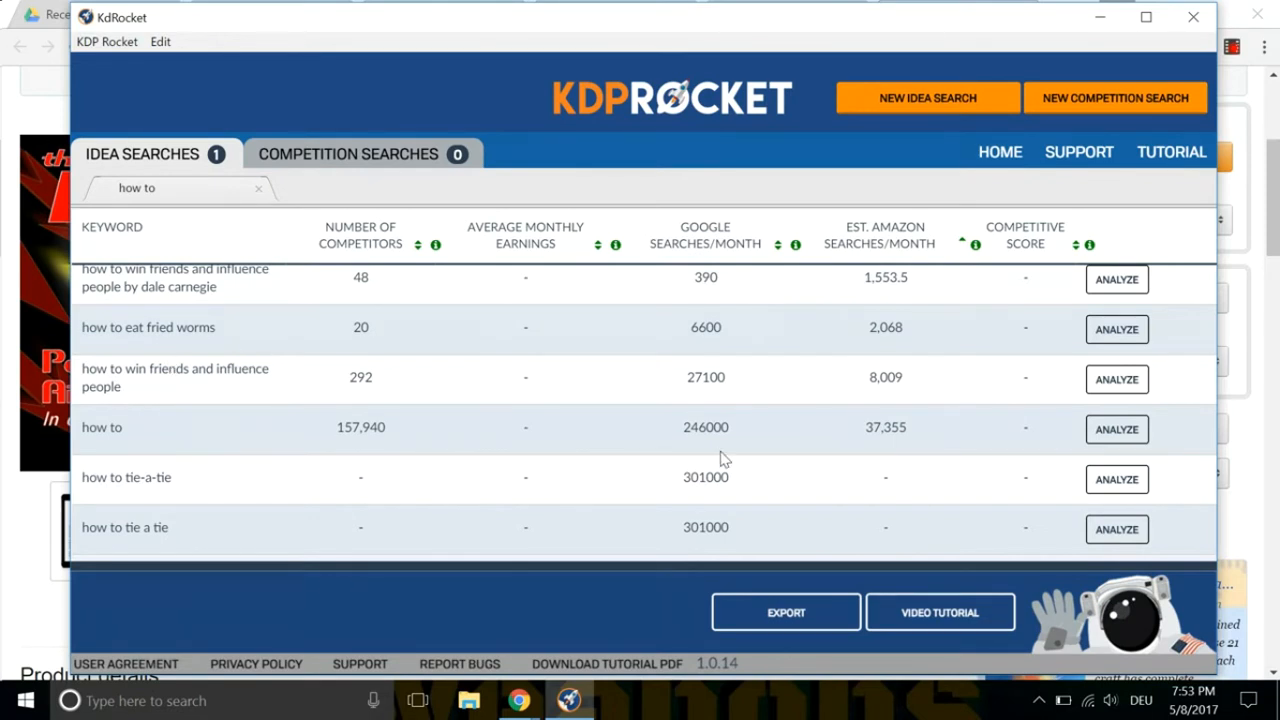
scroll(up, 3)
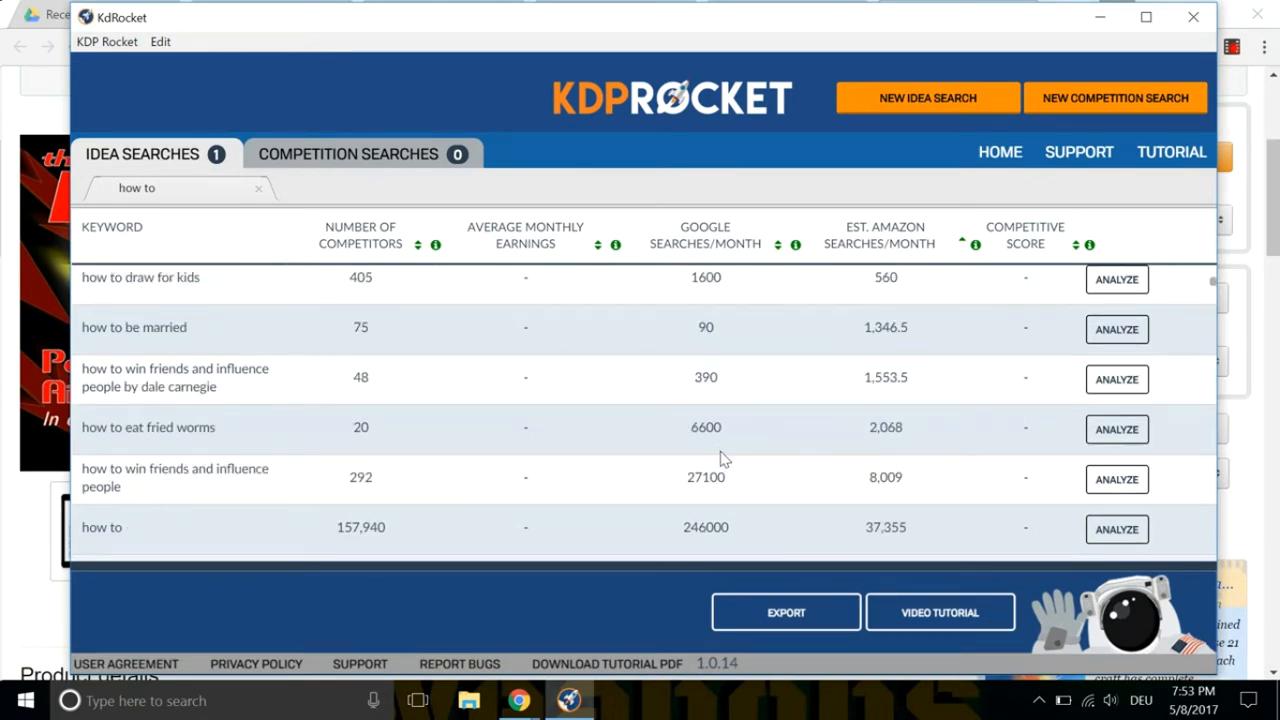
mouse_move(428, 496)
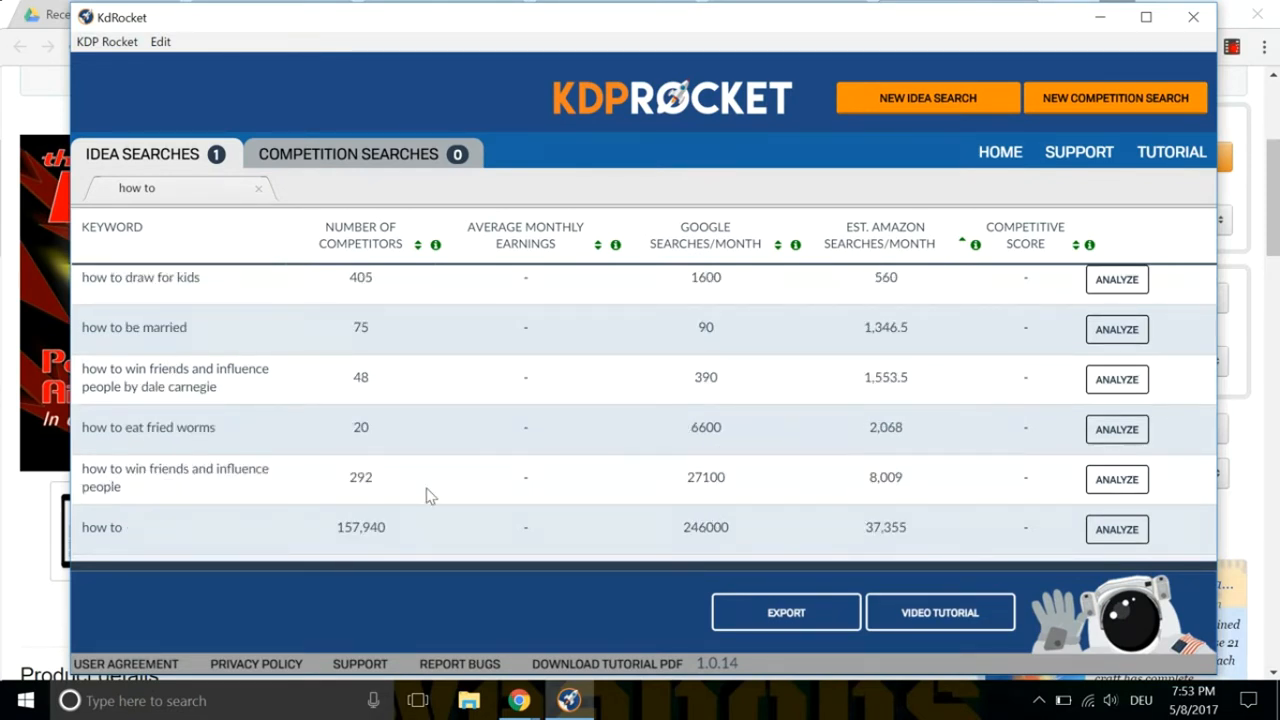
mouse_move(900, 424)
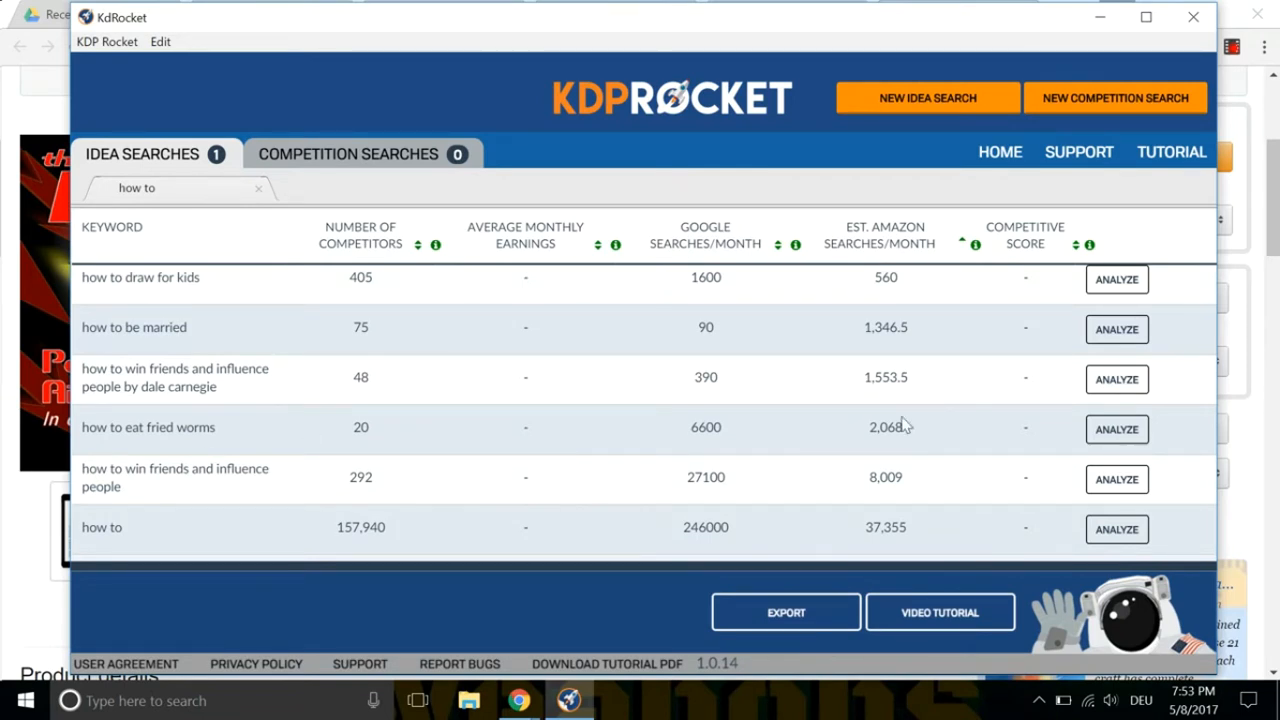
mouse_move(482, 432)
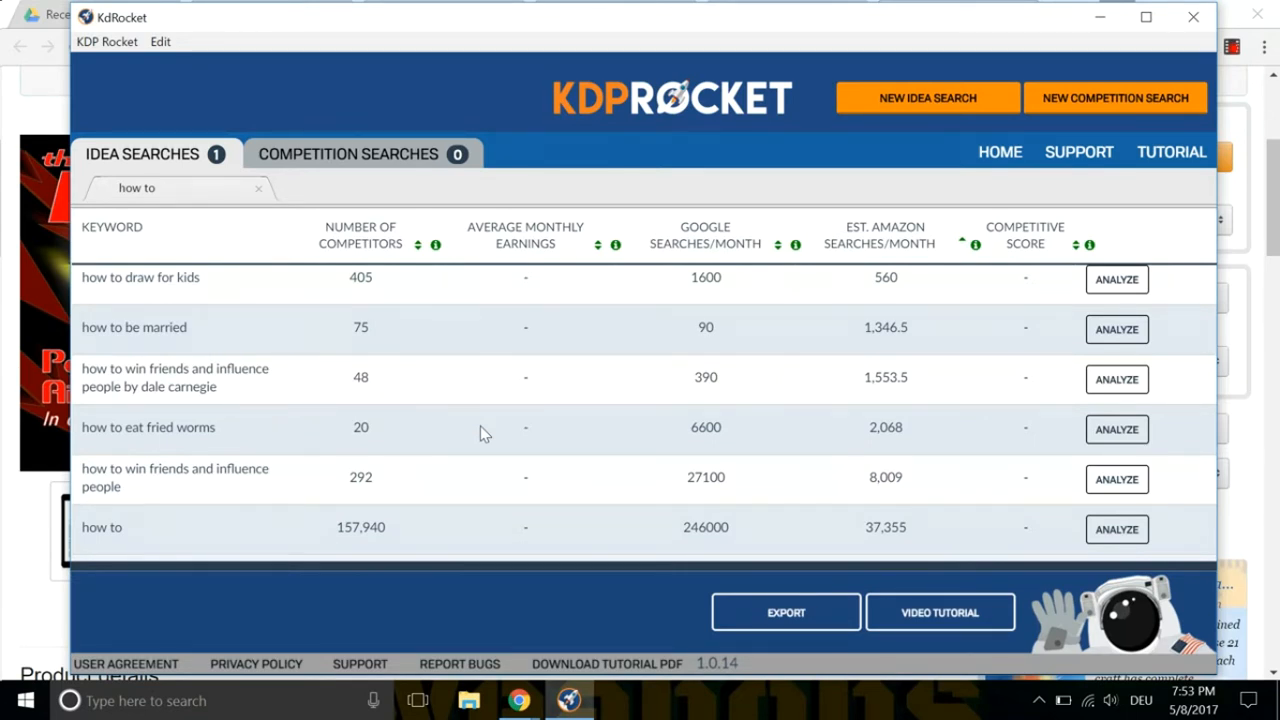
mouse_move(360, 456)
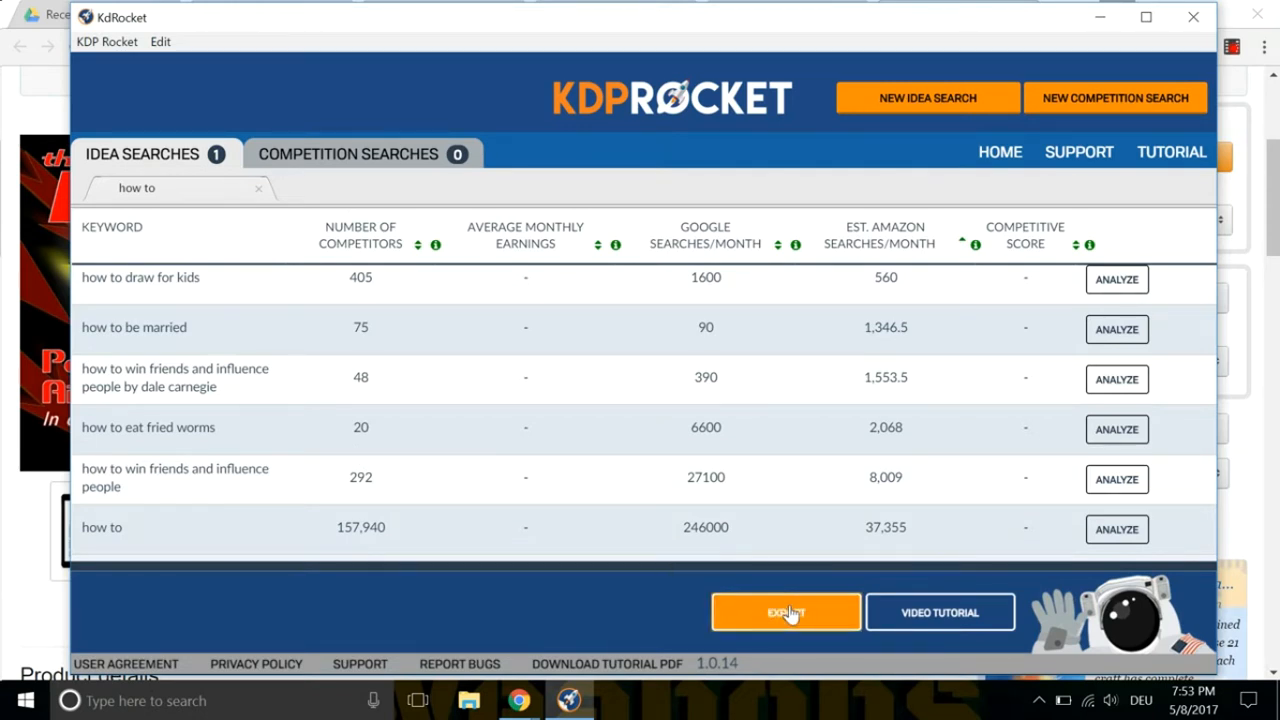
Export the 'how to' keyword results from KDP Rocket.
click(784, 612)
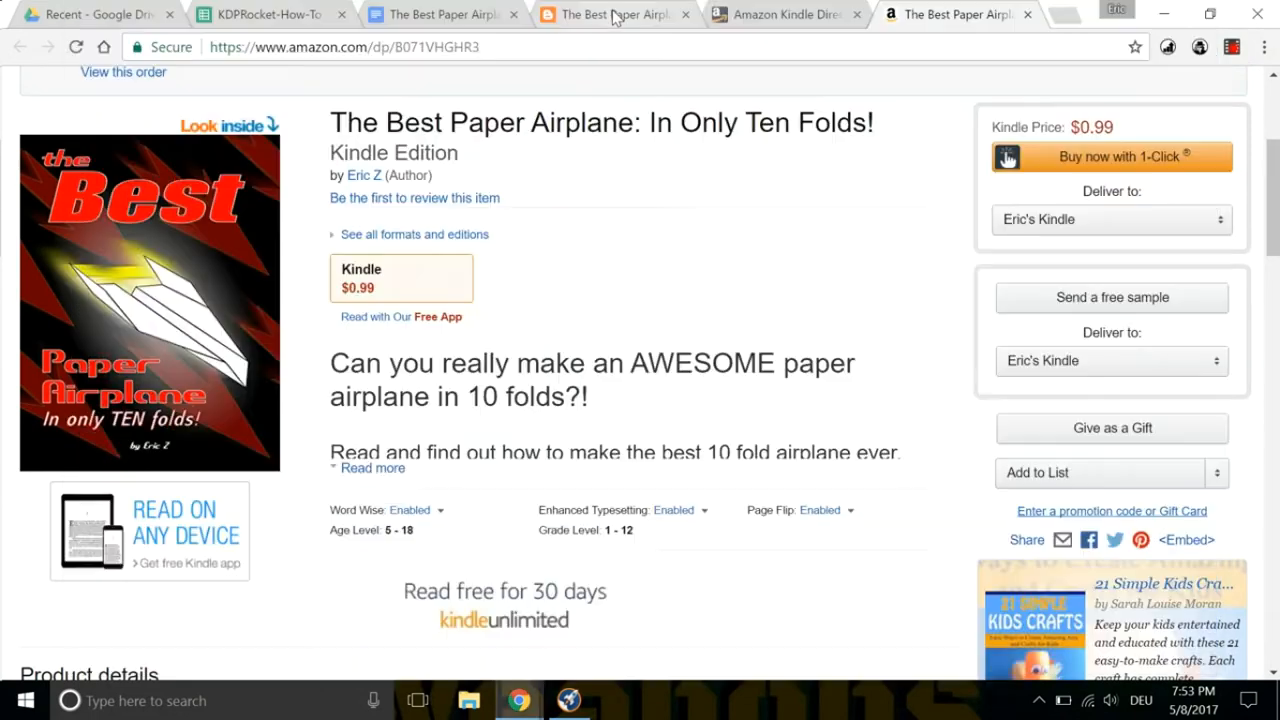
View the exported KDPRocket-How-To sheet and select the Competitors column without changing it.
click(264, 14)
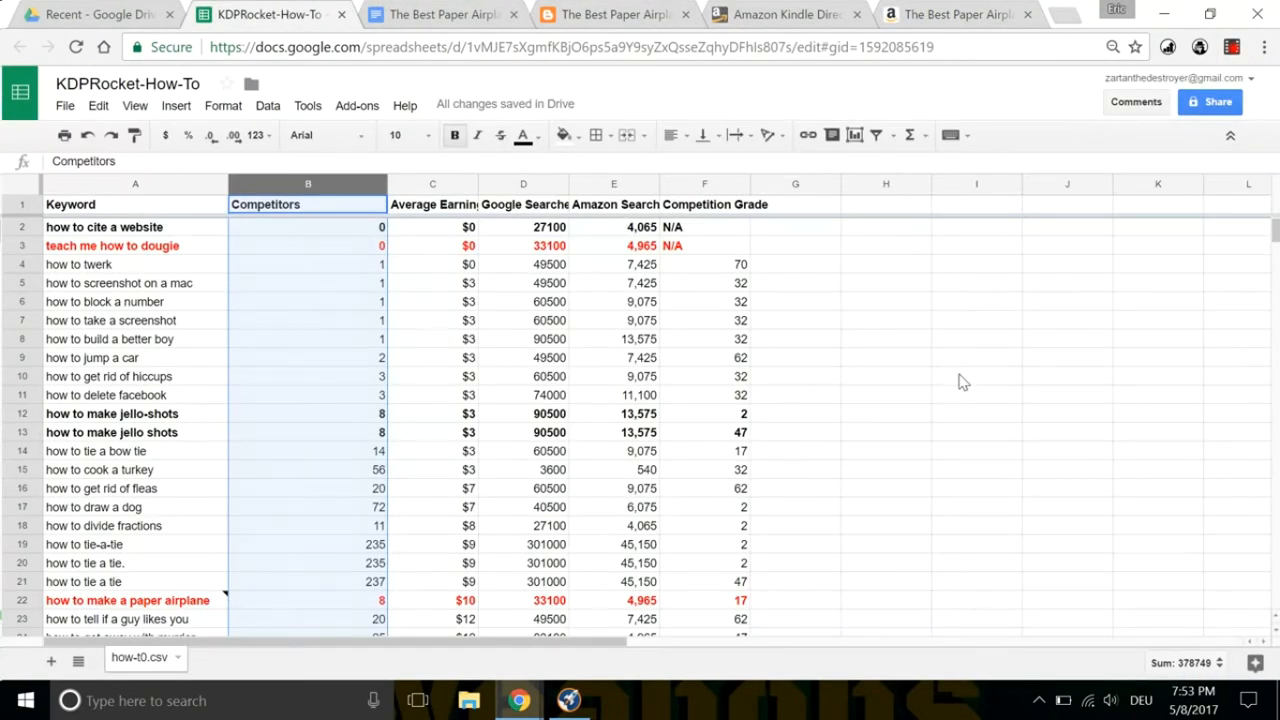
click(976, 376)
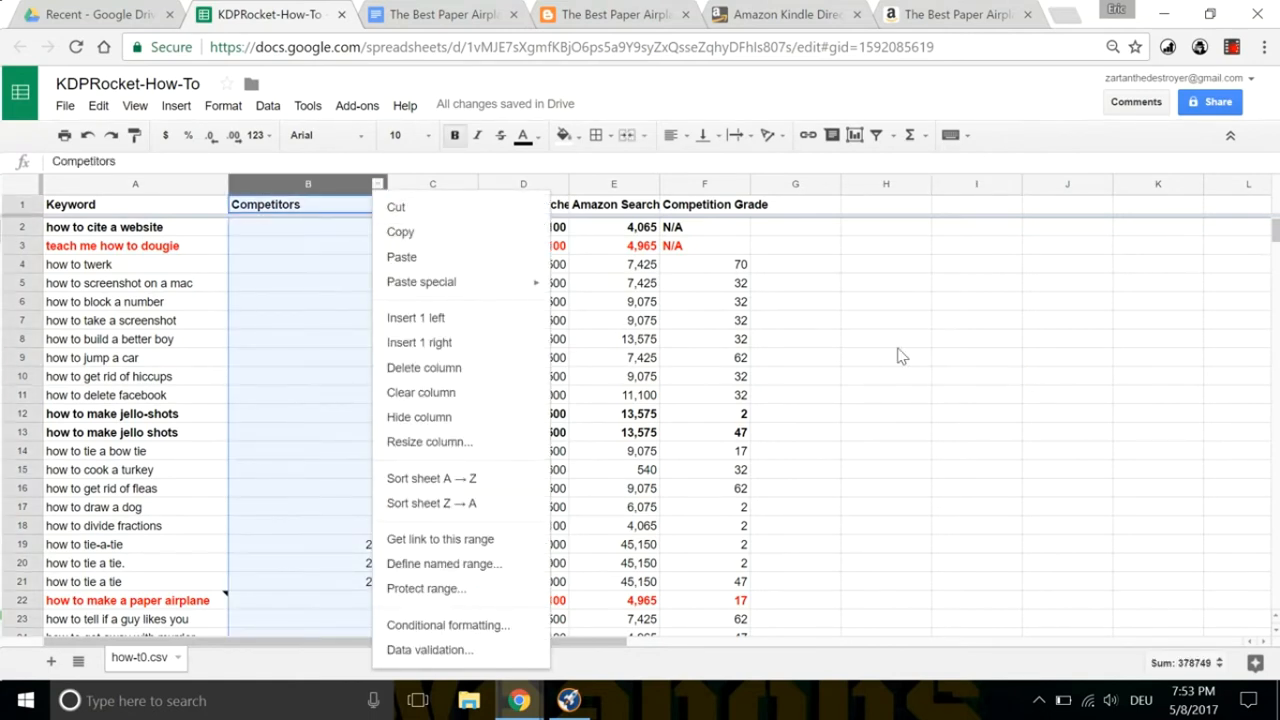
click(884, 338)
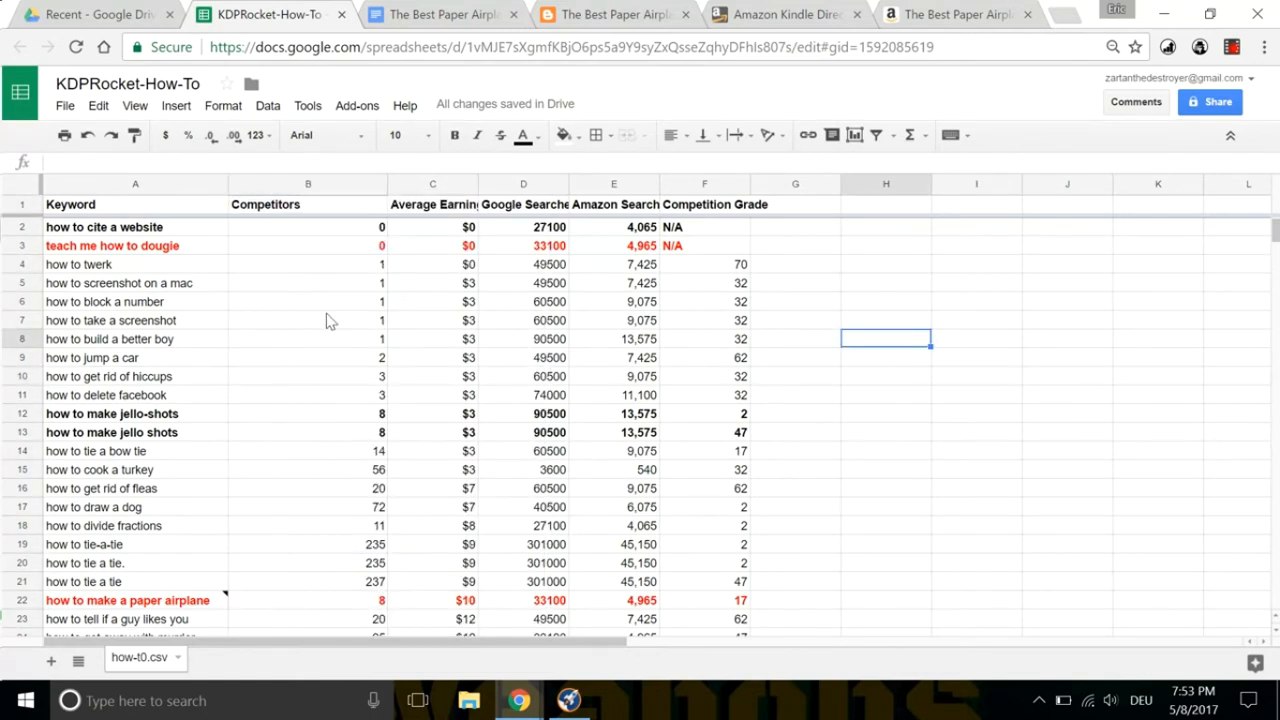
mouse_move(304, 264)
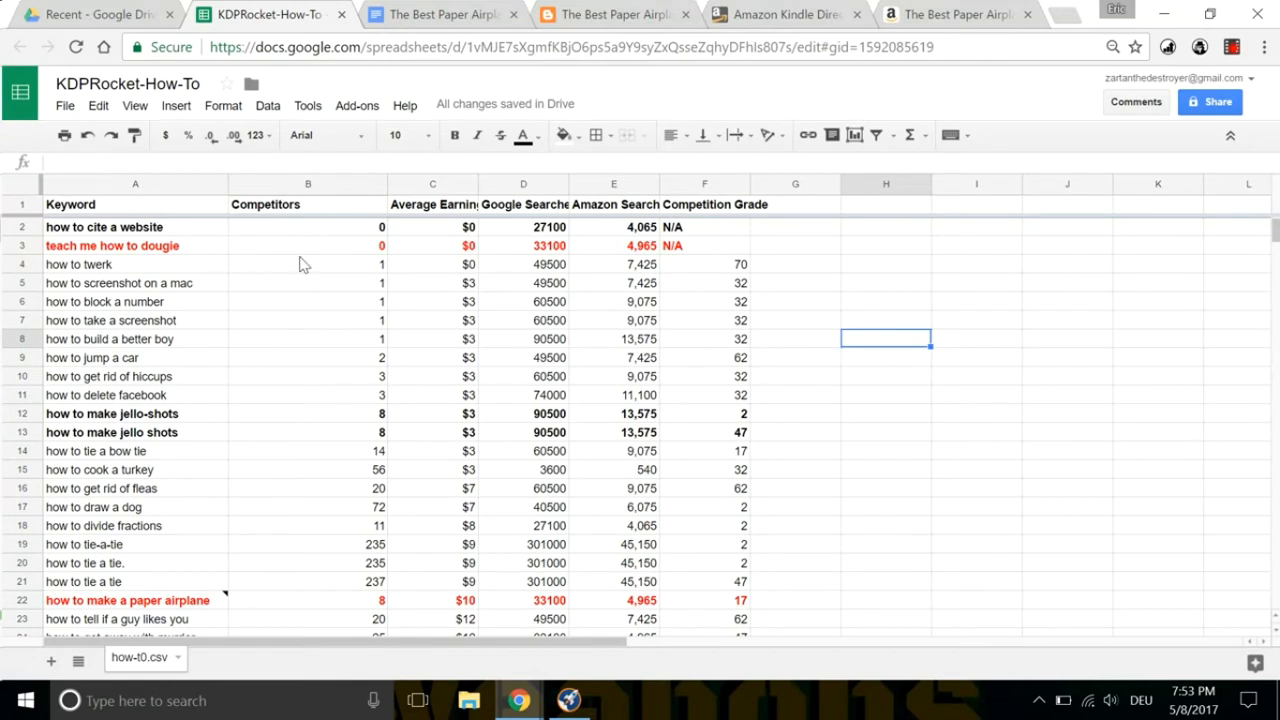
mouse_move(450, 218)
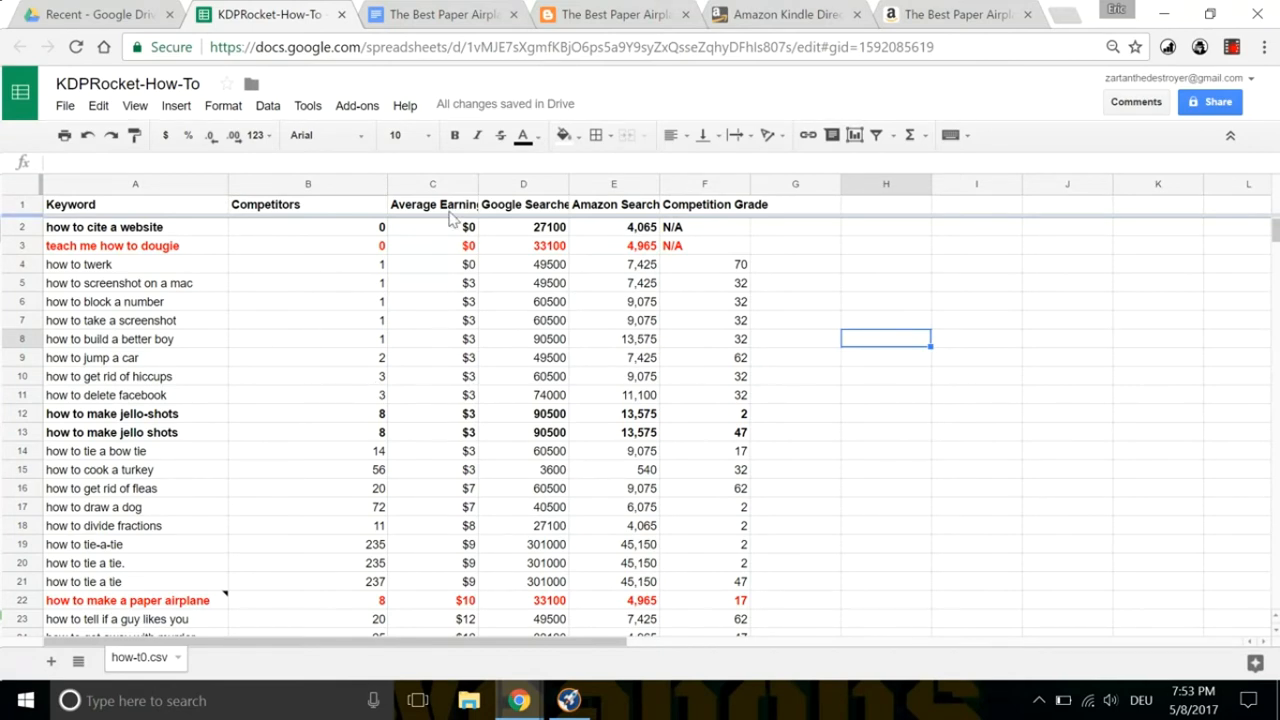
mouse_move(492, 388)
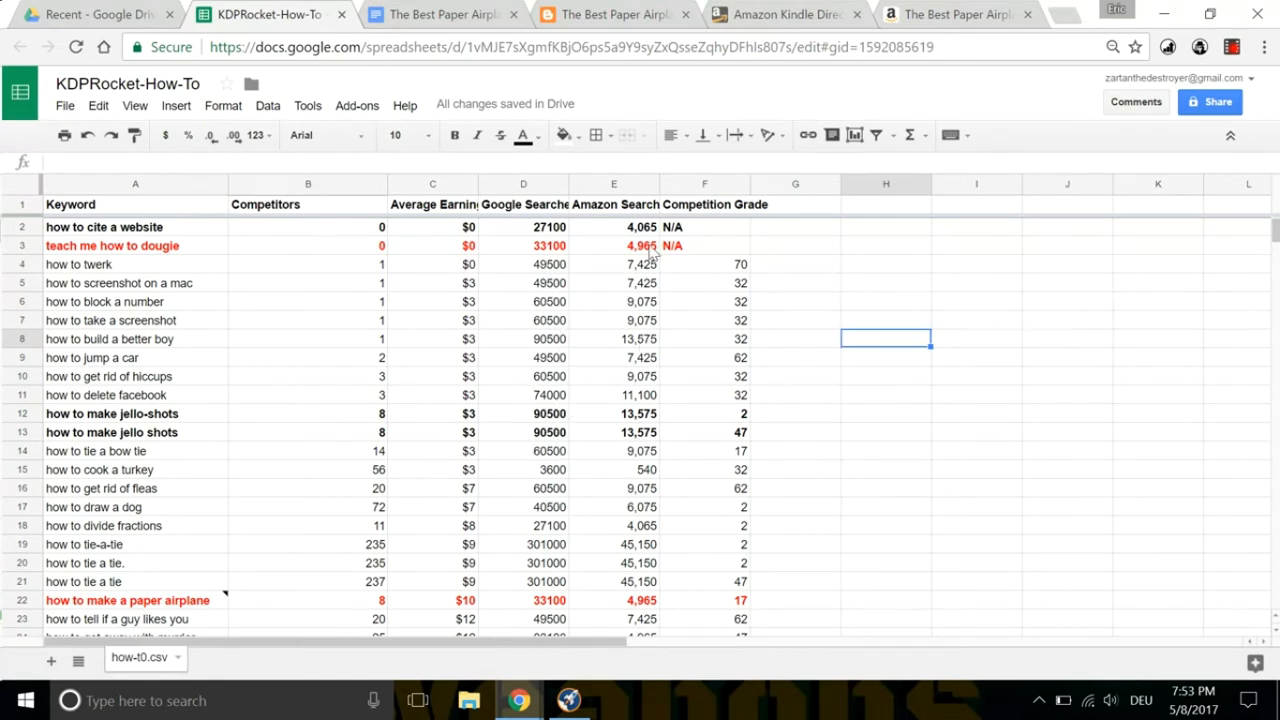
mouse_move(630, 510)
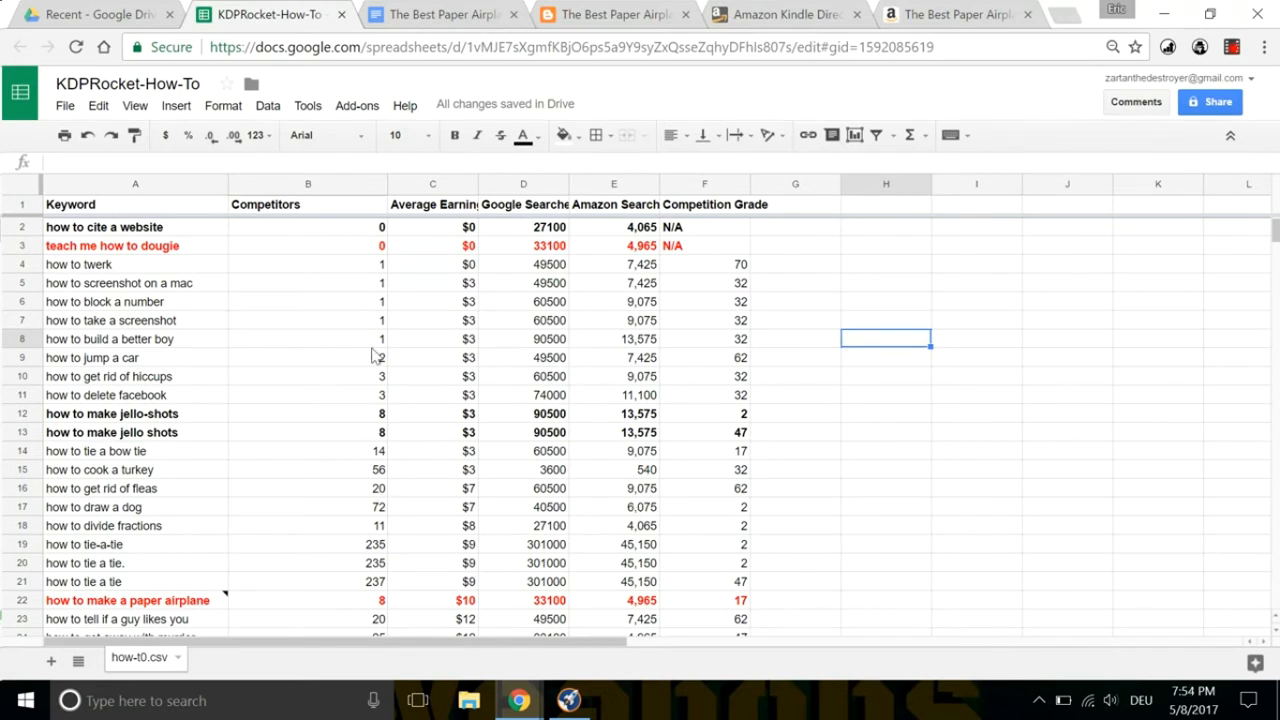
mouse_move(378, 188)
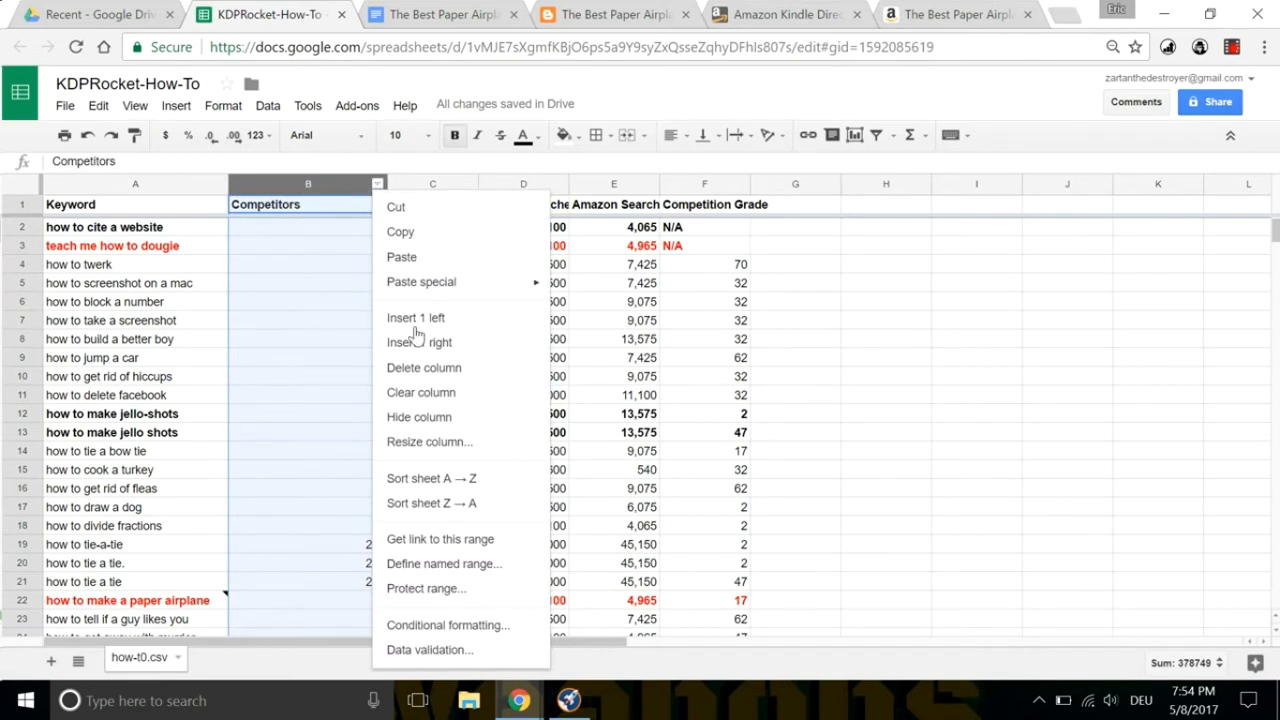
mouse_move(432, 476)
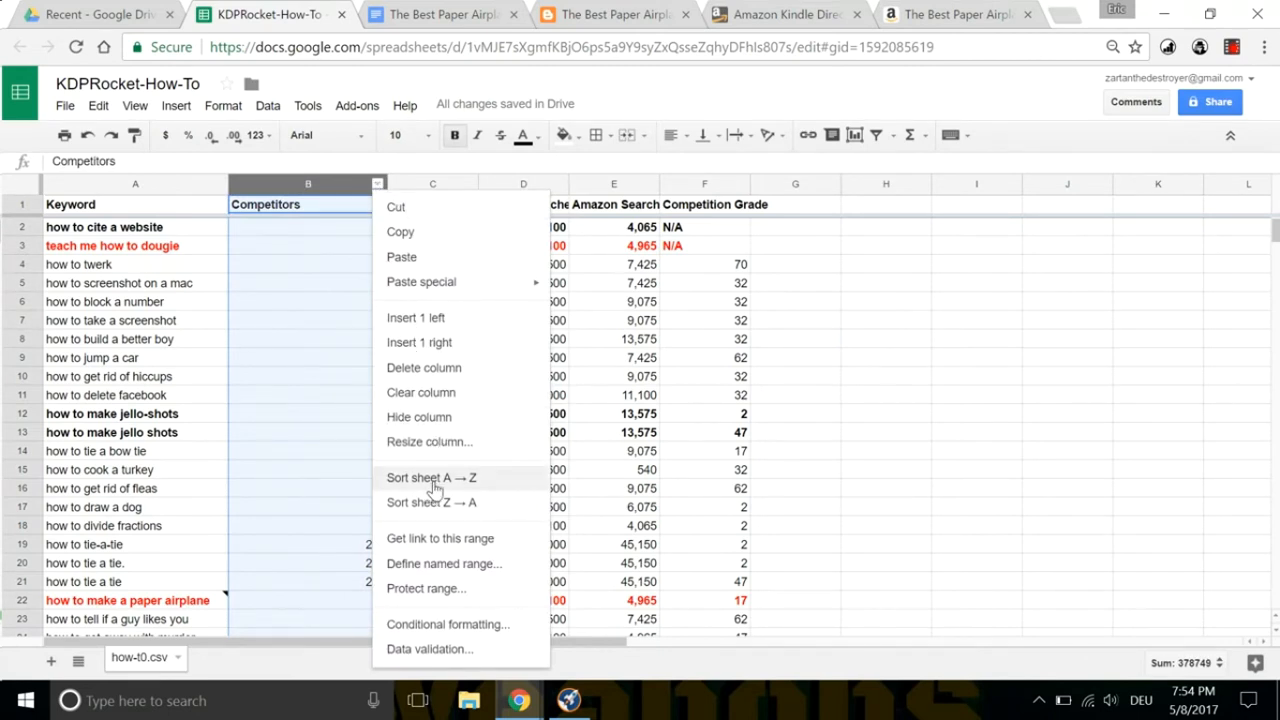
Sort the sheet by Competitors ascending so lowest-competition keywords come first.
click(432, 476)
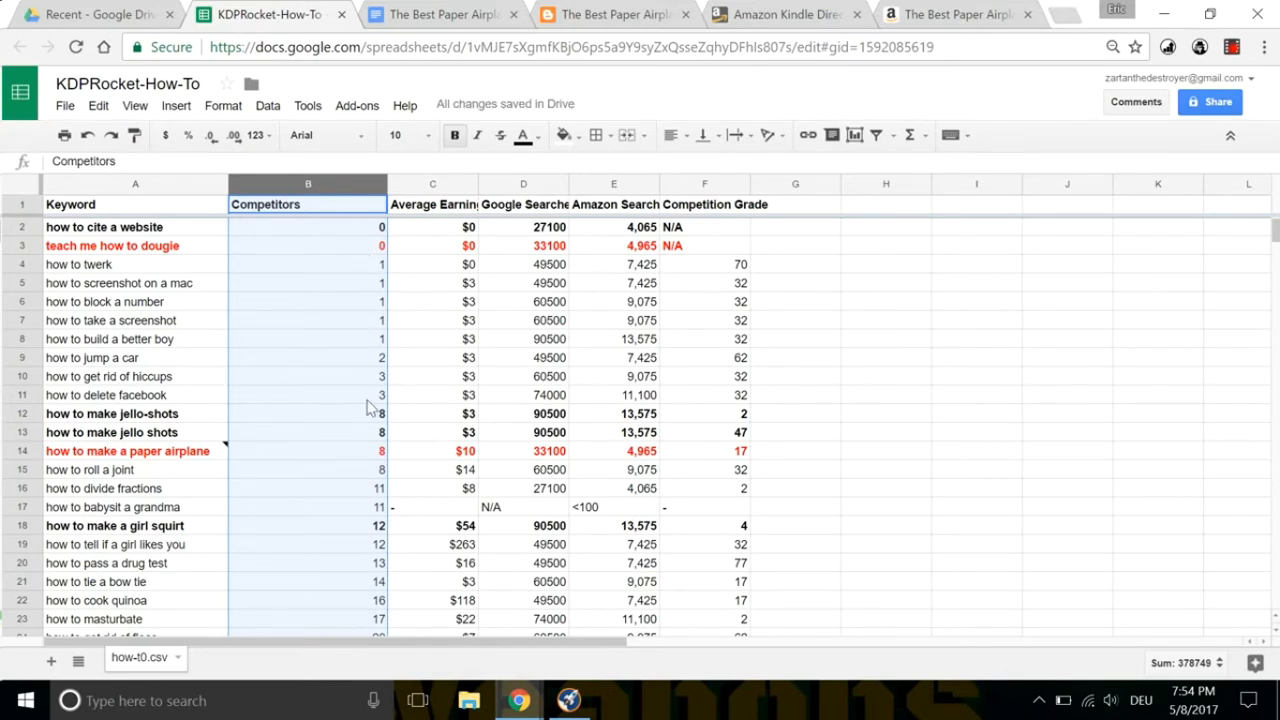
mouse_move(370, 580)
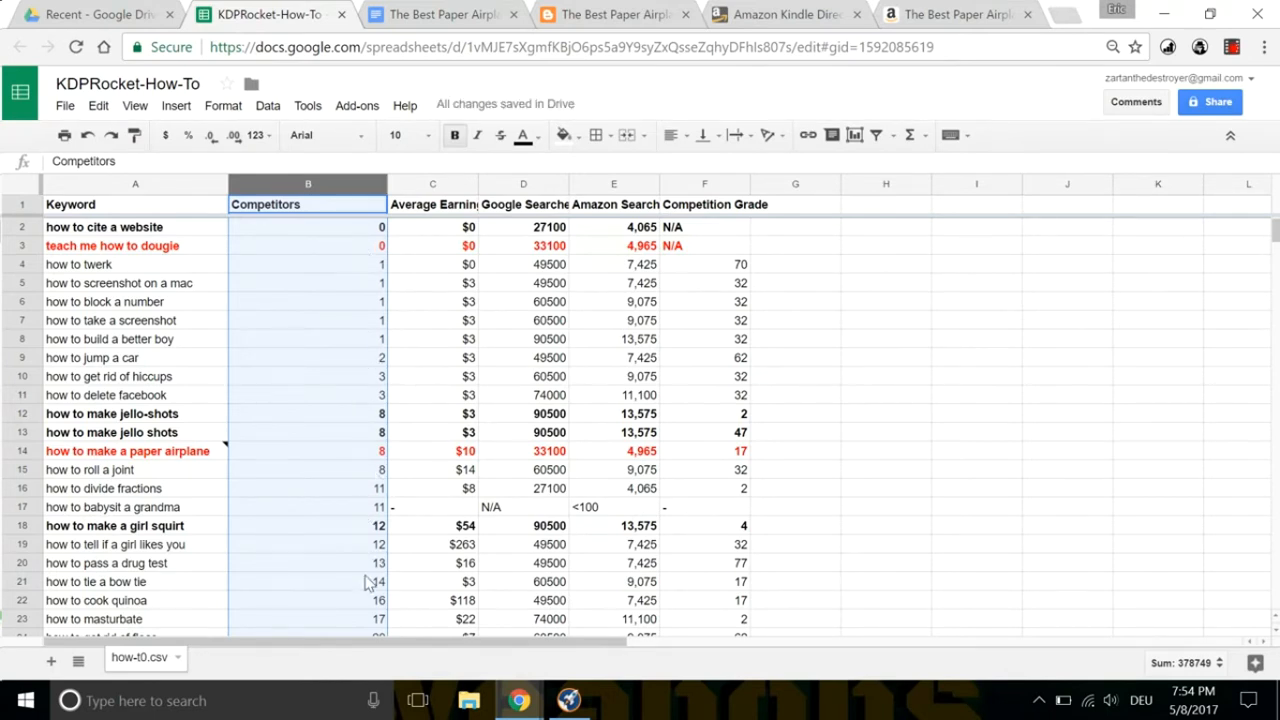
mouse_move(660, 538)
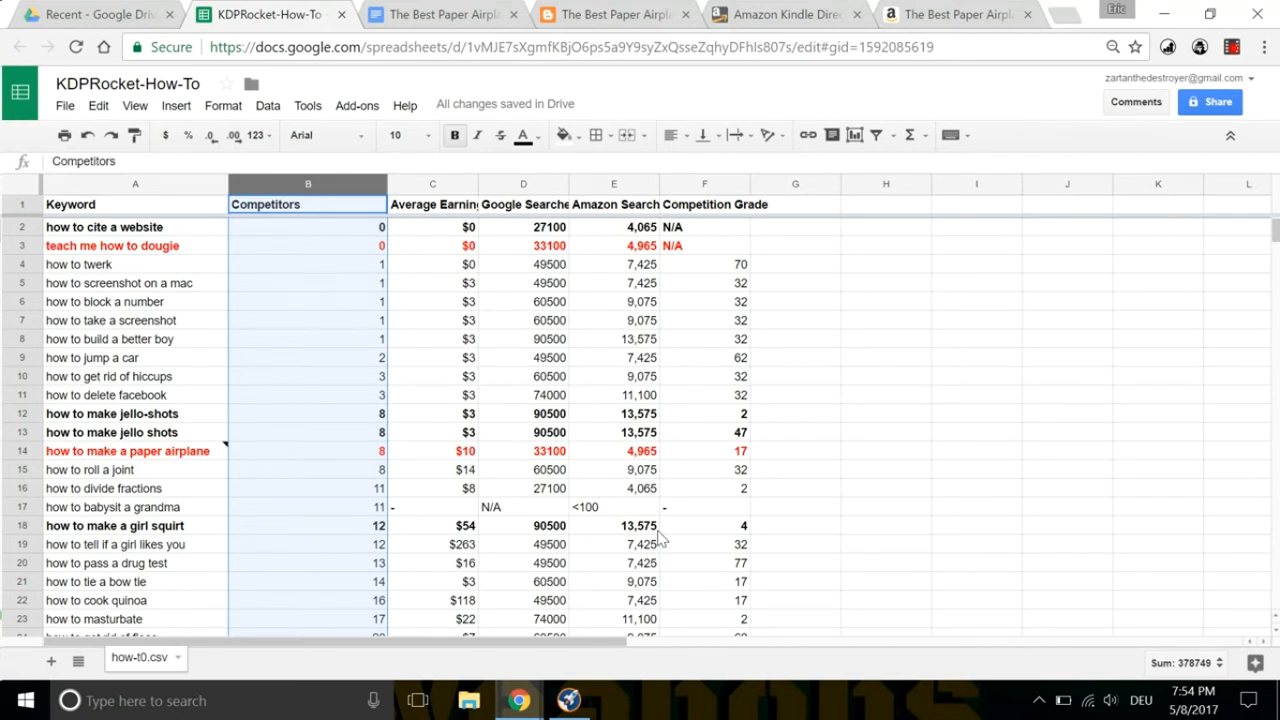
click(884, 524)
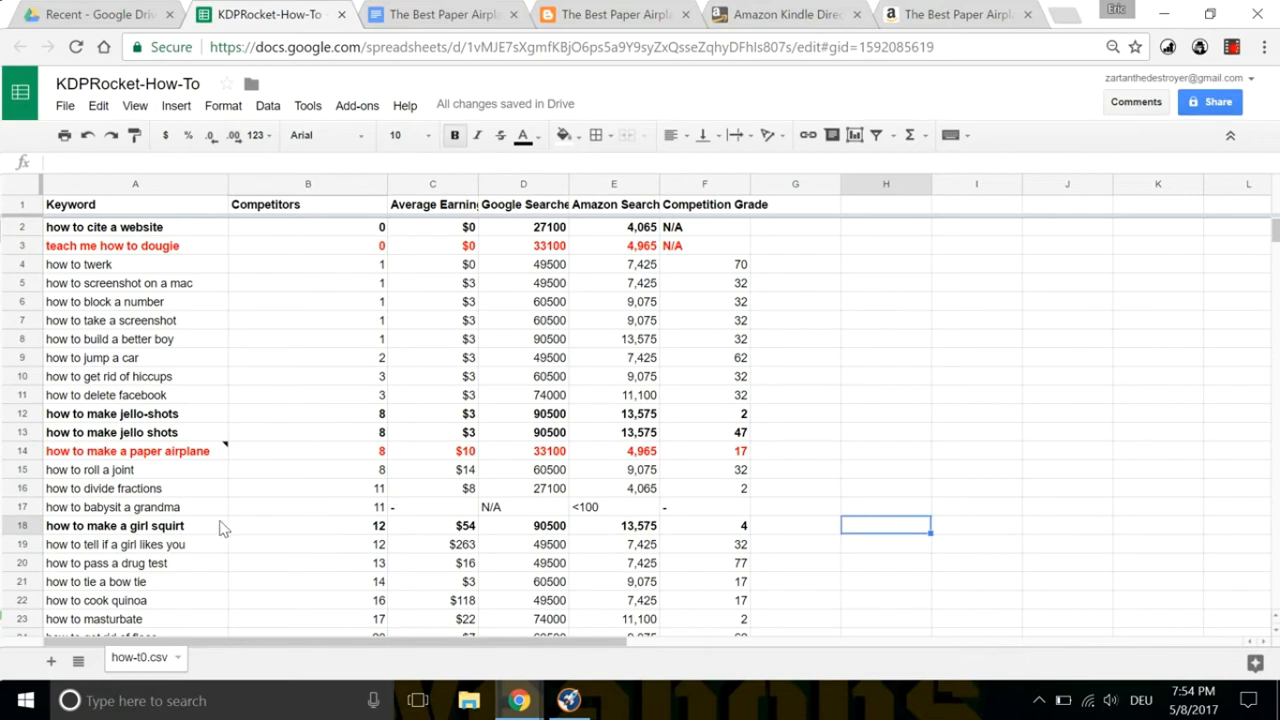
click(136, 524)
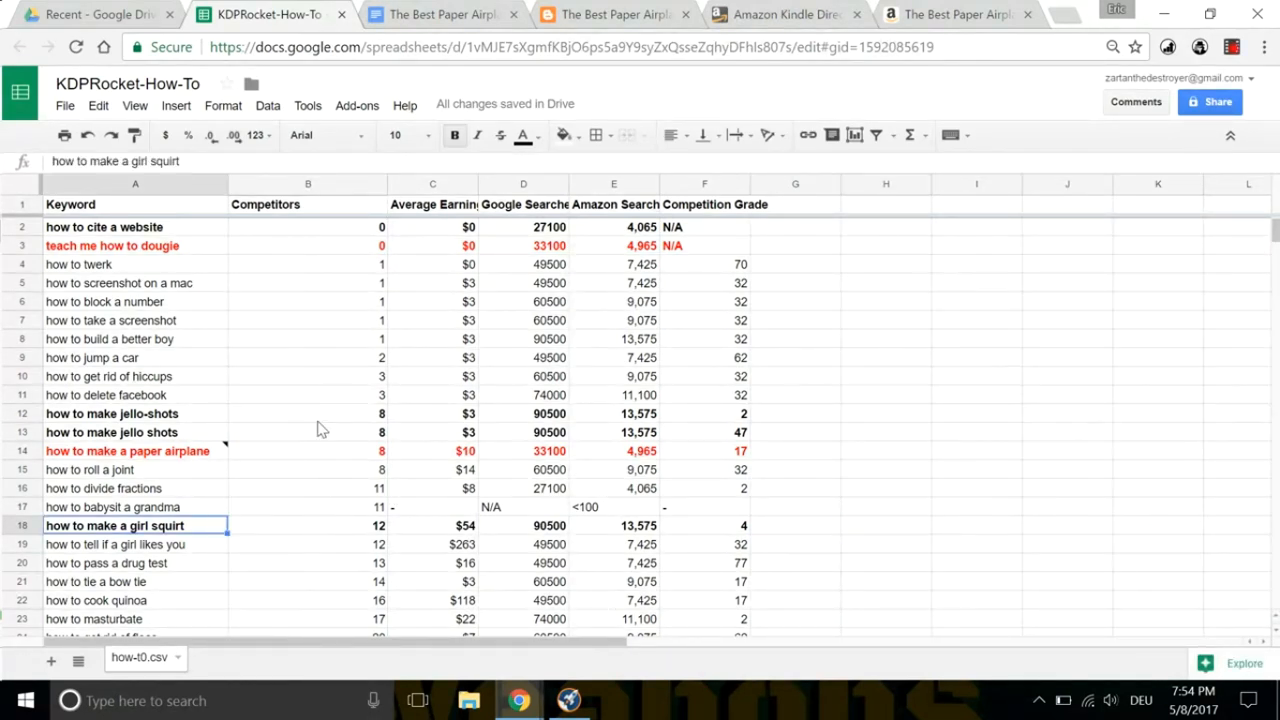
click(112, 244)
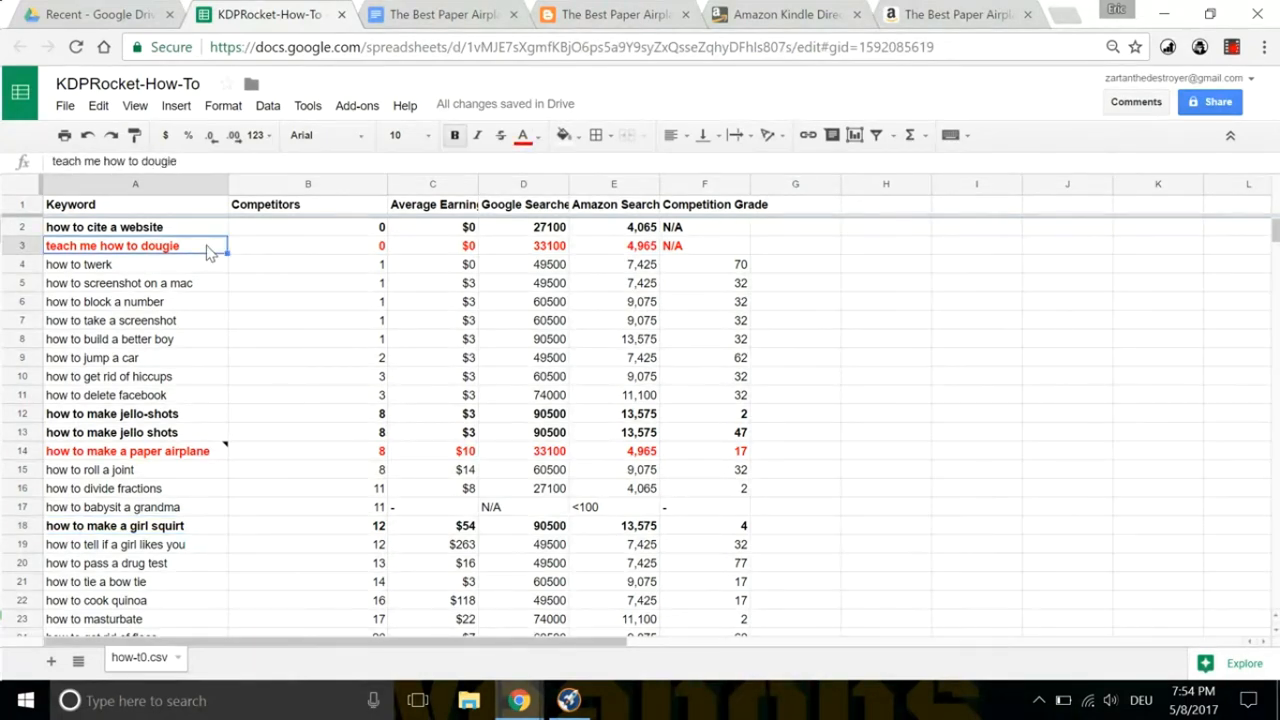
mouse_move(420, 258)
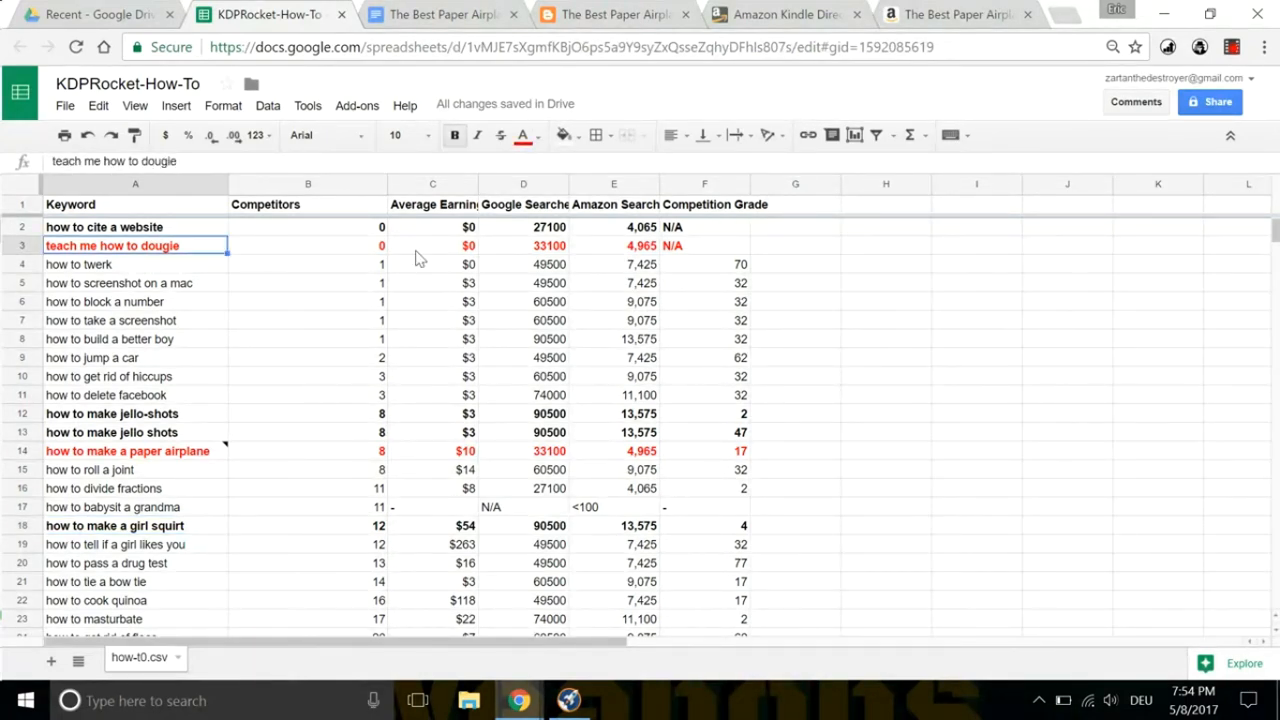
mouse_move(688, 260)
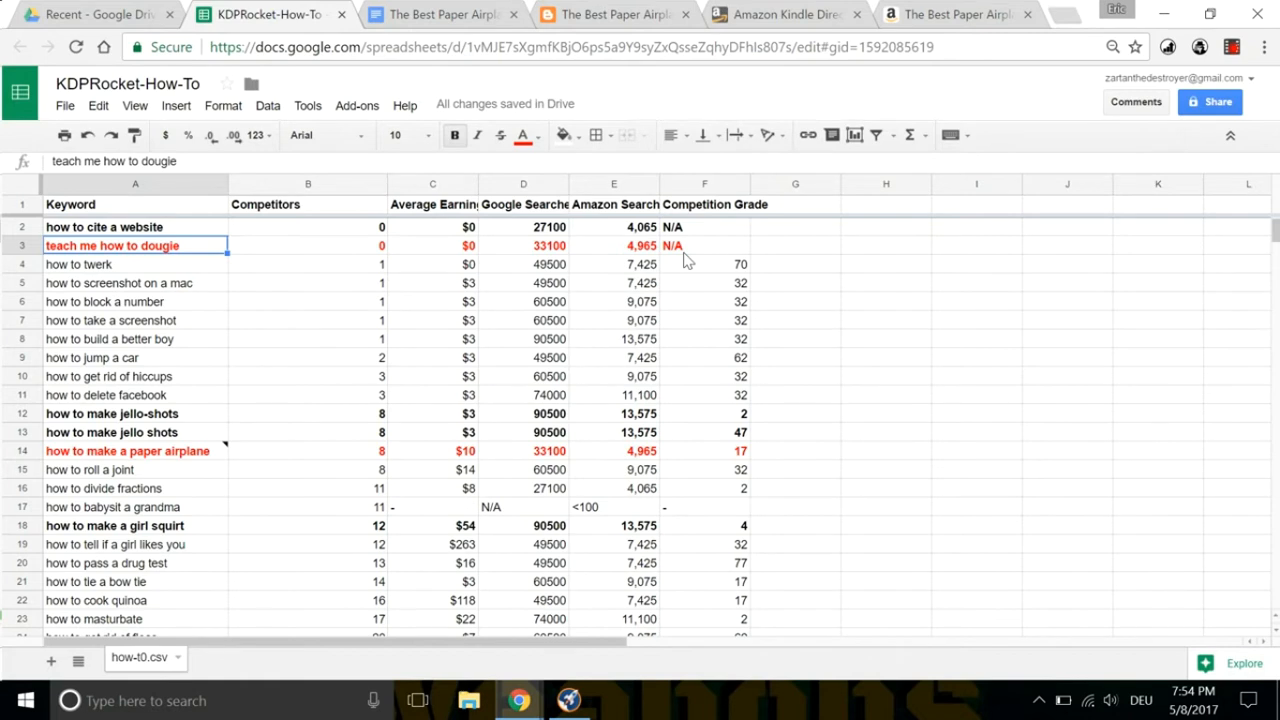
mouse_move(212, 468)
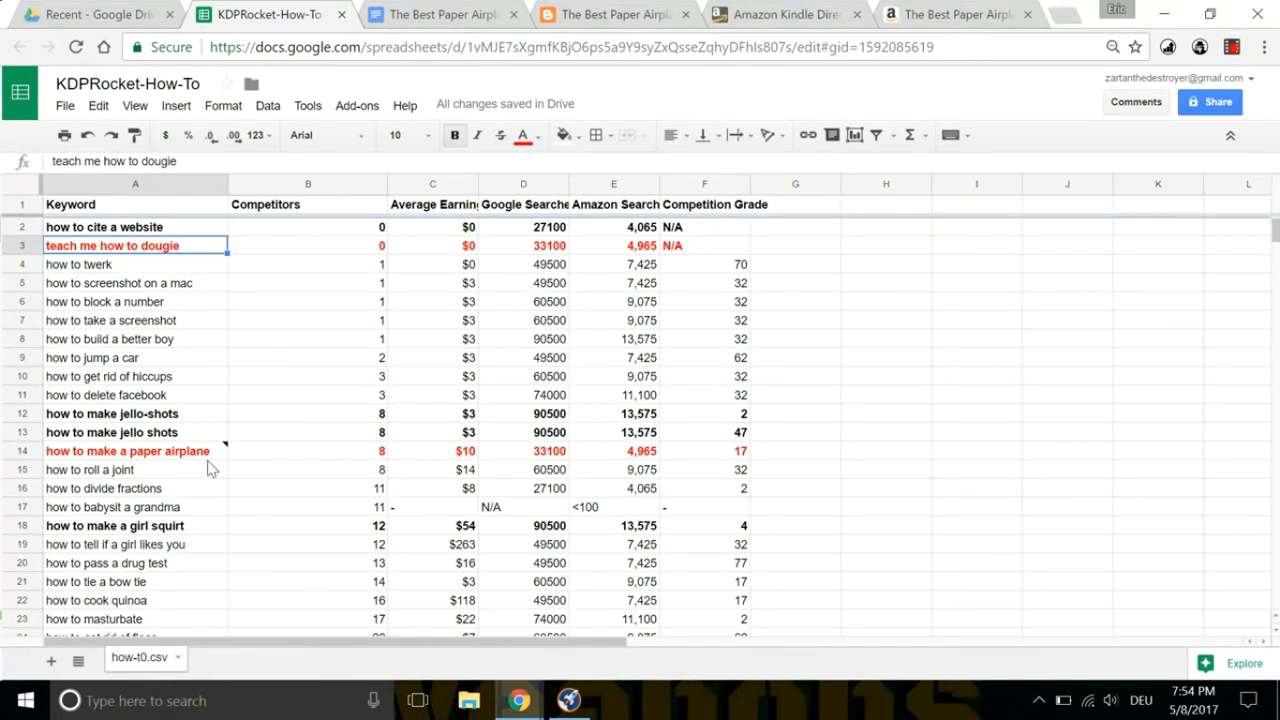
click(128, 452)
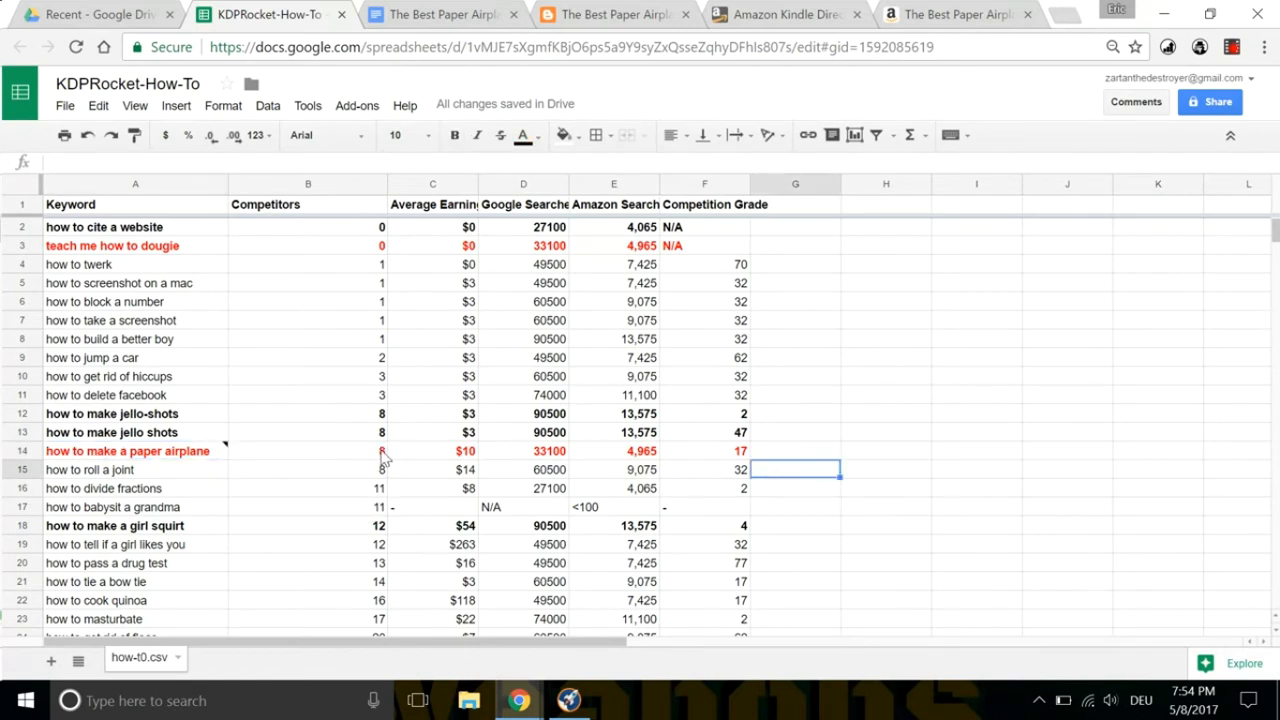
mouse_move(344, 456)
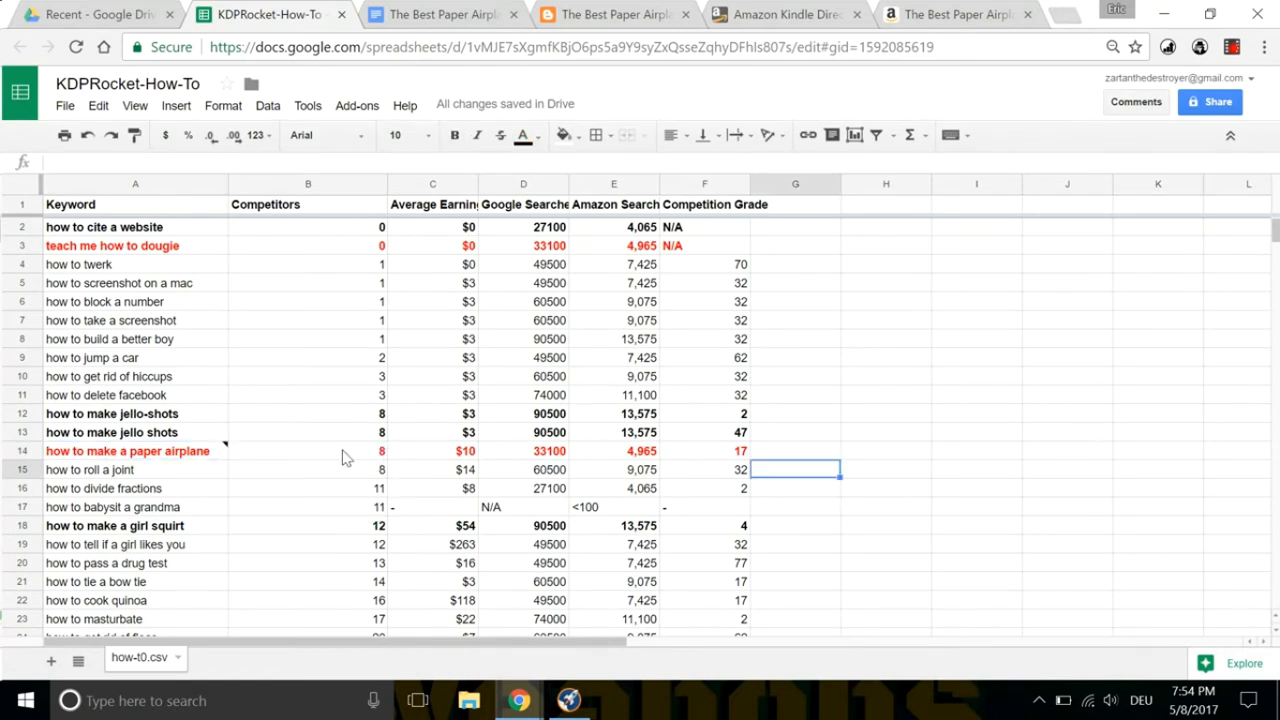
mouse_move(180, 452)
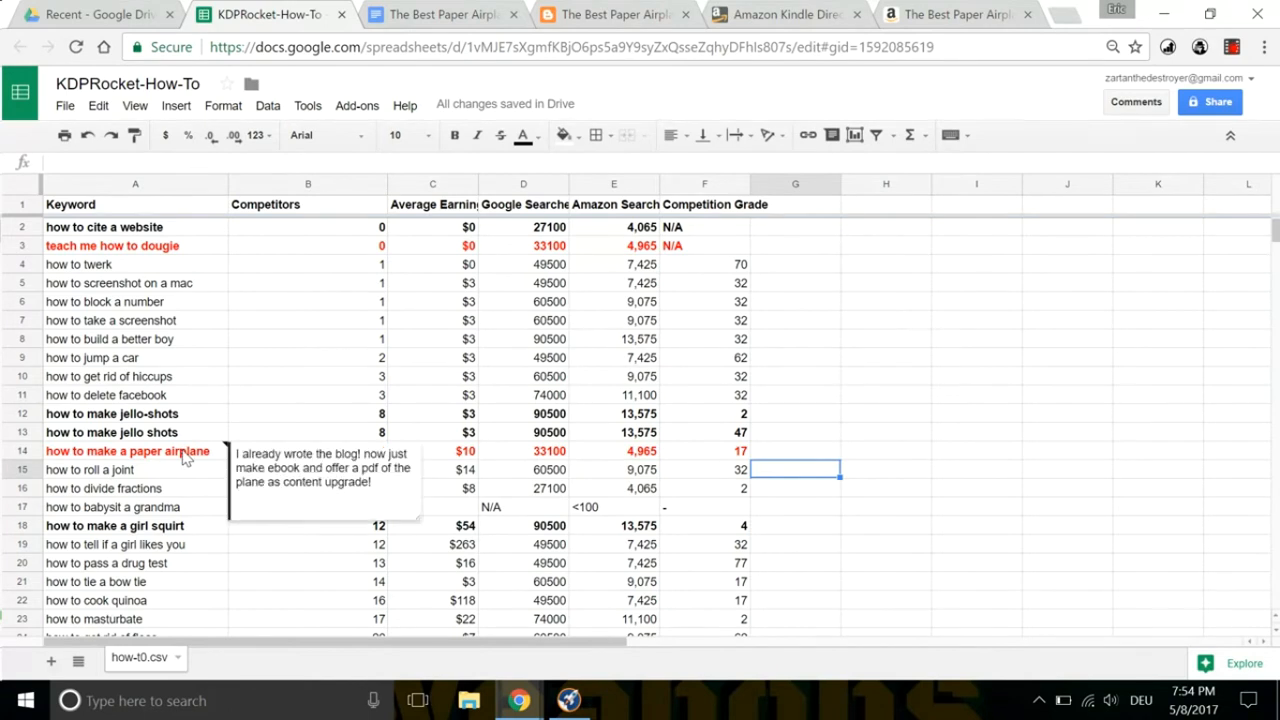
click(308, 562)
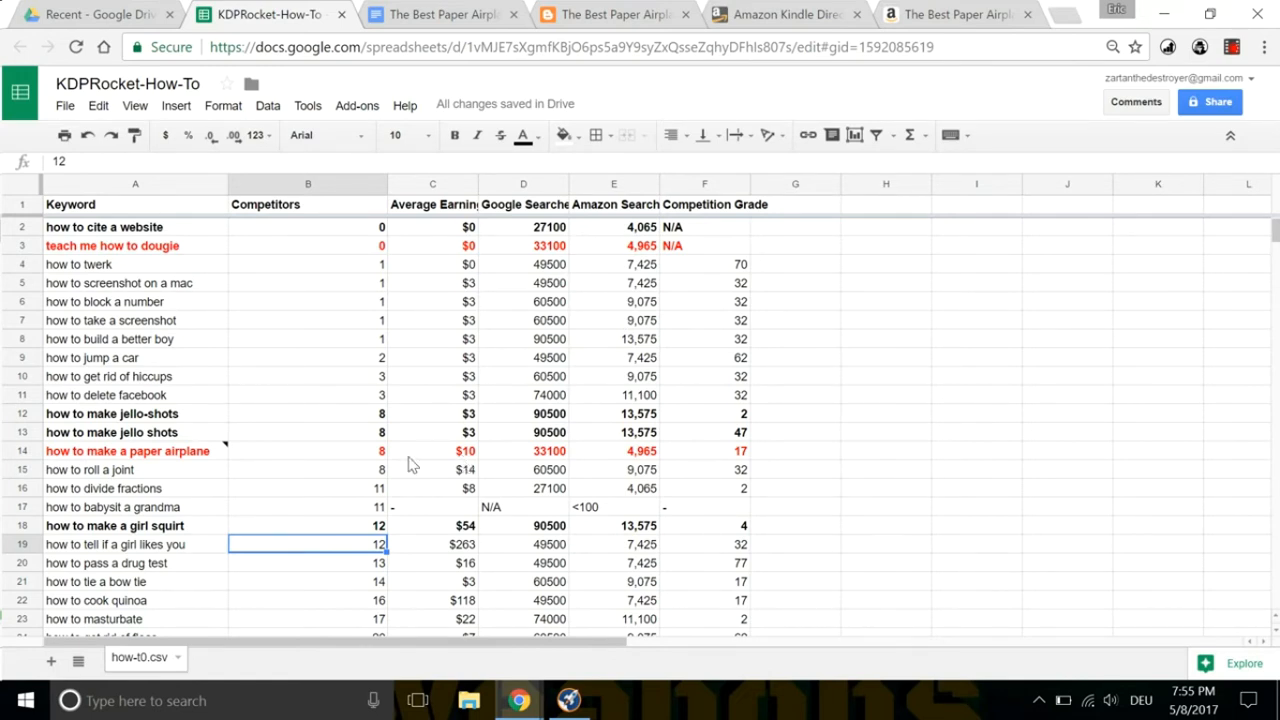
mouse_move(484, 464)
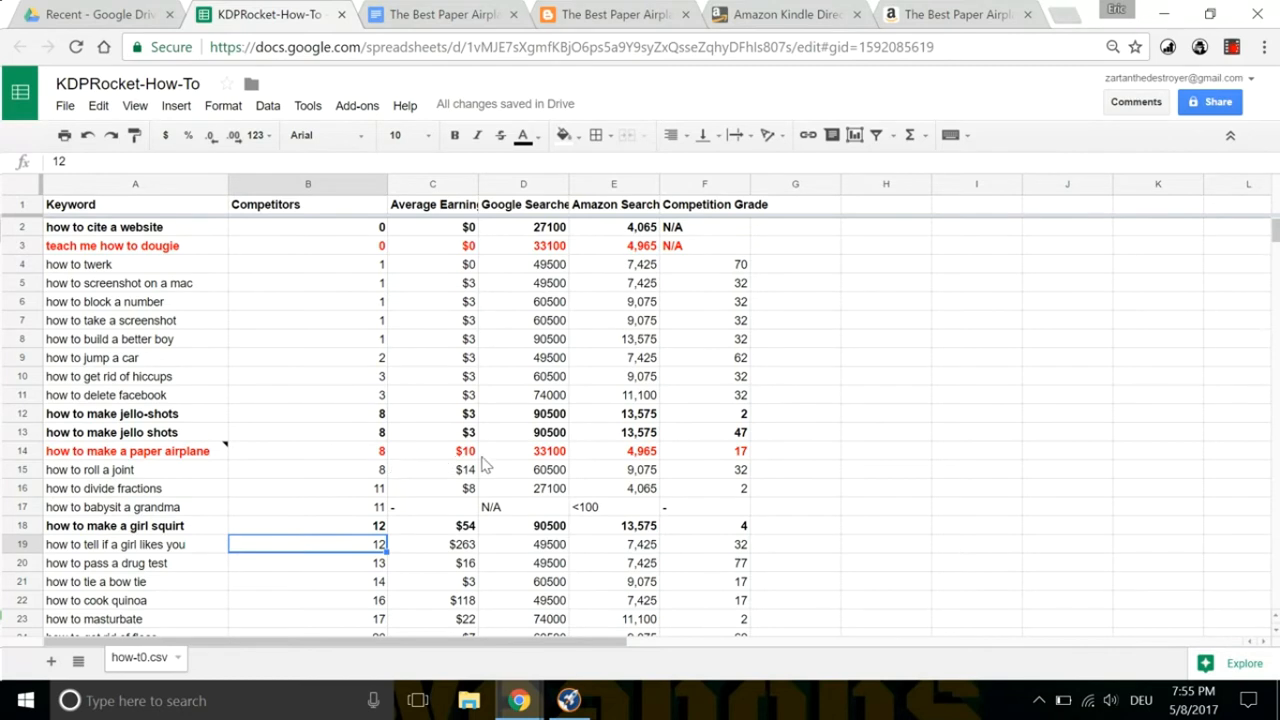
mouse_move(532, 464)
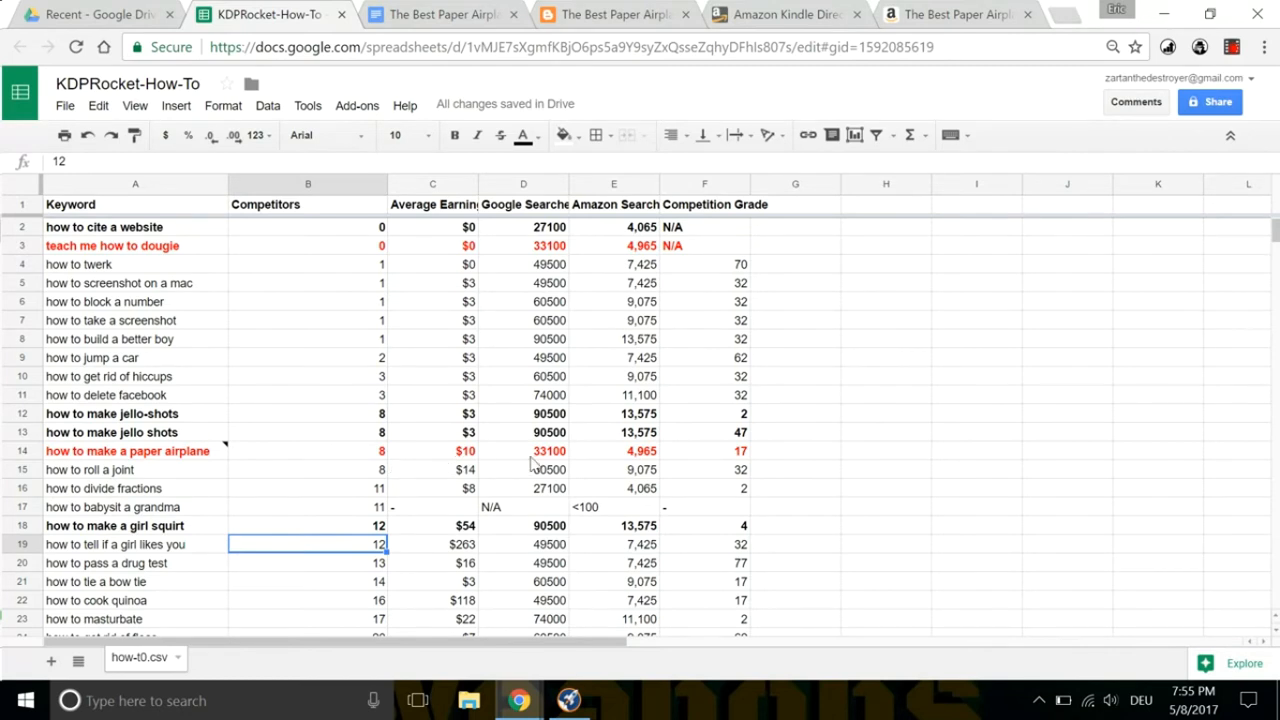
mouse_move(716, 464)
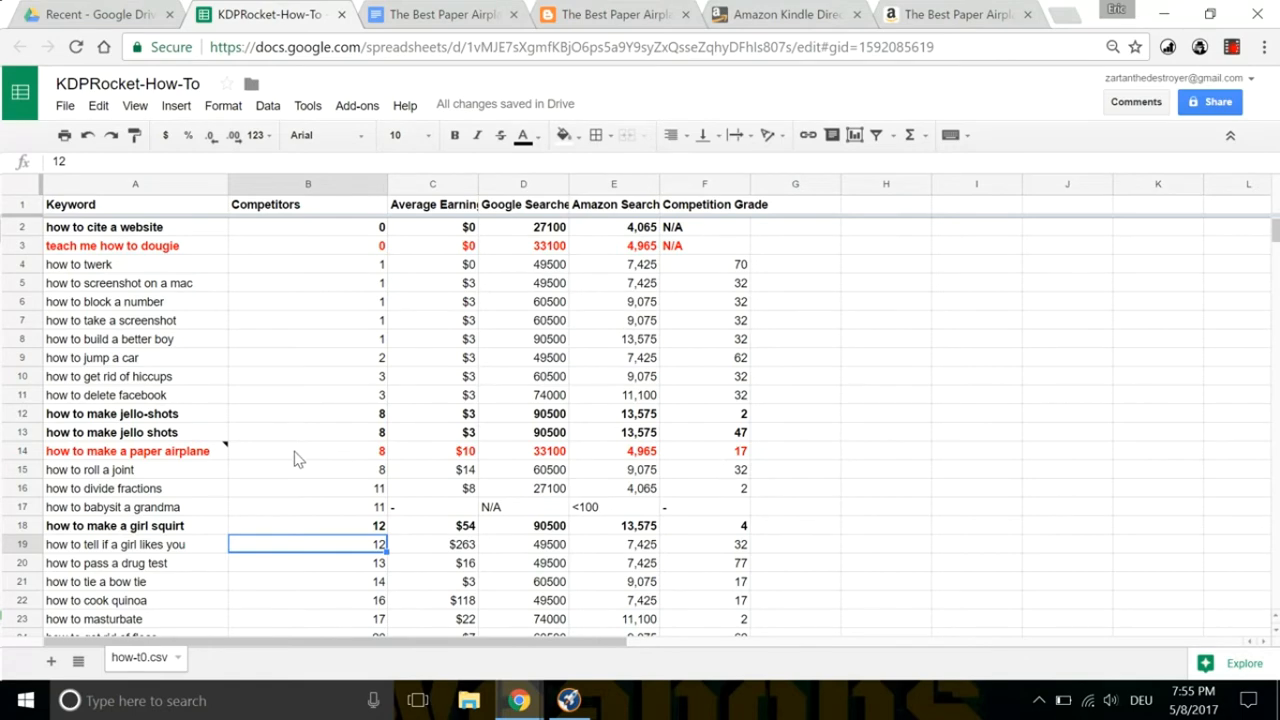
mouse_move(276, 452)
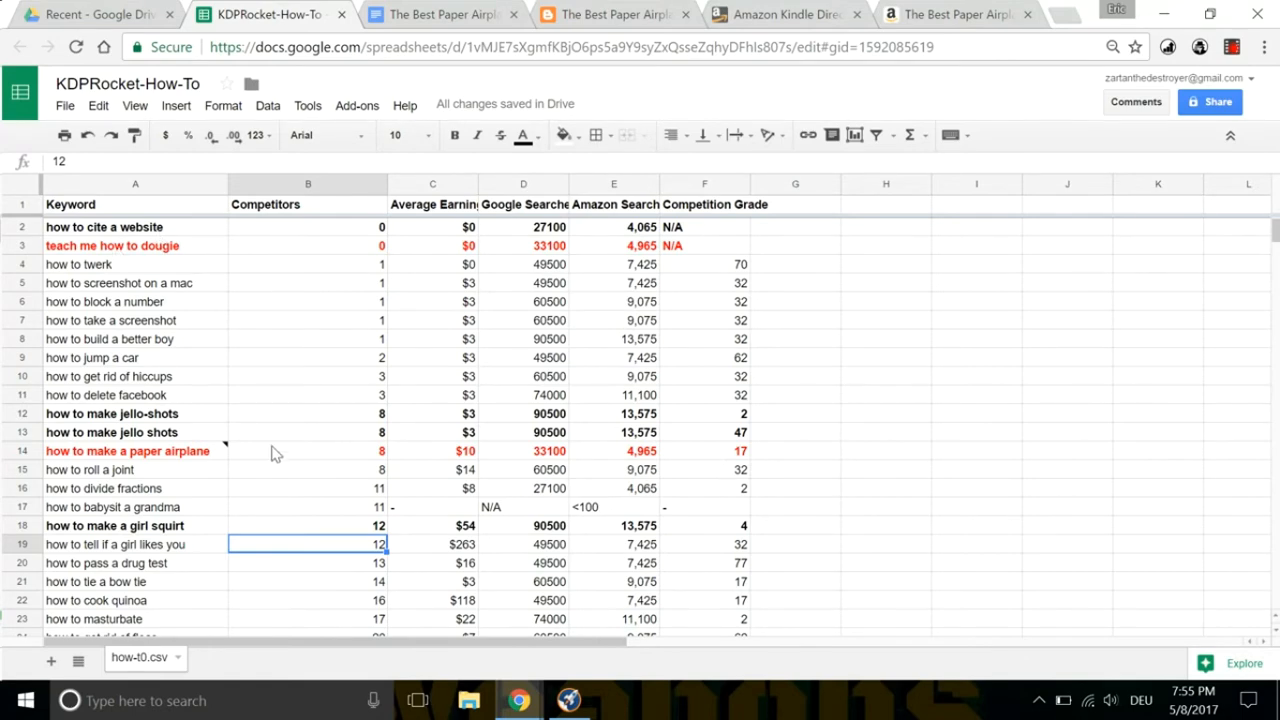
scroll(down, 3)
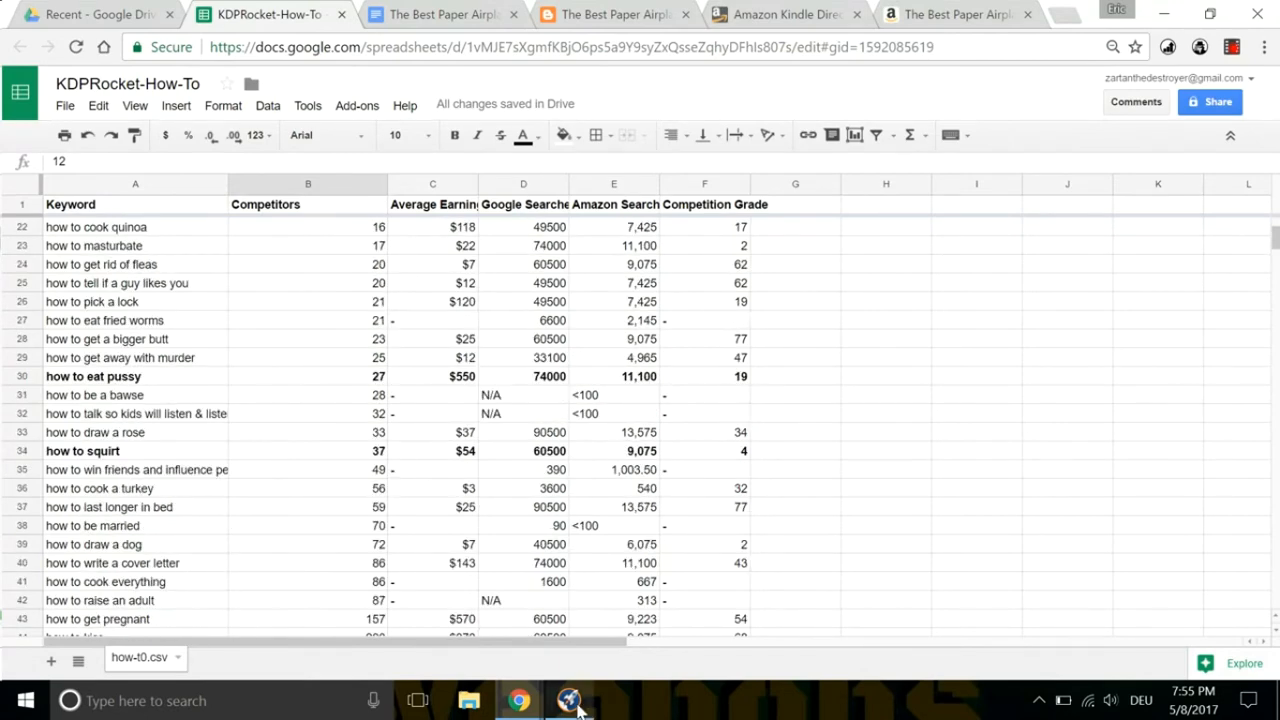
Analyze 'how to draw for kids' ($571, score 54) and 'how to kiss' ($294, score 64).
click(568, 700)
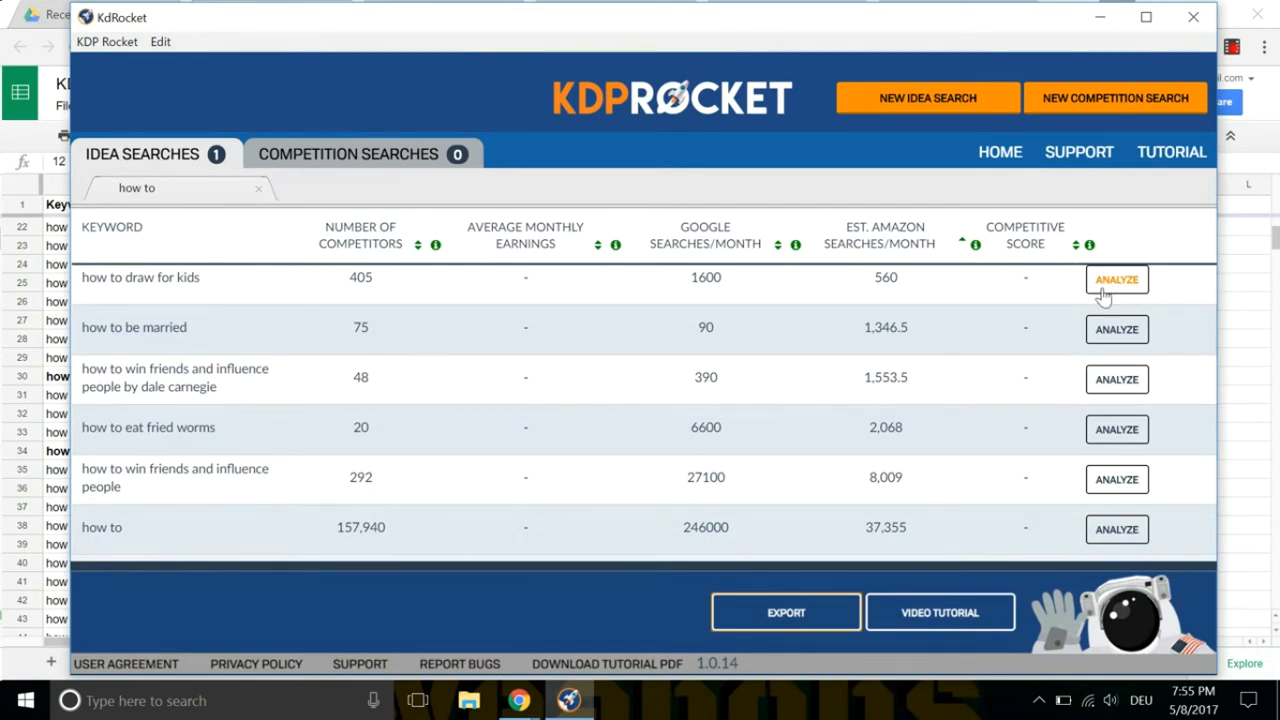
click(1116, 280)
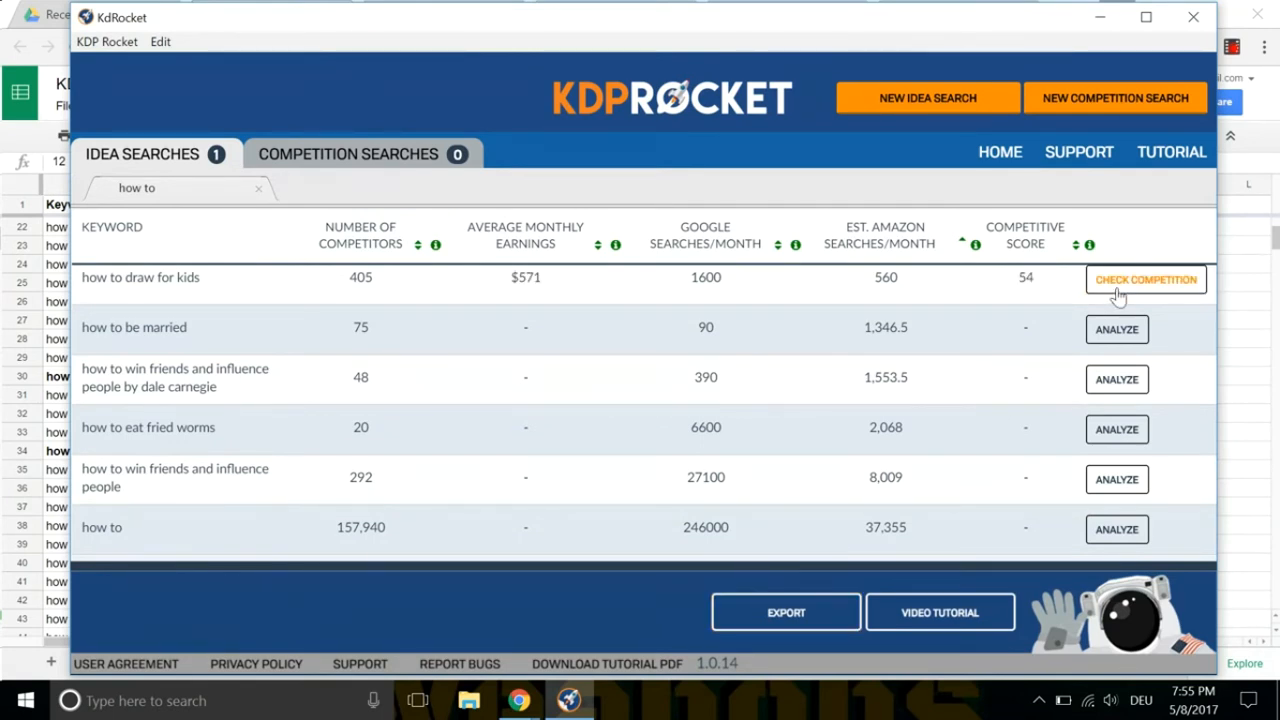
mouse_move(1116, 478)
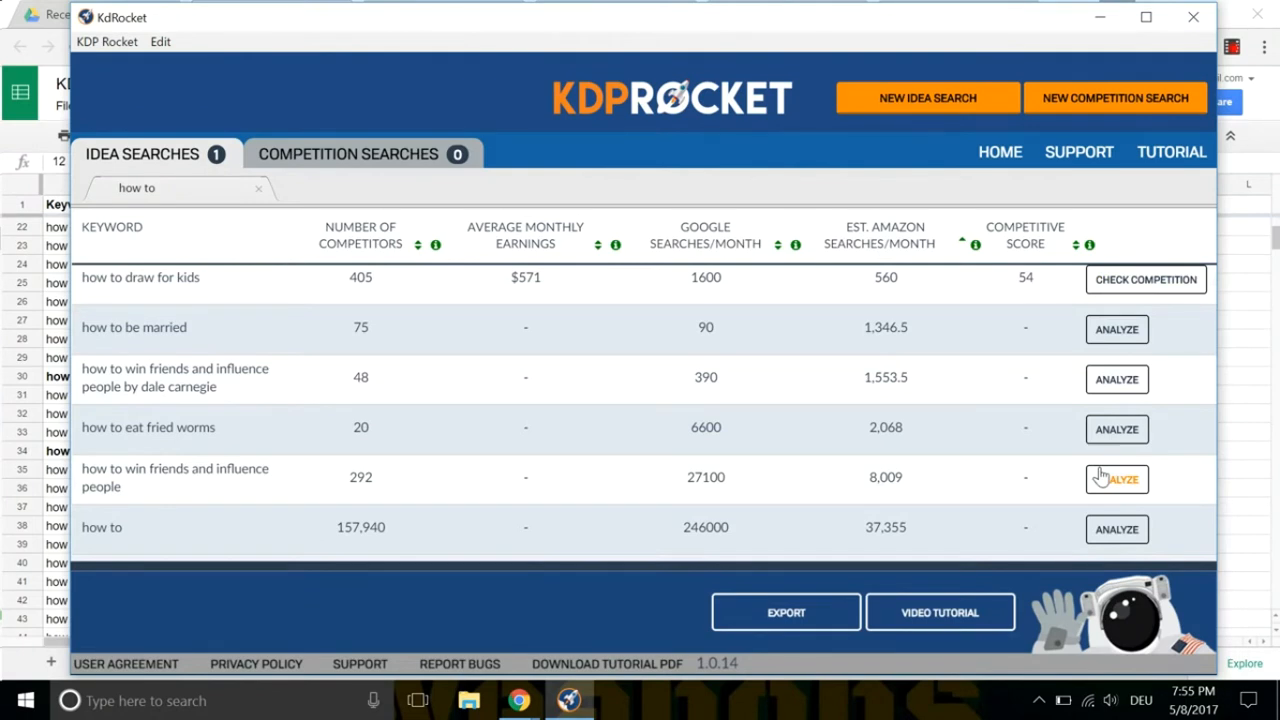
scroll(down, 3)
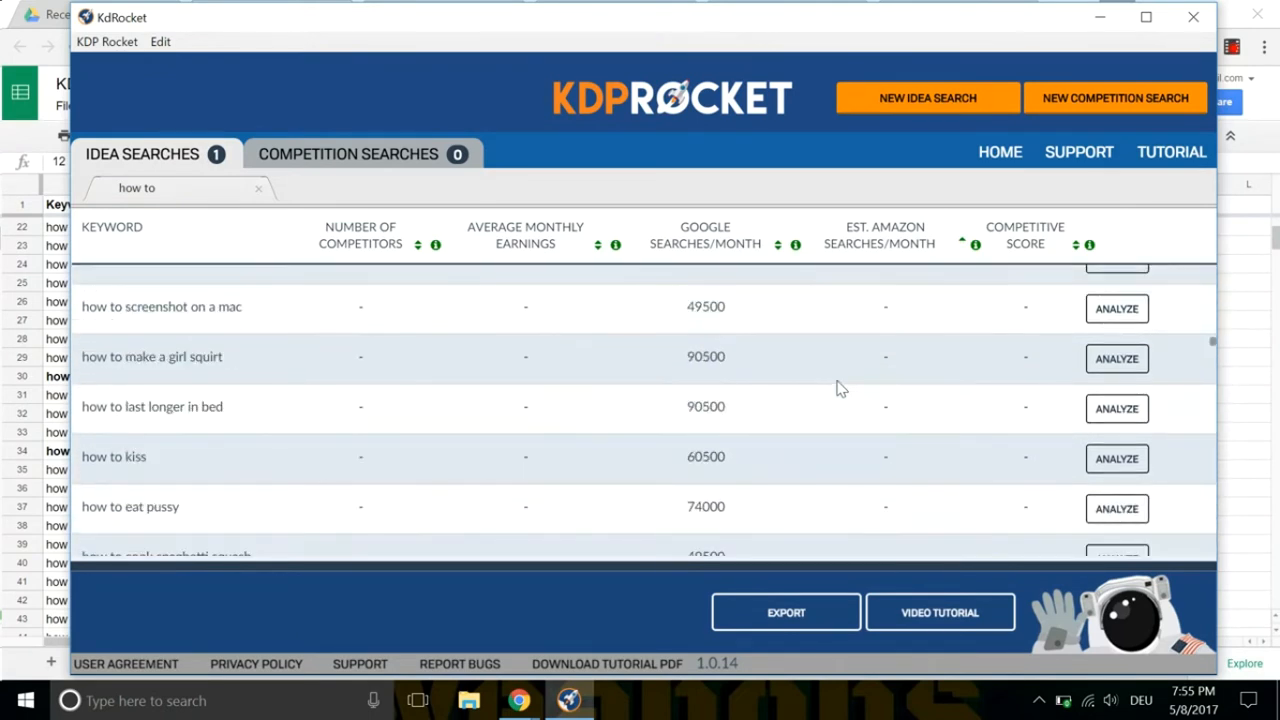
mouse_move(1116, 458)
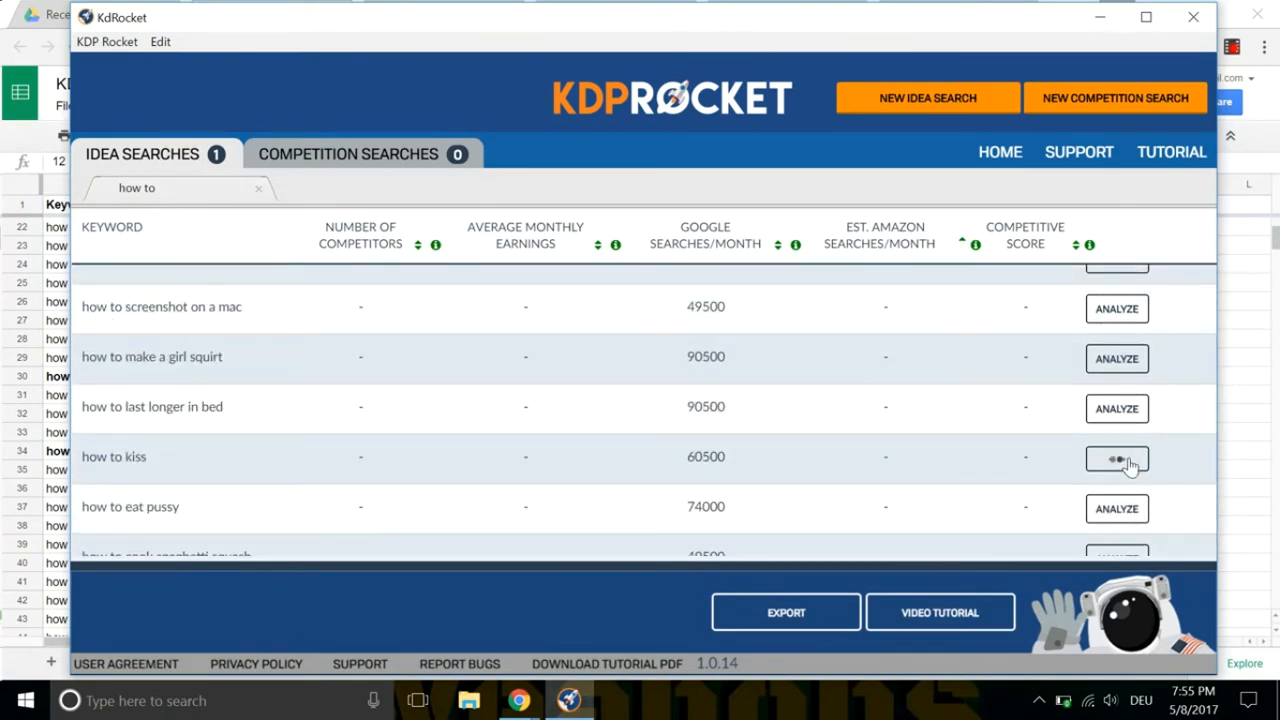
click(1116, 458)
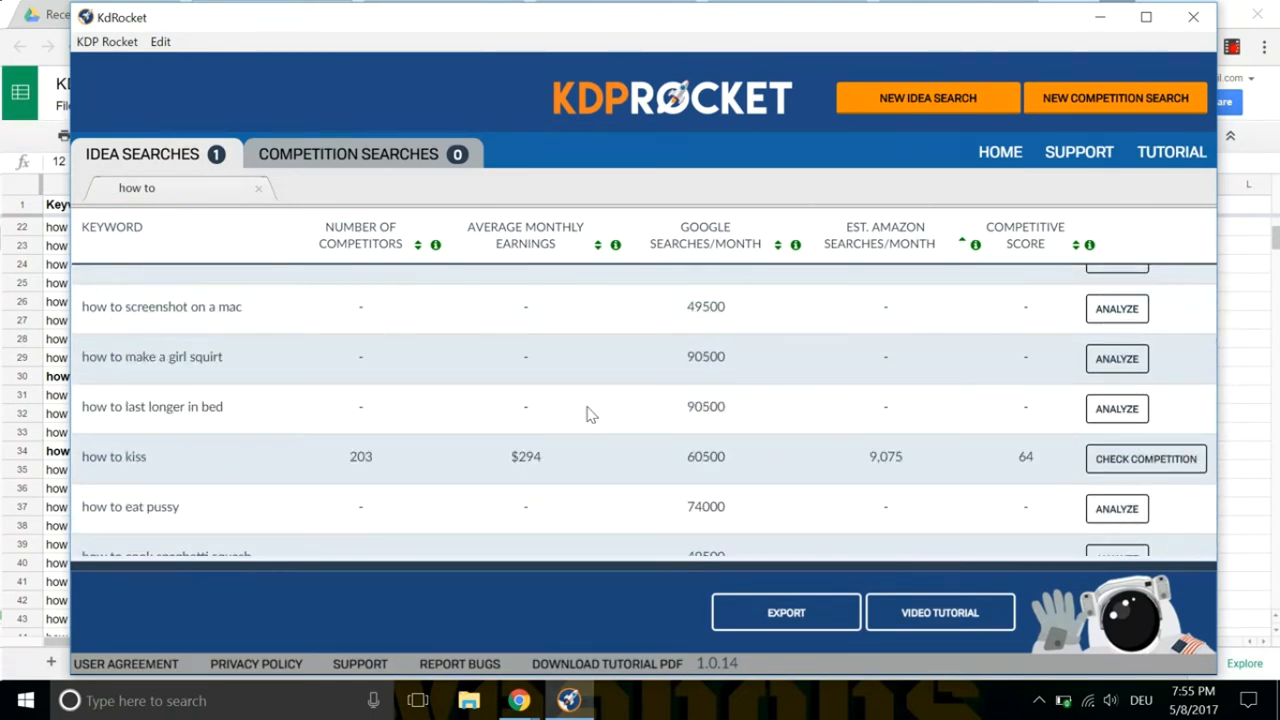
scroll(down, 3)
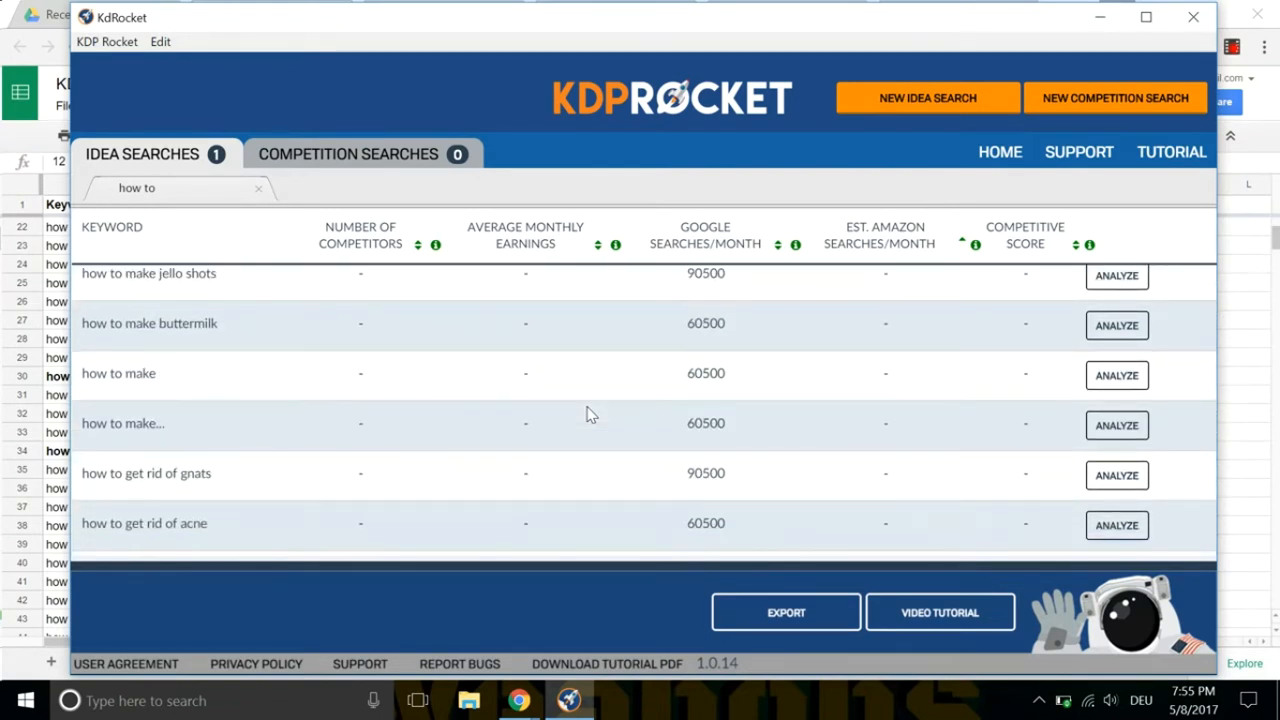
scroll(down, 3)
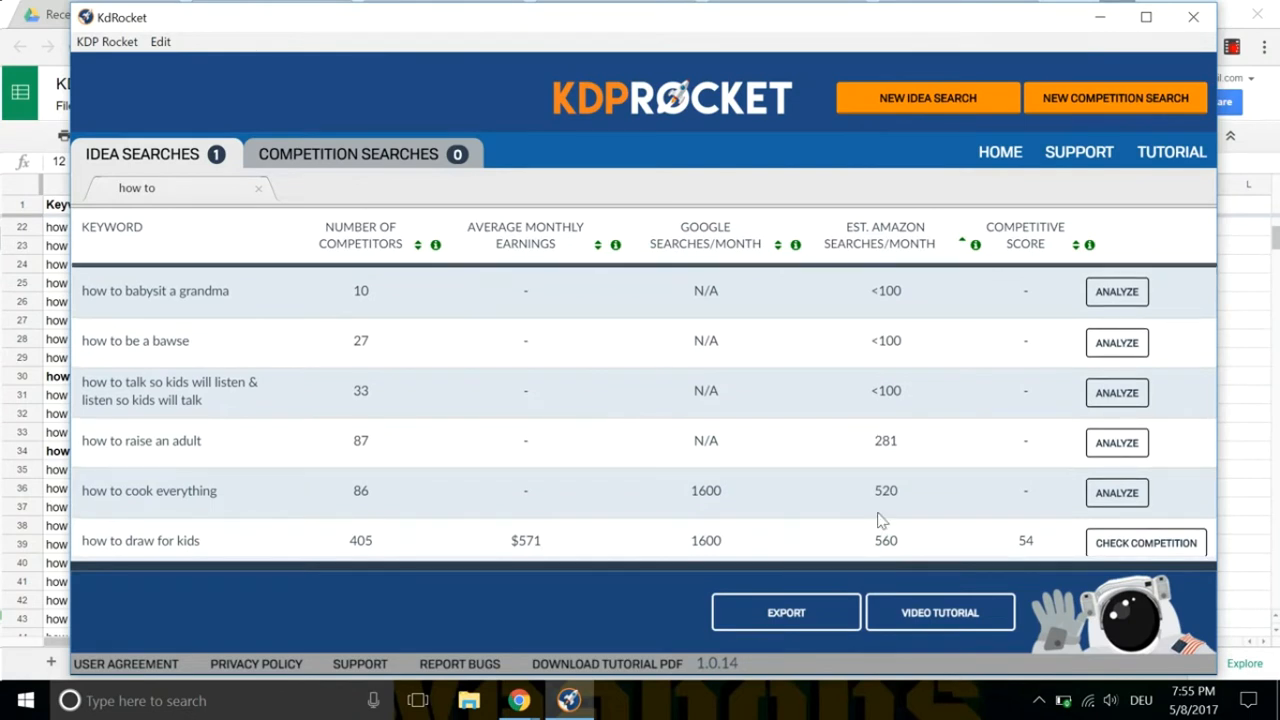
scroll(down, 3)
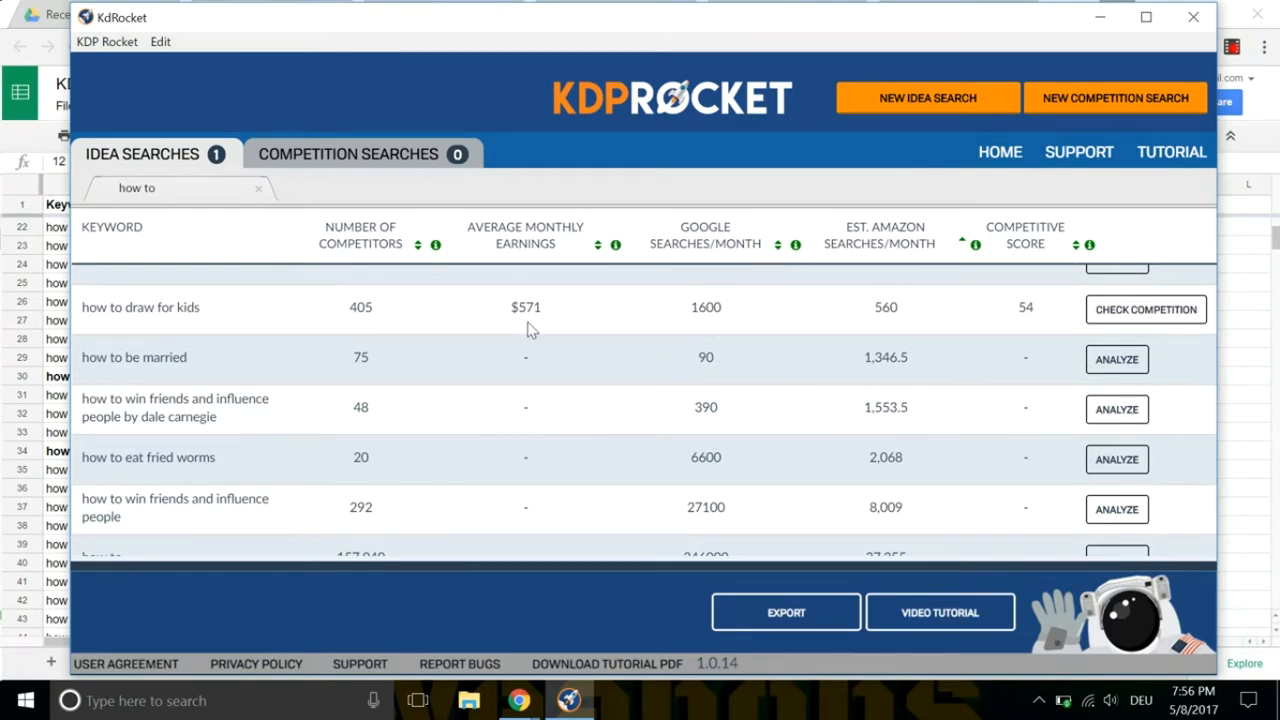
mouse_move(364, 330)
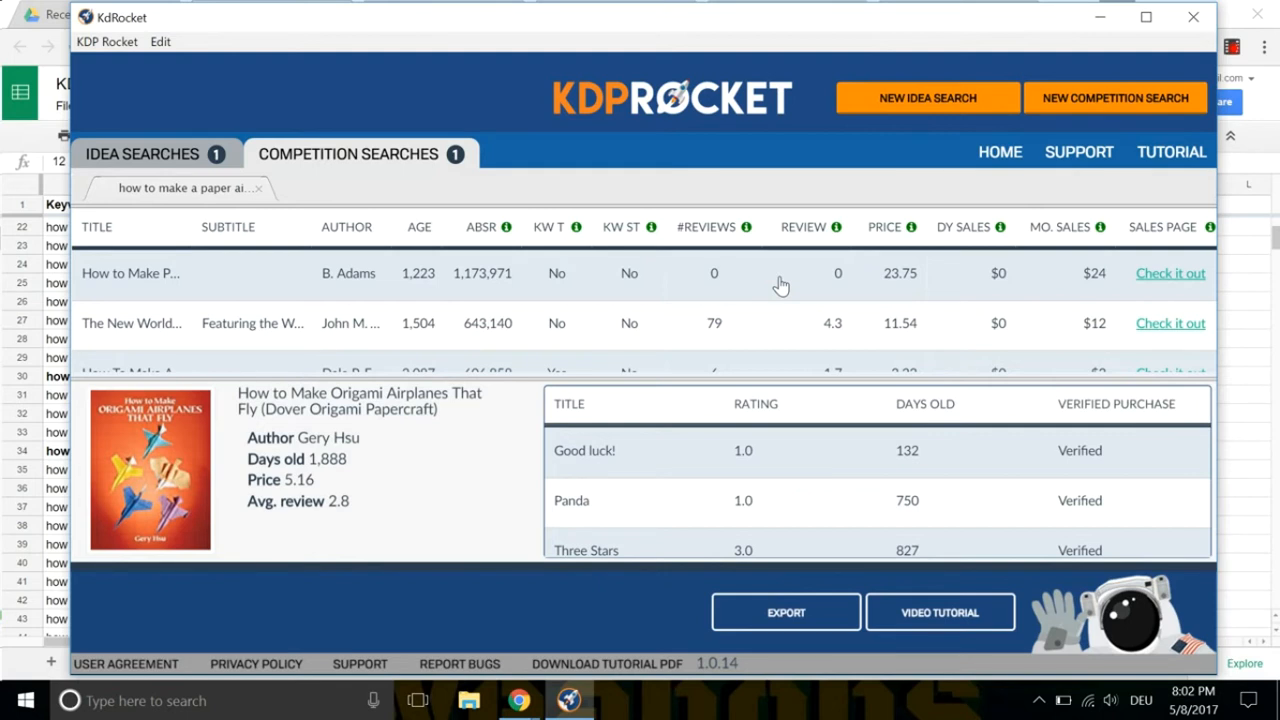
mouse_move(610, 340)
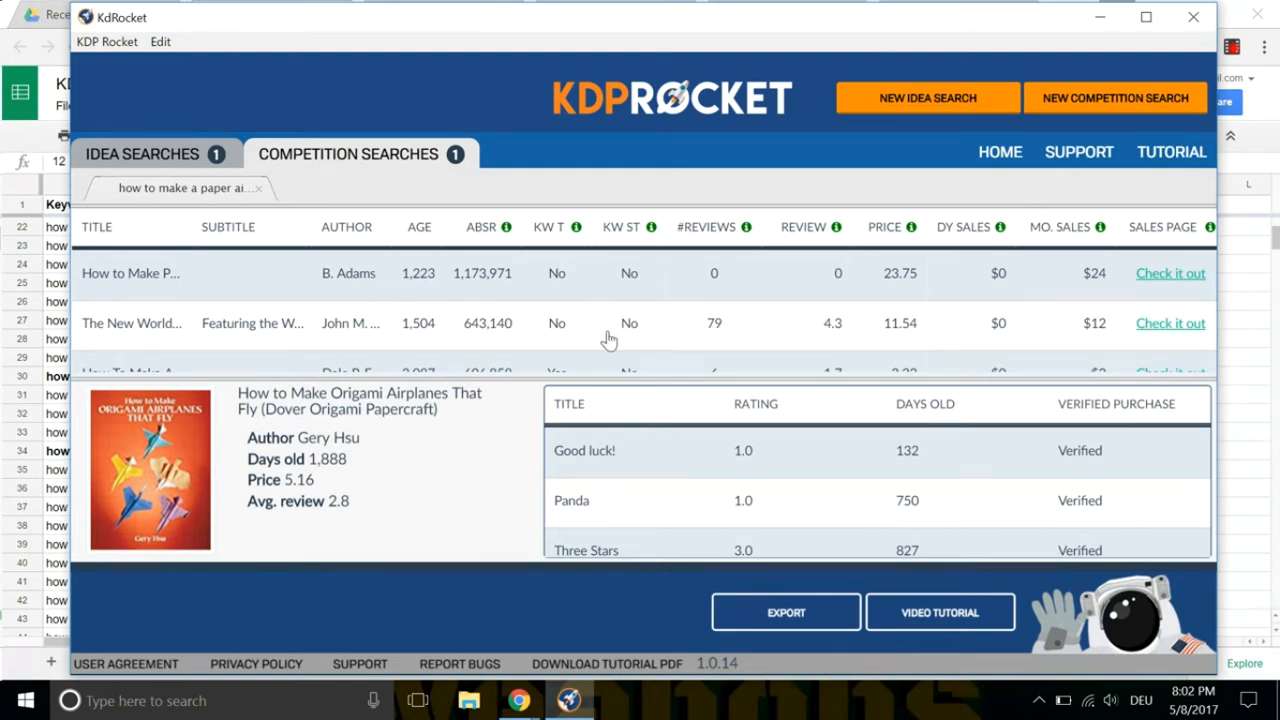
Show details for the How to Make Paper Airplanes competitor and review its listing.
click(132, 322)
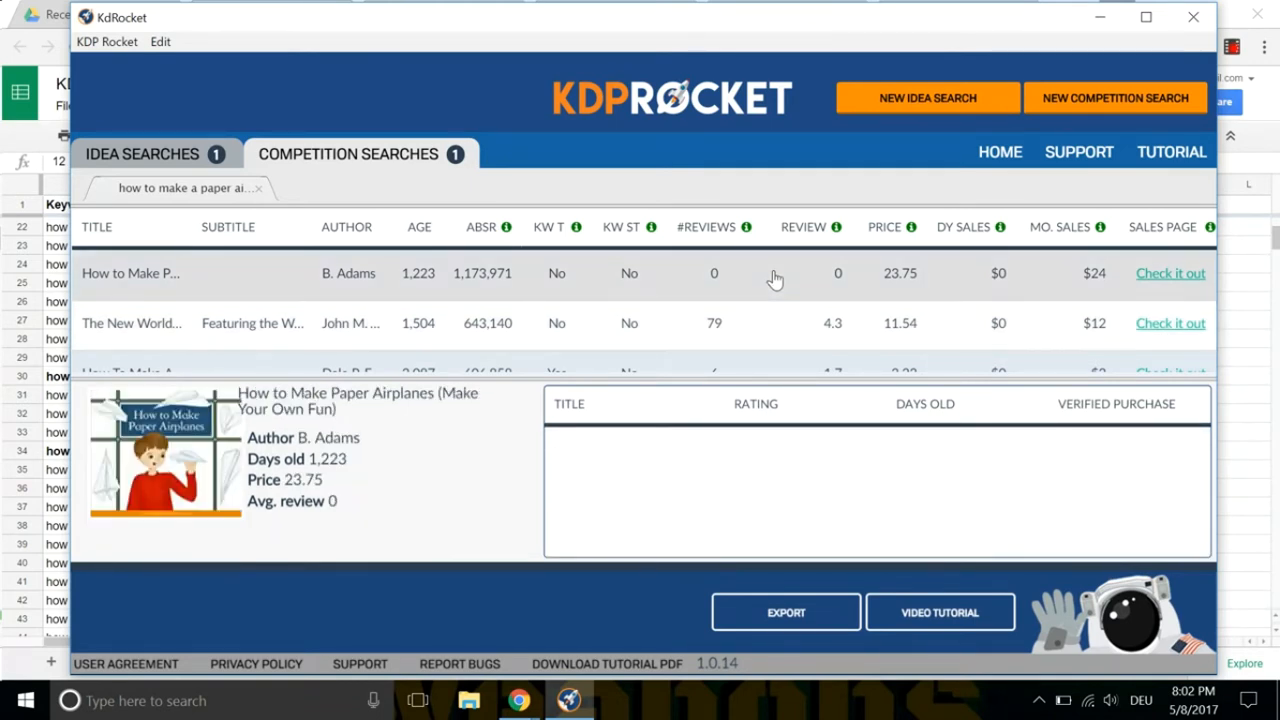
scroll(down, 3)
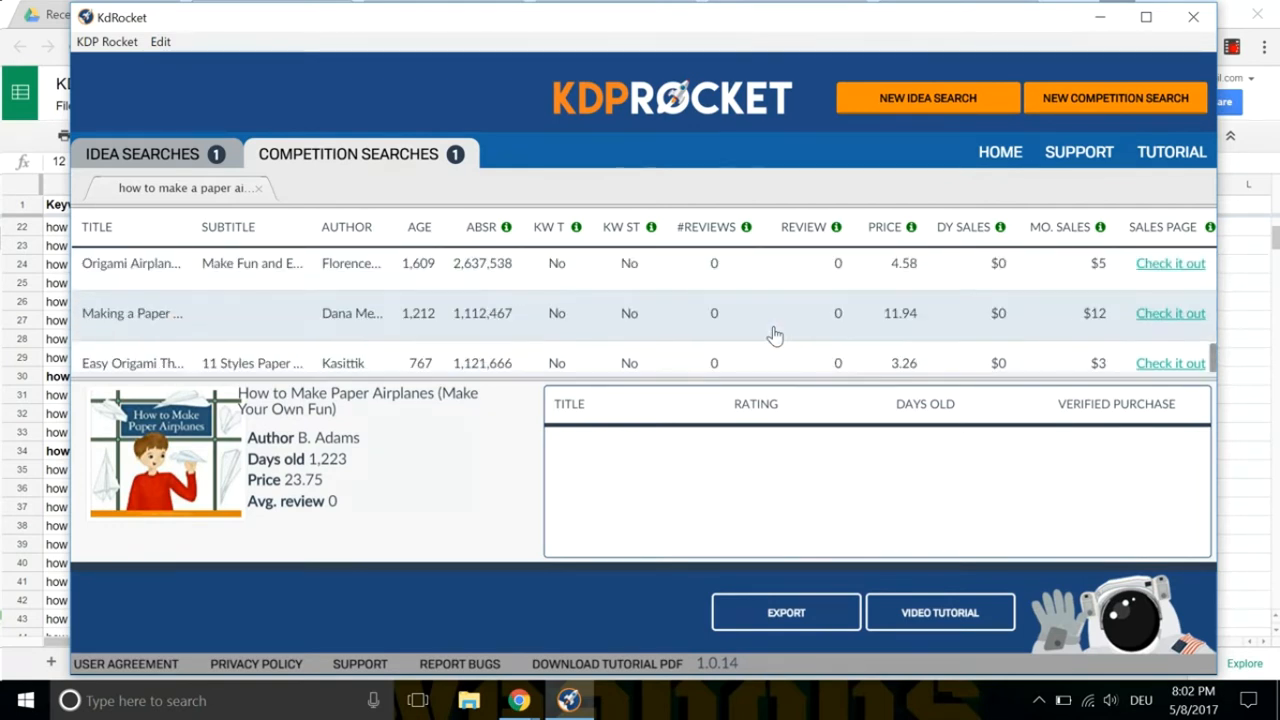
mouse_move(974, 342)
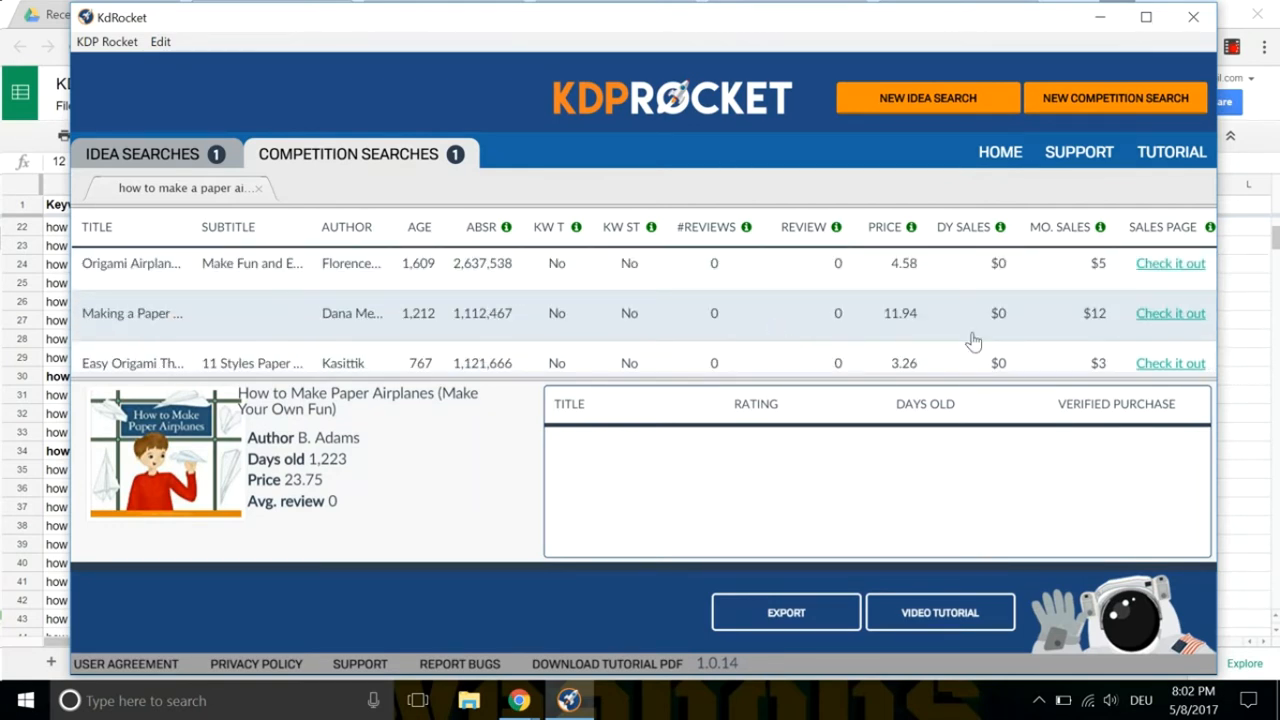
mouse_move(764, 330)
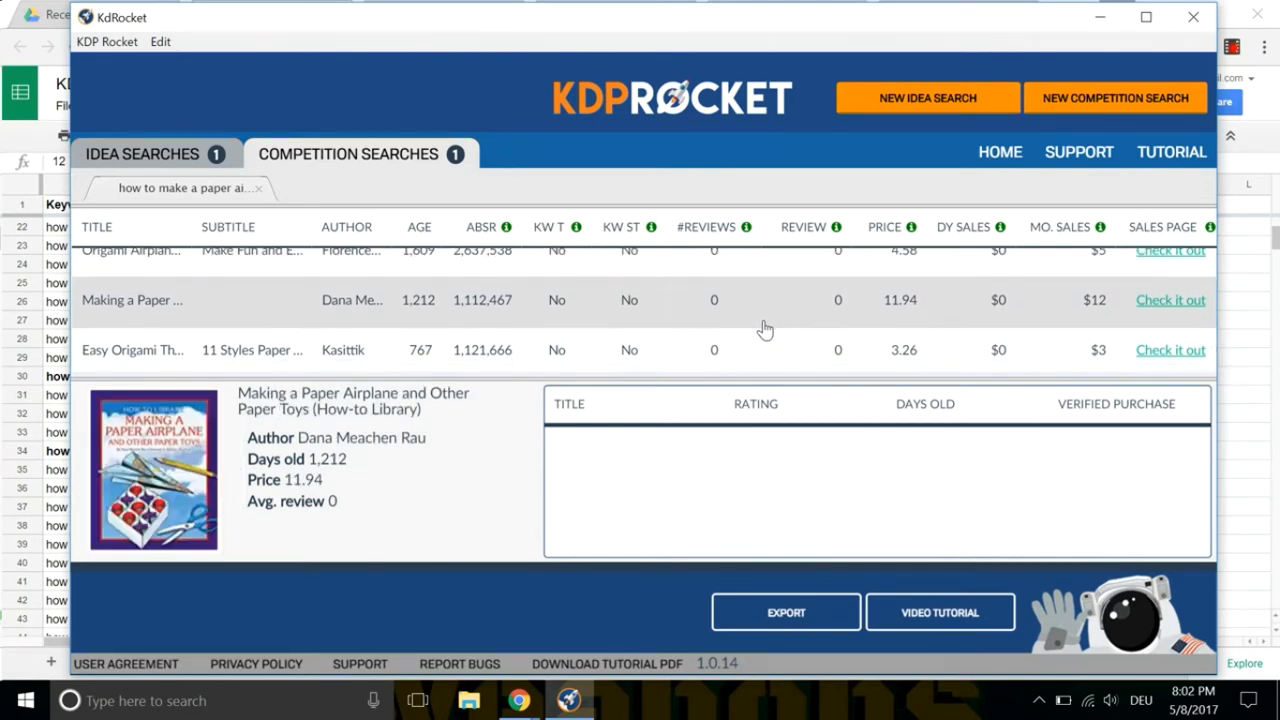
scroll(down, 3)
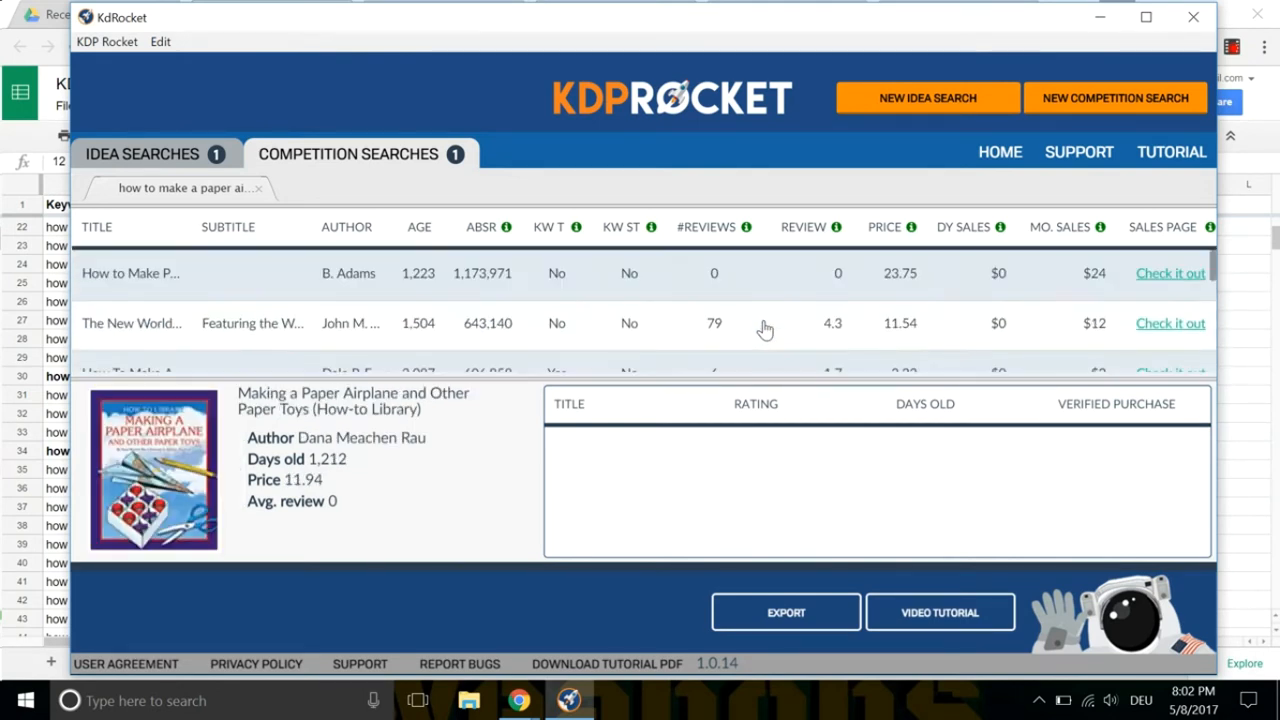
scroll(down, 3)
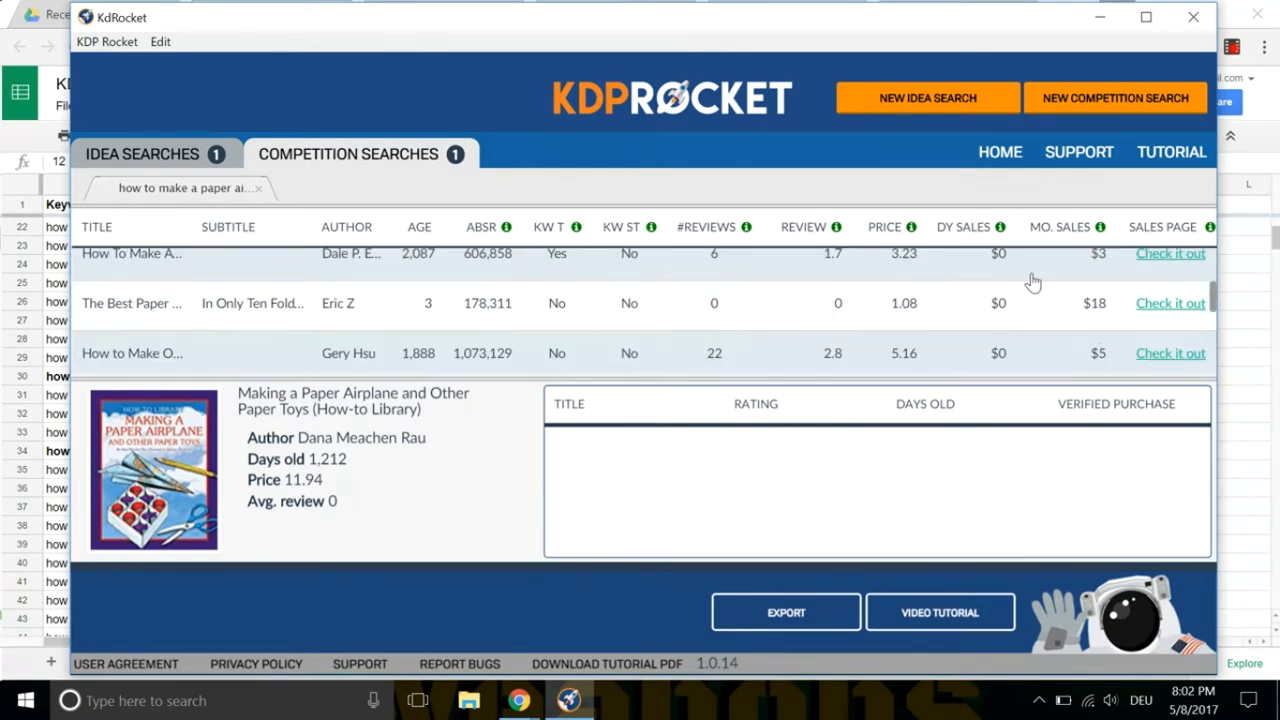
scroll(down, 3)
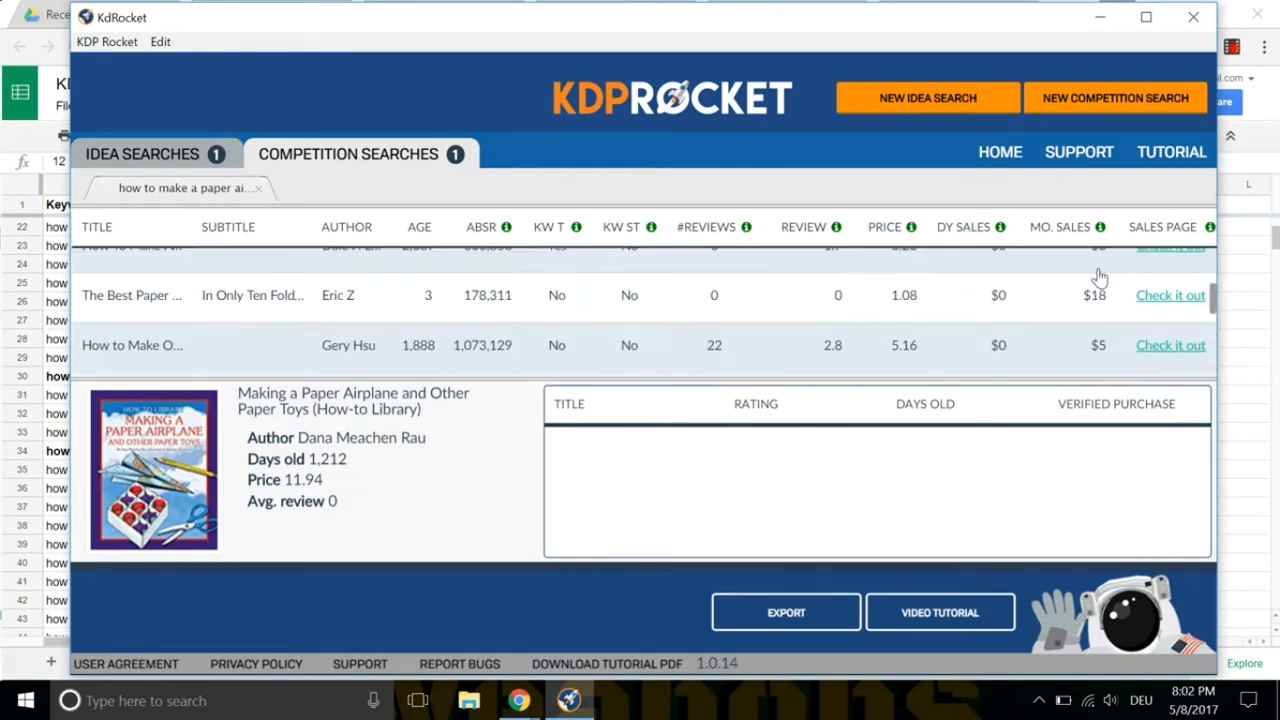
scroll(down, 3)
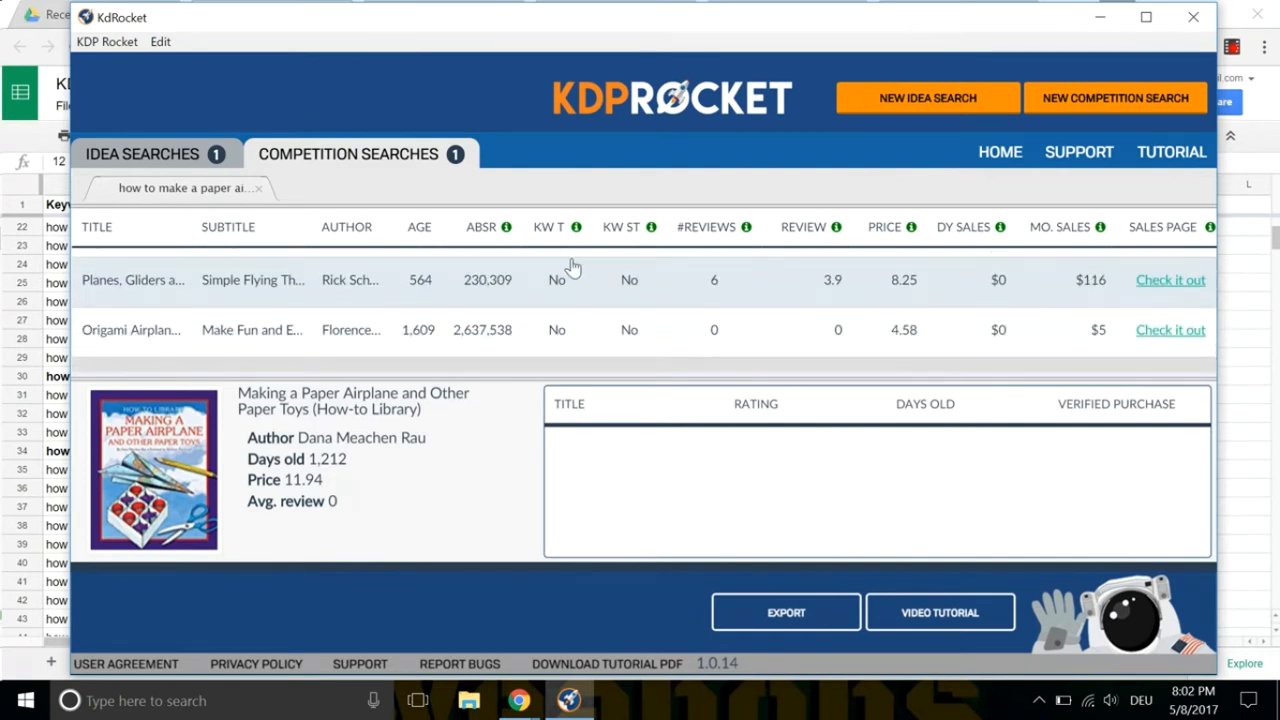
Load Planes, Gliders and Paper Rockets details and reviews, view its Amazon page, return to results.
click(132, 280)
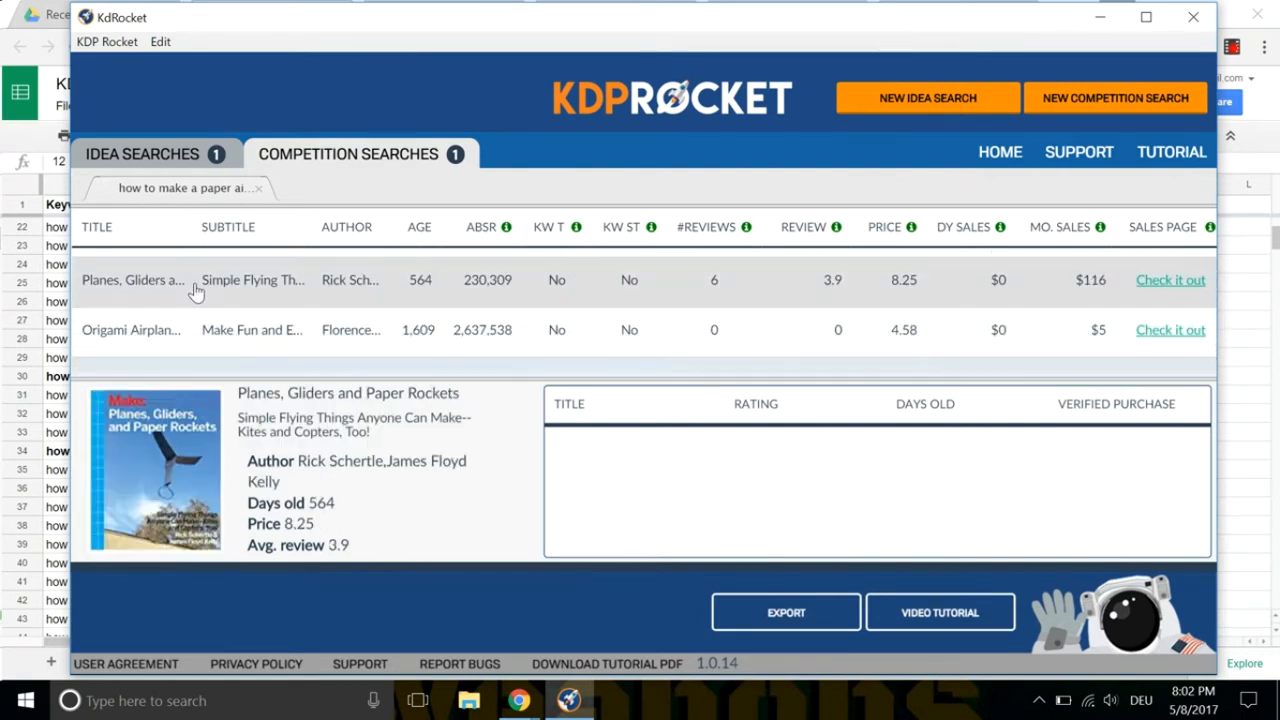
click(132, 280)
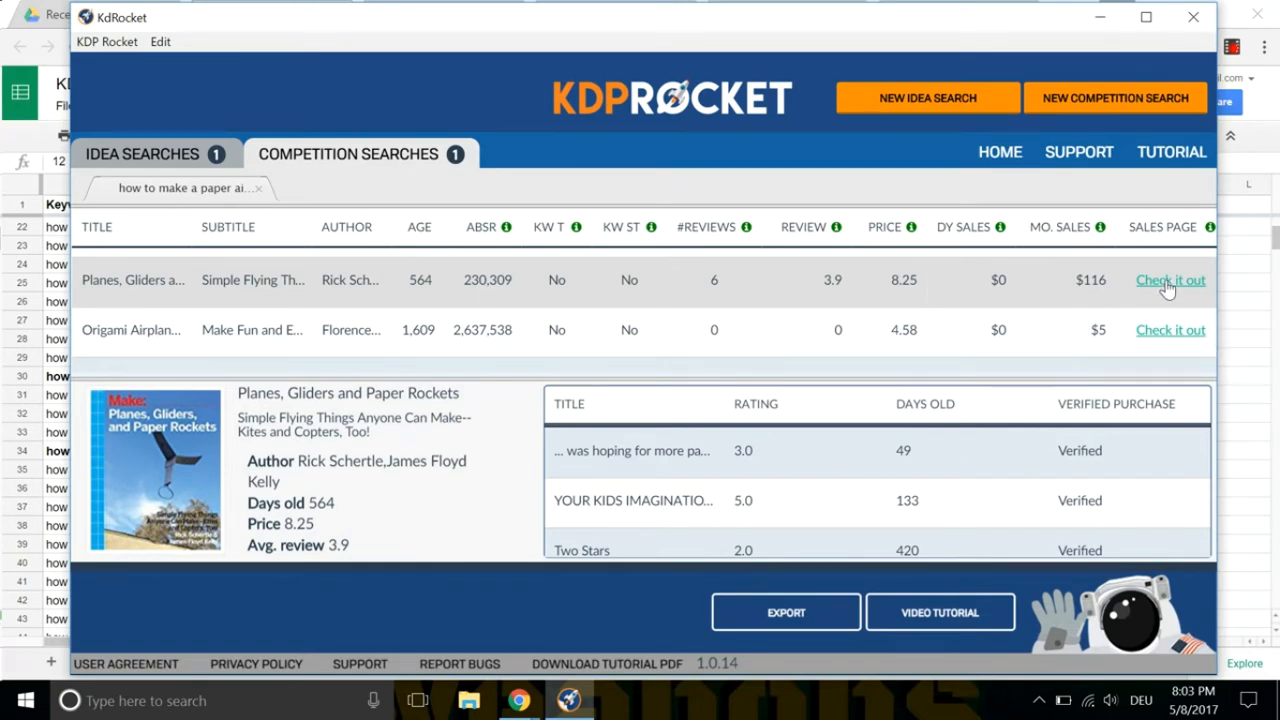
click(1170, 280)
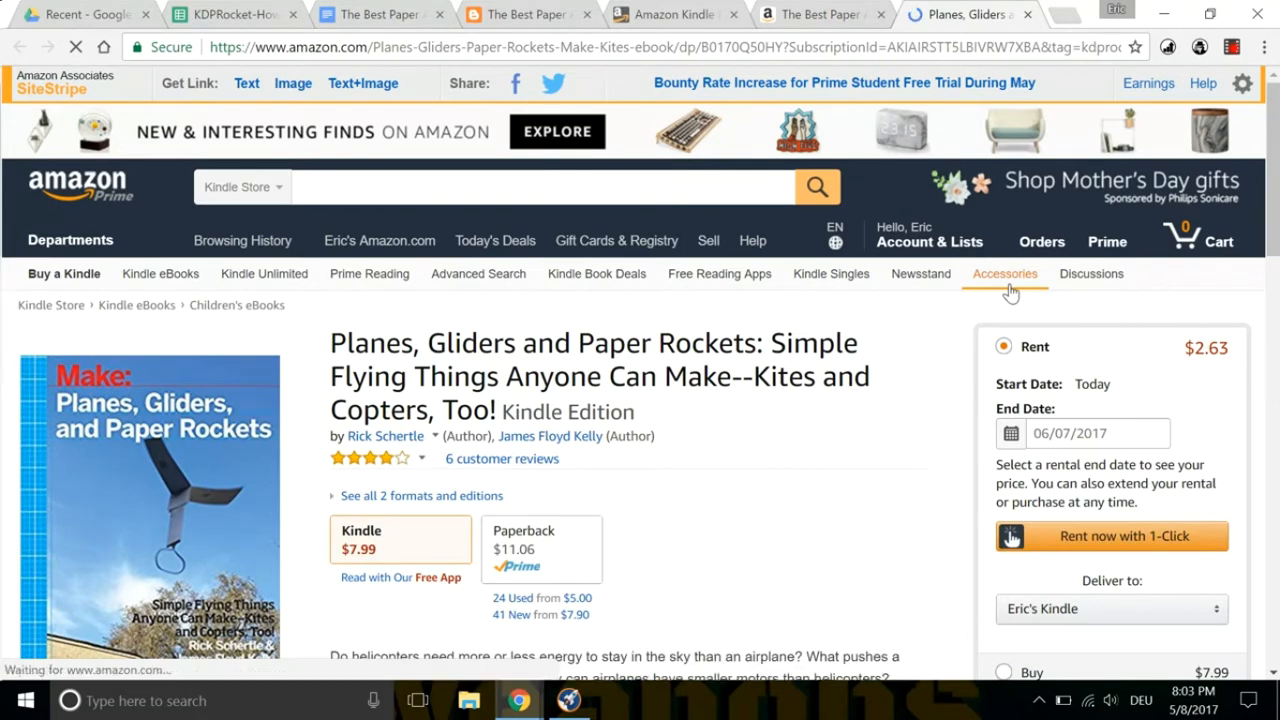
click(568, 700)
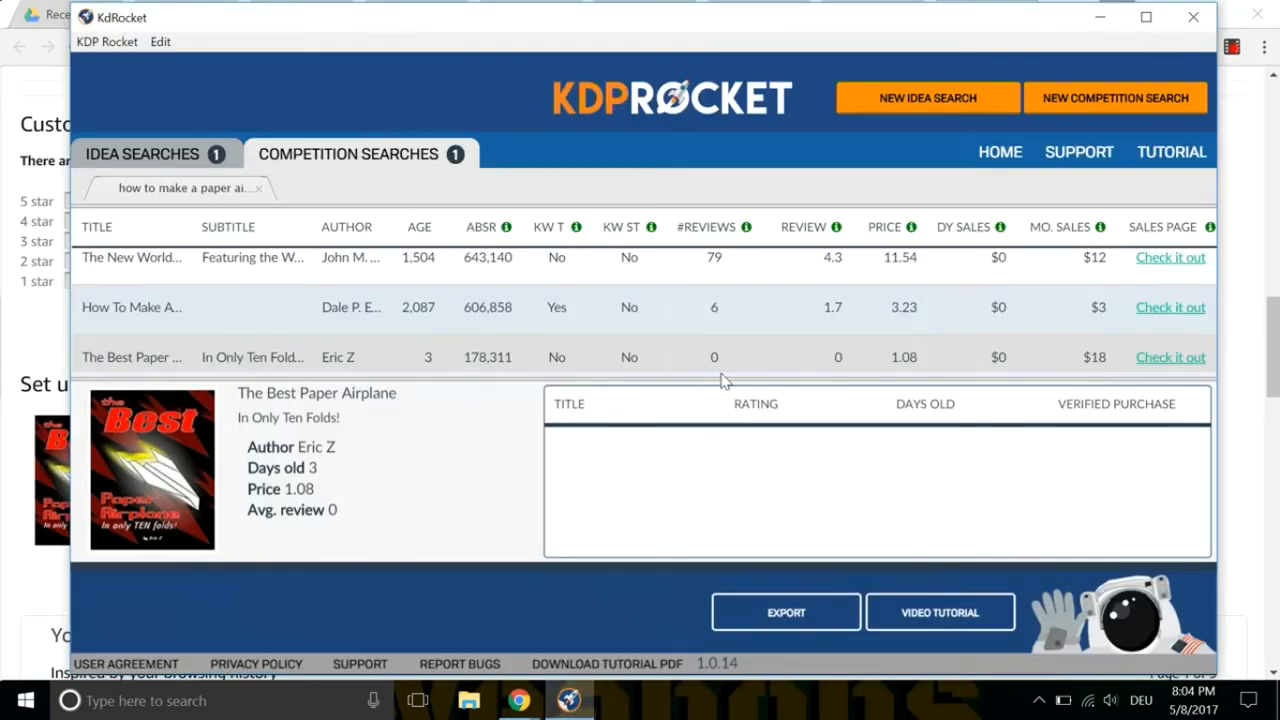
mouse_move(872, 358)
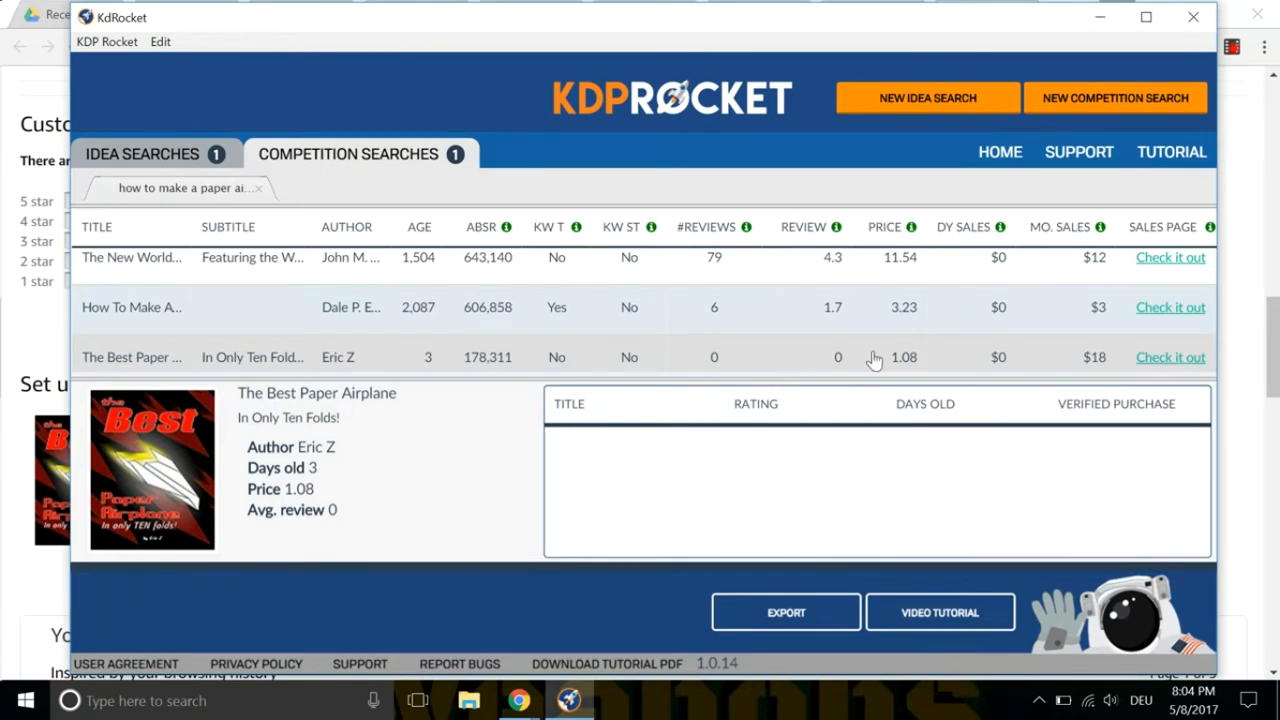
mouse_move(1092, 368)
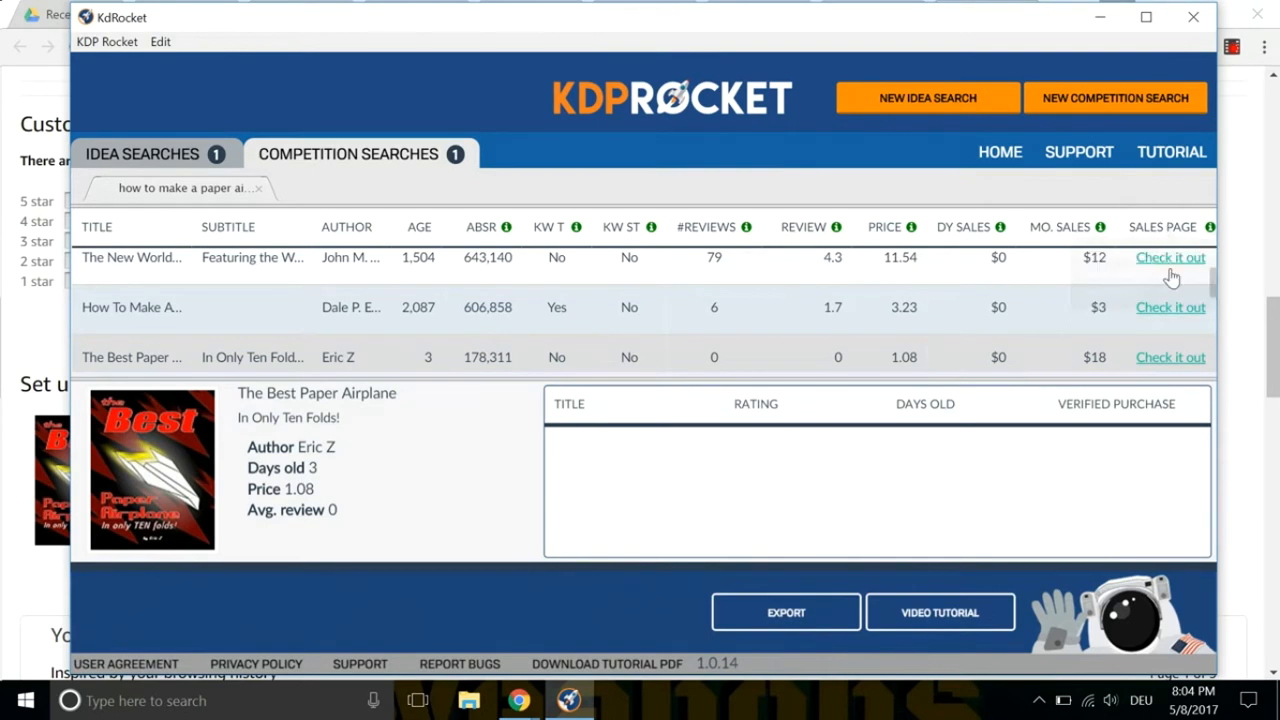
mouse_move(1172, 320)
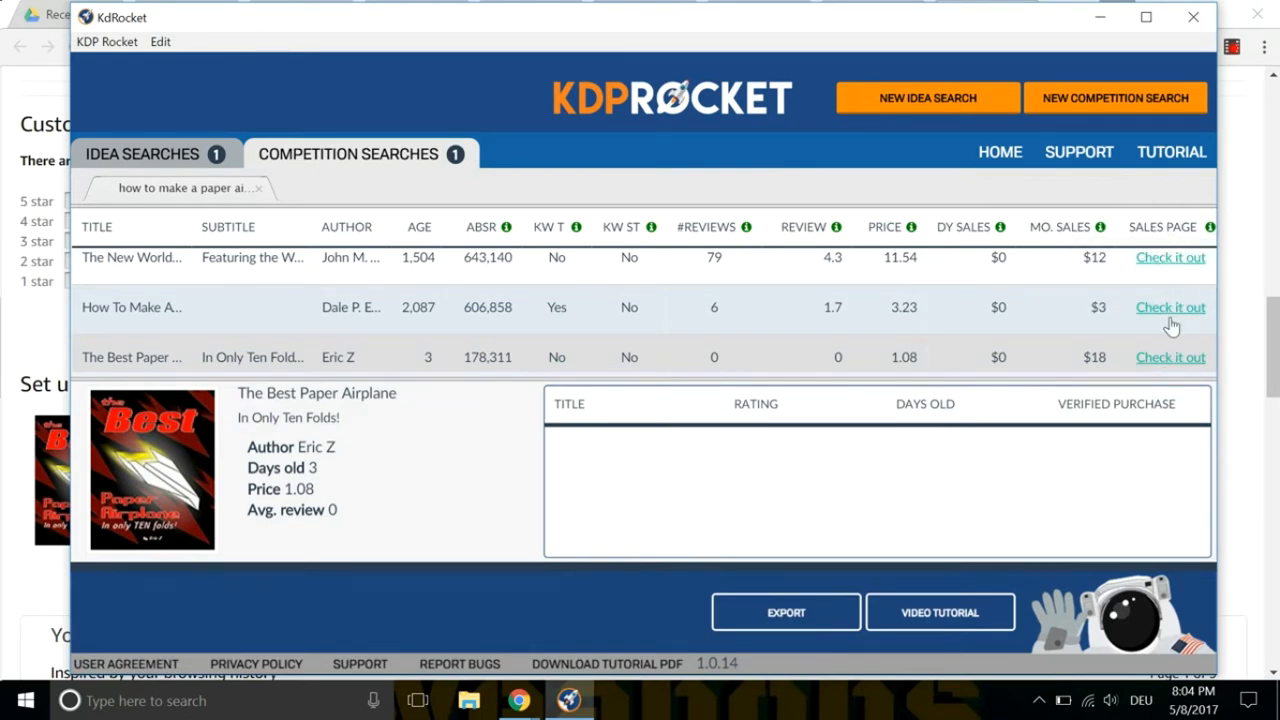
Open The Best Paper Airplane's Amazon Kindle sales page ($0.99) from the competition results.
click(1170, 308)
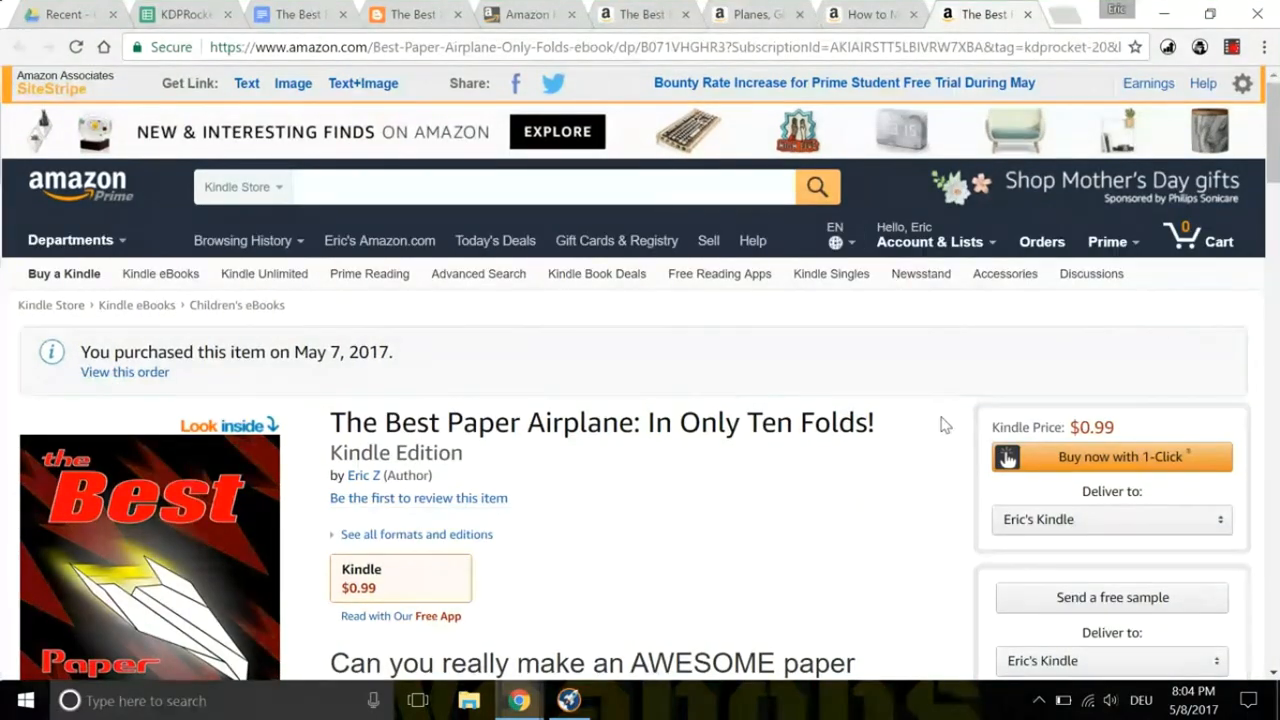
Review each competitor's Product details, reaching Planes, Gliders' rank #230,309 Paid in Kindle Store.
scroll(down, 3)
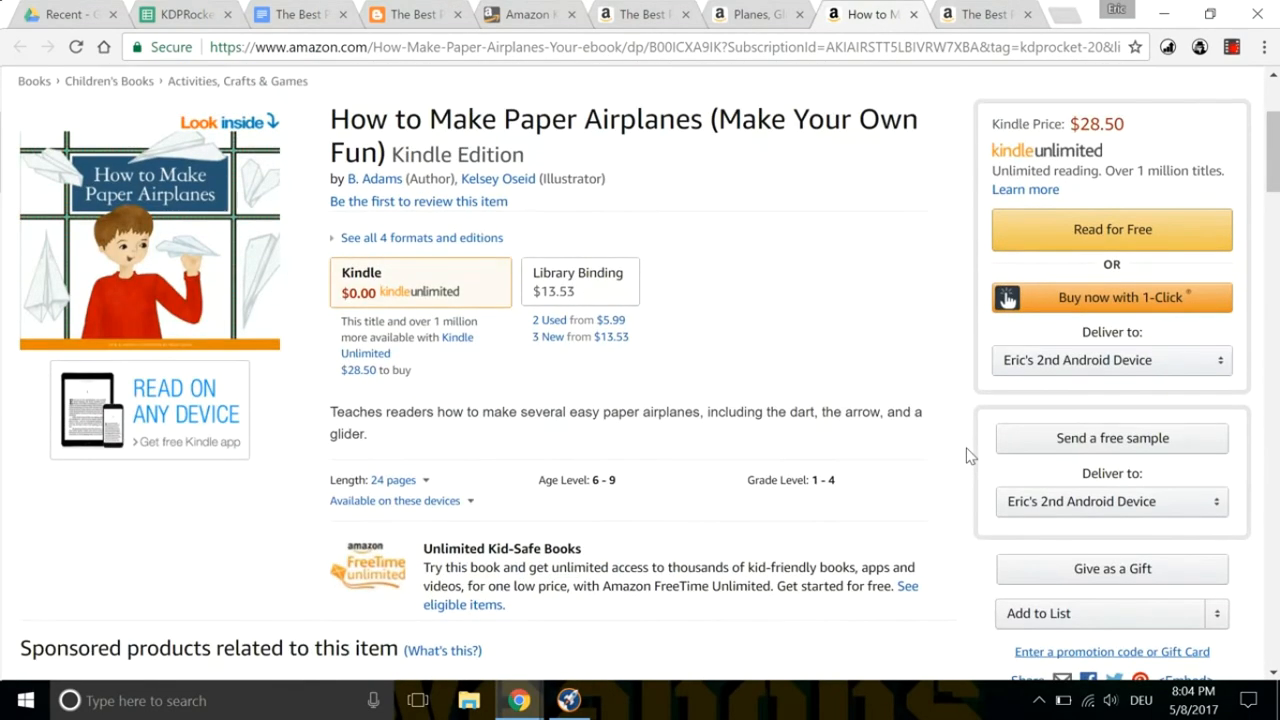
scroll(down, 3)
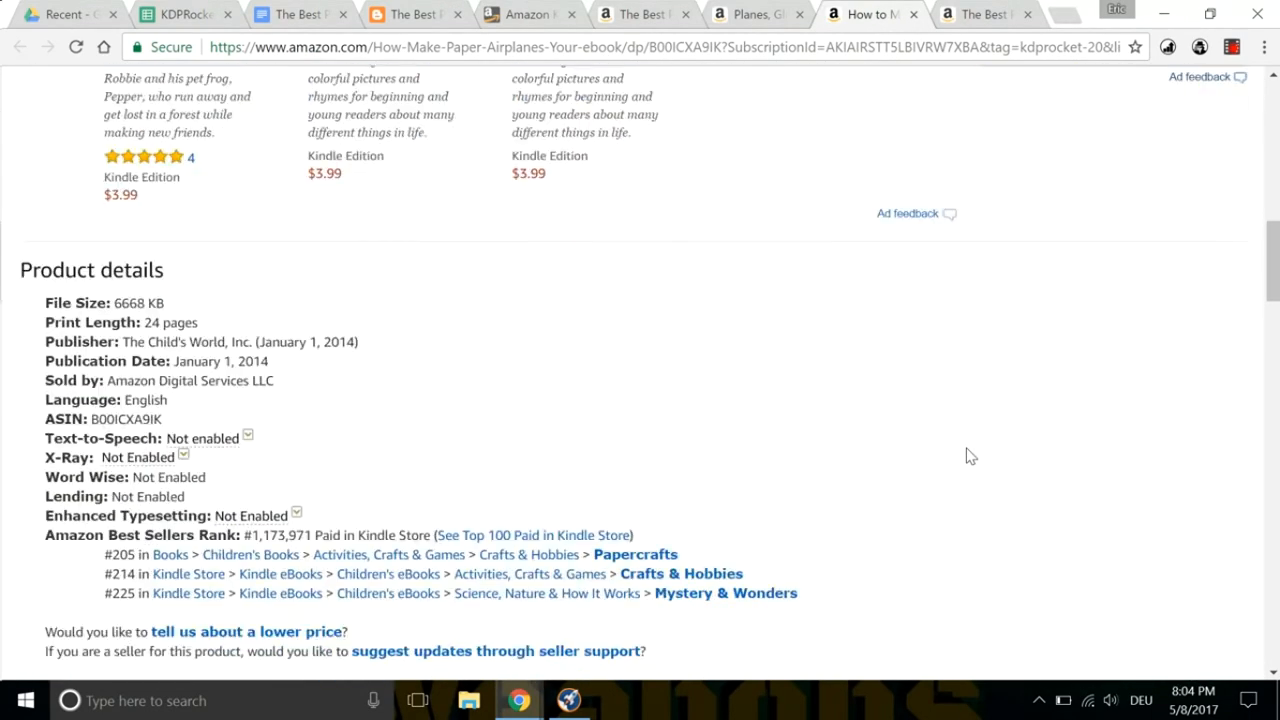
scroll(down, 3)
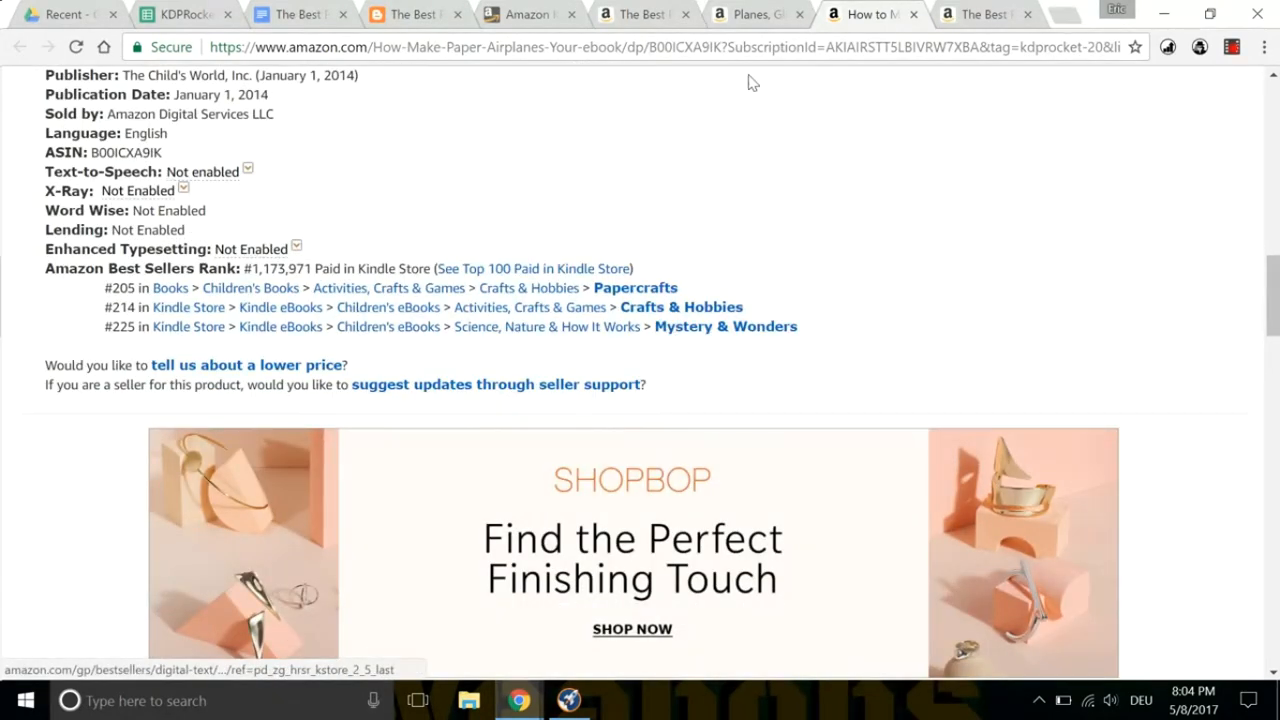
click(758, 14)
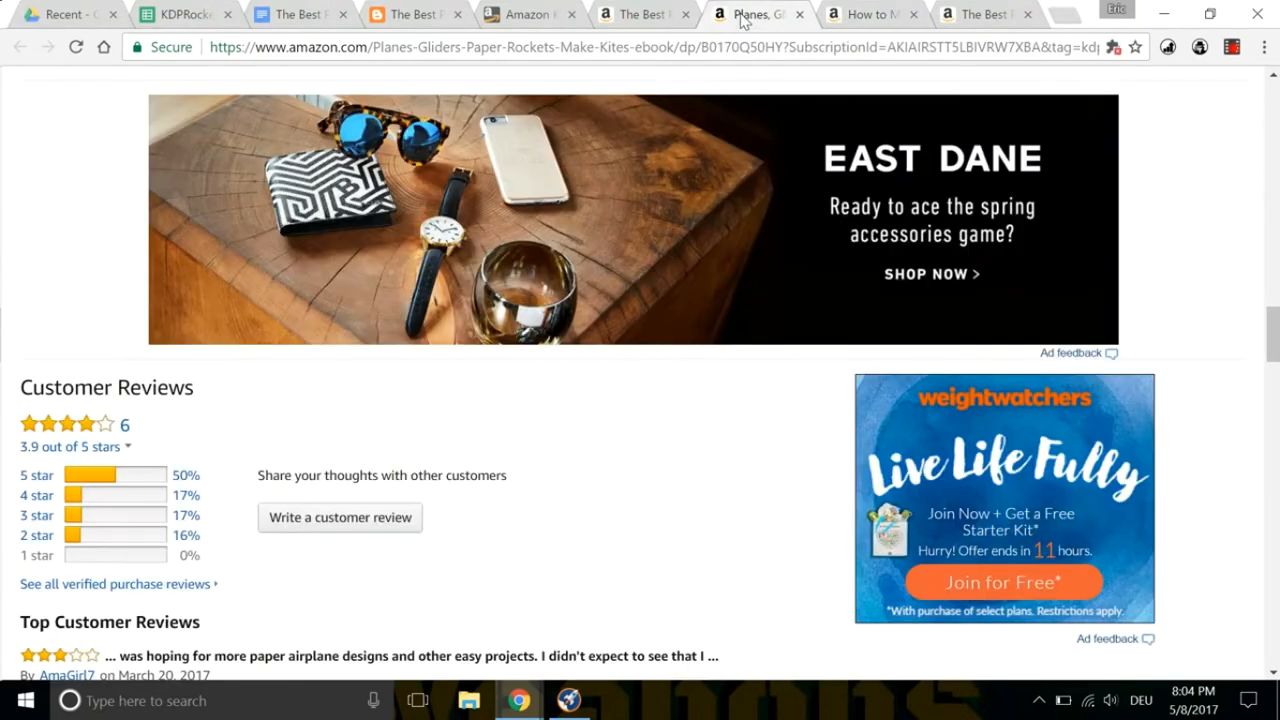
scroll(down, 3)
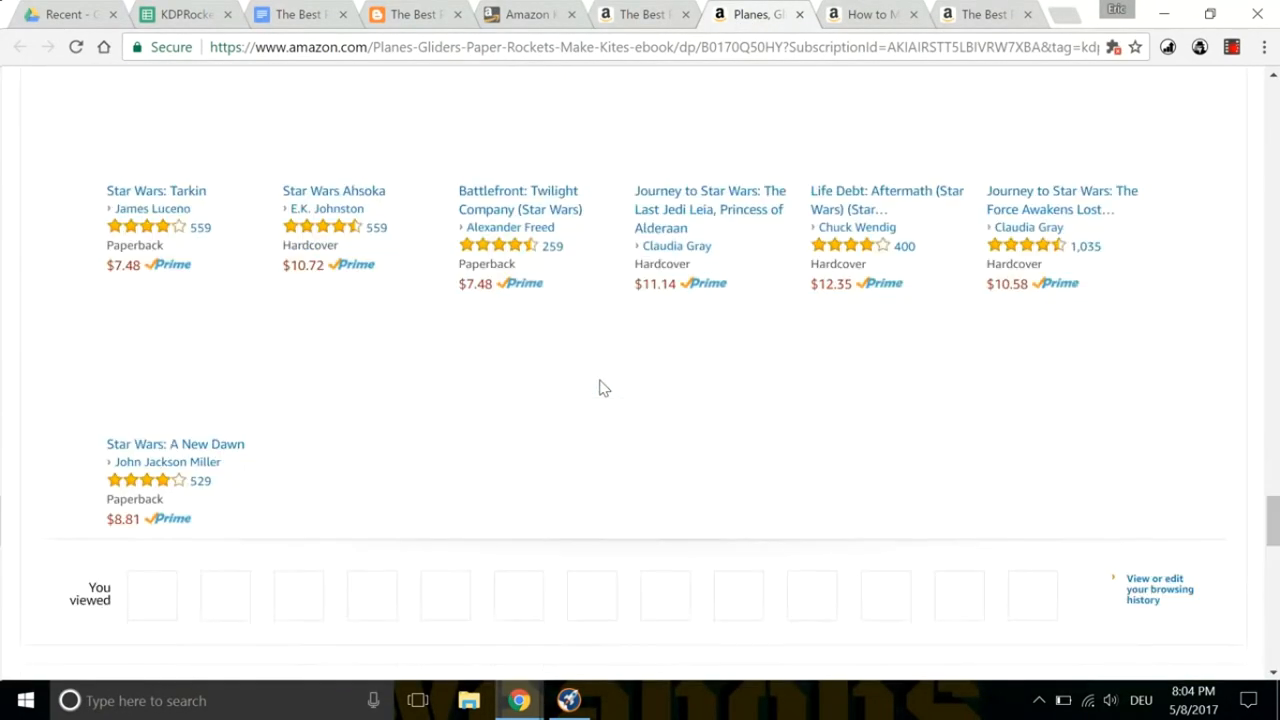
scroll(down, 3)
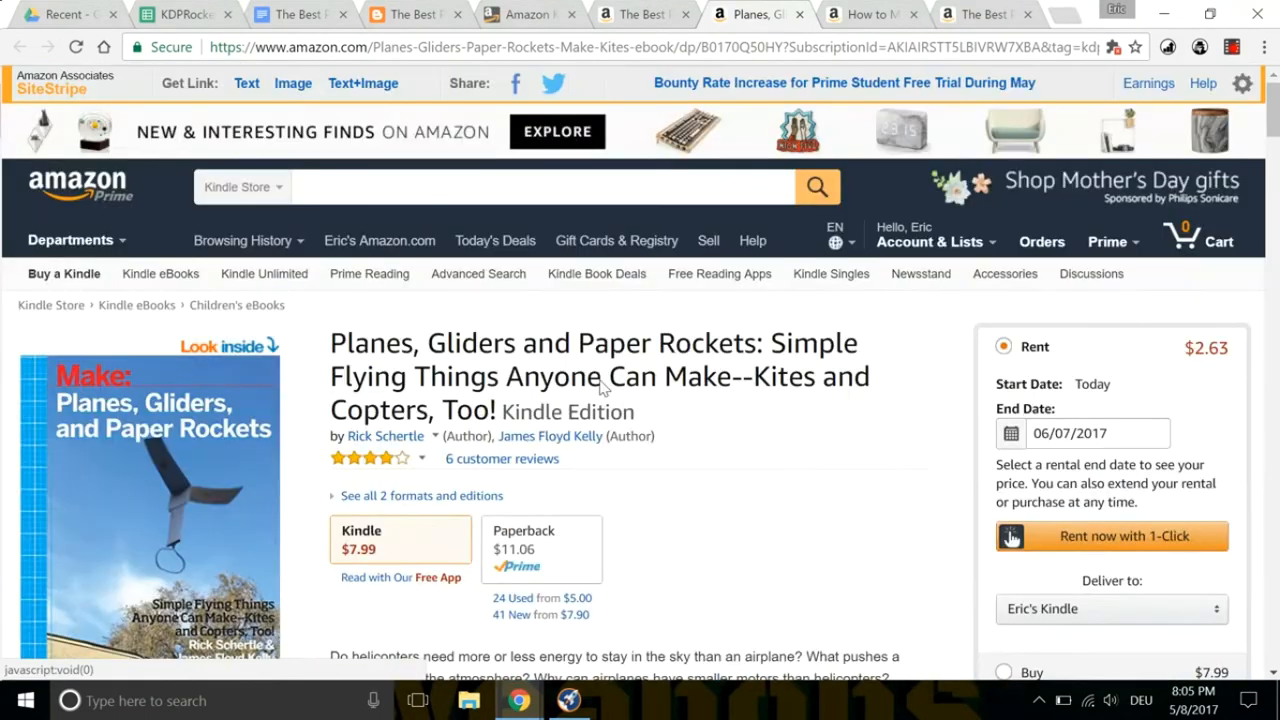
scroll(down, 3)
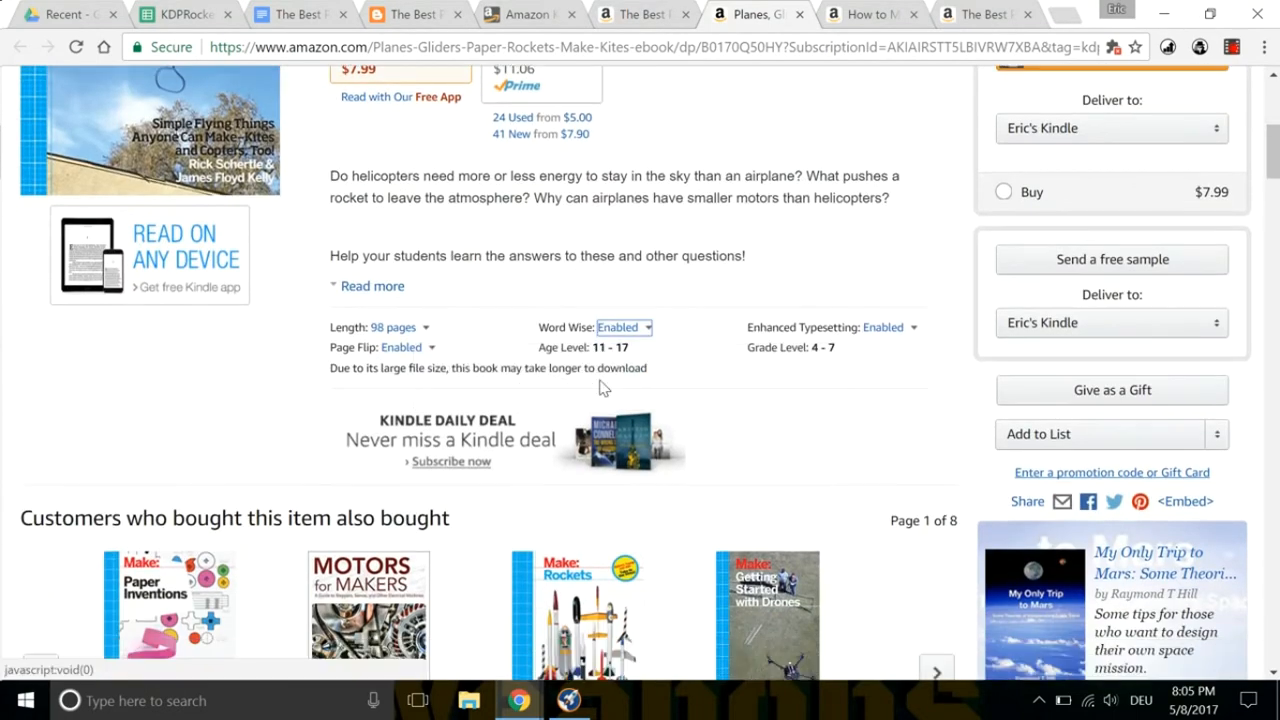
scroll(down, 3)
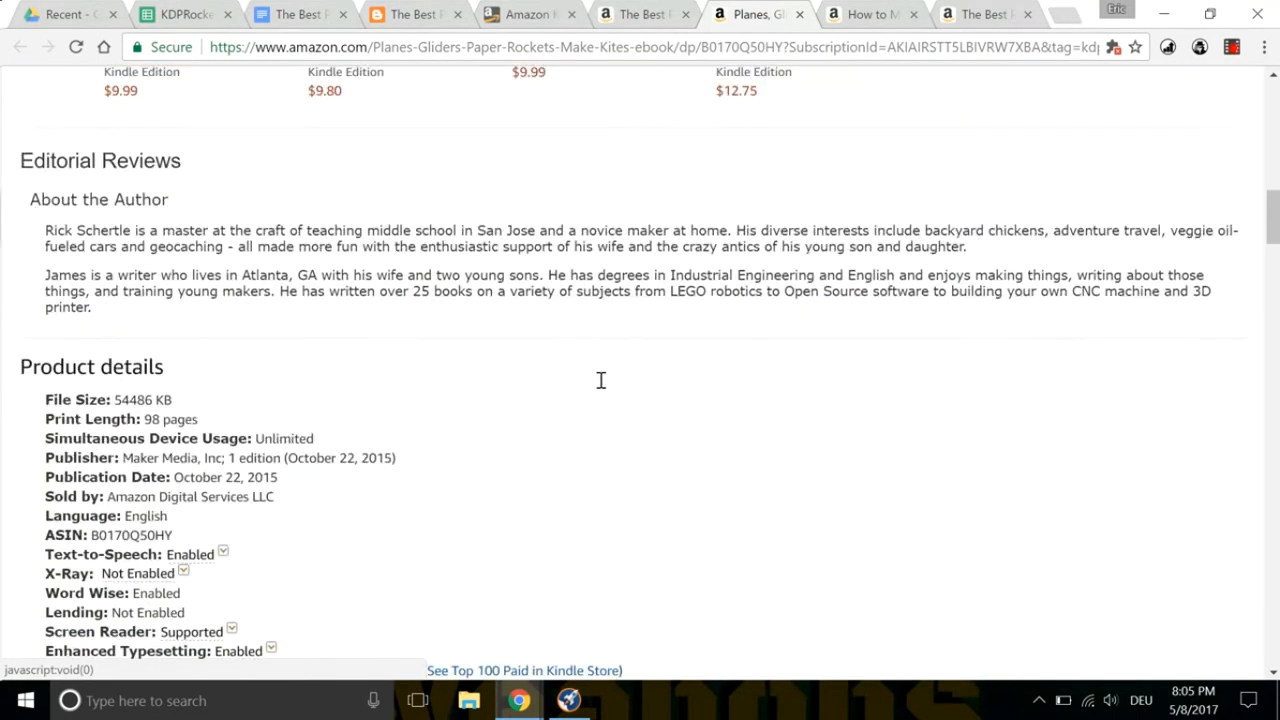
scroll(down, 3)
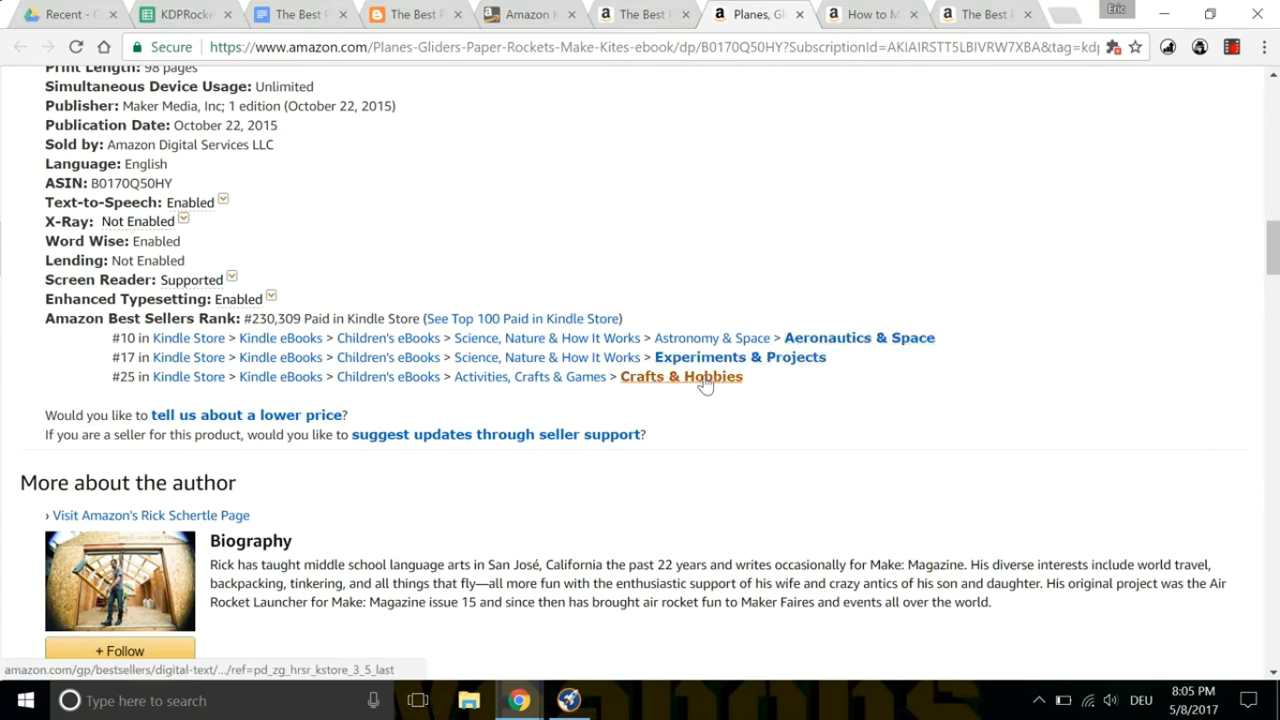
mouse_move(680, 376)
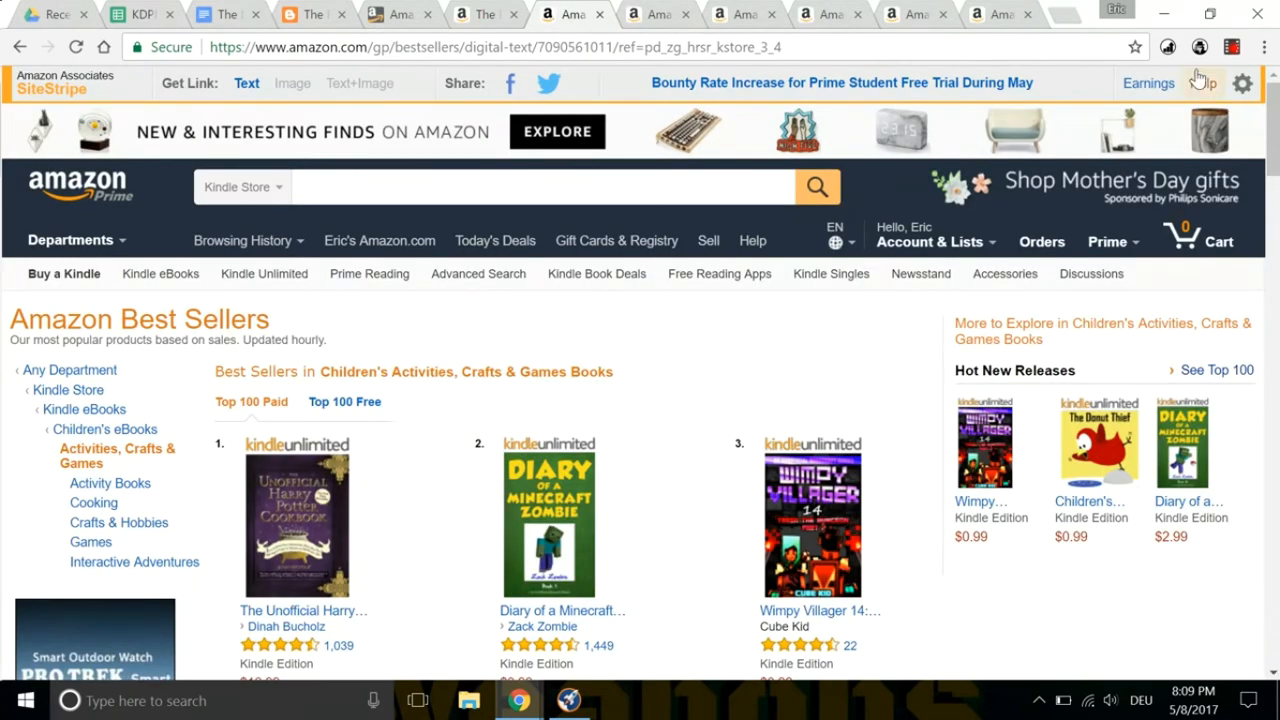
Run KDSpy with Word Cloud on Activities, Crafts & Games and Craft & Hobby bestseller lists.
click(1200, 48)
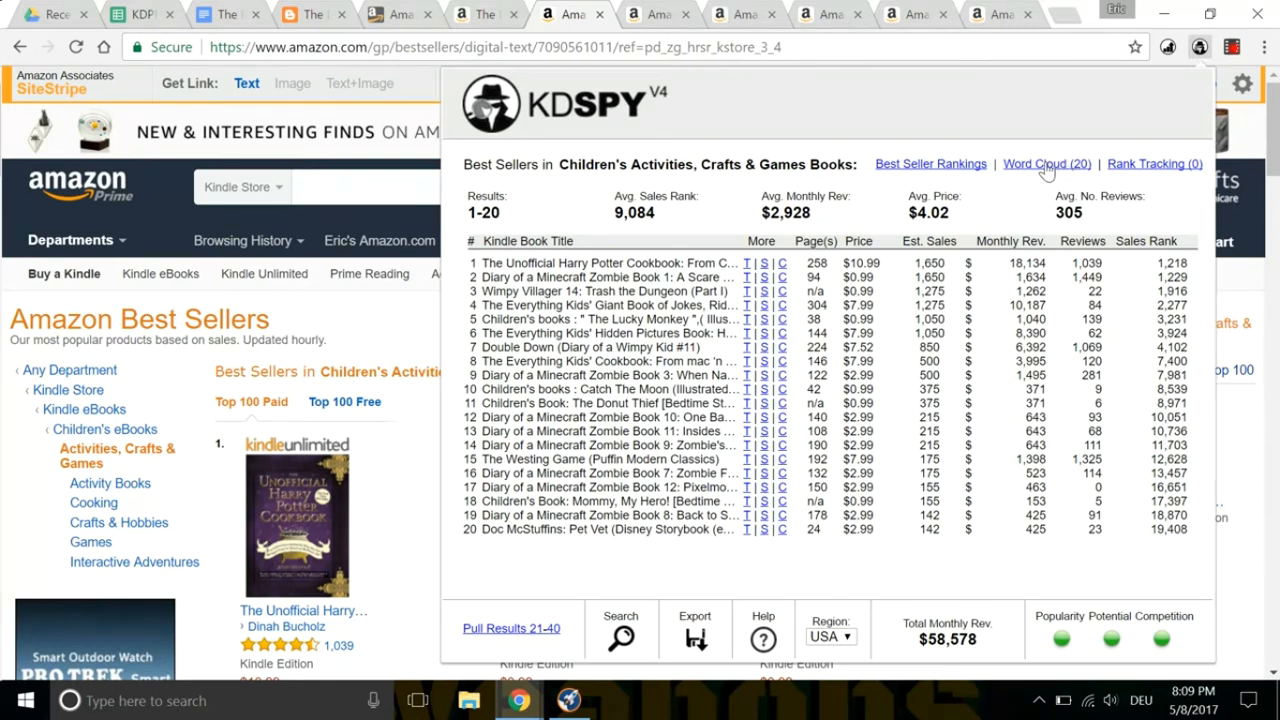
click(1046, 164)
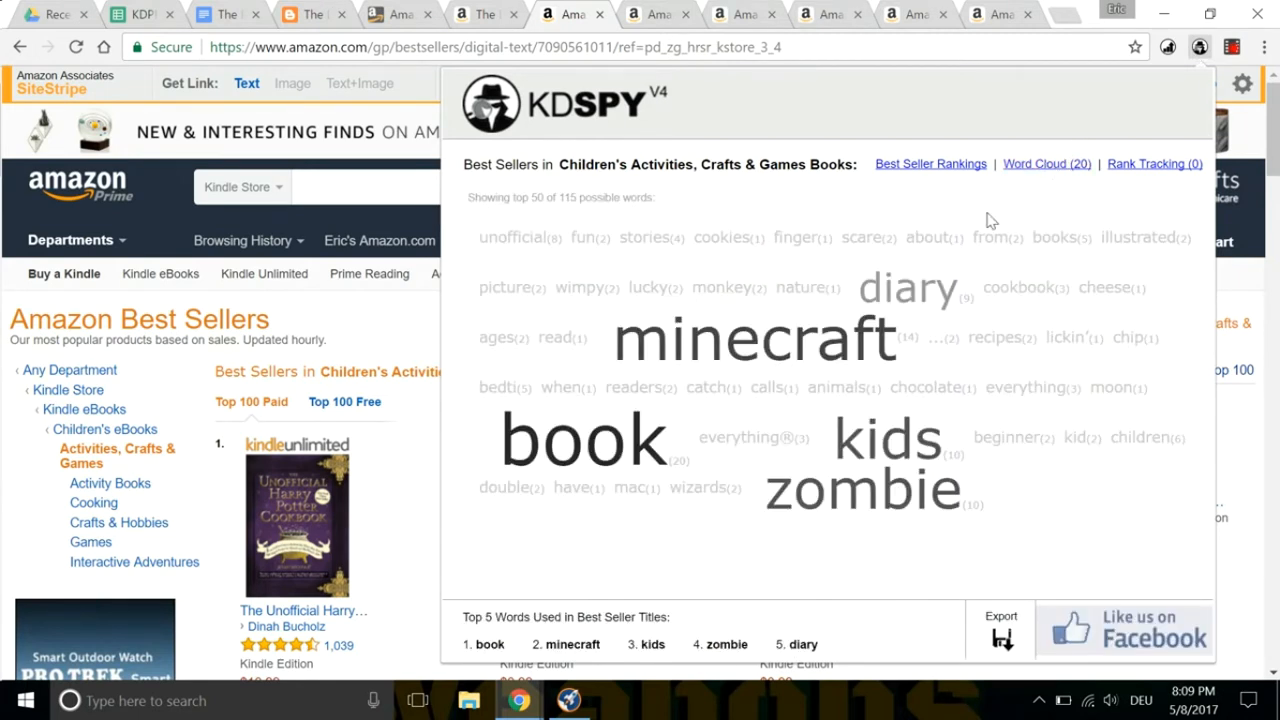
mouse_move(796, 488)
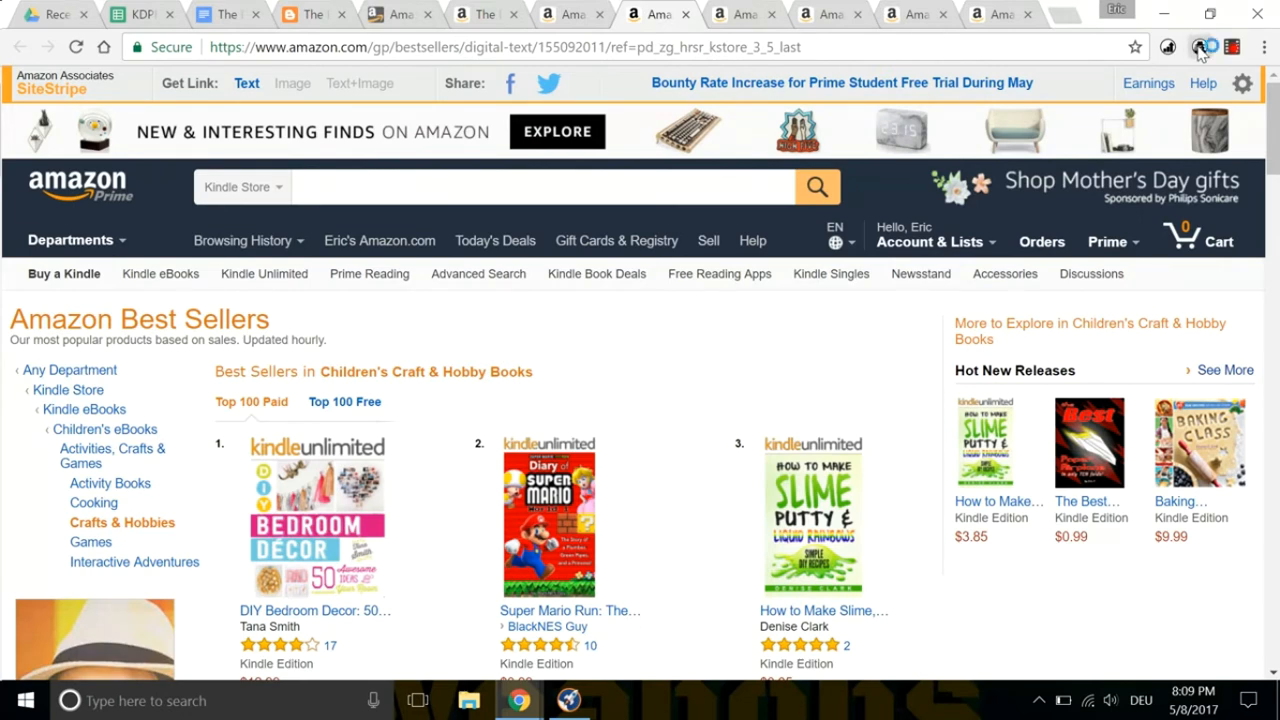
click(1198, 48)
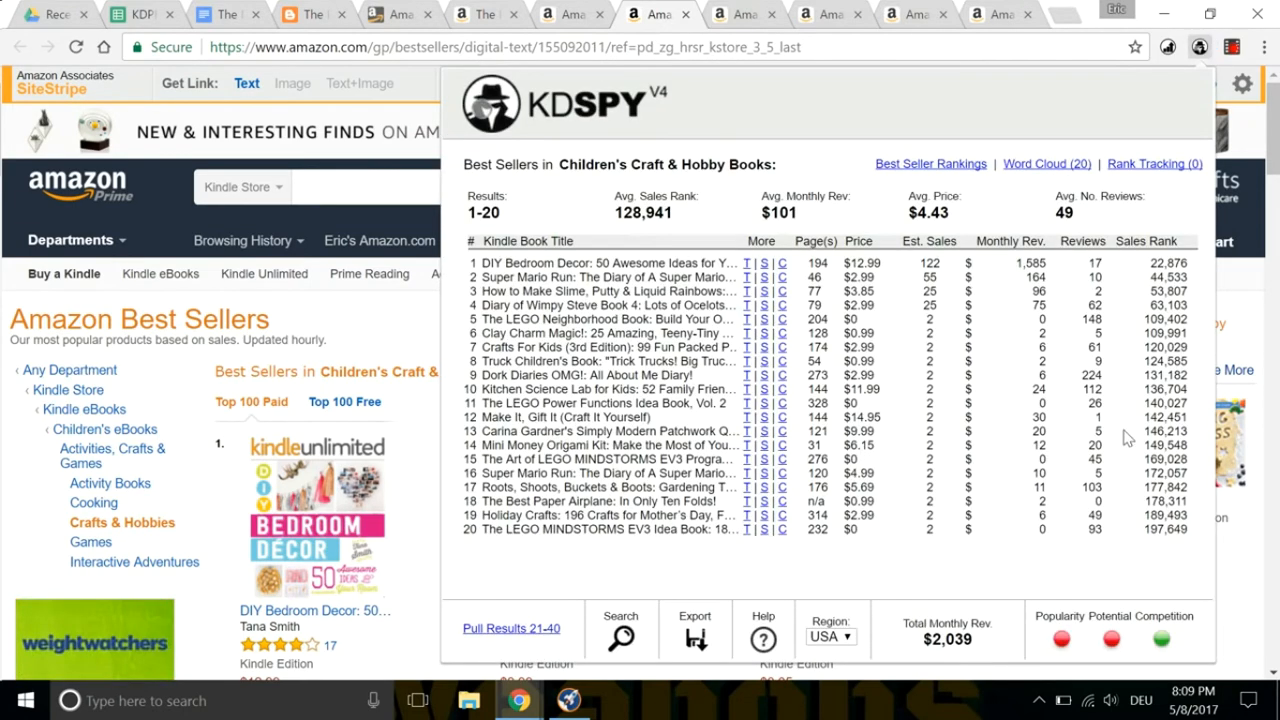
mouse_move(1160, 642)
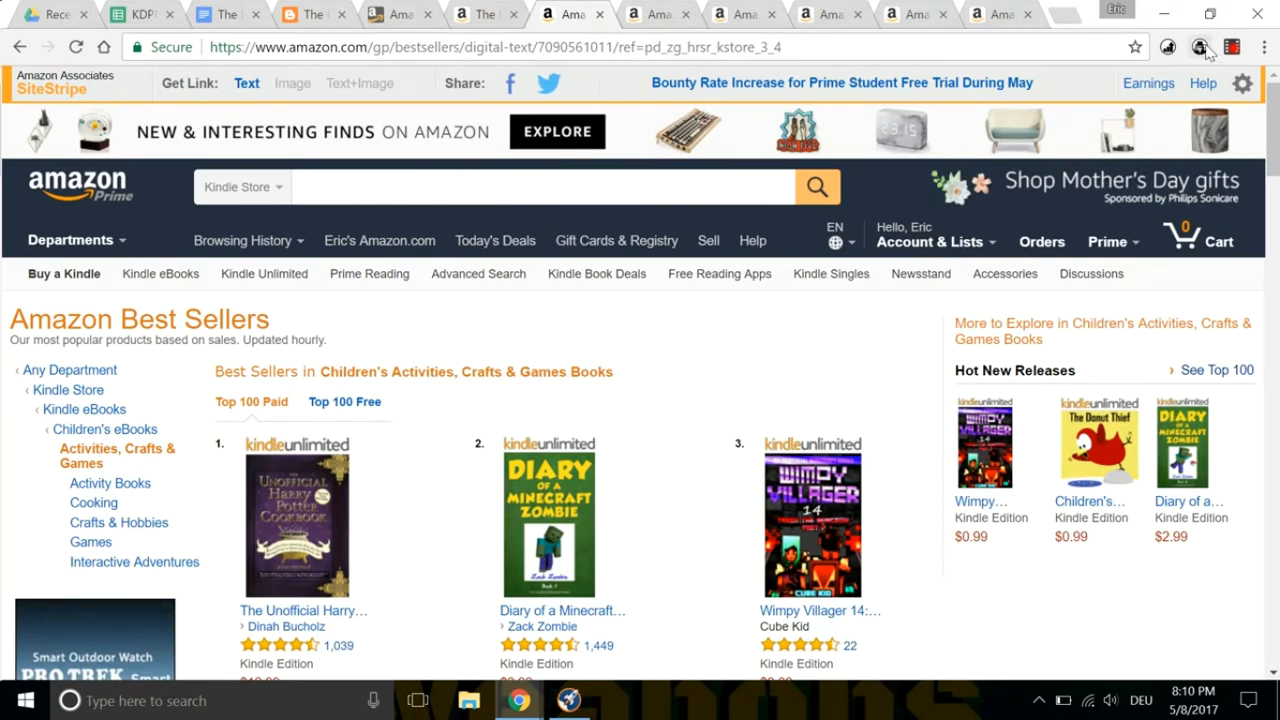
click(1196, 48)
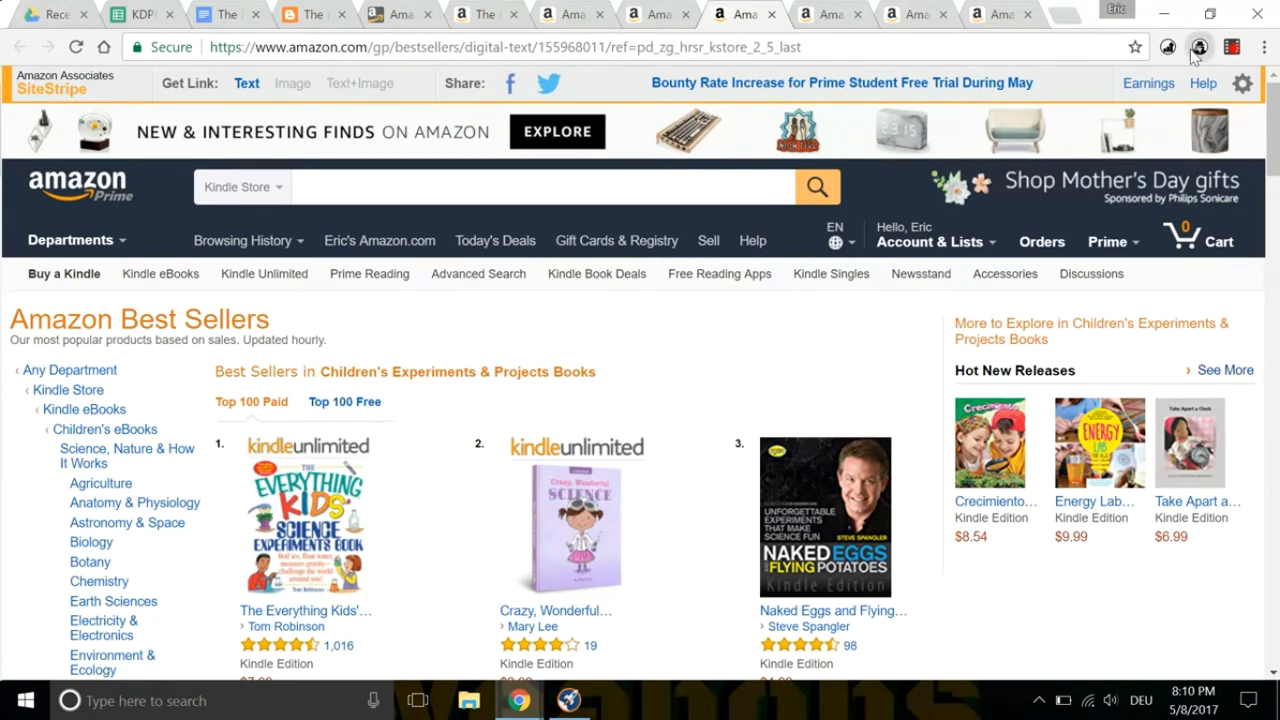
Analyze Experiments & Projects with its word cloud and Aeronautics & Space bestsellers in KDSpy.
click(1200, 48)
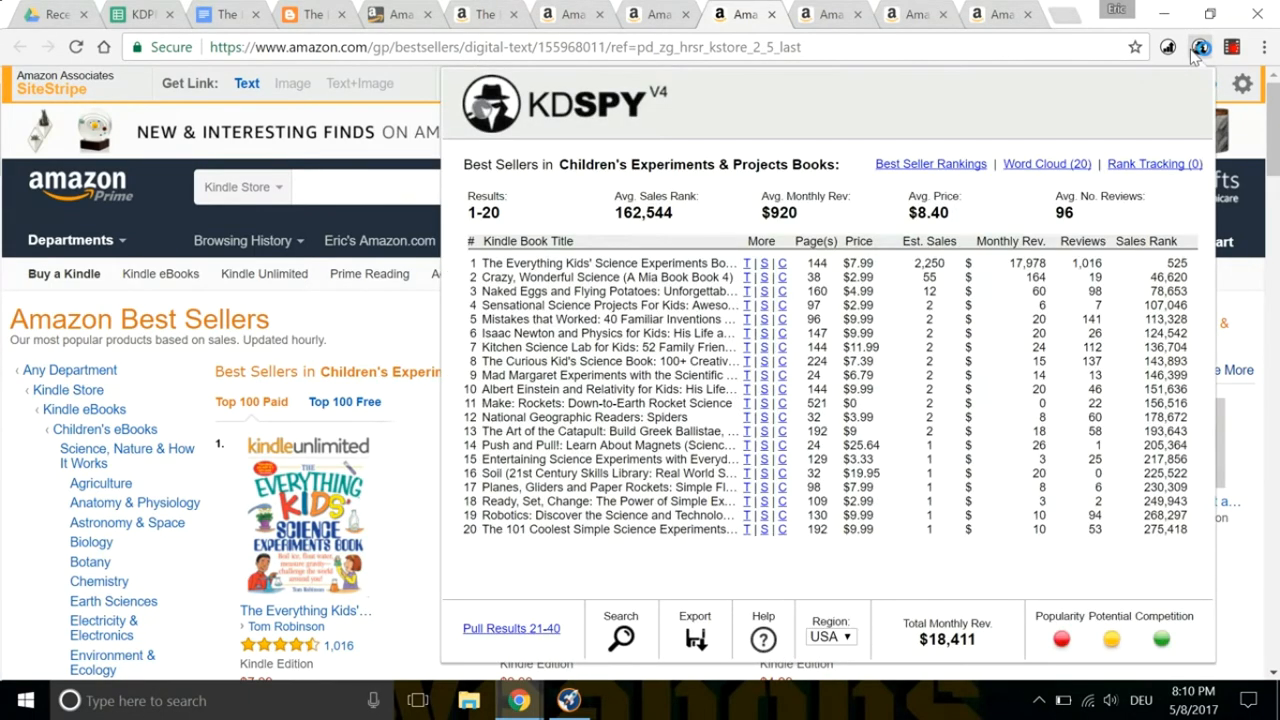
mouse_move(1020, 602)
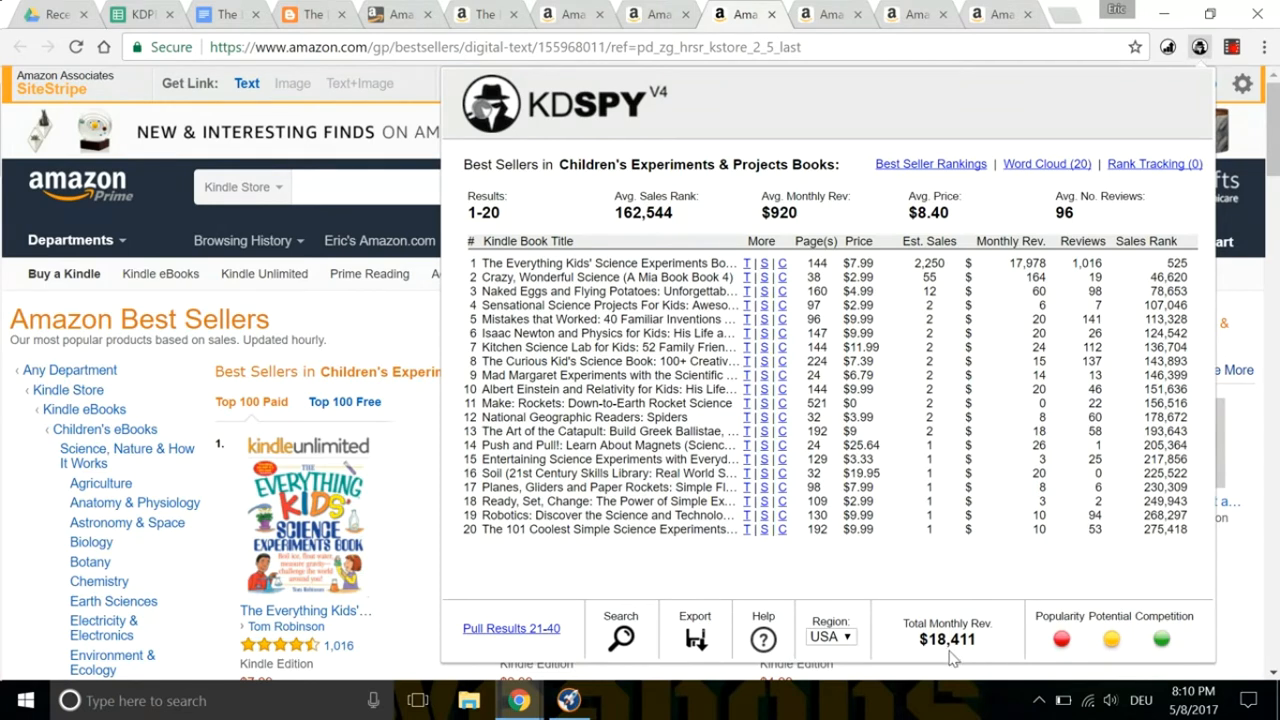
mouse_move(728, 204)
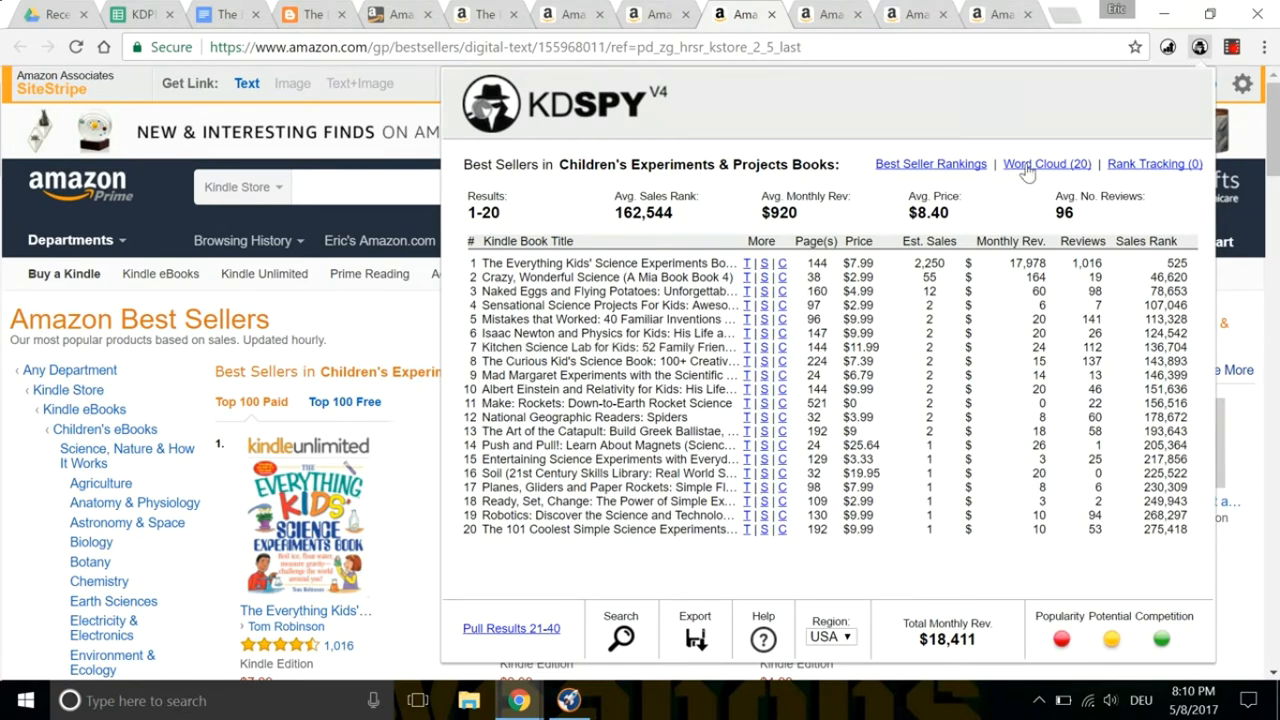
click(1046, 164)
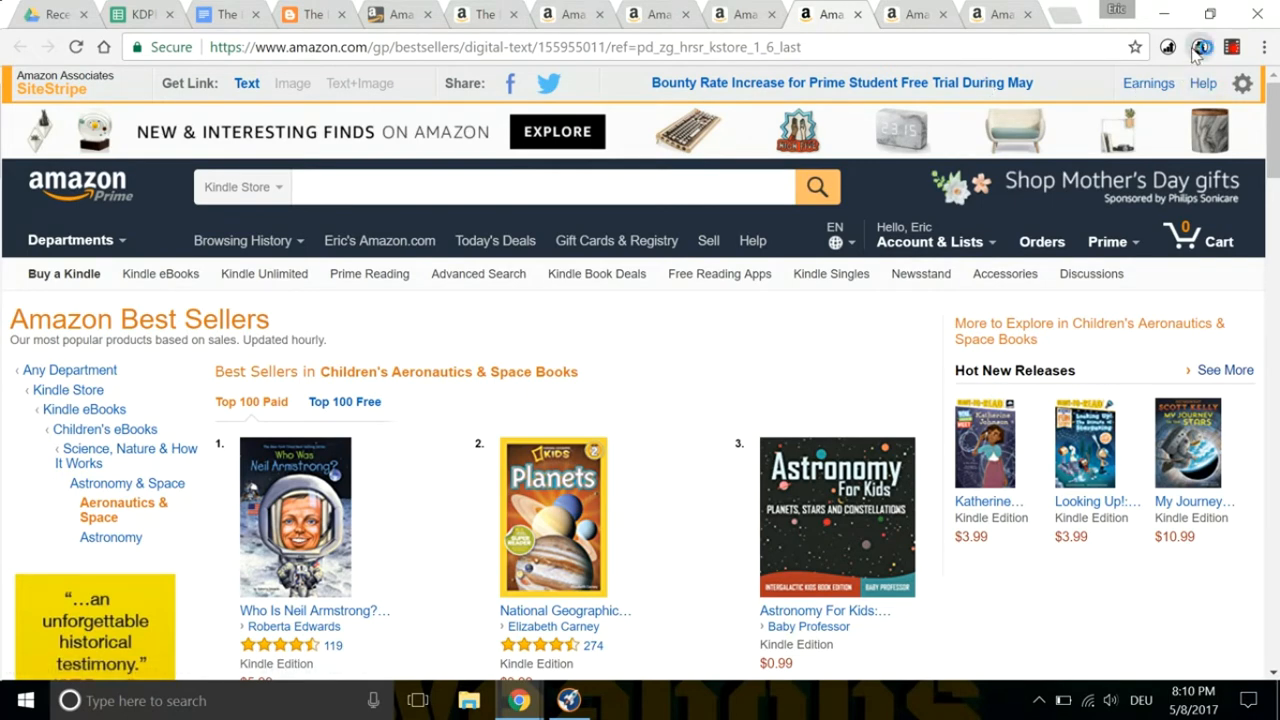
click(1200, 48)
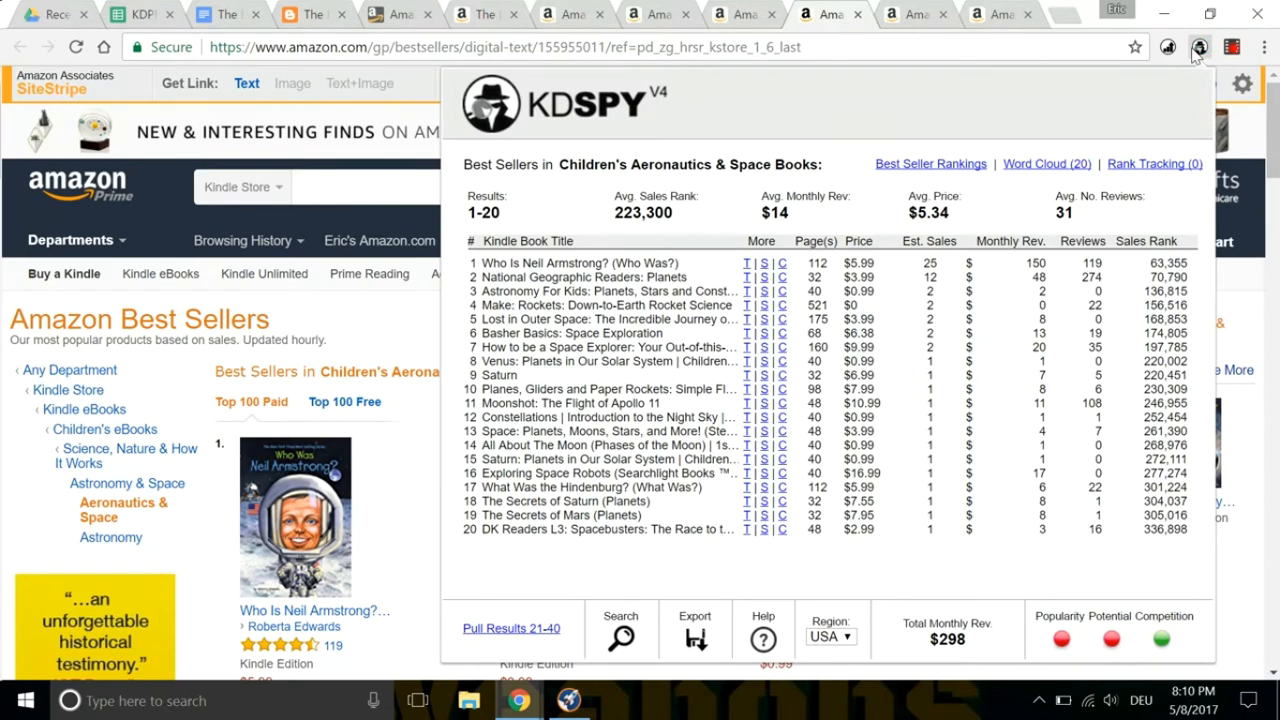
click(910, 14)
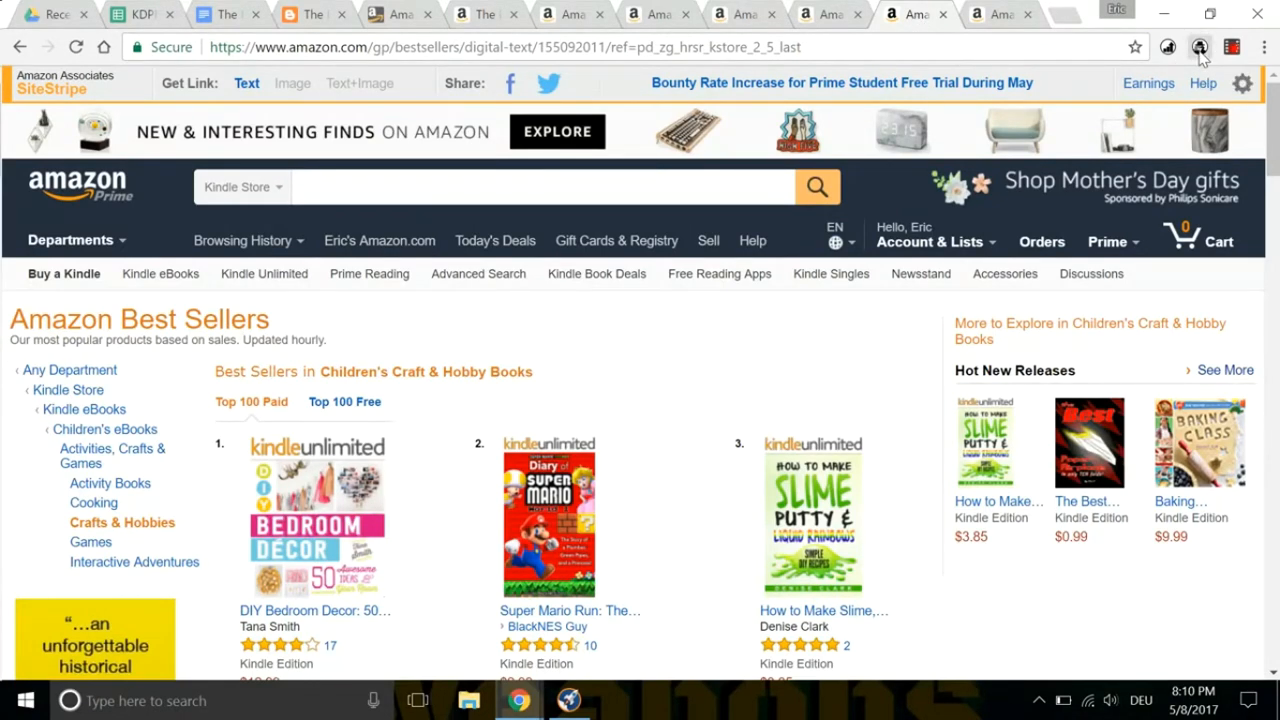
Analyze Craft & Hobby Books bestsellers, view Children's Activity Books, return to the keyword sheet.
click(1200, 48)
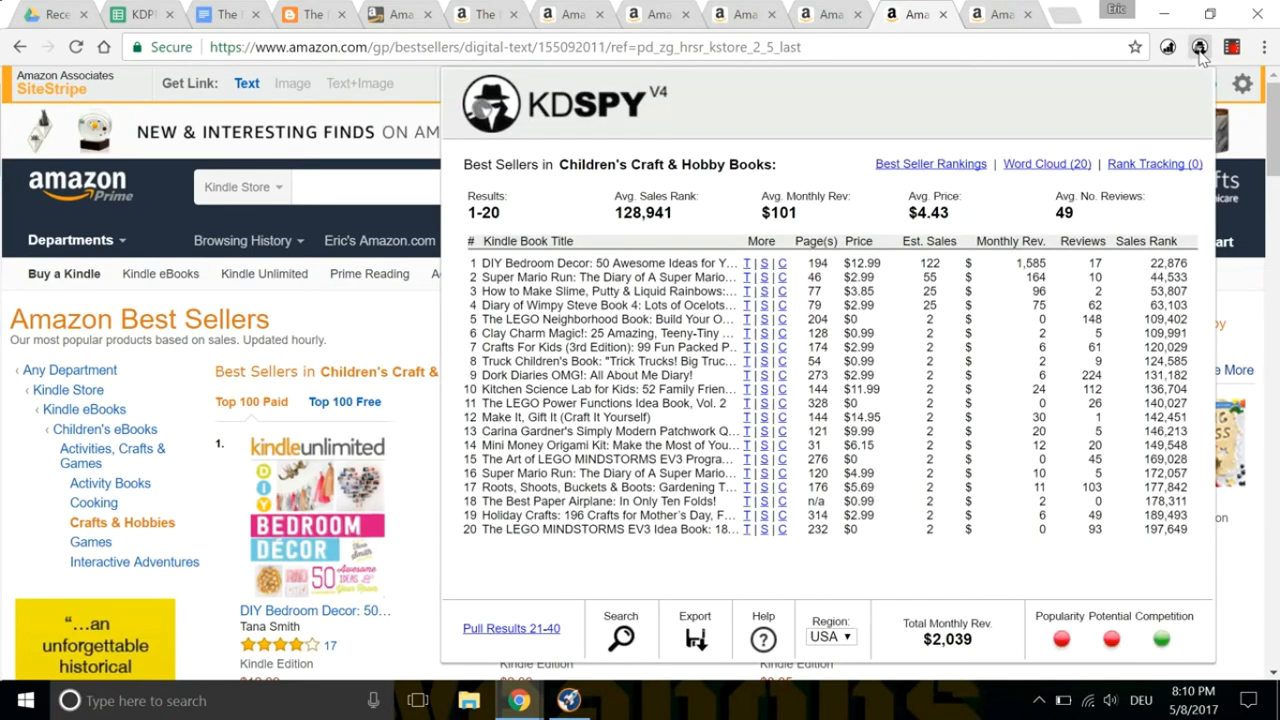
mouse_move(1070, 640)
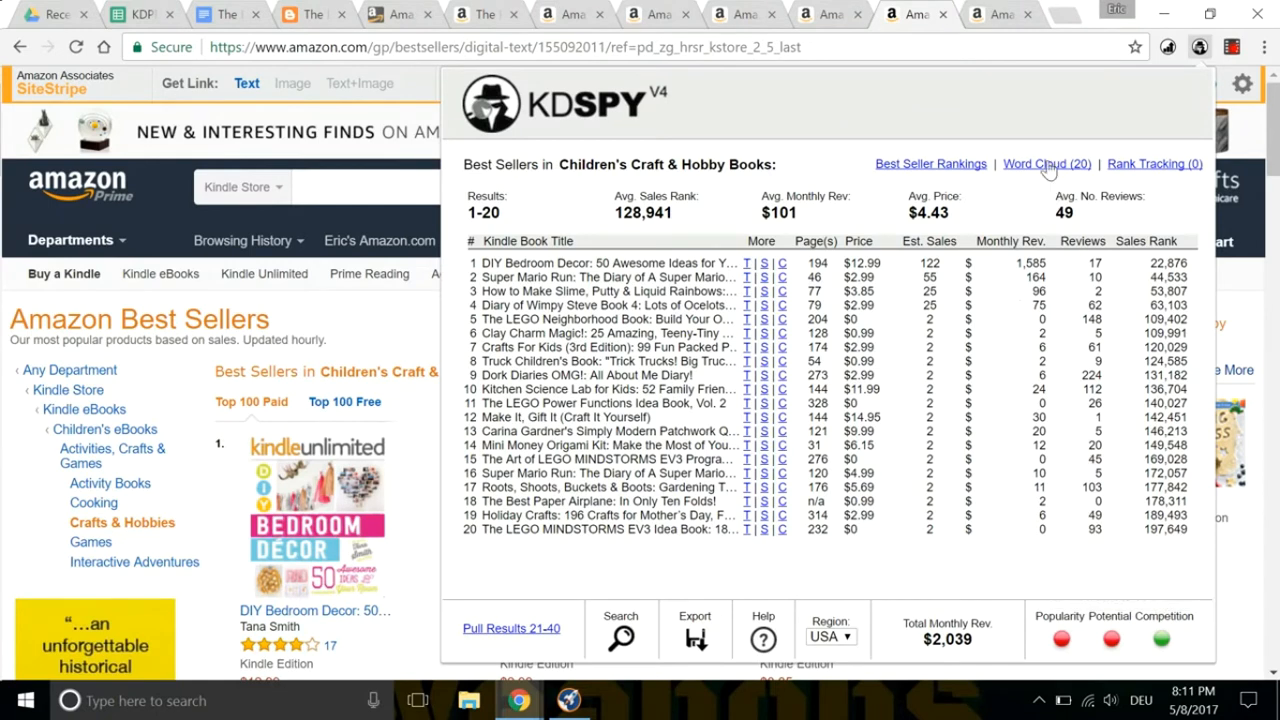
click(1046, 164)
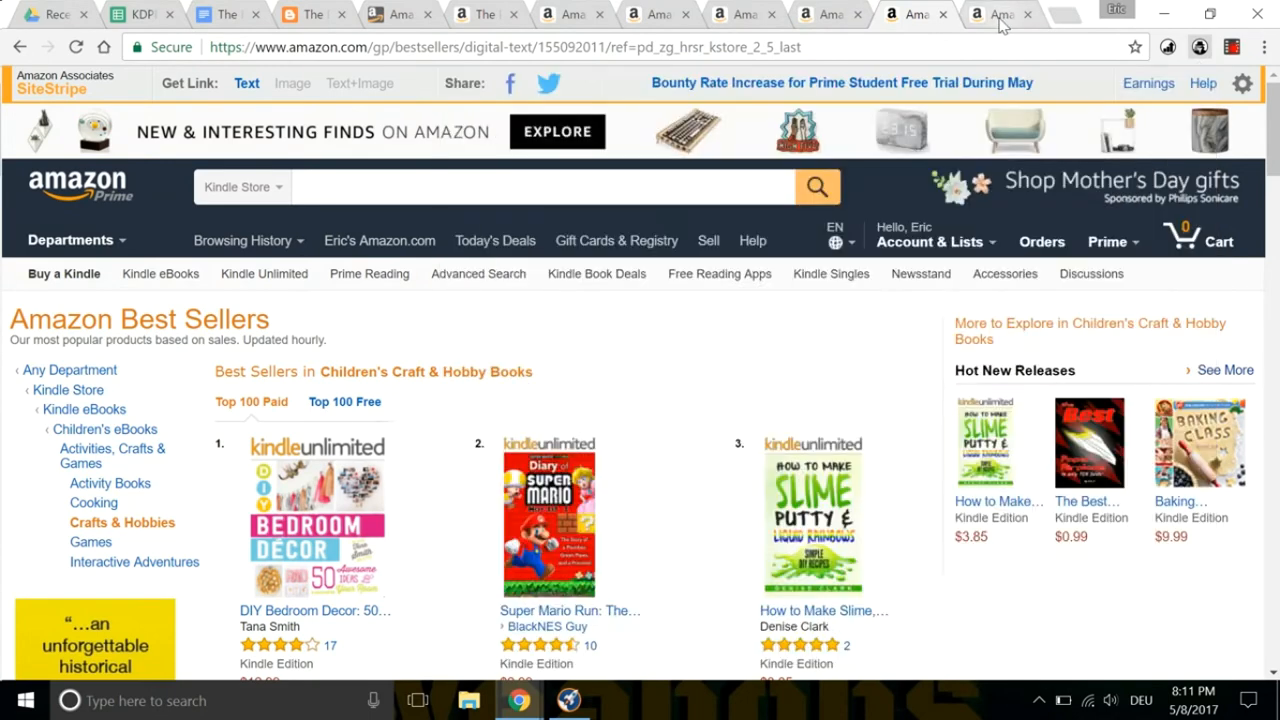
click(110, 482)
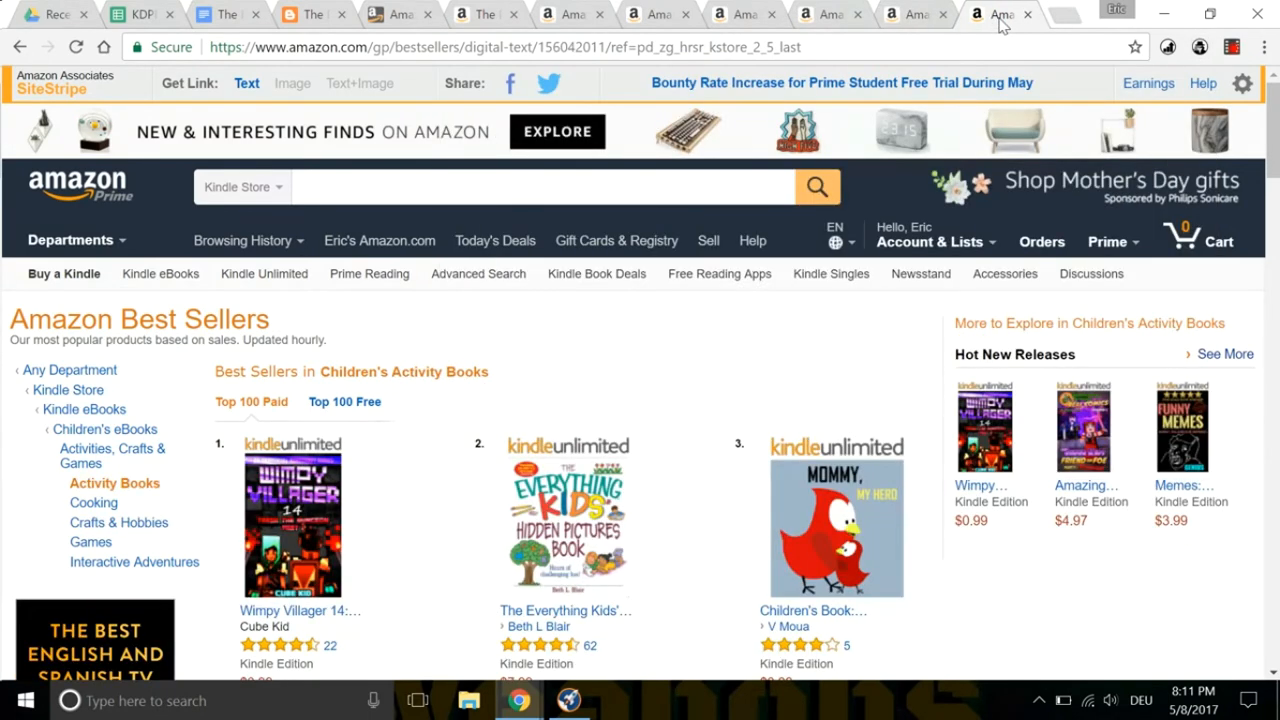
click(140, 14)
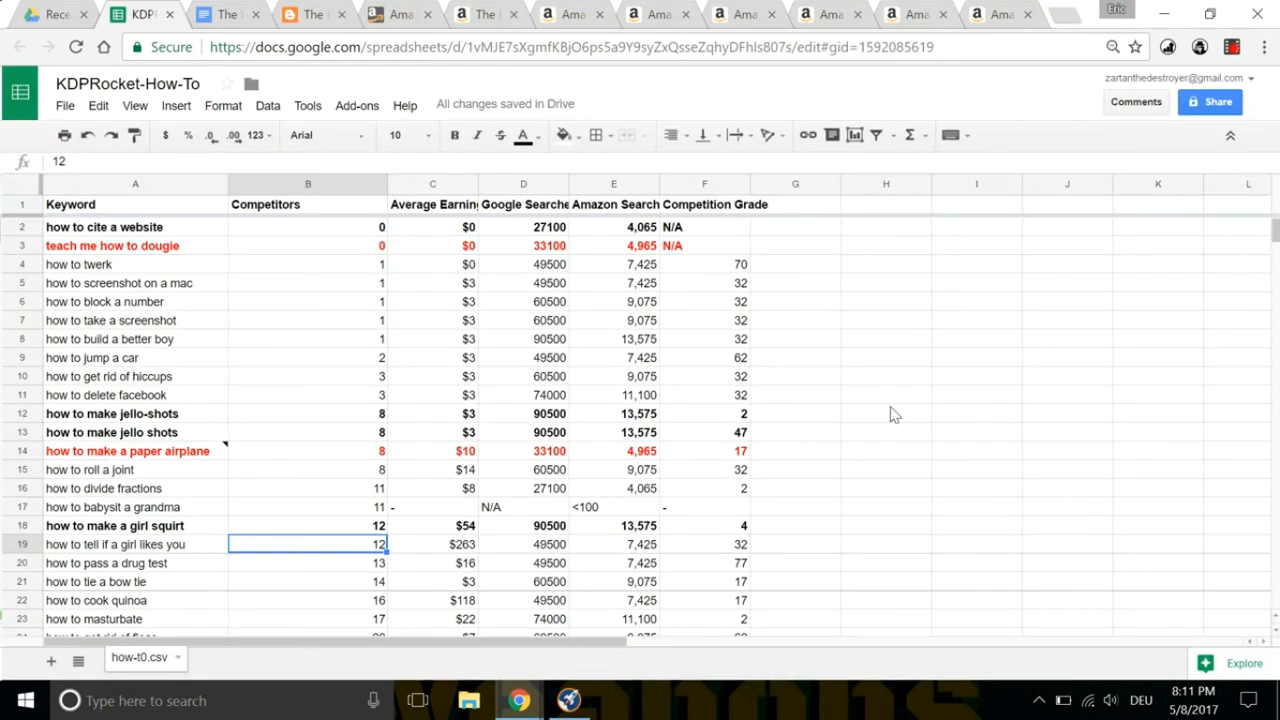
mouse_move(864, 418)
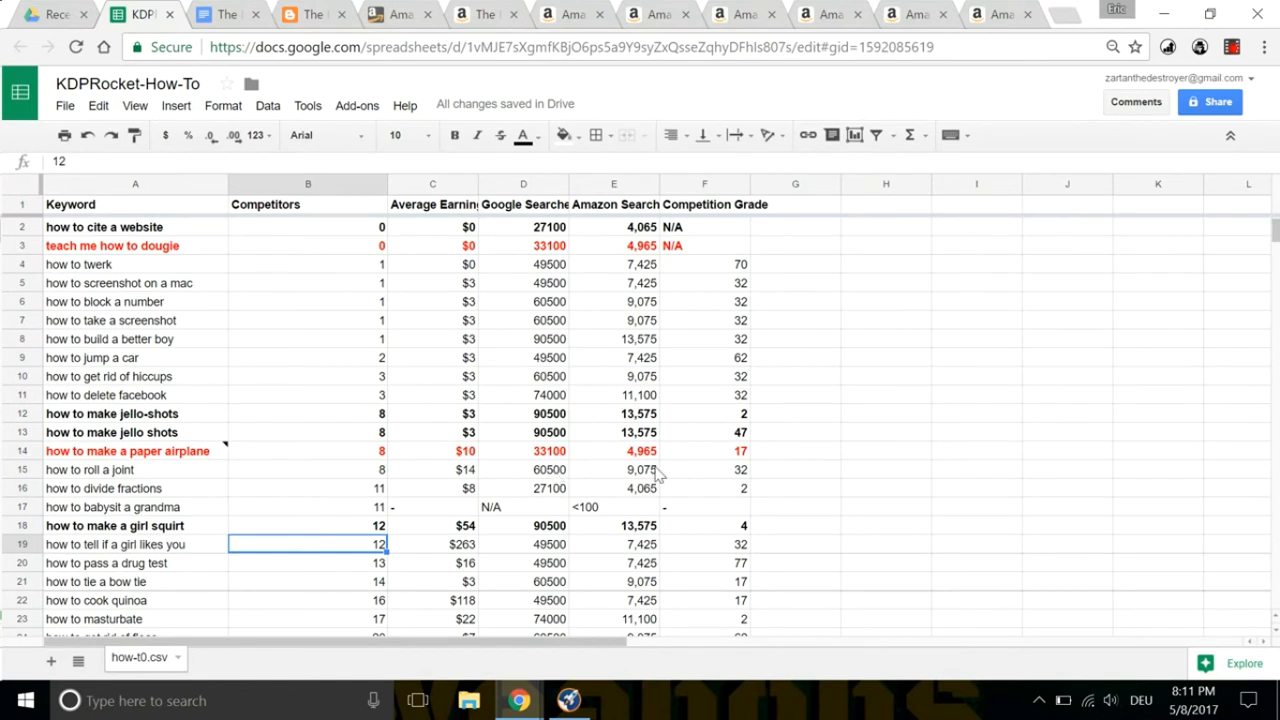
mouse_move(408, 444)
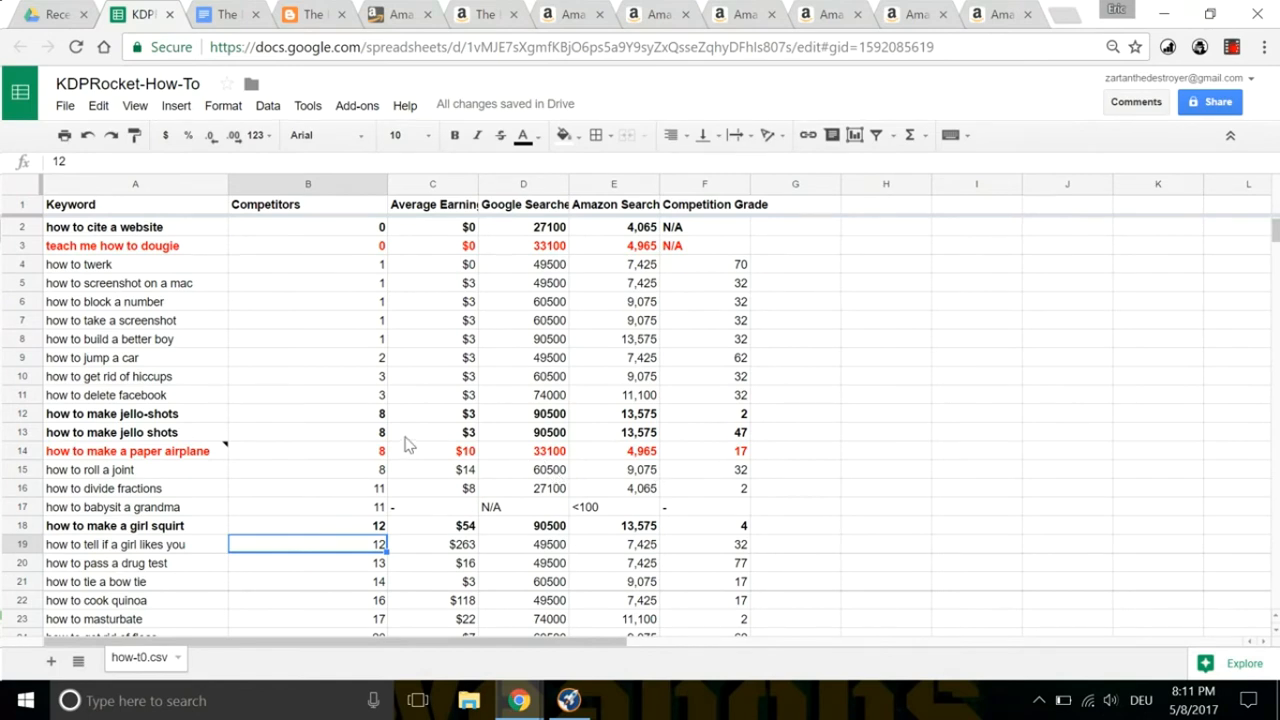
mouse_move(250, 252)
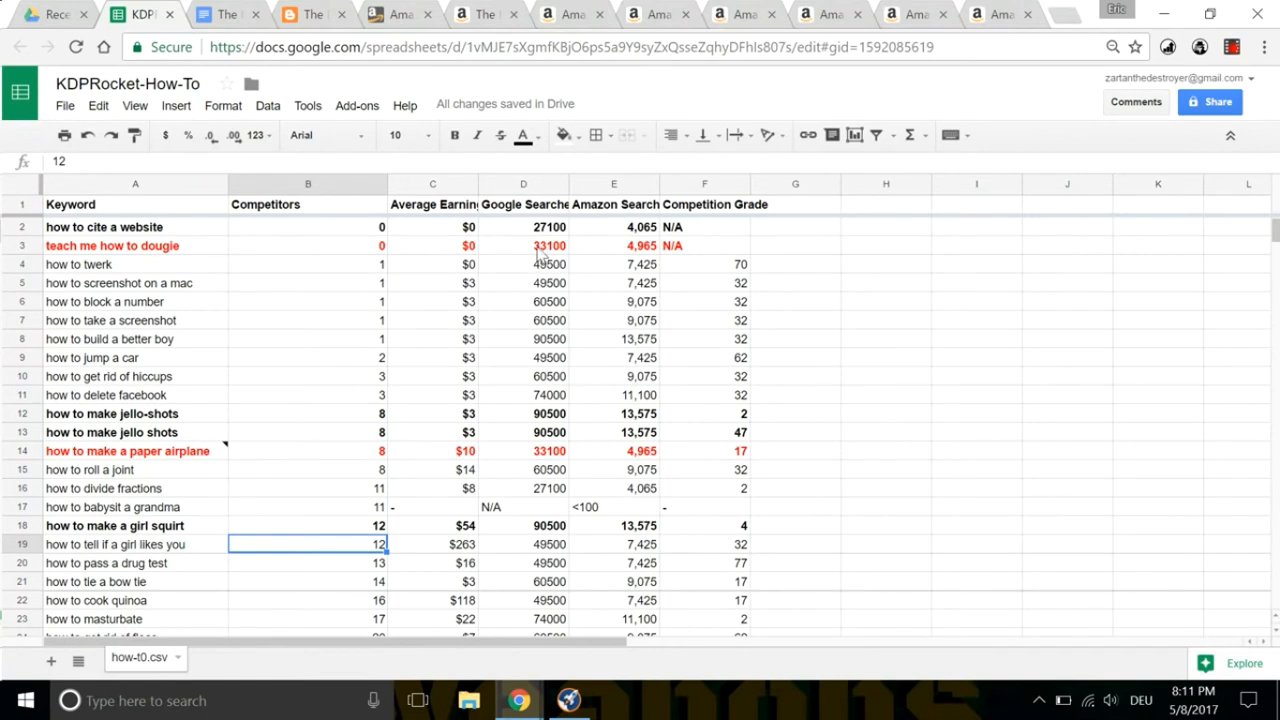
mouse_move(676, 256)
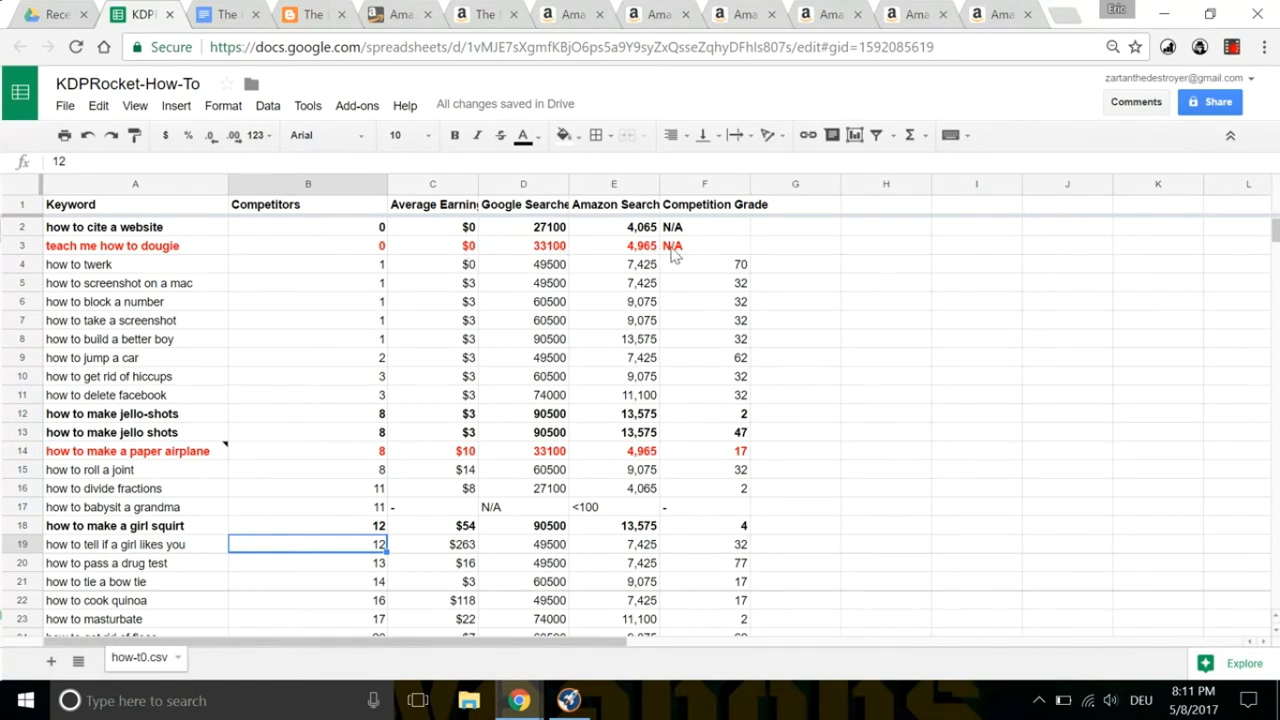
mouse_move(648, 258)
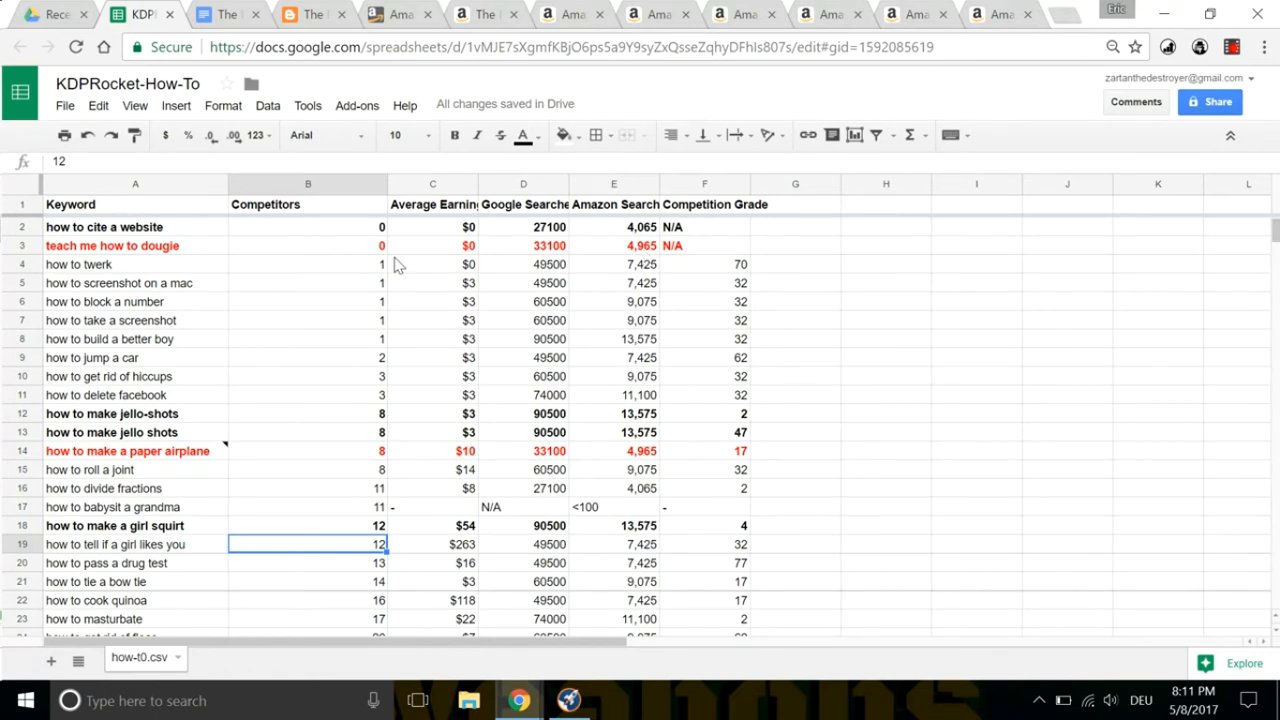
mouse_move(532, 470)
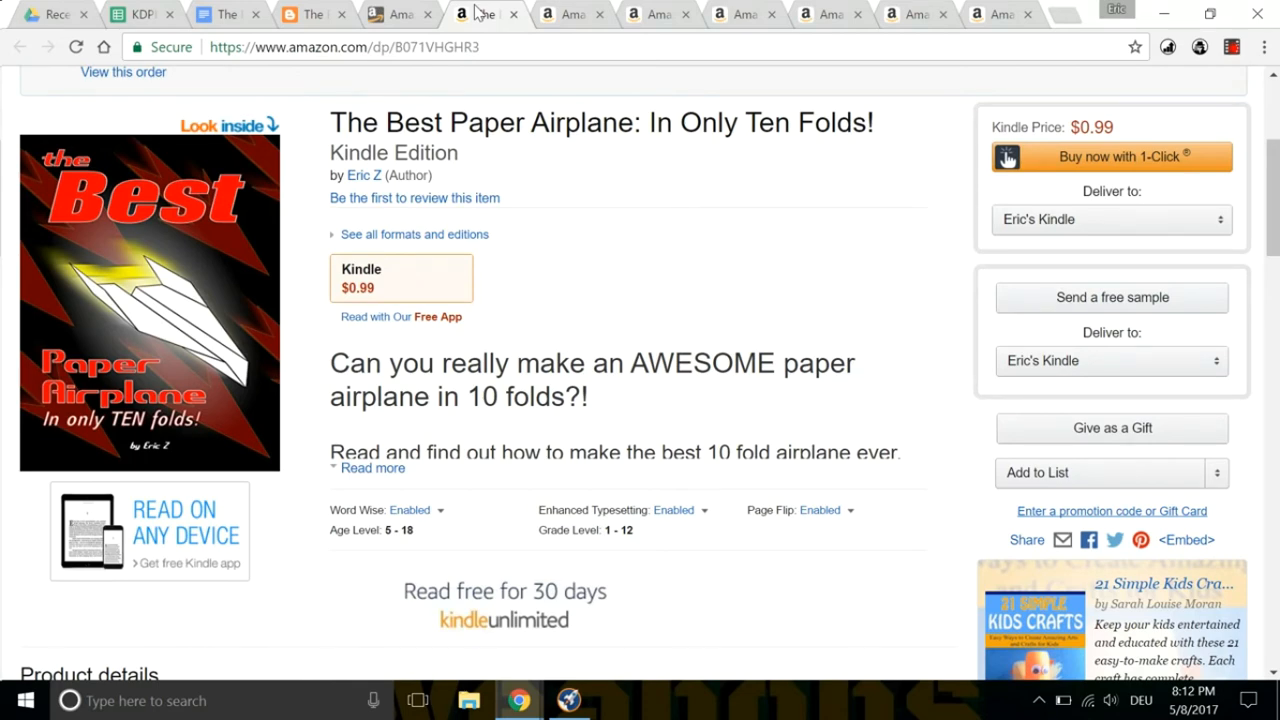
Show The Best Paper Airplane blog post down to its Make the nose section.
click(312, 14)
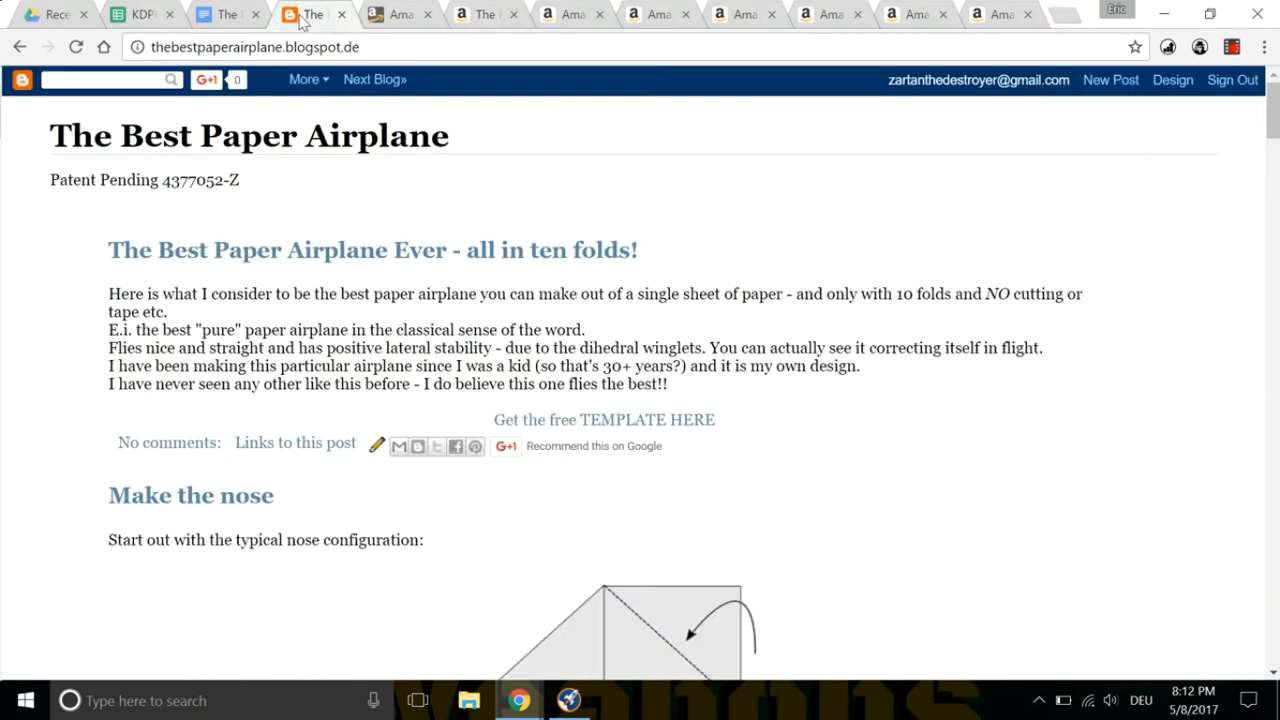
scroll(down, 3)
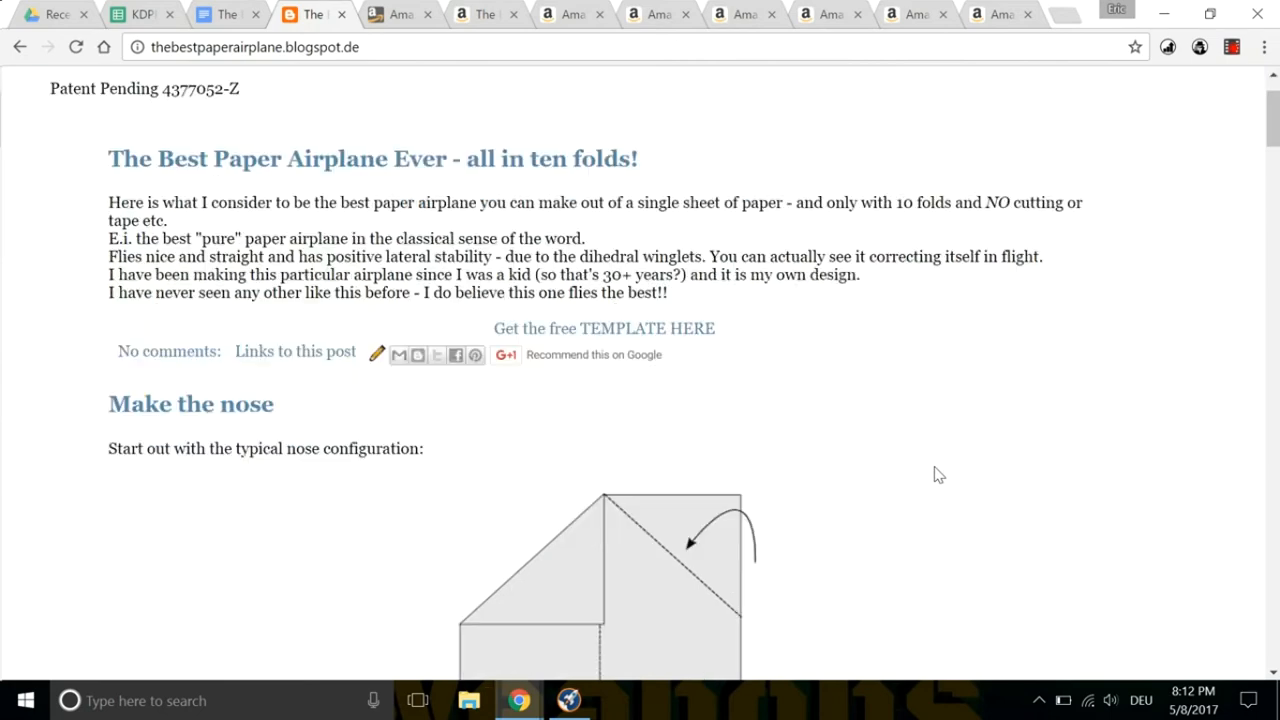
scroll(down, 3)
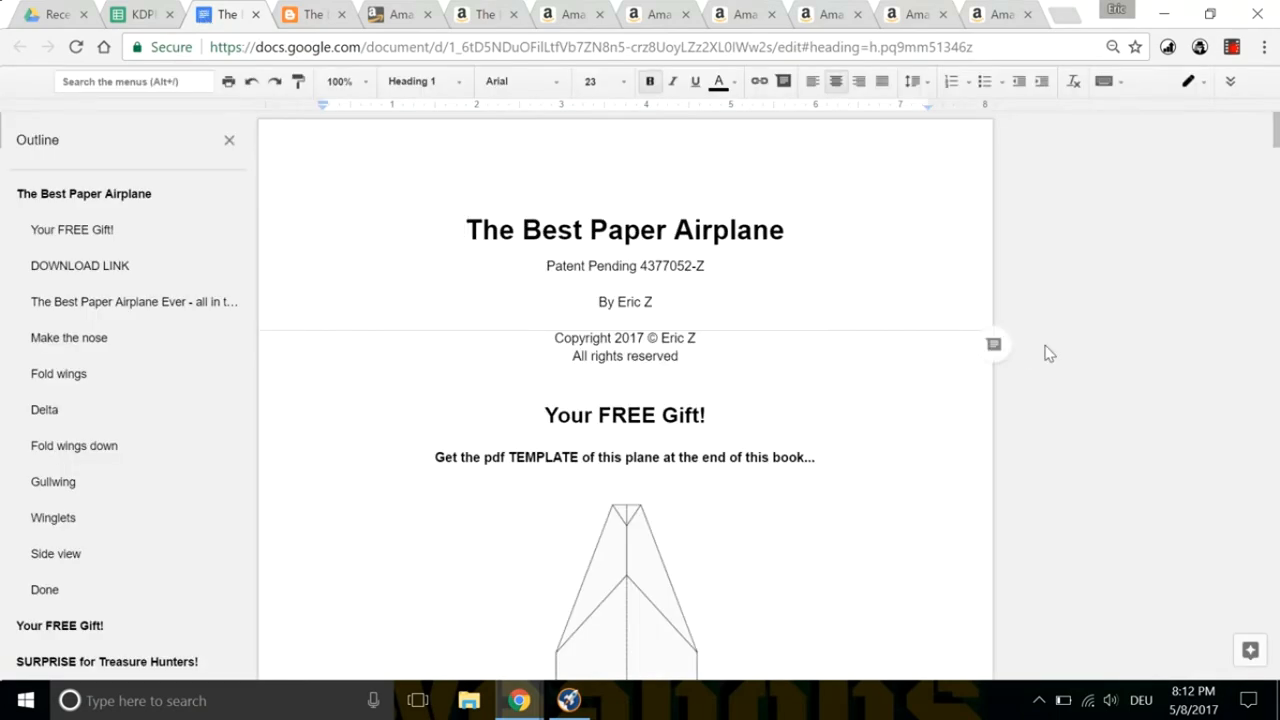
scroll(down, 3)
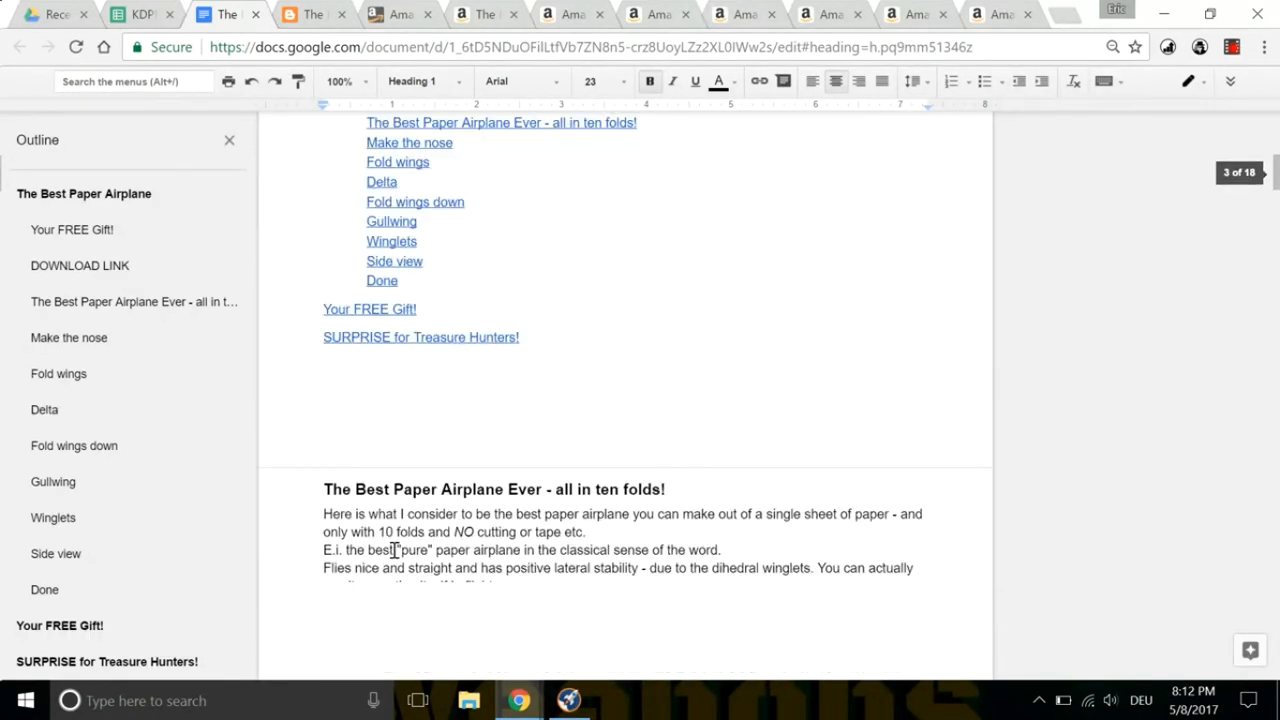
scroll(down, 3)
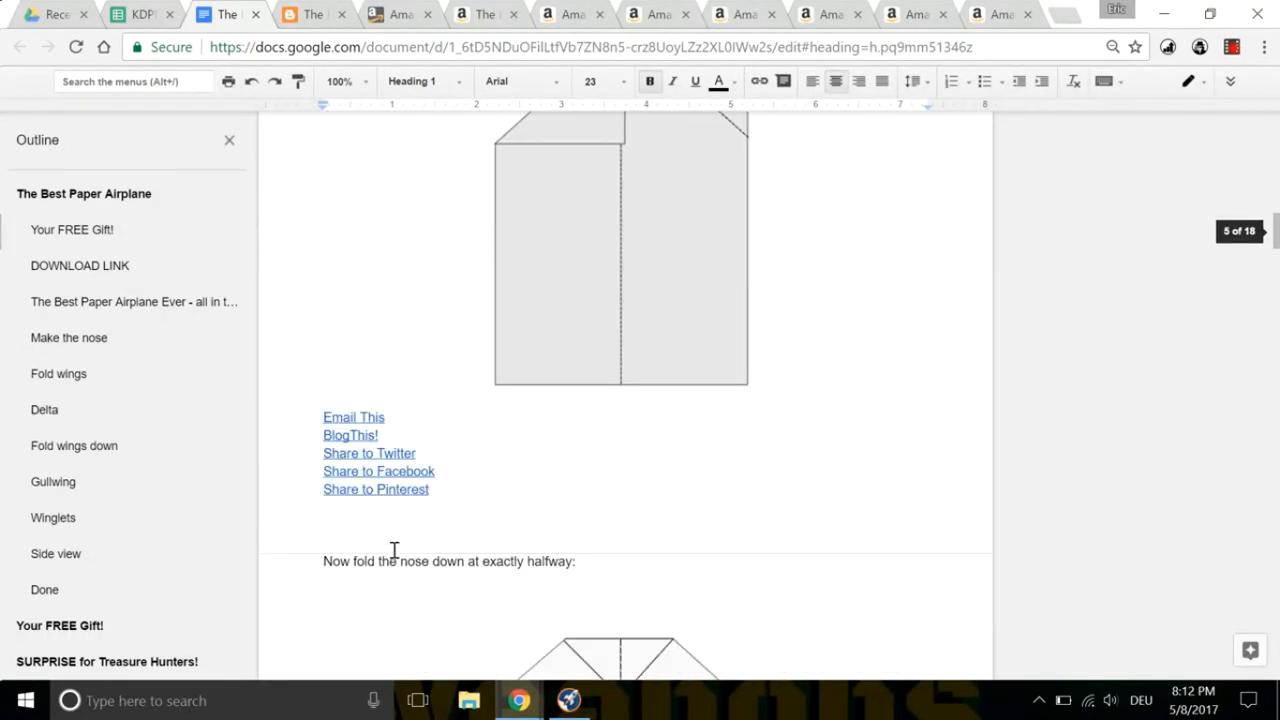
scroll(down, 3)
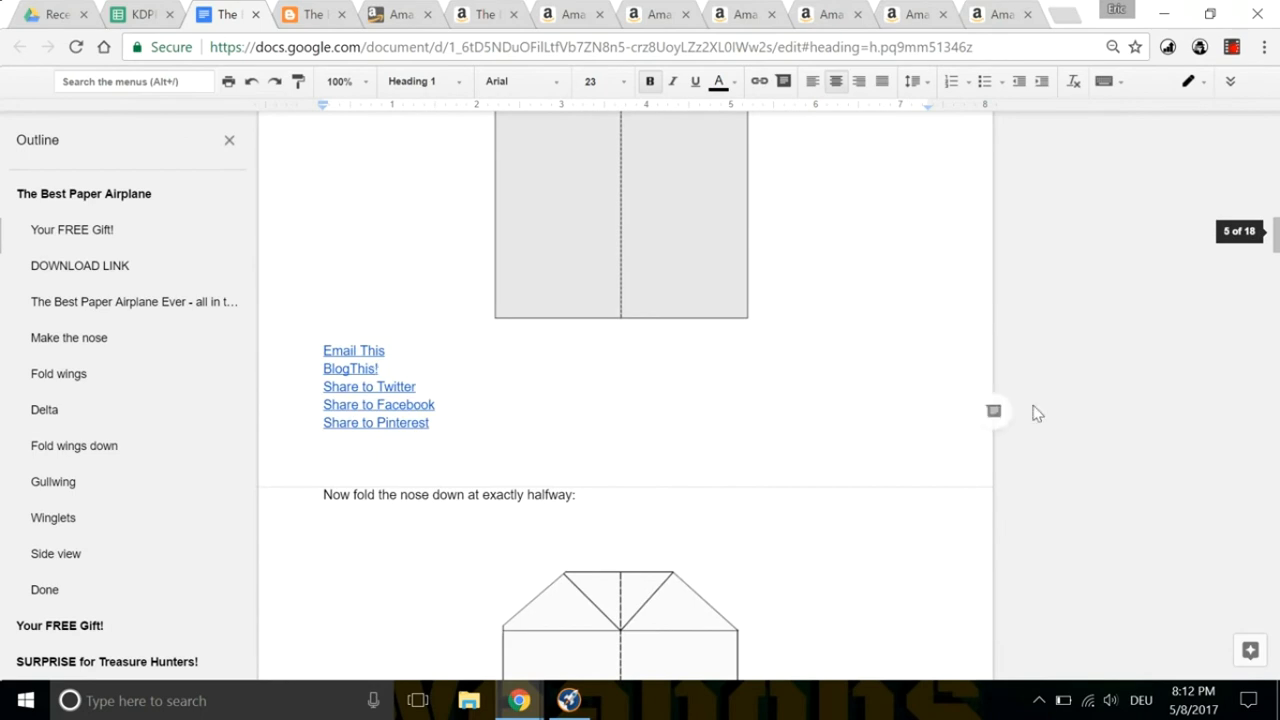
scroll(down, 3)
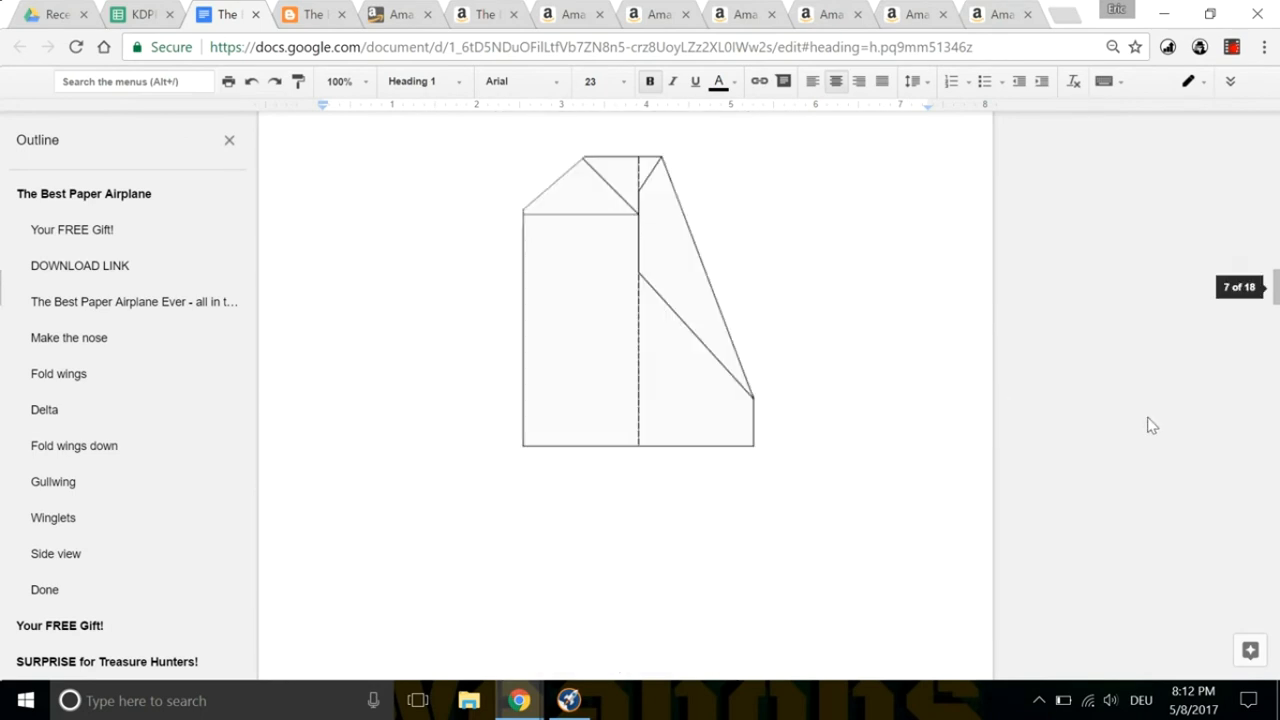
scroll(down, 3)
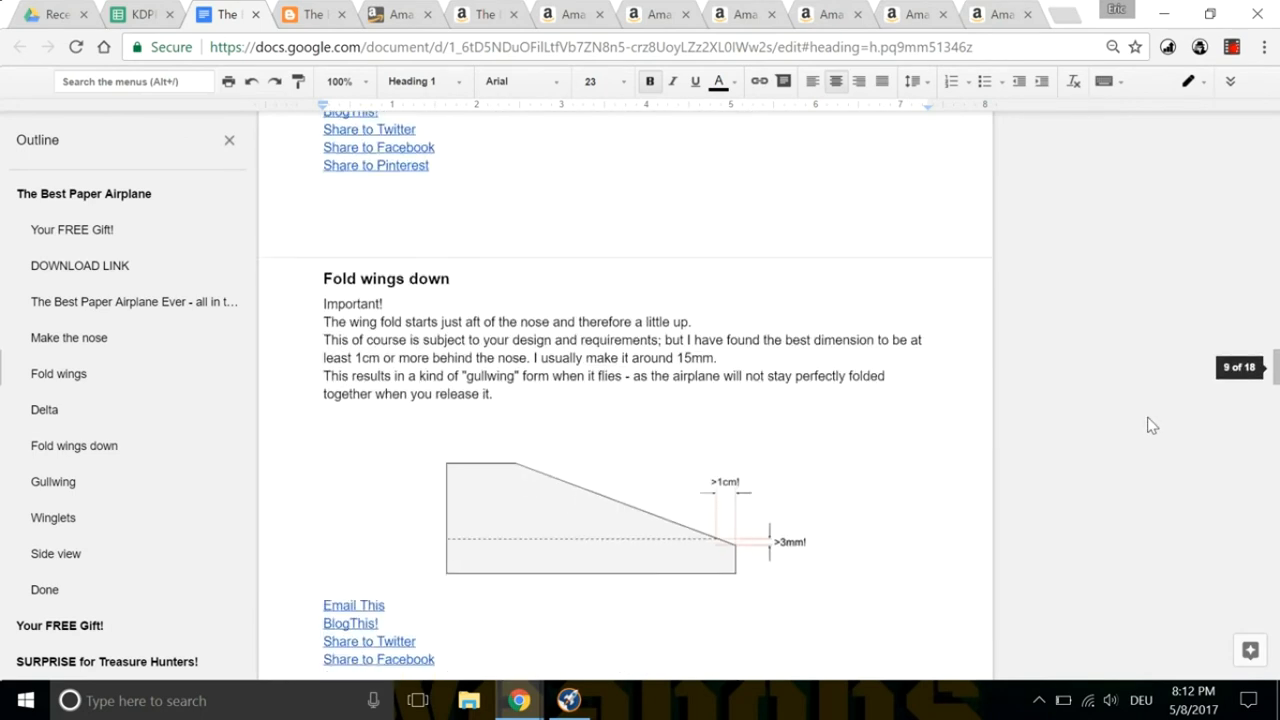
scroll(down, 3)
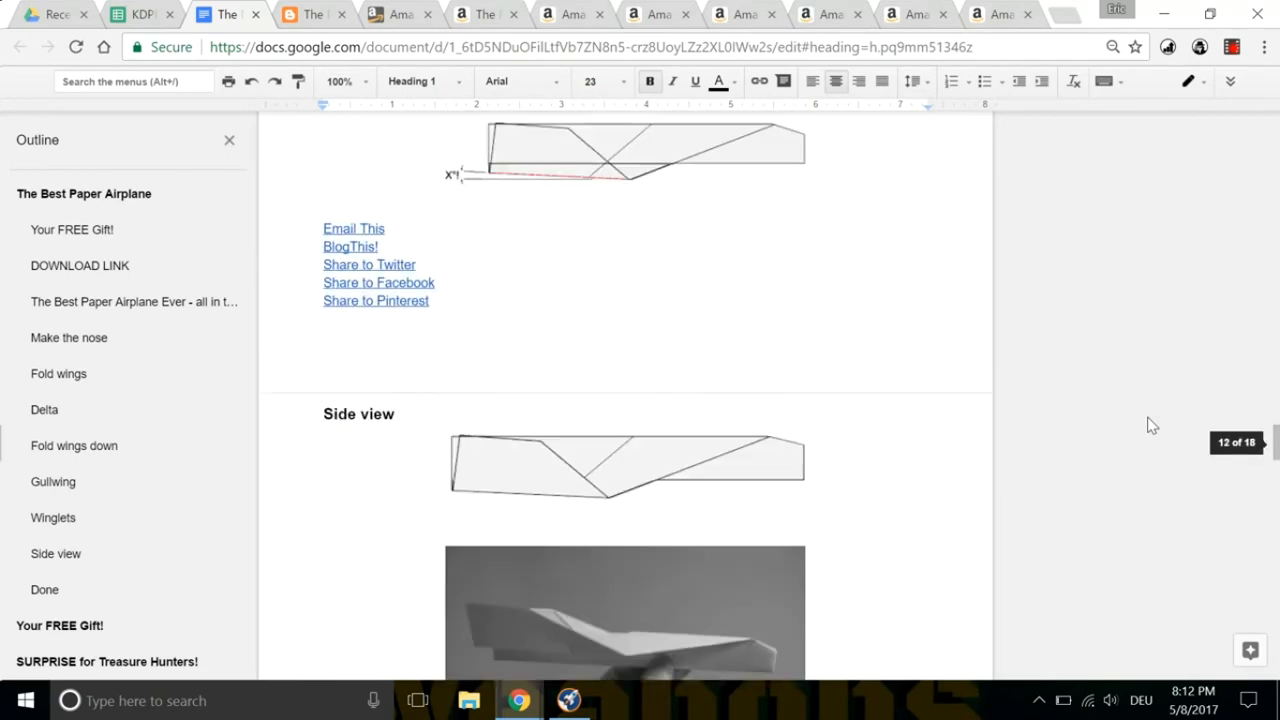
scroll(down, 3)
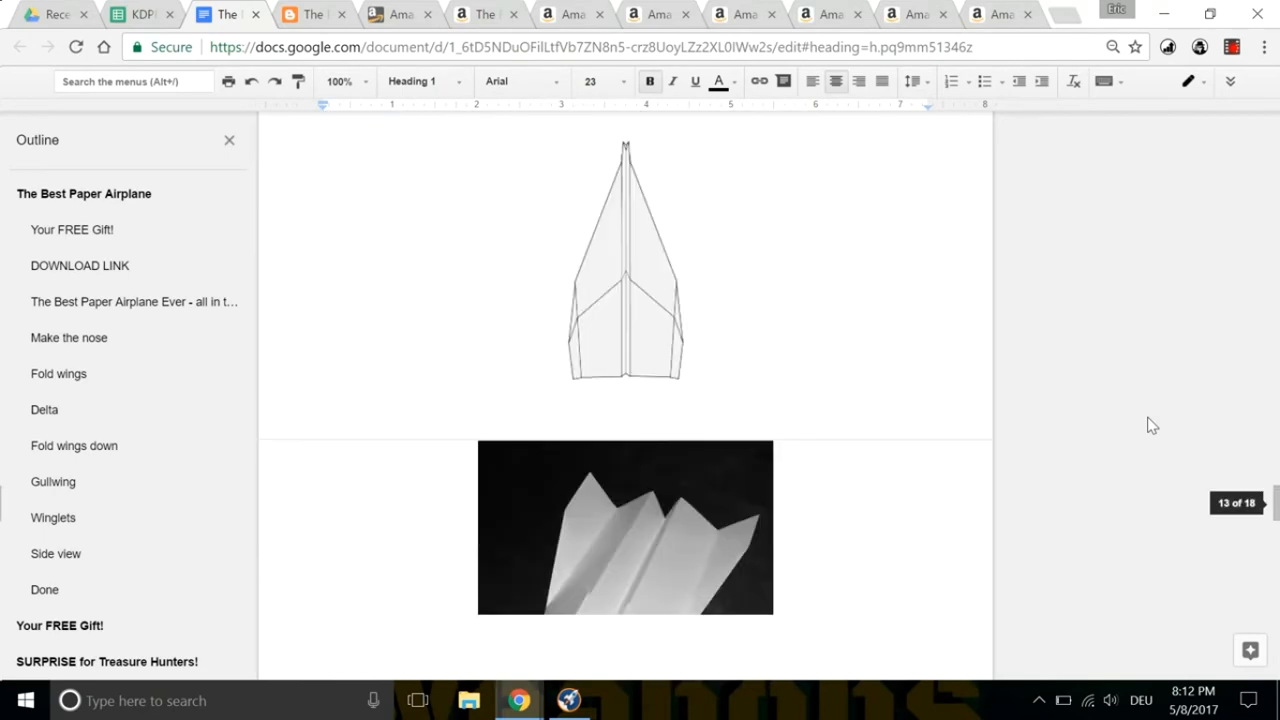
scroll(down, 3)
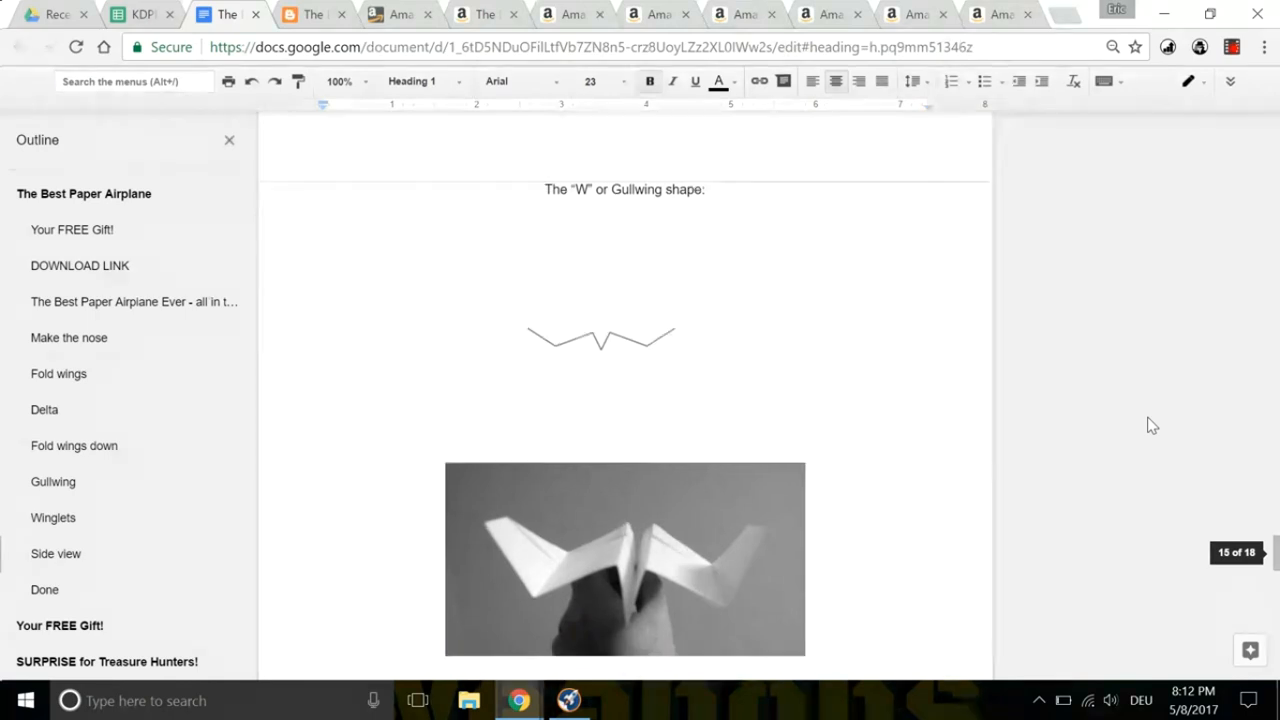
scroll(down, 3)
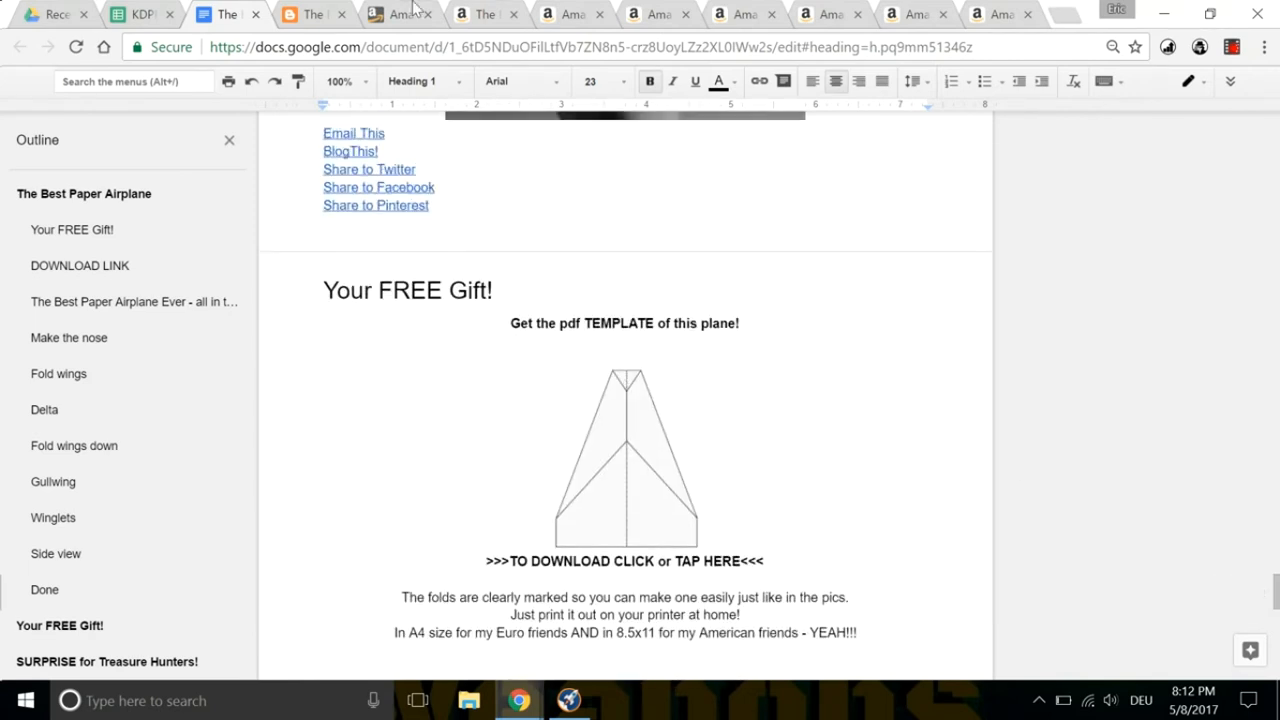
mouse_move(314, 14)
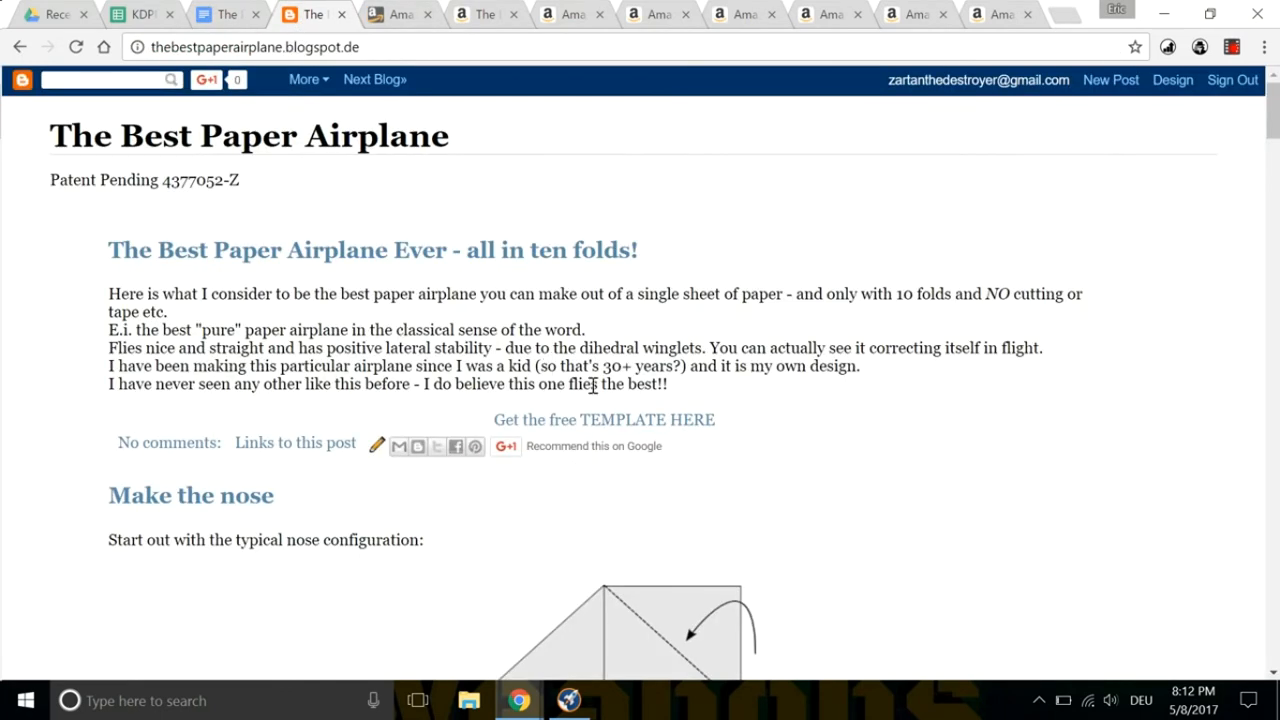
Review the blog's Get the PDF page with its first-name and email Google Form and Submit button.
click(604, 420)
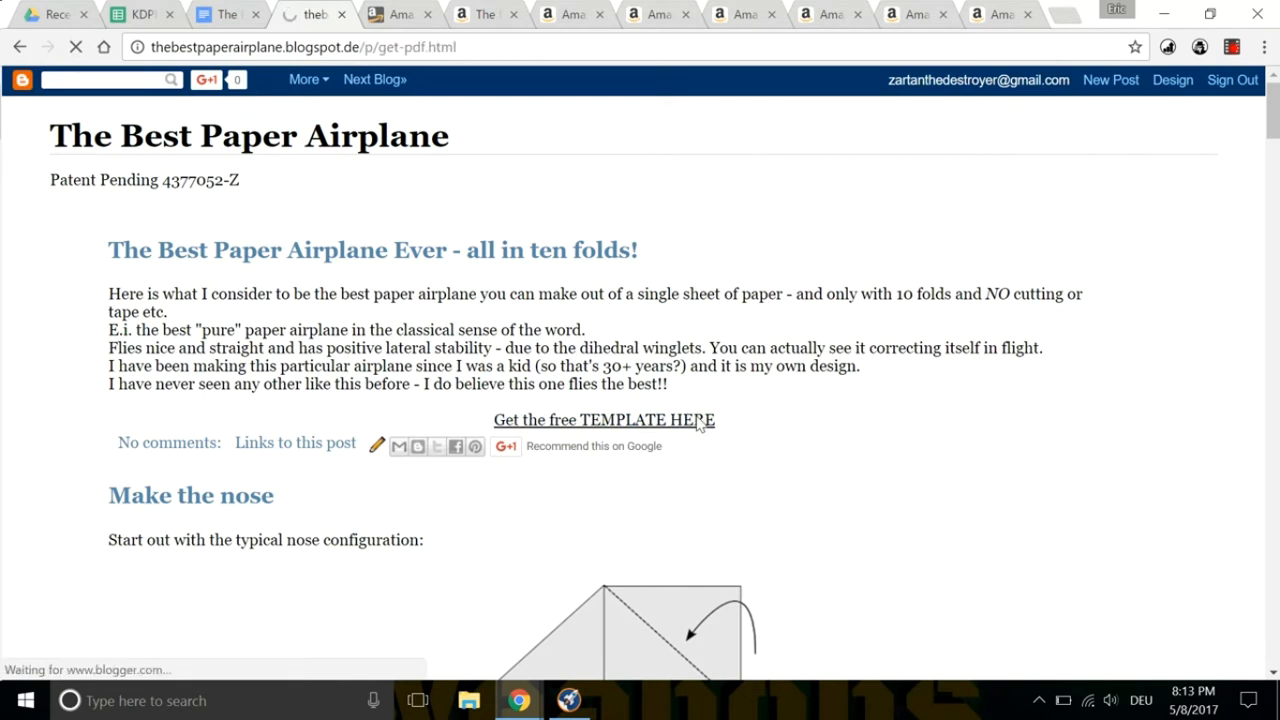
click(604, 420)
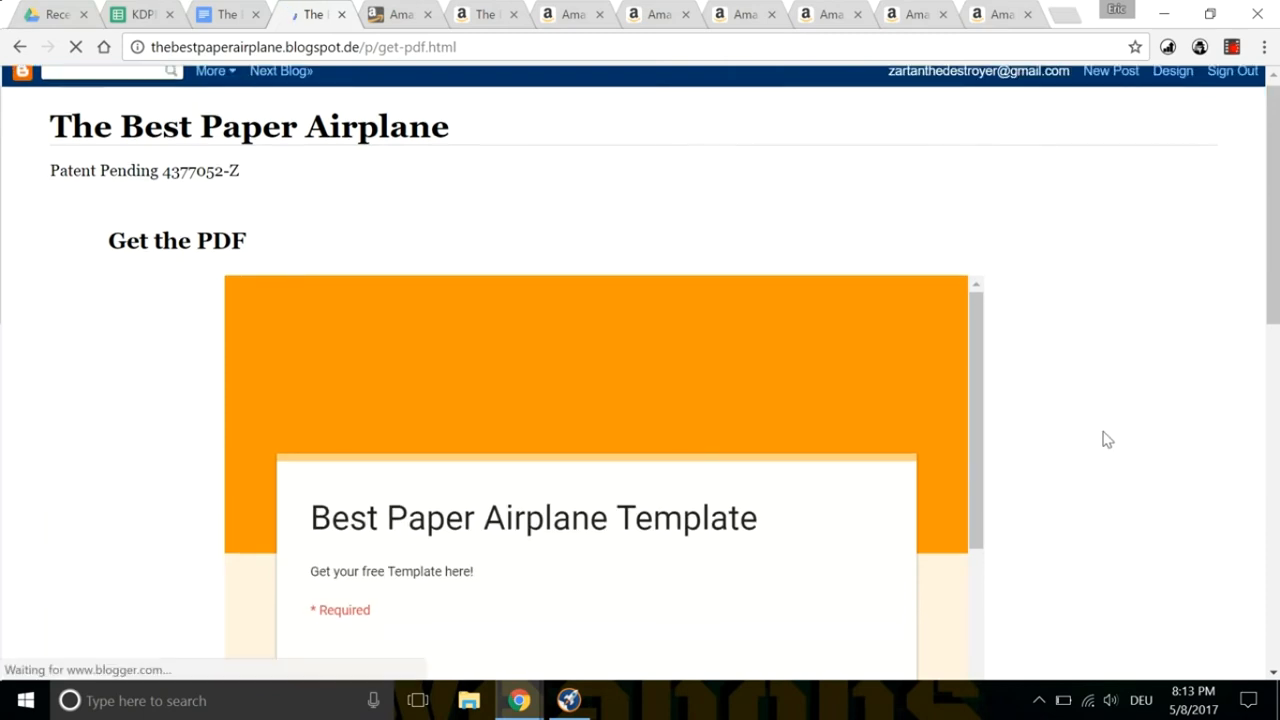
scroll(down, 3)
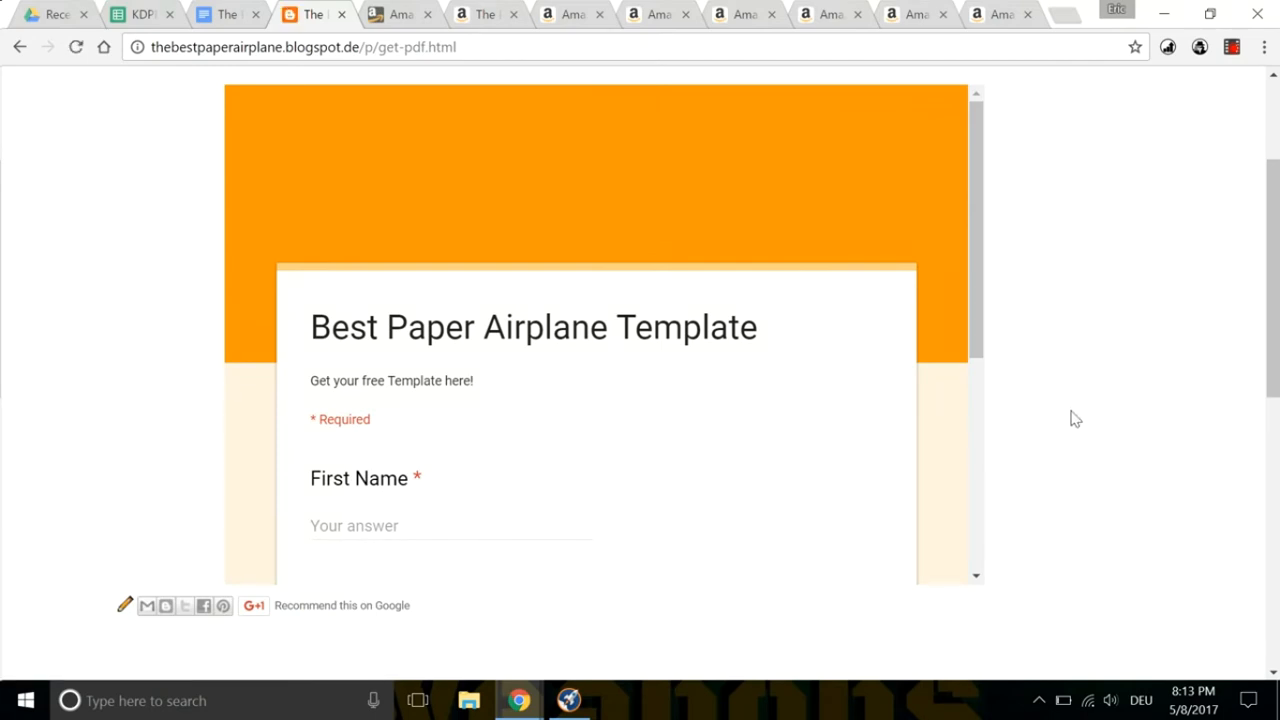
mouse_move(890, 400)
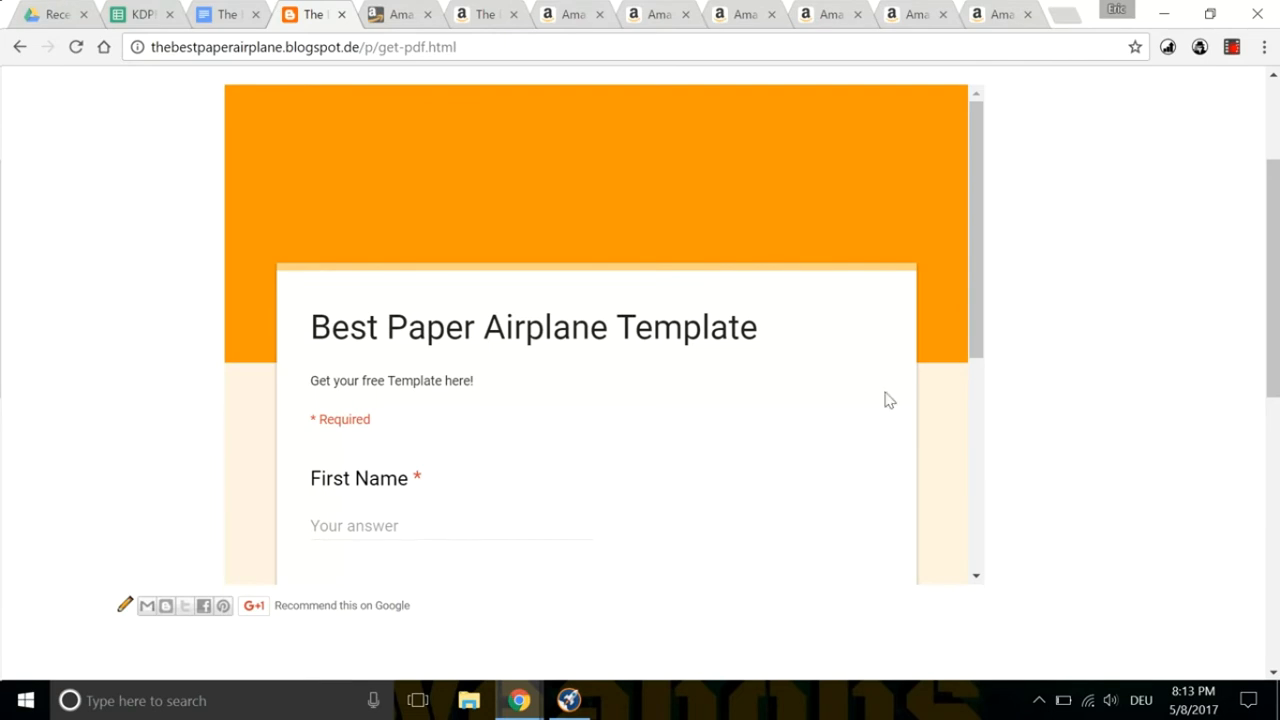
scroll(down, 3)
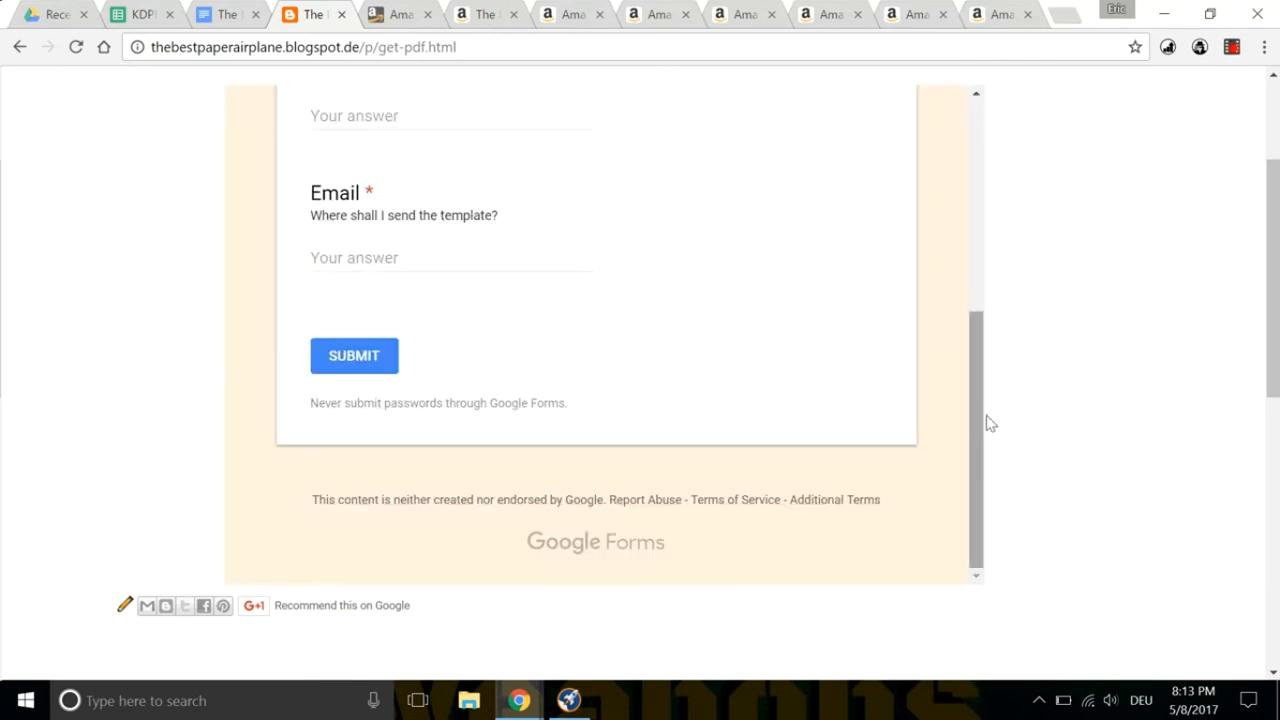
scroll(up, 3)
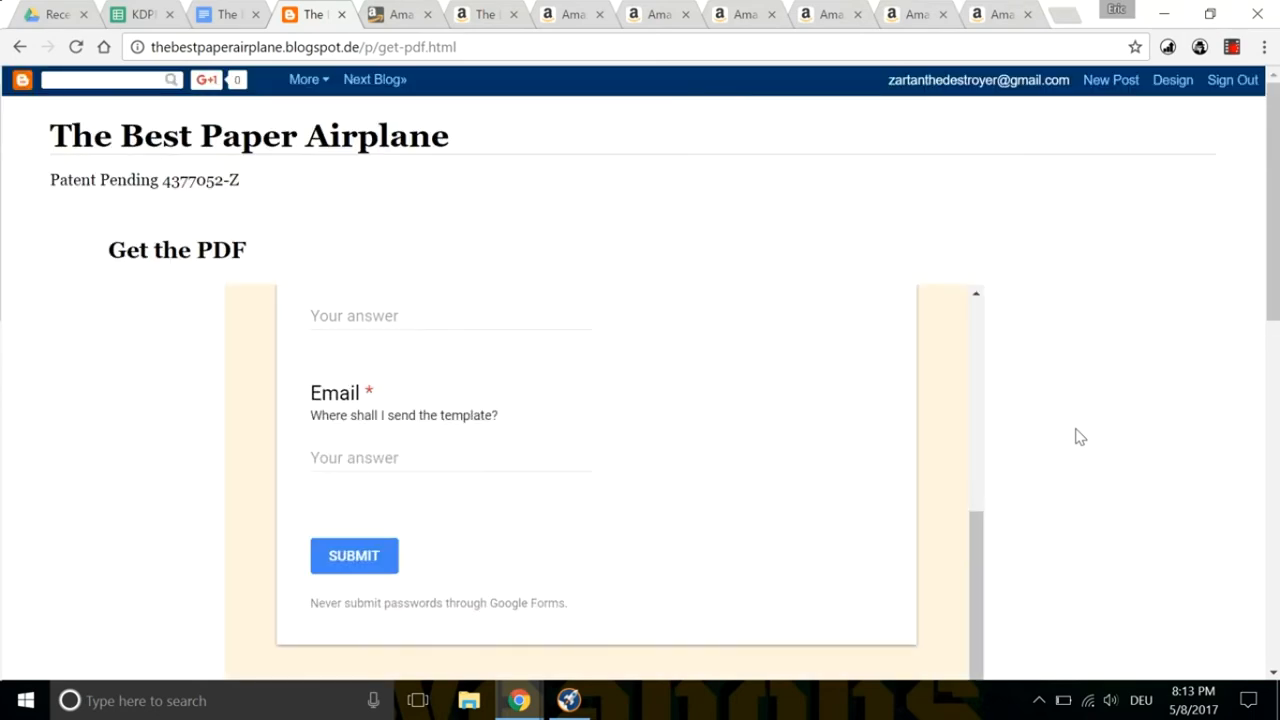
scroll(down, 3)
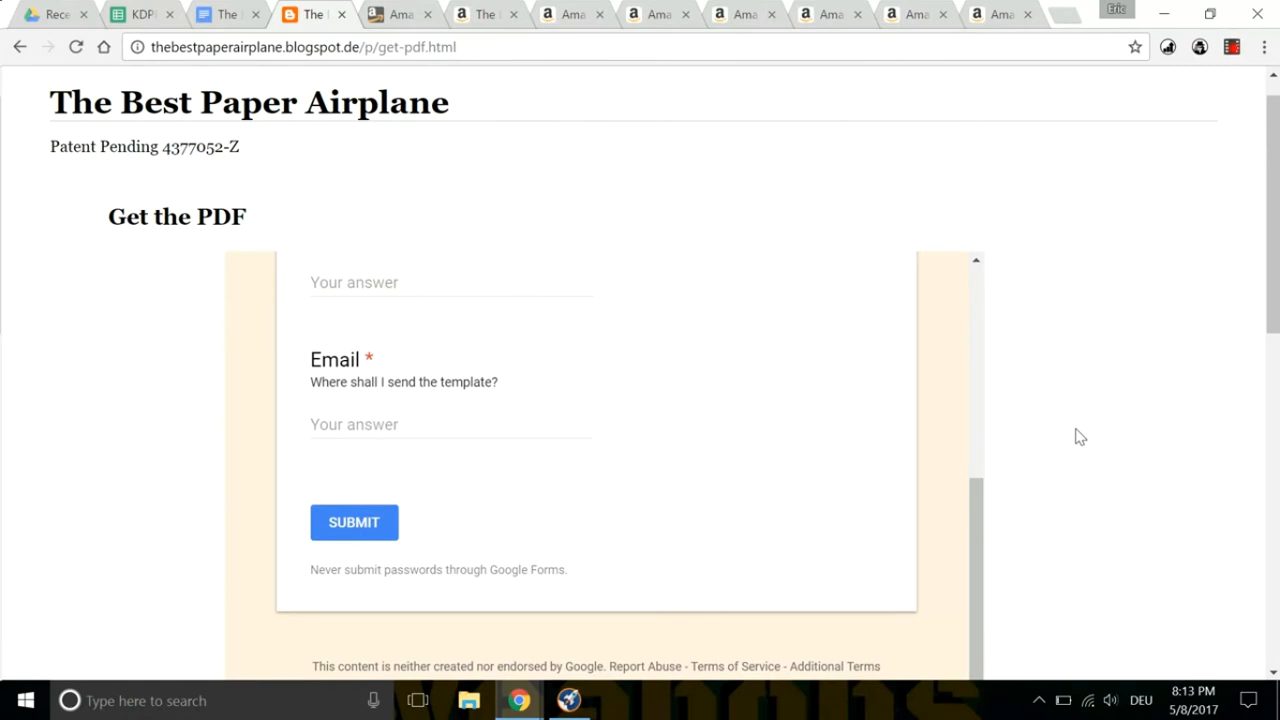
scroll(down, 3)
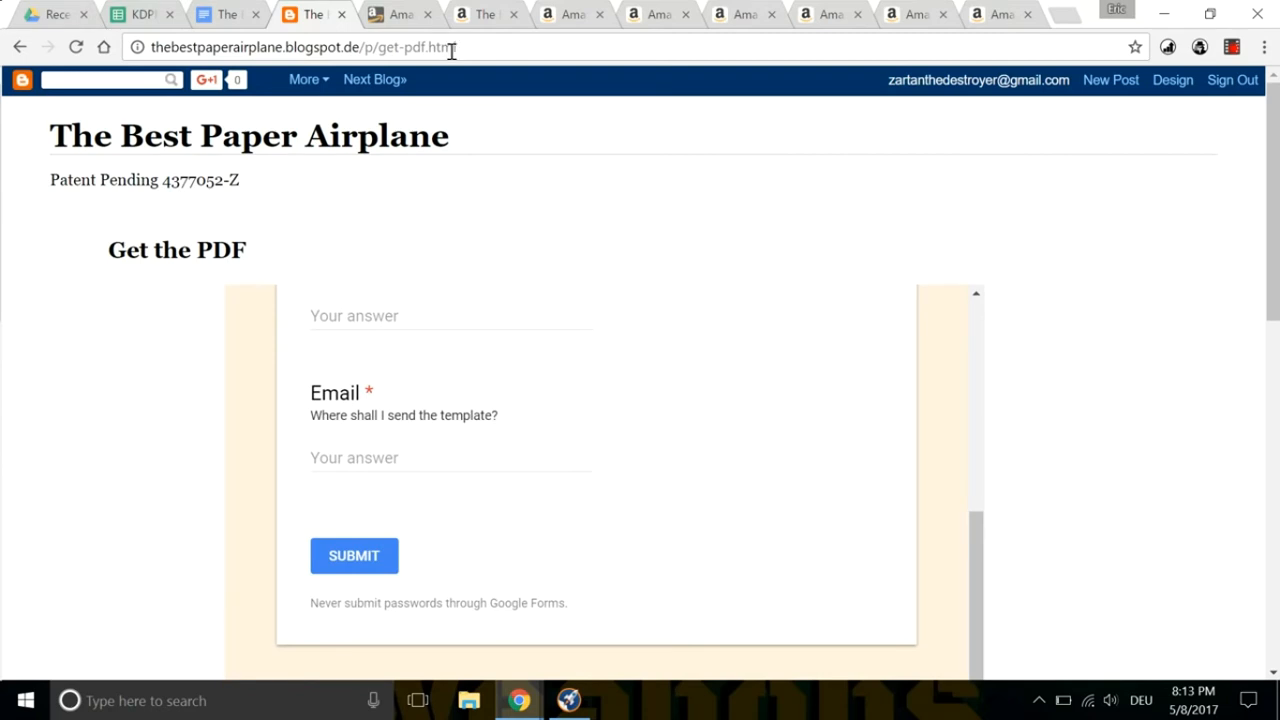
Check the 'how to make a paper airplane' keyword note in Sheets, then return to the KDP bookshelf.
click(398, 14)
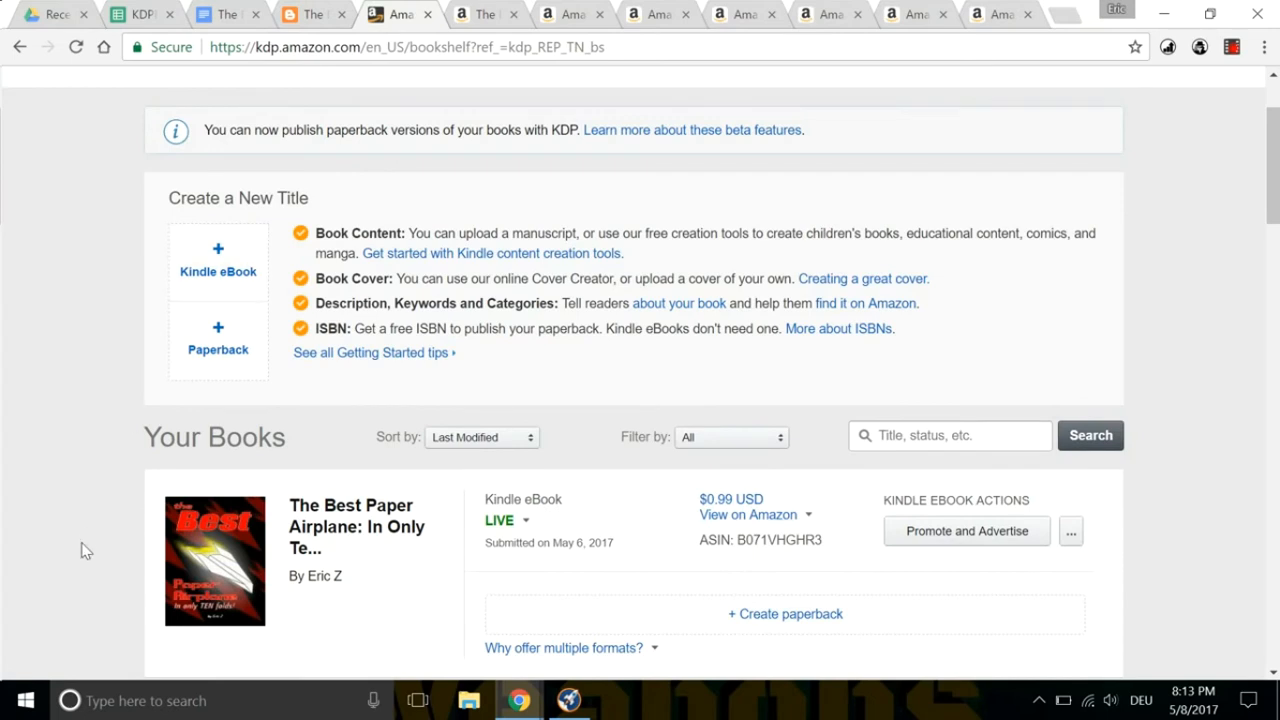
scroll(down, 3)
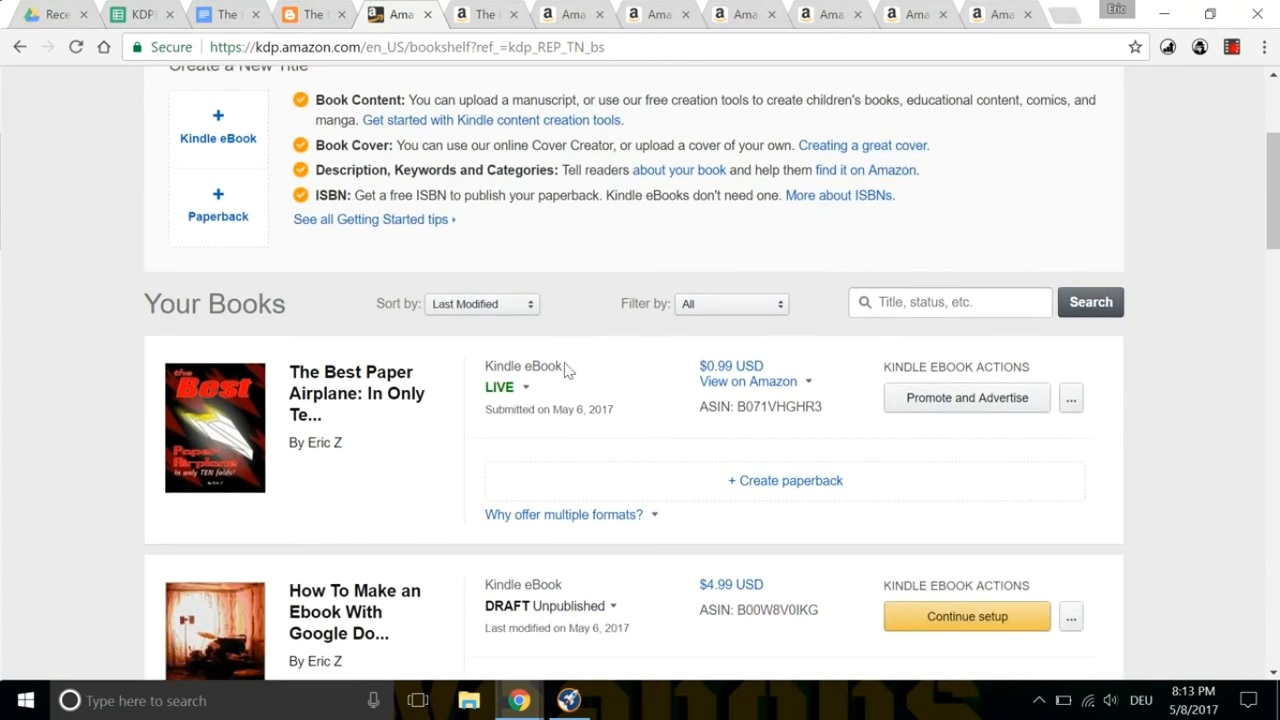
mouse_move(1076, 244)
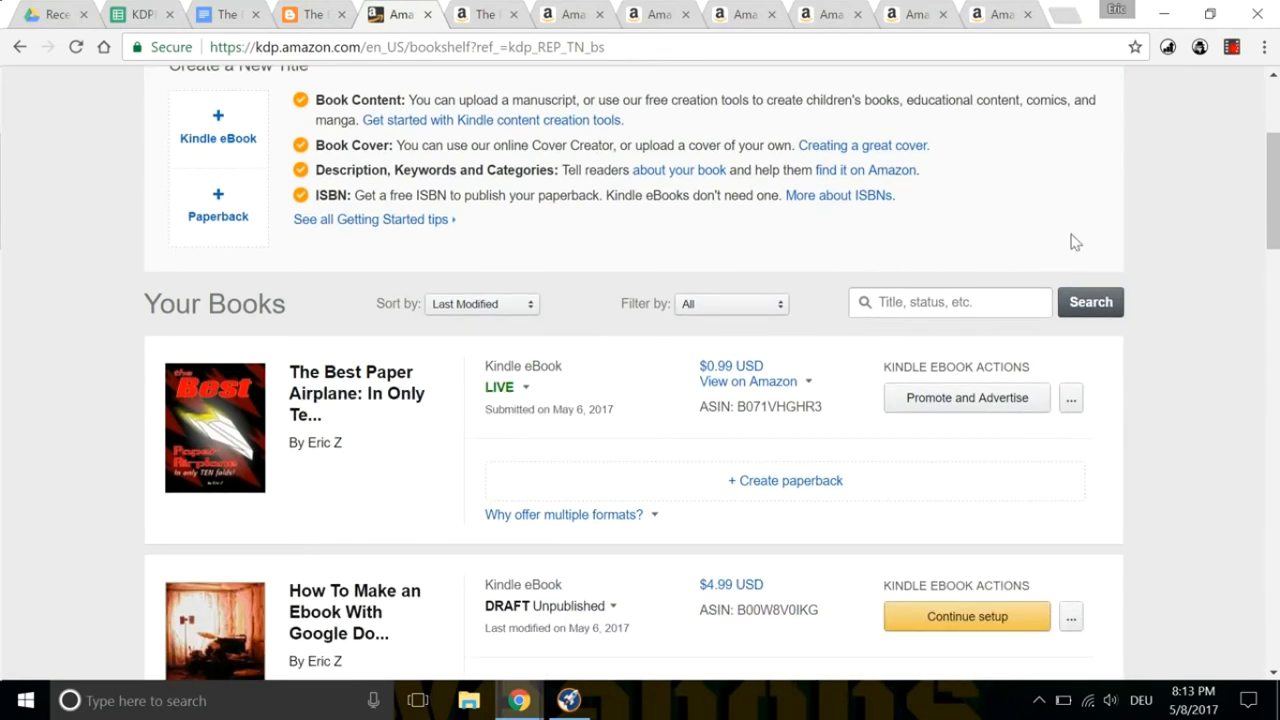
mouse_move(1176, 232)
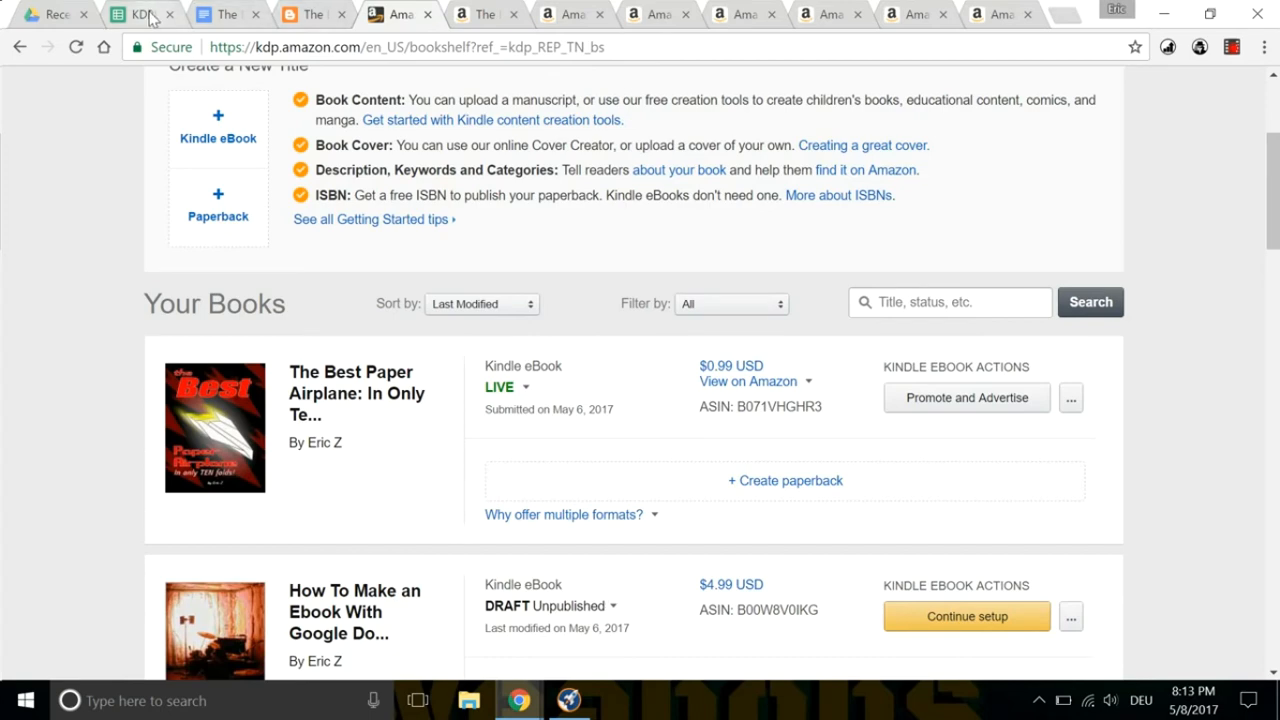
click(140, 14)
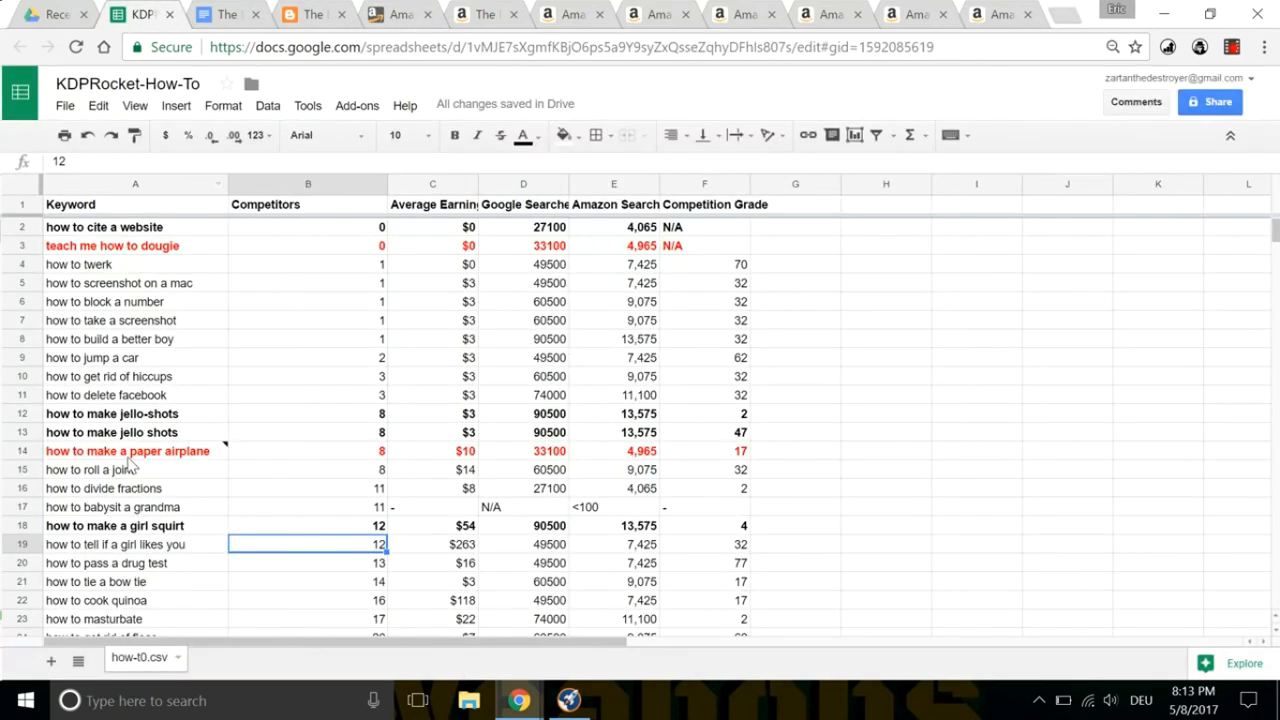
click(128, 450)
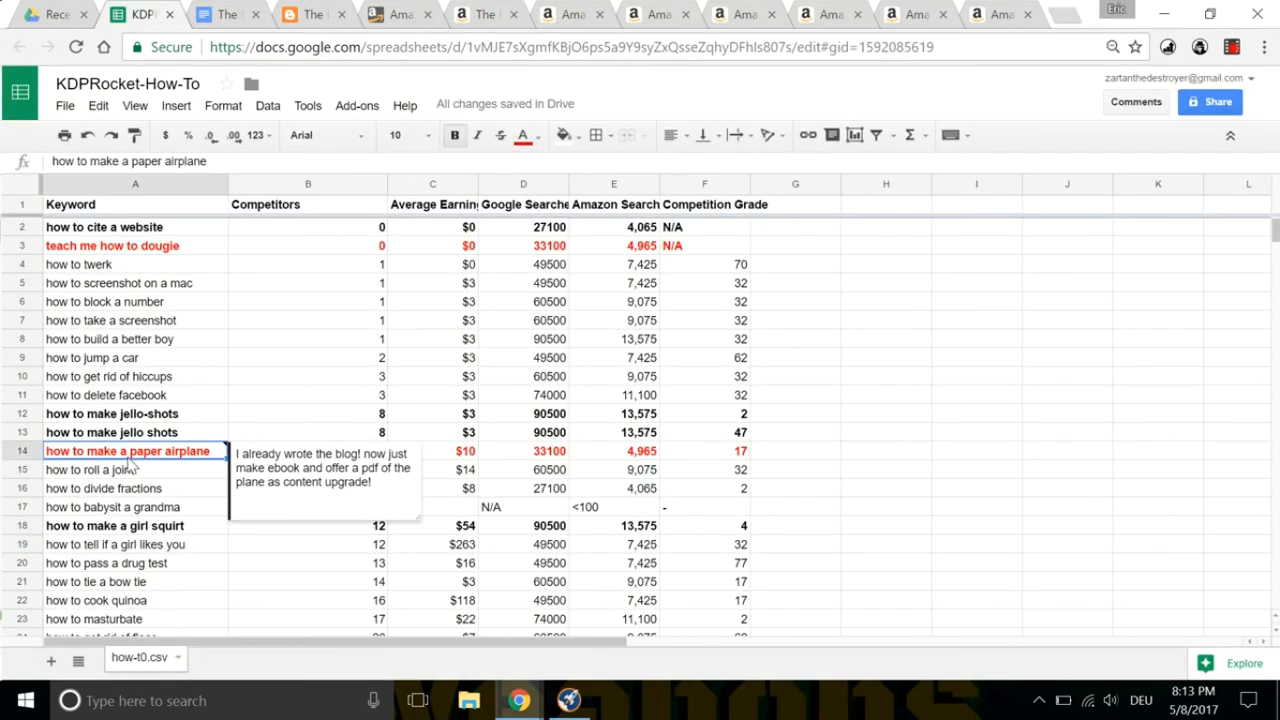
click(400, 14)
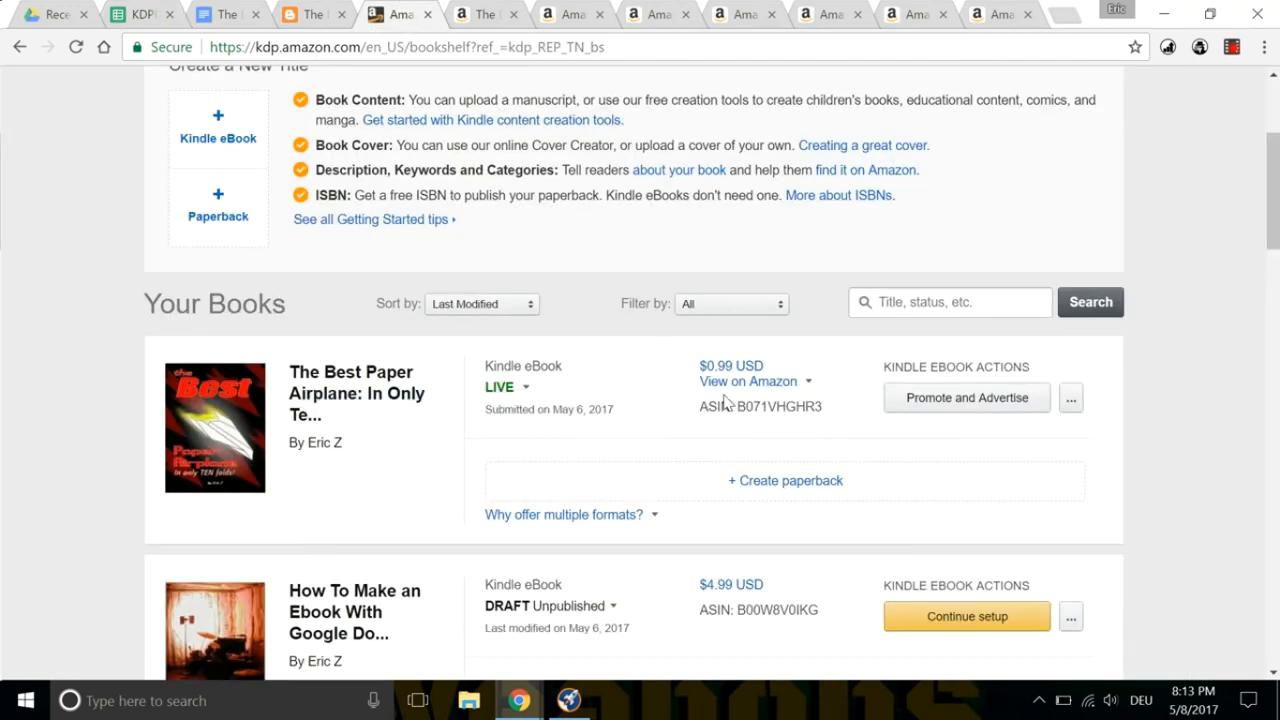
mouse_move(1068, 164)
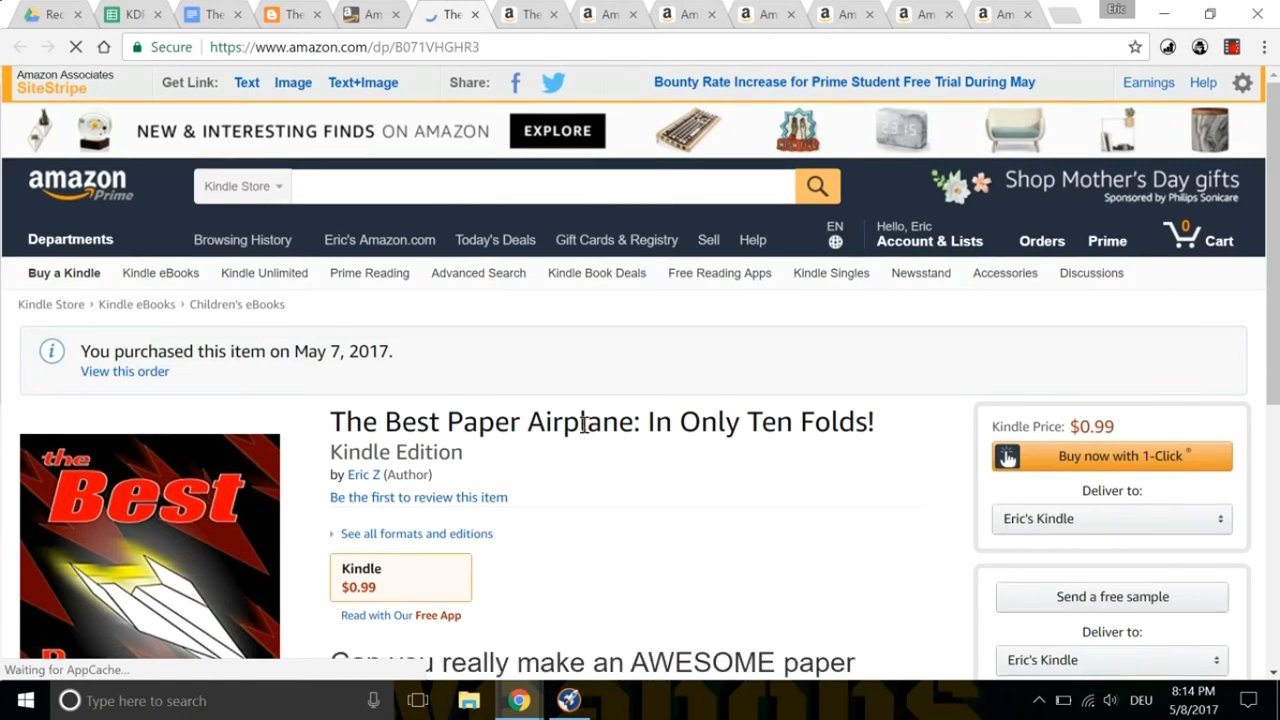
Scroll through the $0.99 Kindle product page for The Best Paper Airplane: In Only Ten Folds!
scroll(down, 3)
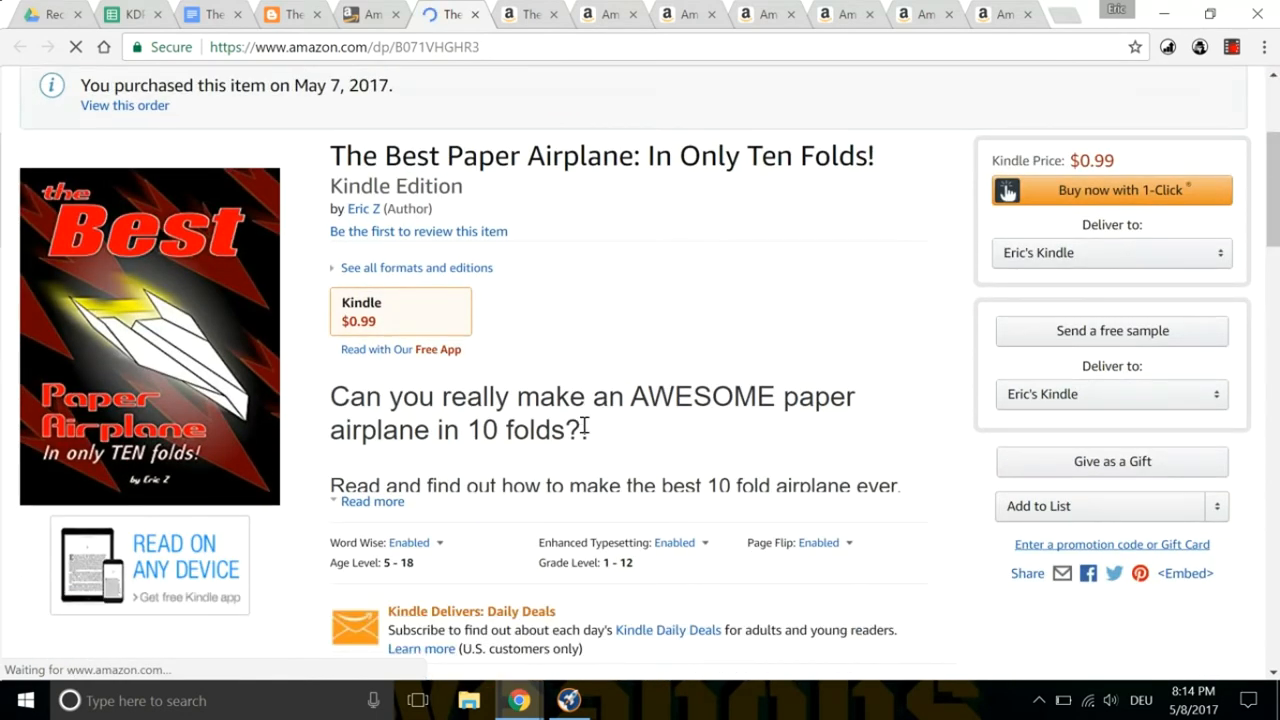
scroll(down, 3)
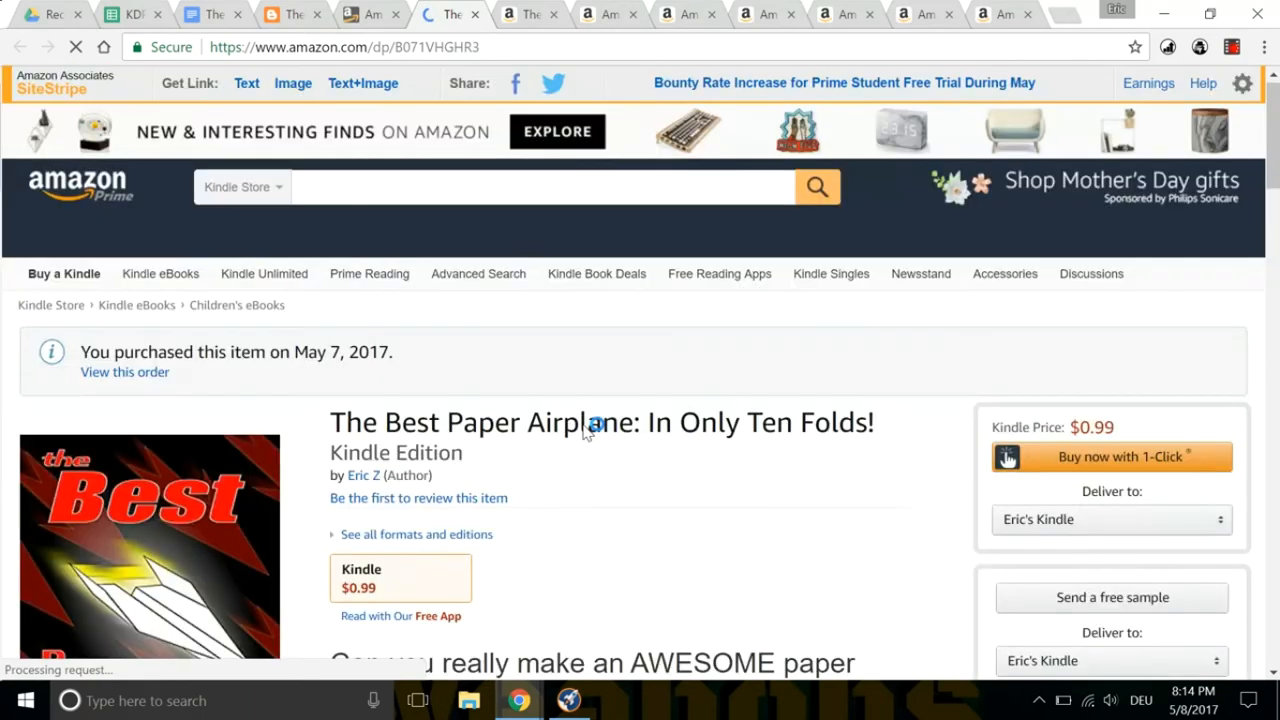
scroll(down, 3)
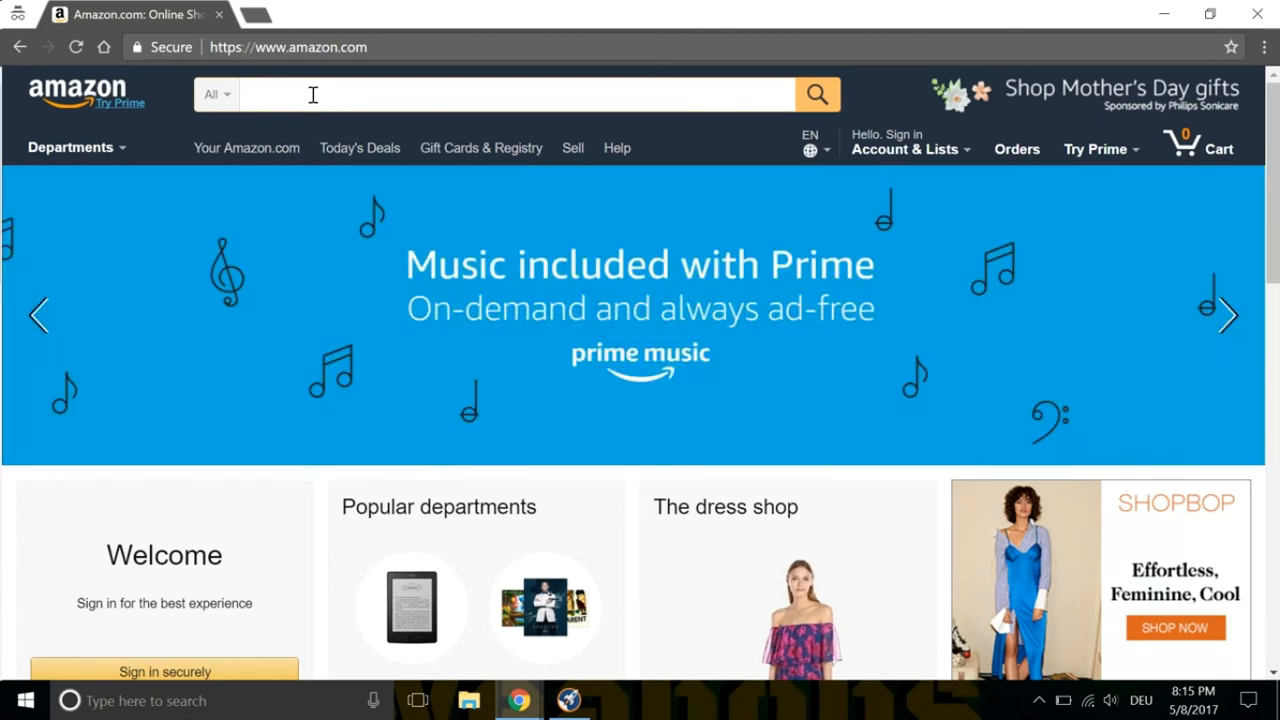
Search Amazon for 'how to make a paper airplane' and scroll its 71 all-department results.
text(how to make a paper airplane)
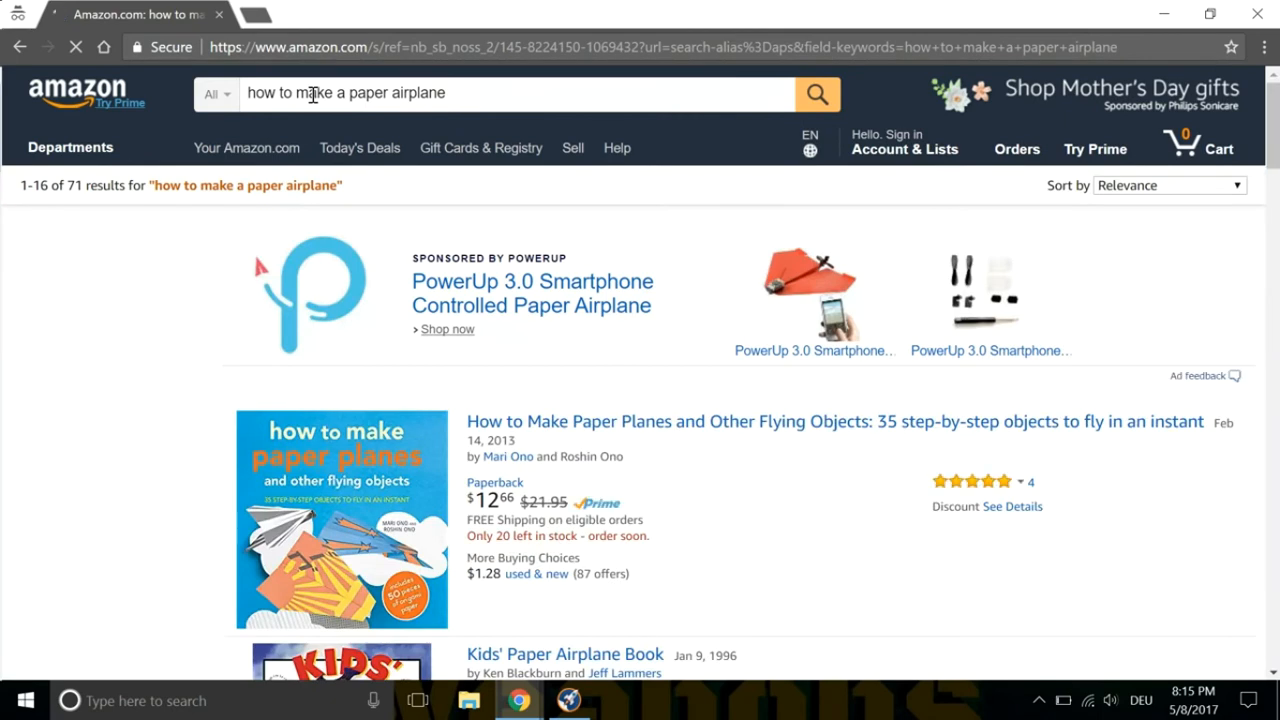
scroll(down, 3)
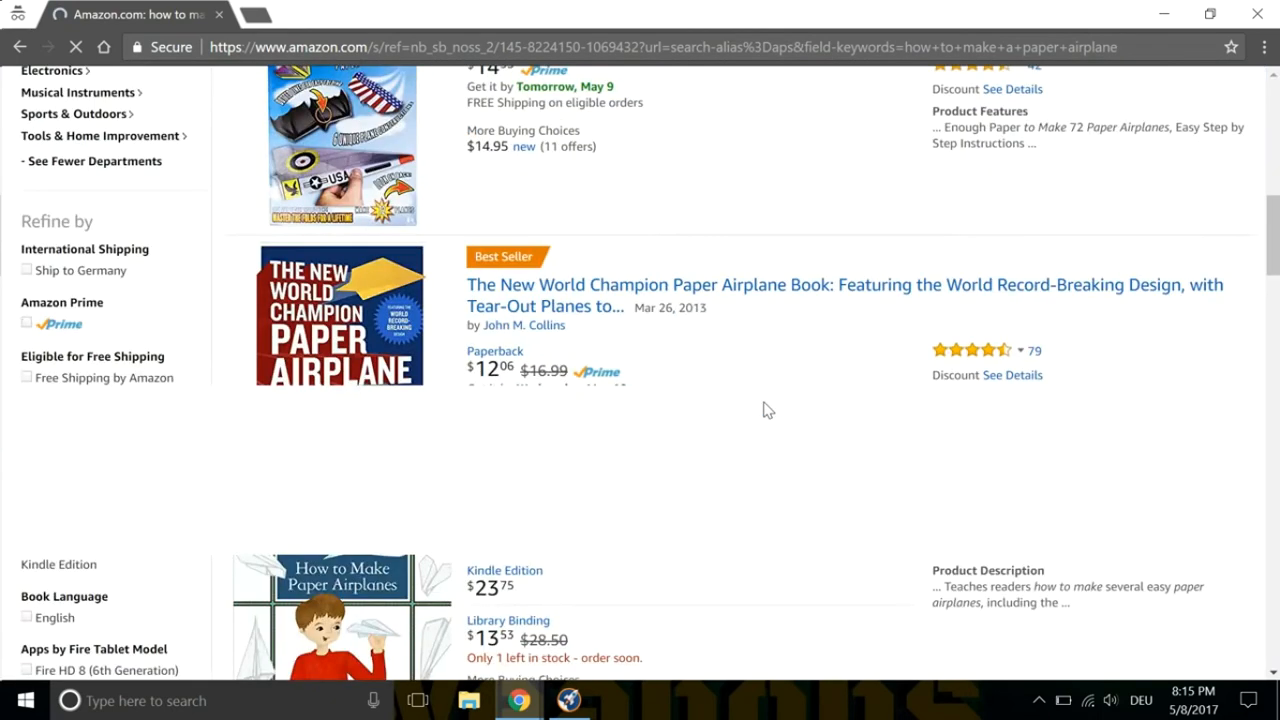
scroll(down, 3)
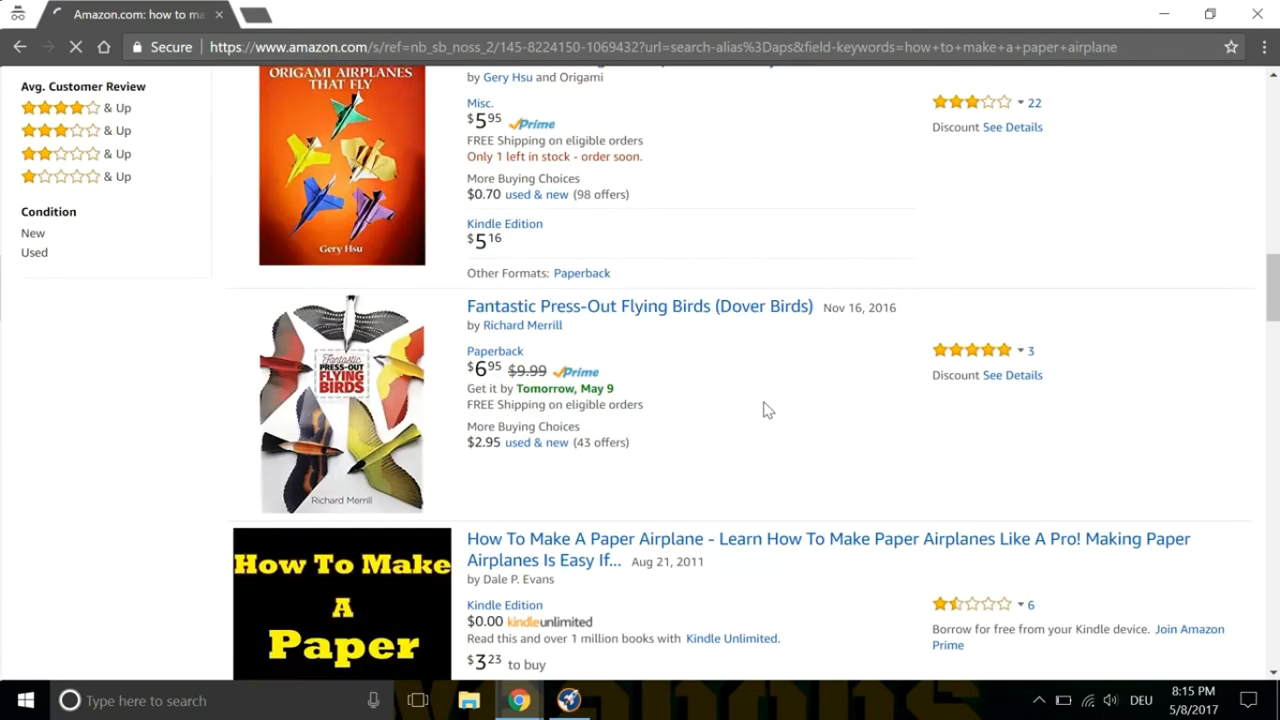
scroll(down, 3)
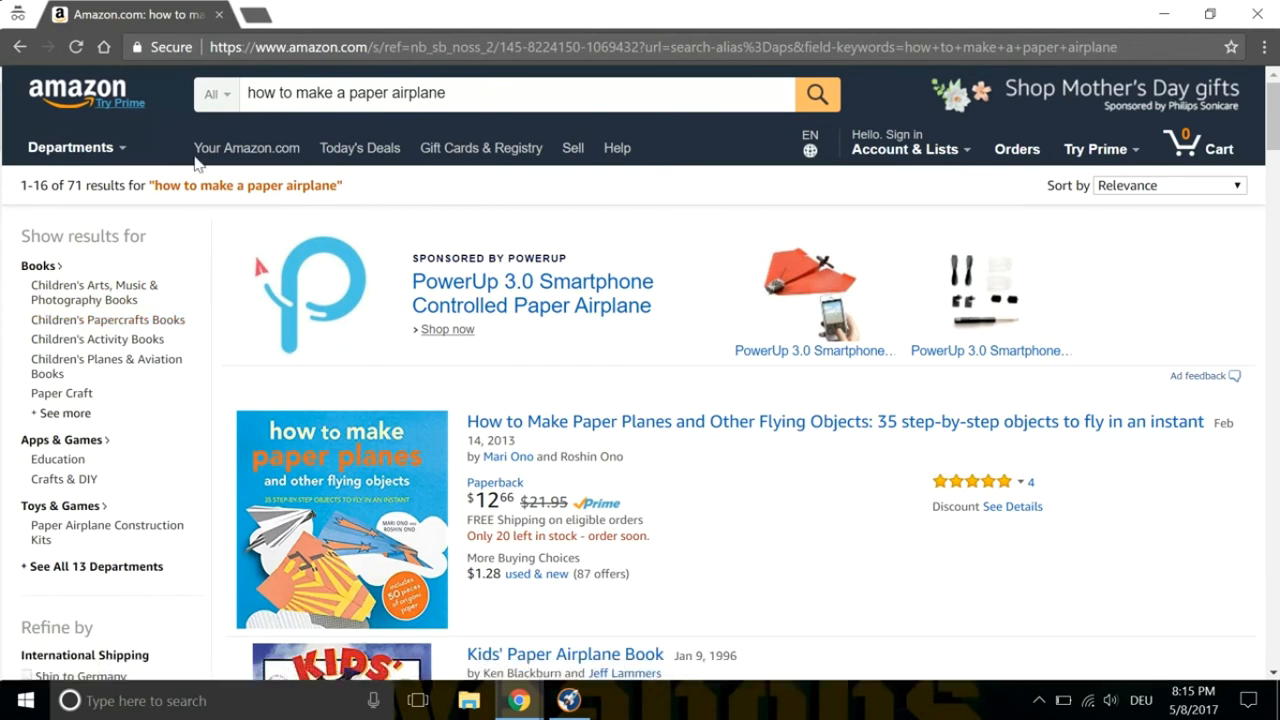
Narrow the search to the Kindle Store and scroll its 11 results to The Best Paper Airplane in fourth.
click(218, 94)
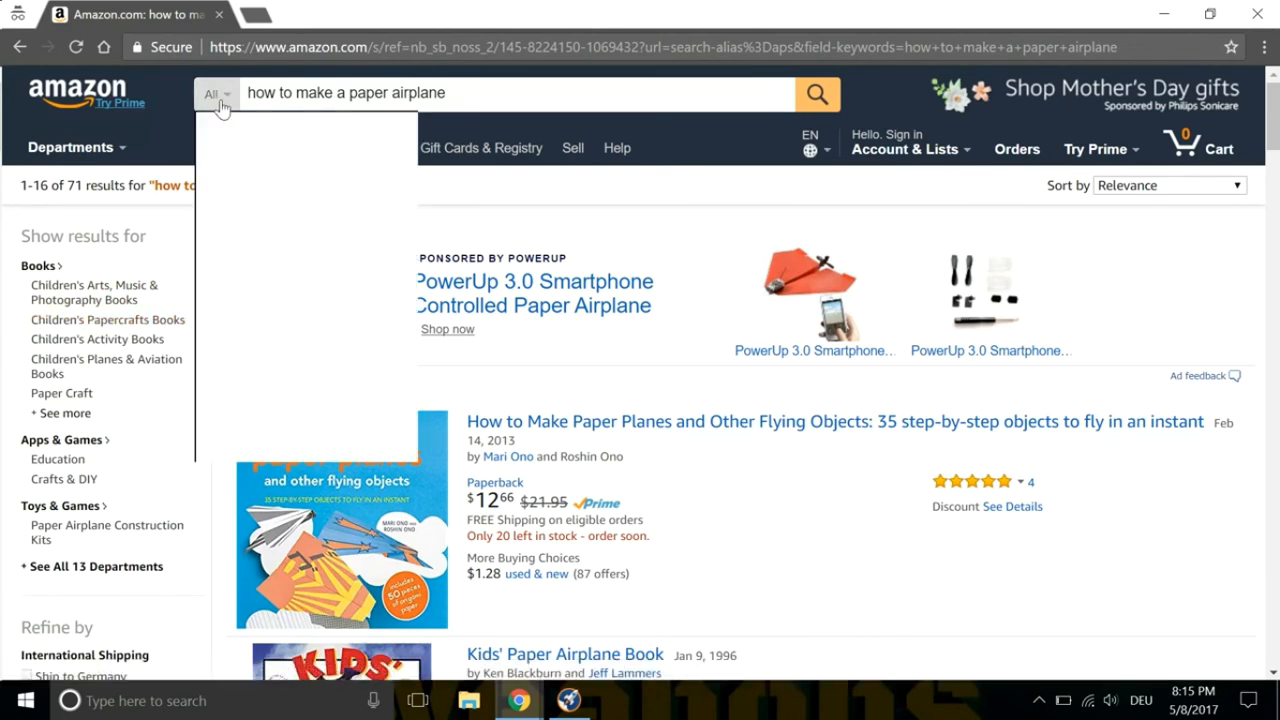
click(212, 92)
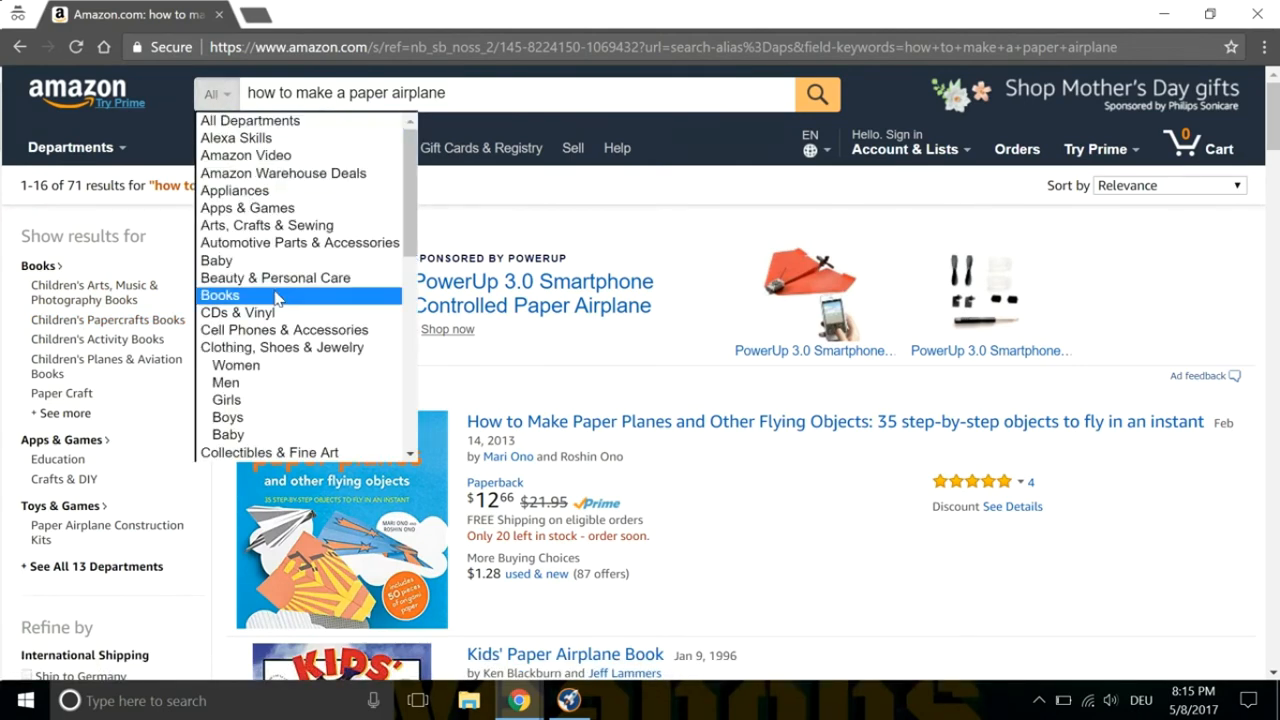
scroll(down, 3)
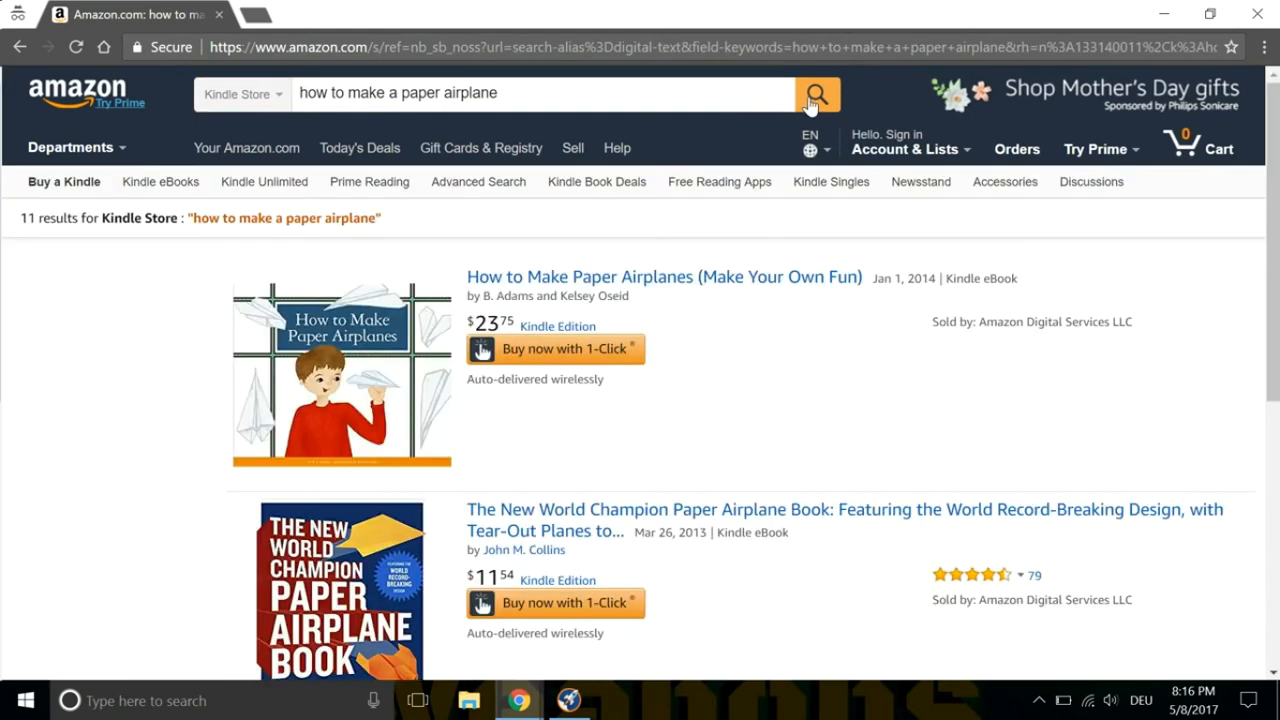
scroll(down, 3)
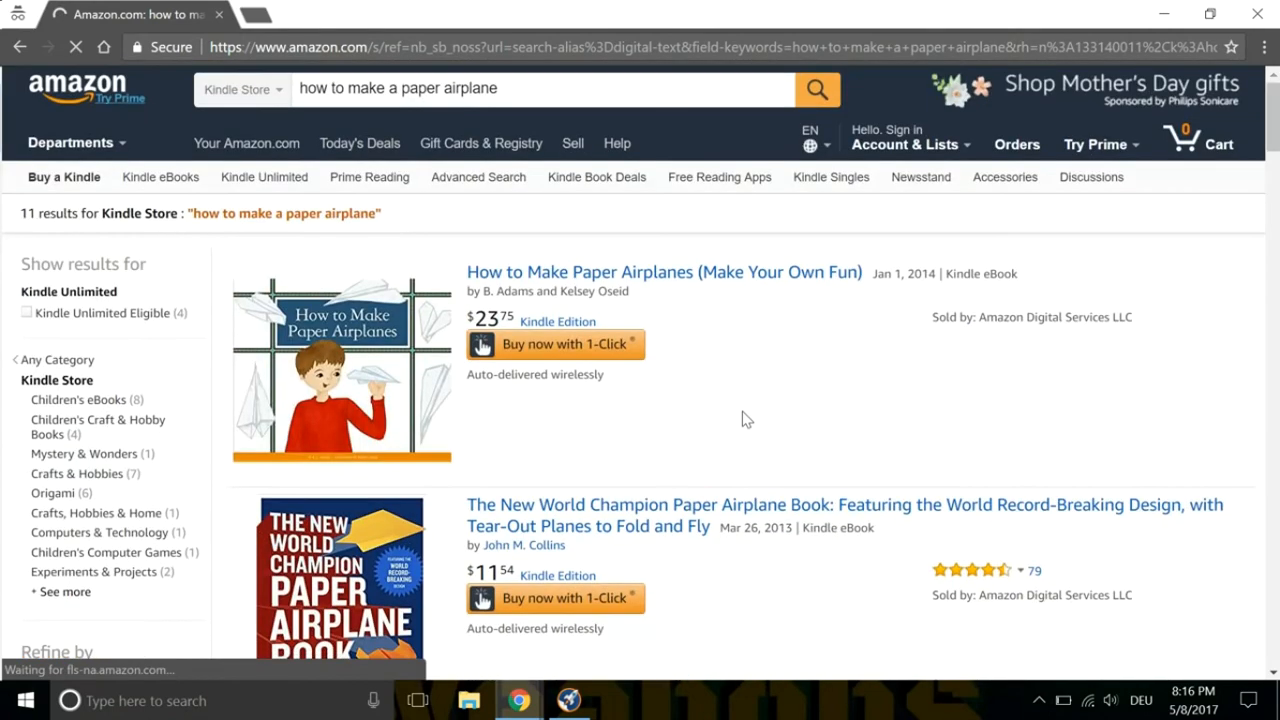
scroll(down, 3)
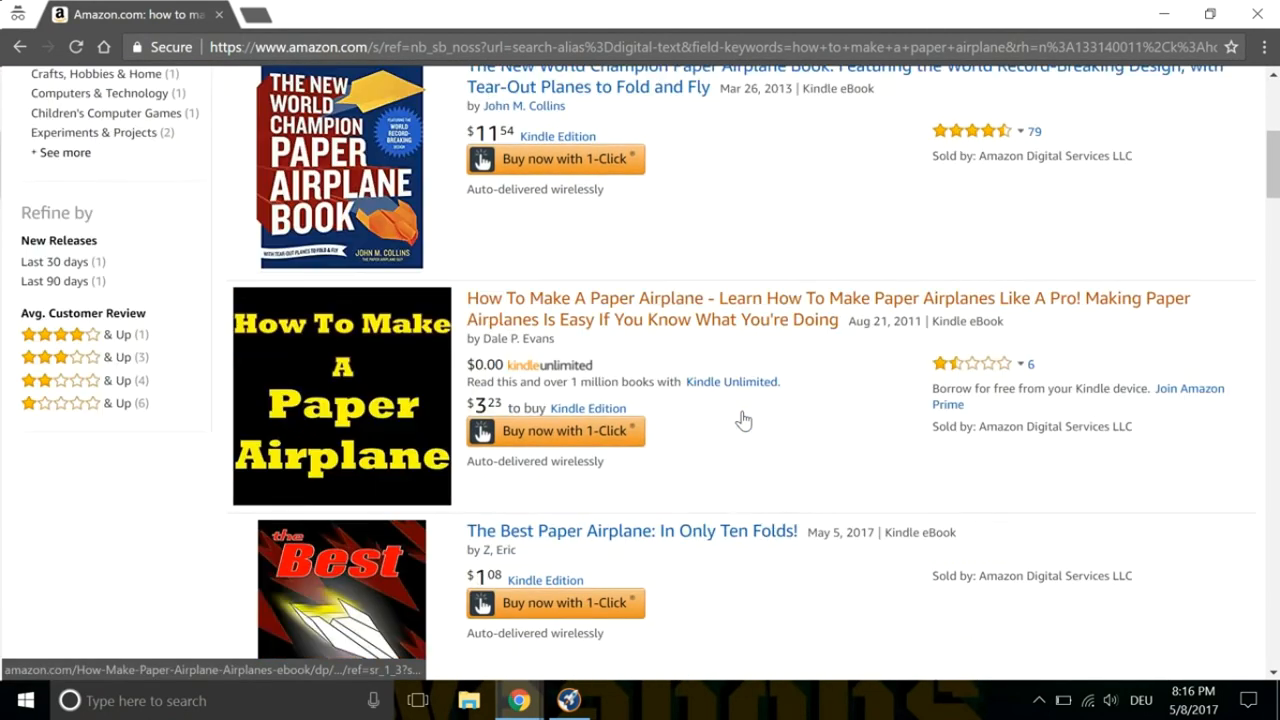
scroll(down, 3)
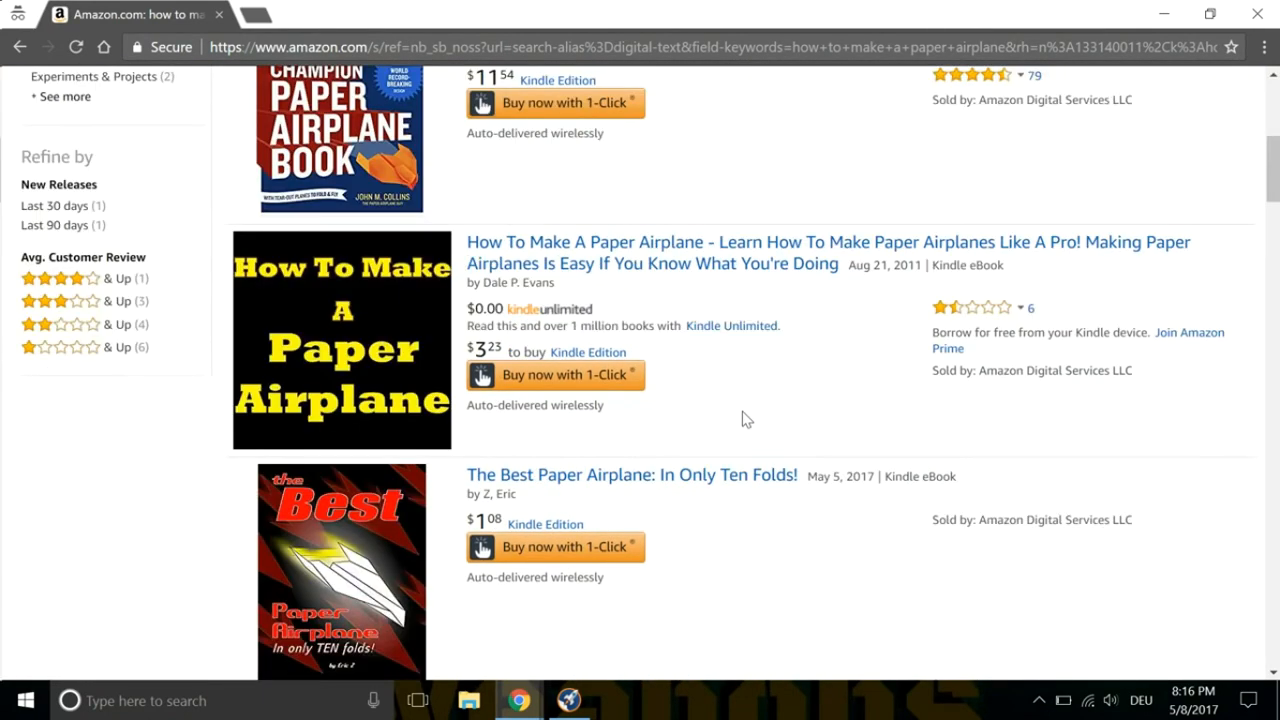
scroll(down, 3)
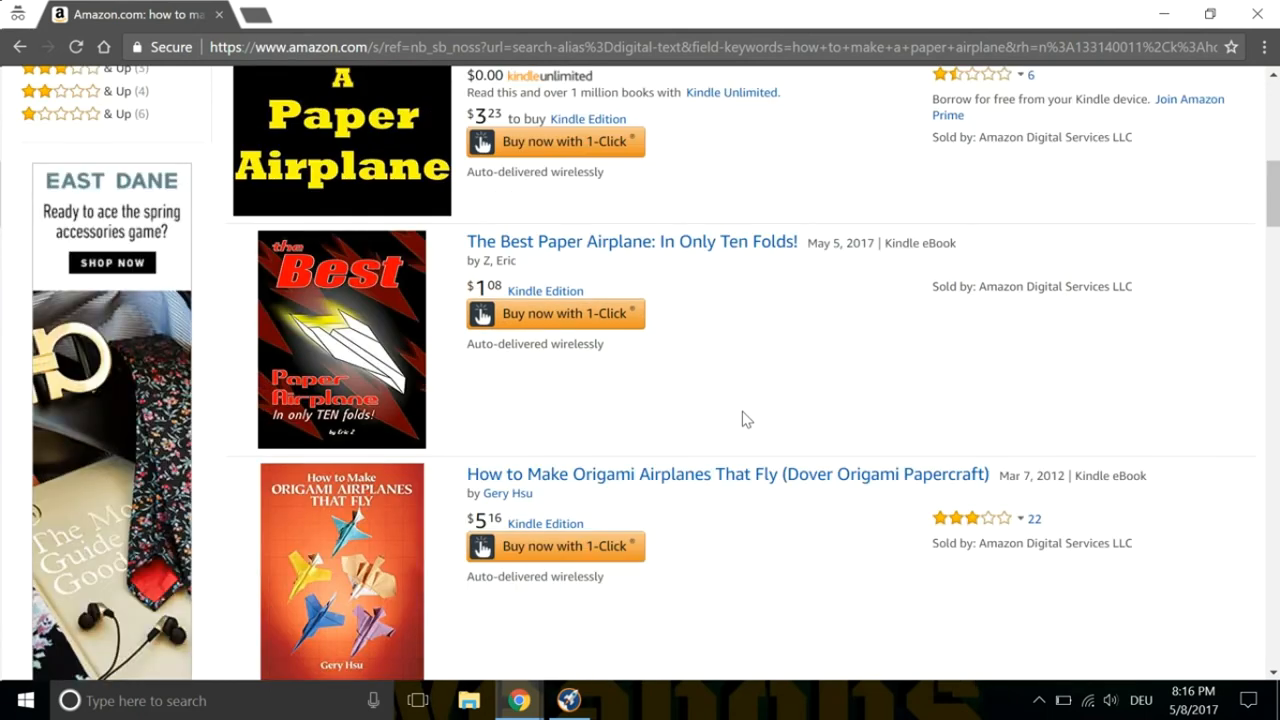
mouse_move(744, 374)
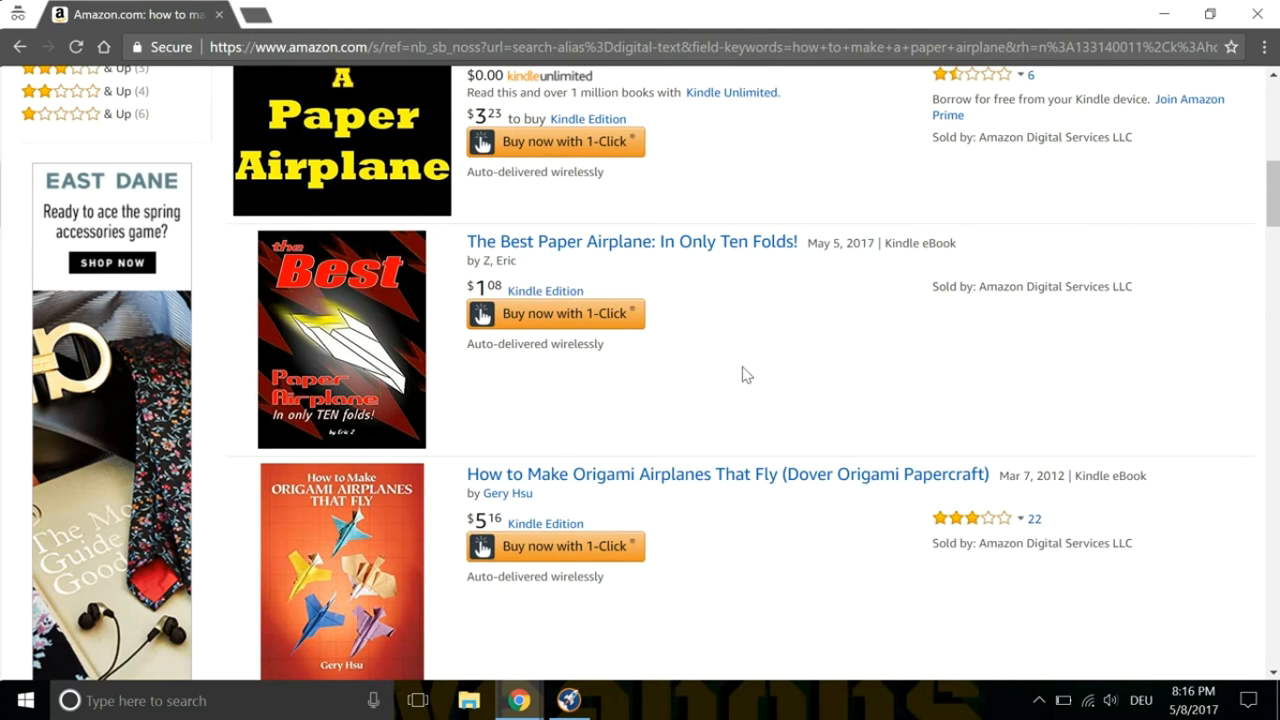
click(632, 240)
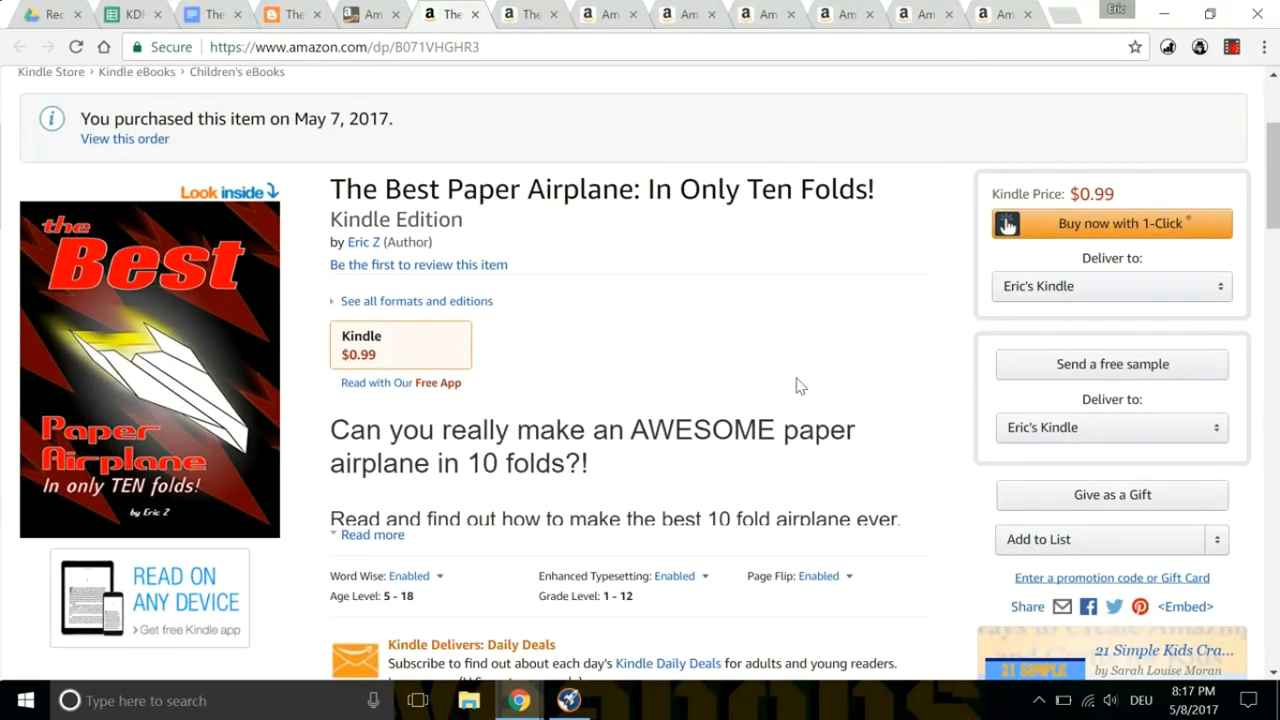
mouse_move(364, 152)
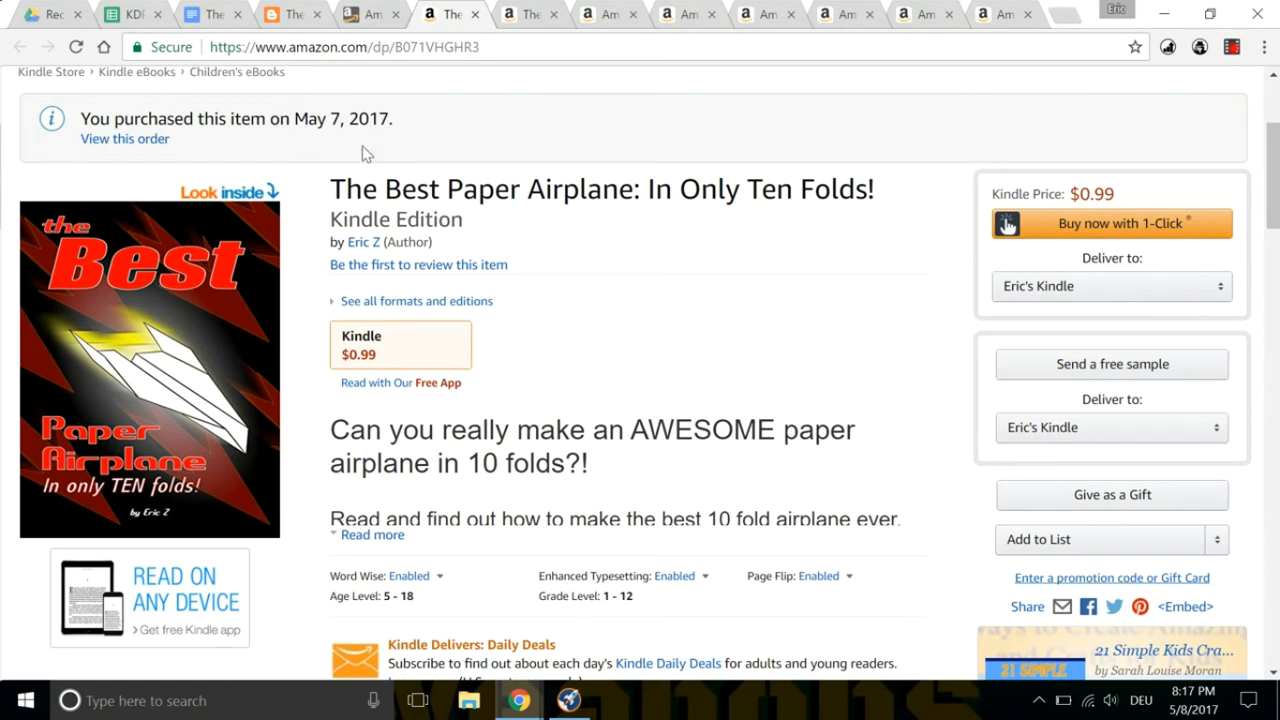
mouse_move(350, 128)
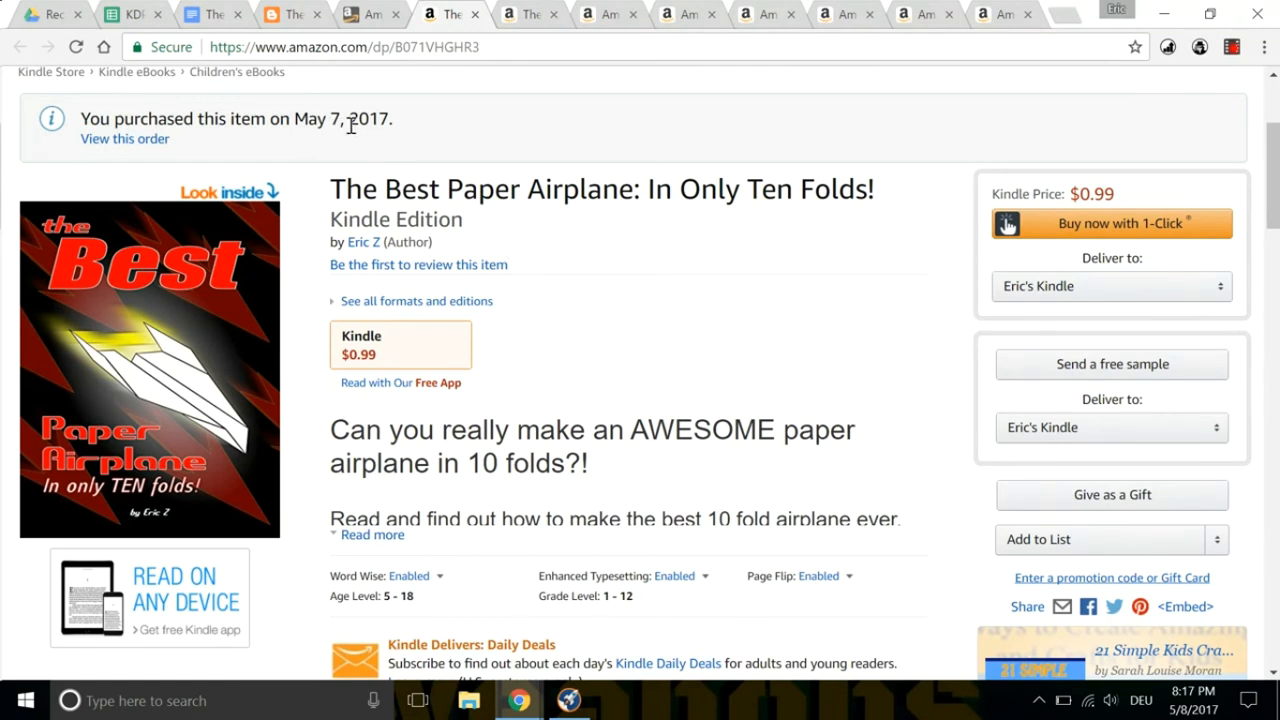
mouse_move(560, 256)
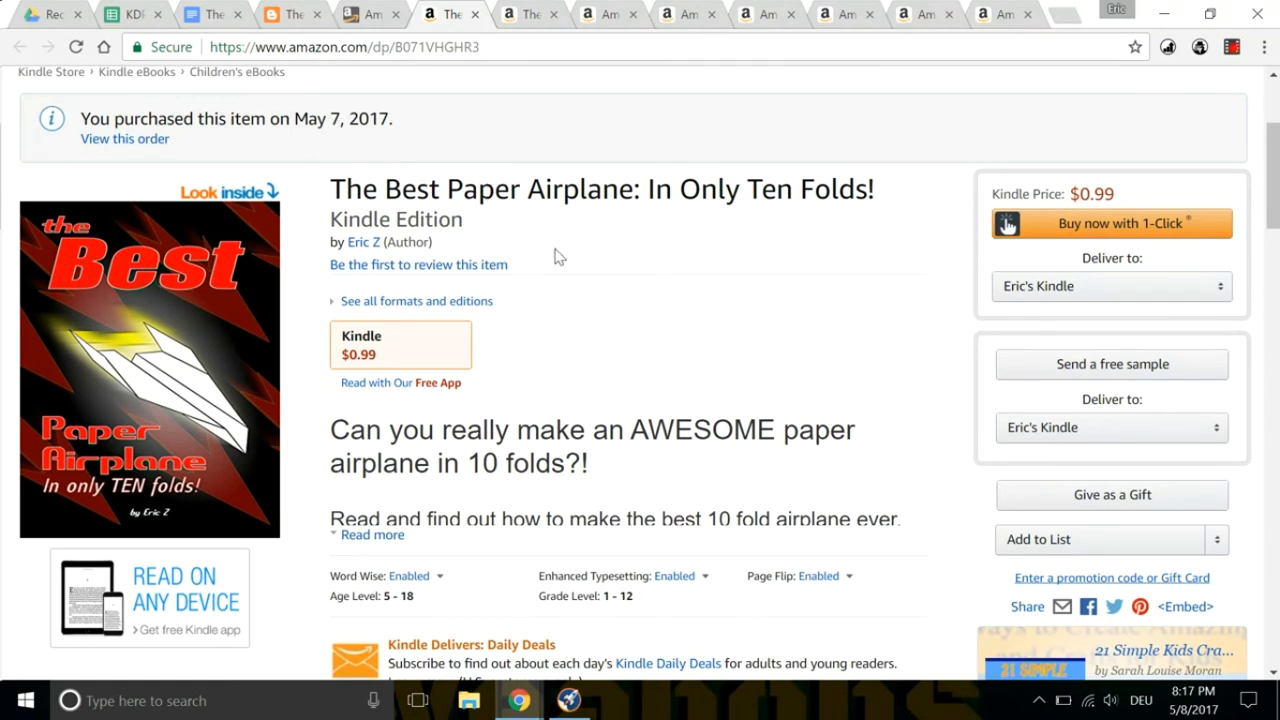
scroll(down, 3)
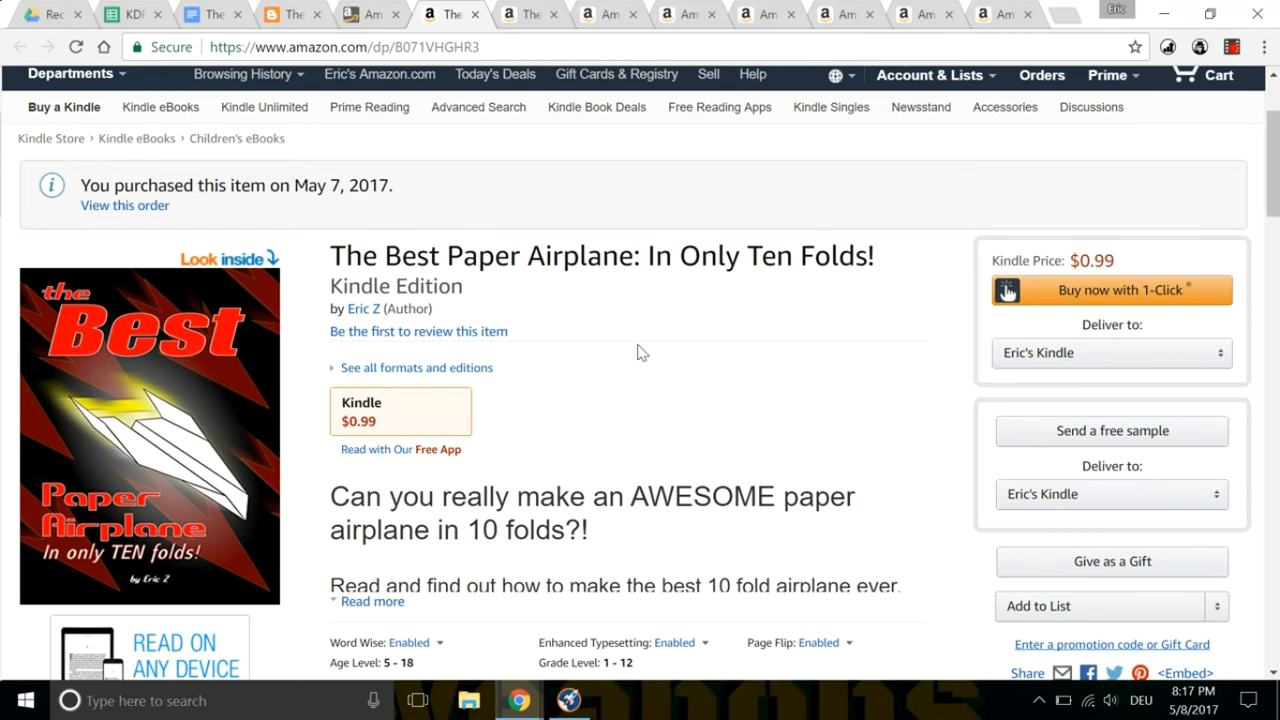
Show the KDP Units Ordered report with 2 paid units on May 07, 2017.
click(676, 14)
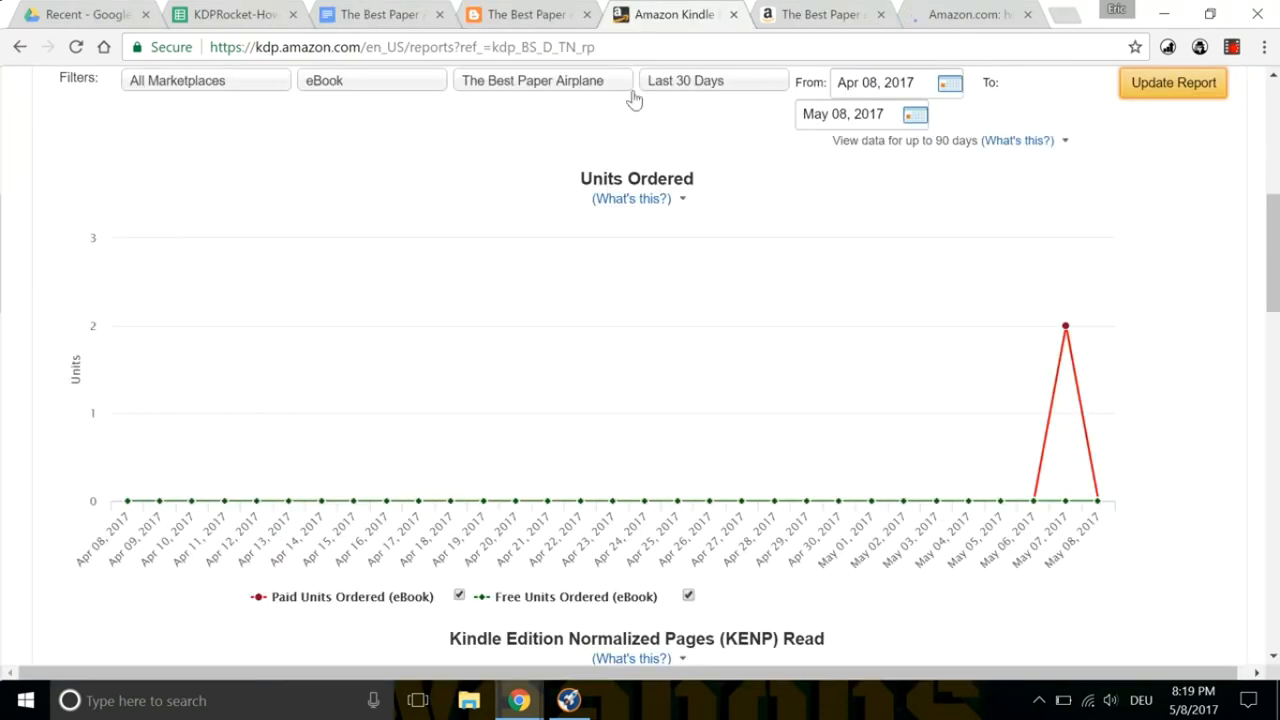
mouse_move(1064, 328)
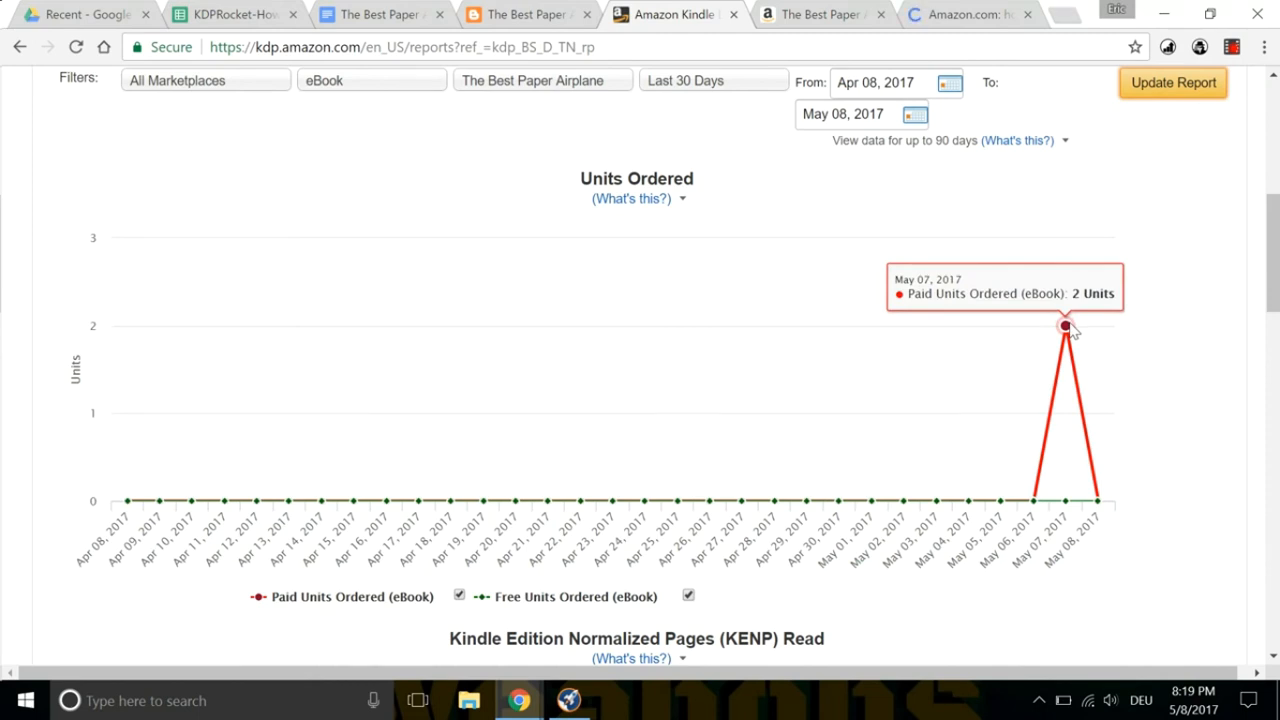
mouse_move(992, 268)
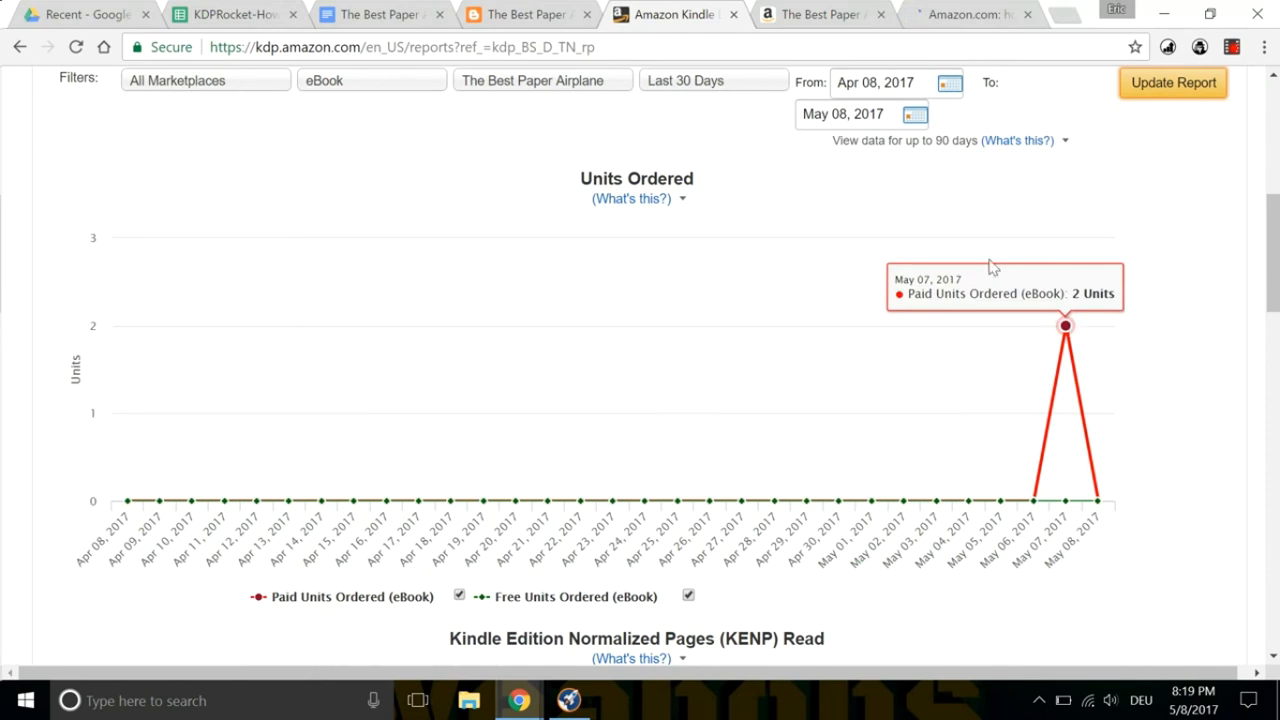
Return to the Kindle Store results and scroll to The Best Paper Airplane as the fourth result.
click(820, 14)
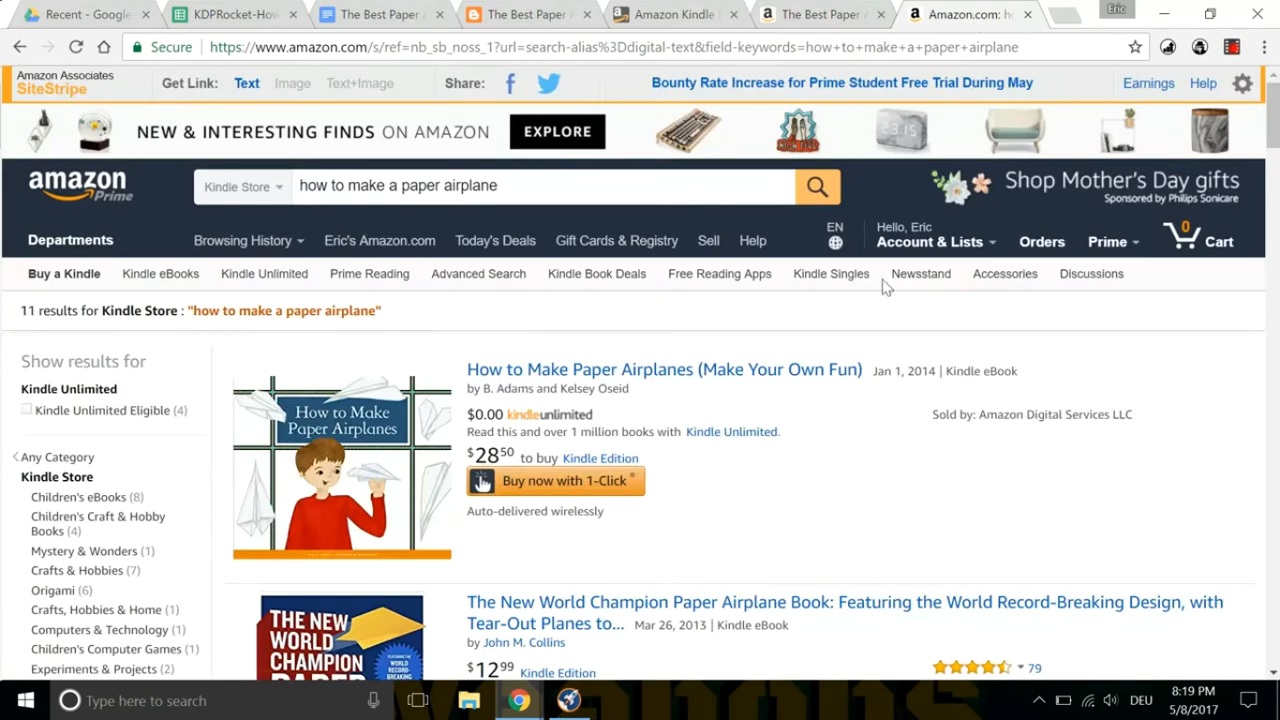
scroll(down, 3)
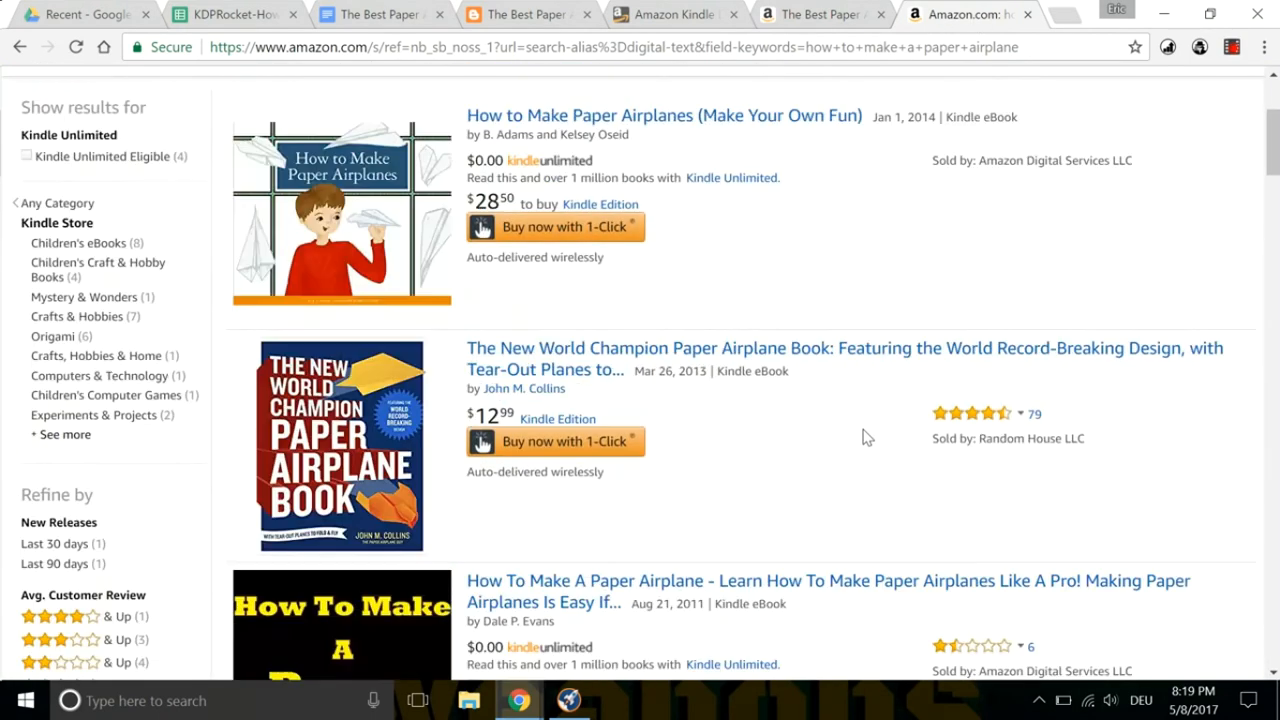
scroll(down, 3)
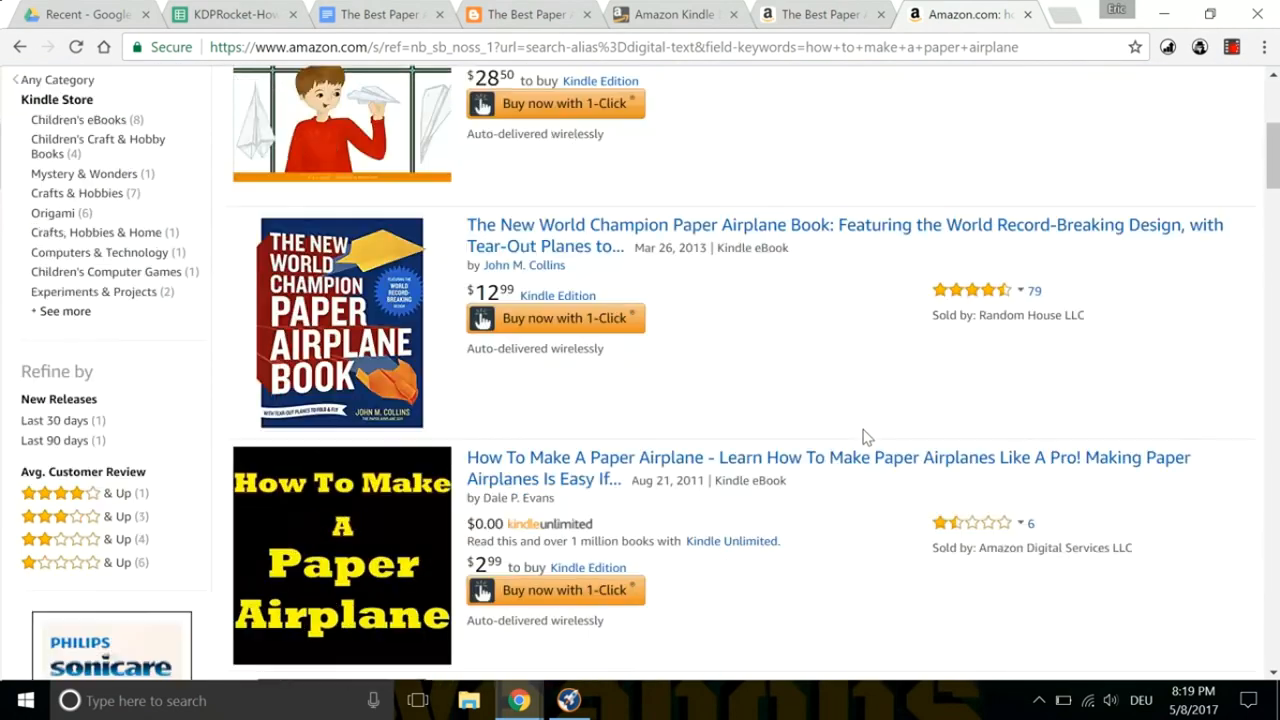
scroll(down, 3)
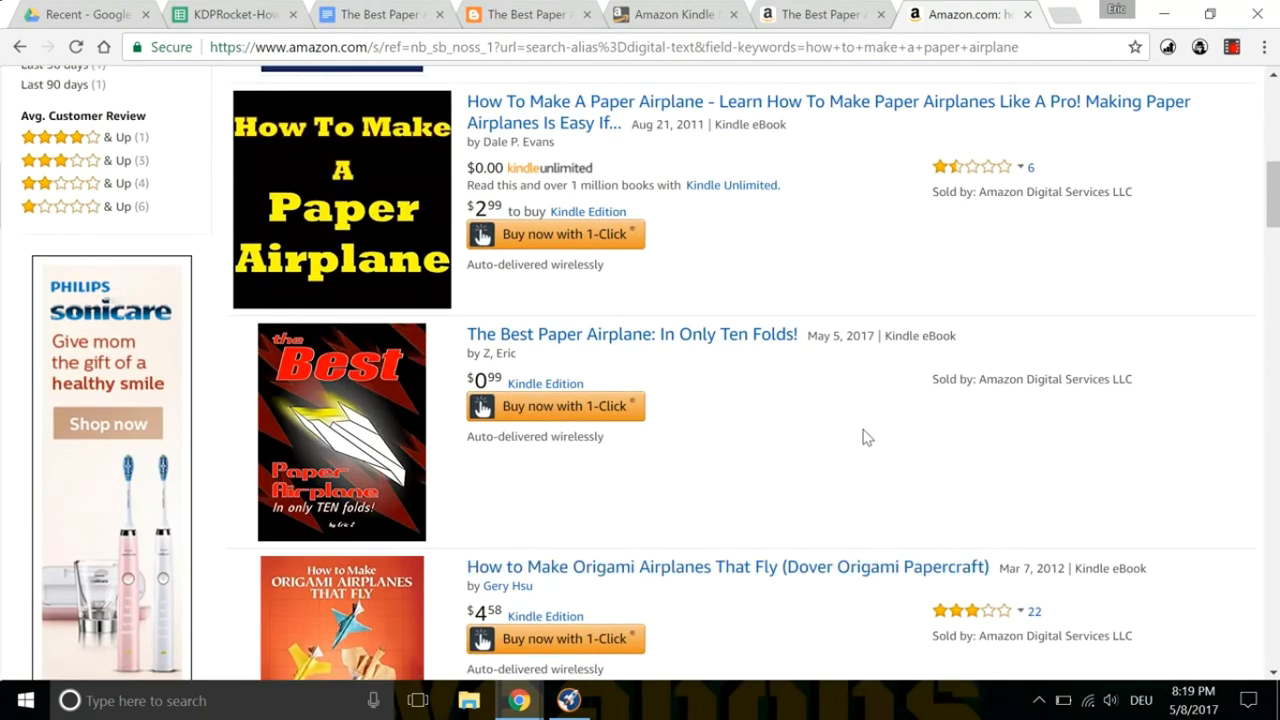
scroll(down, 3)
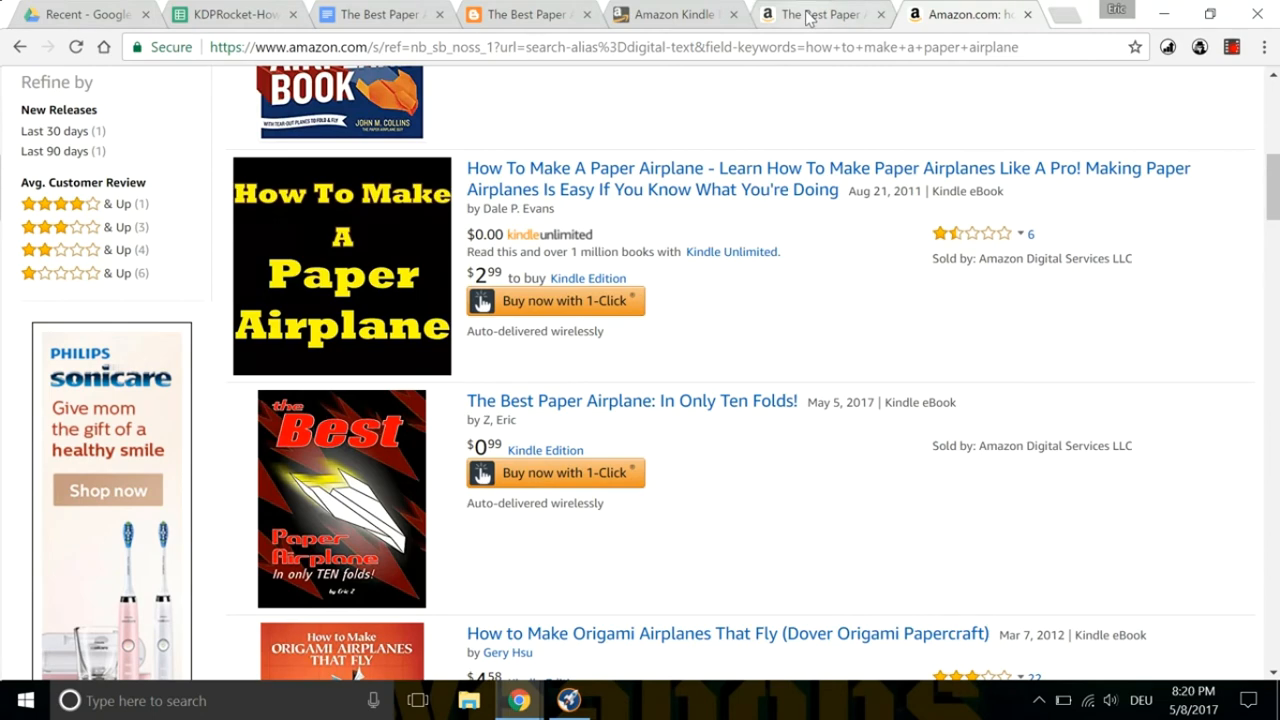
Check the ebook's #178,311 Kindle Store rank in Product details, then return to the KDP sales report.
click(632, 400)
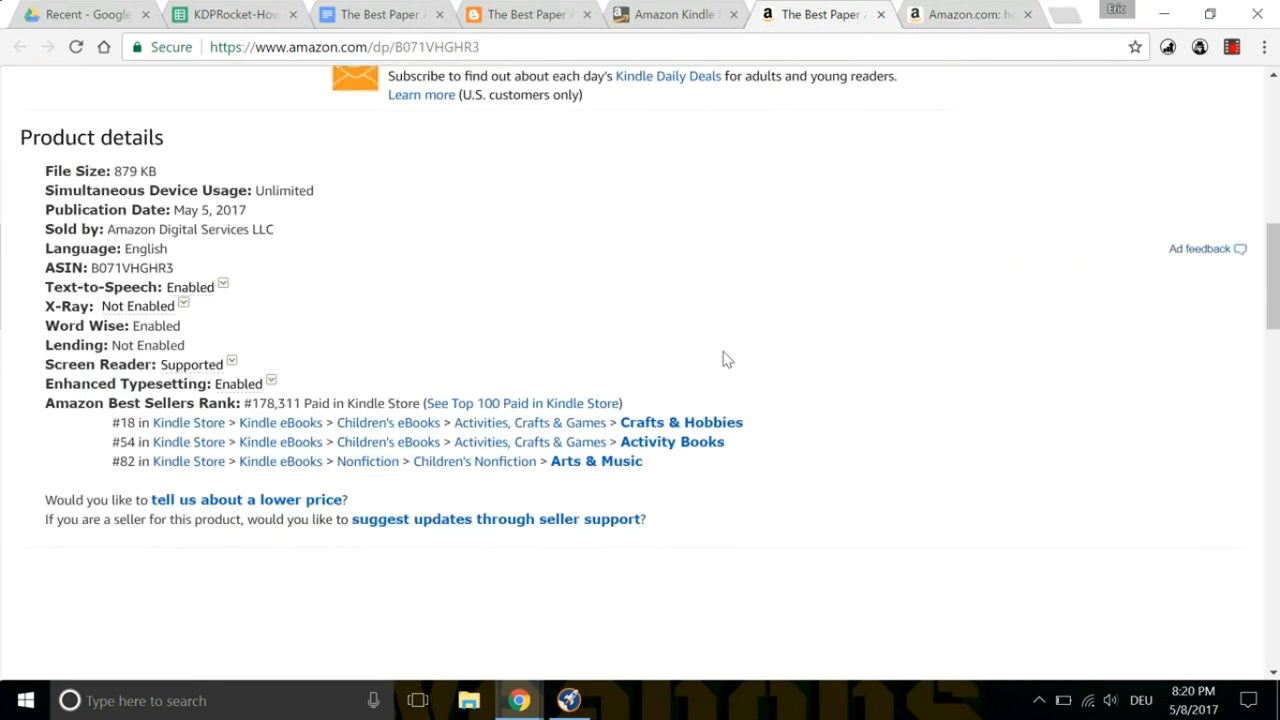
scroll(down, 3)
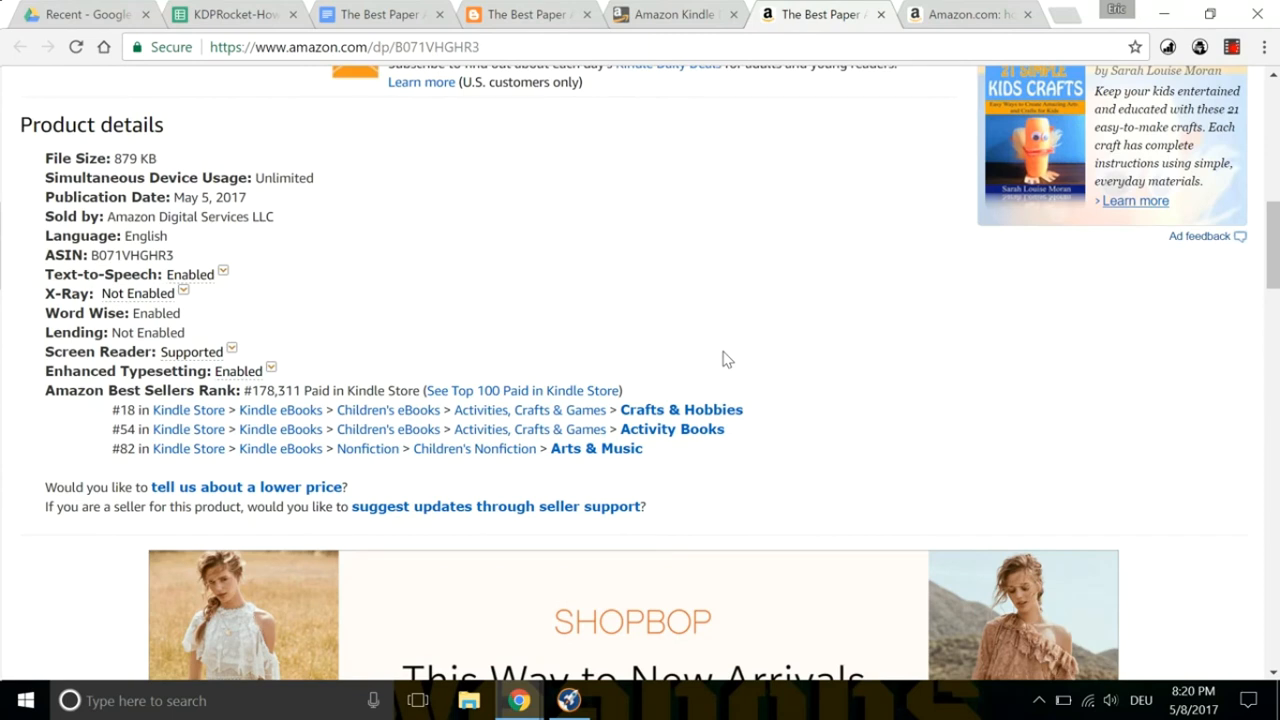
mouse_move(712, 398)
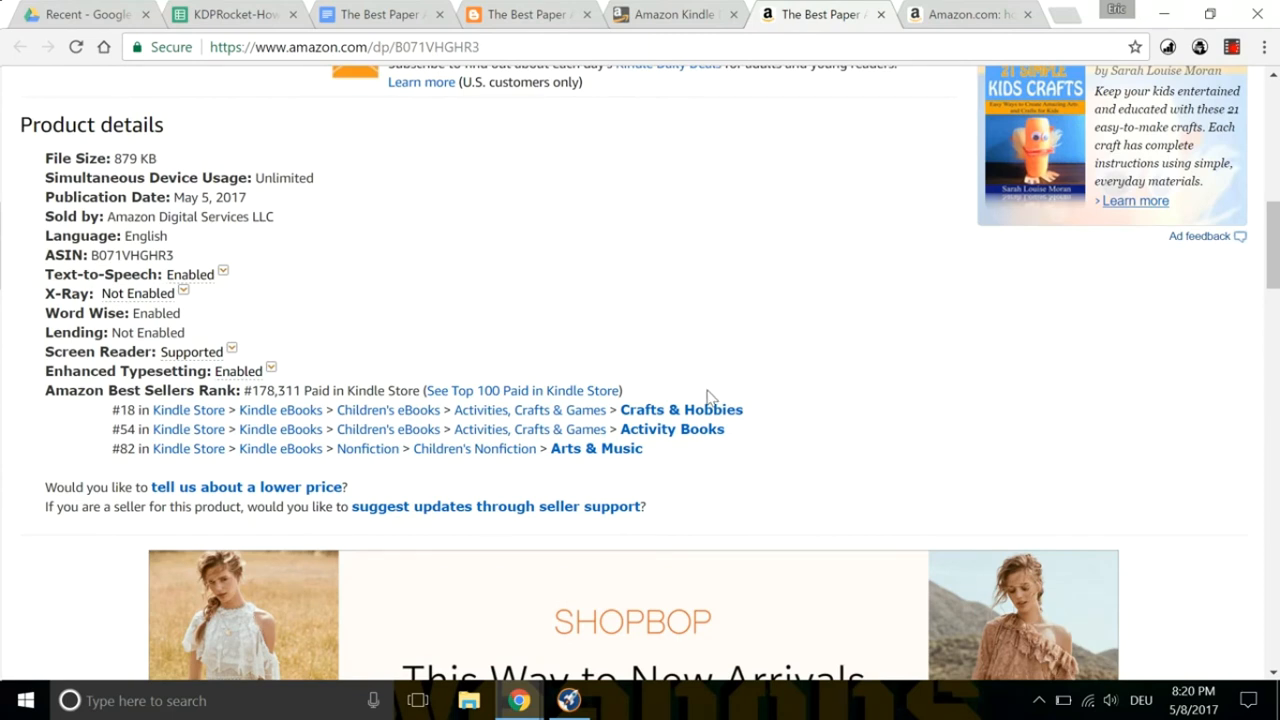
mouse_move(680, 408)
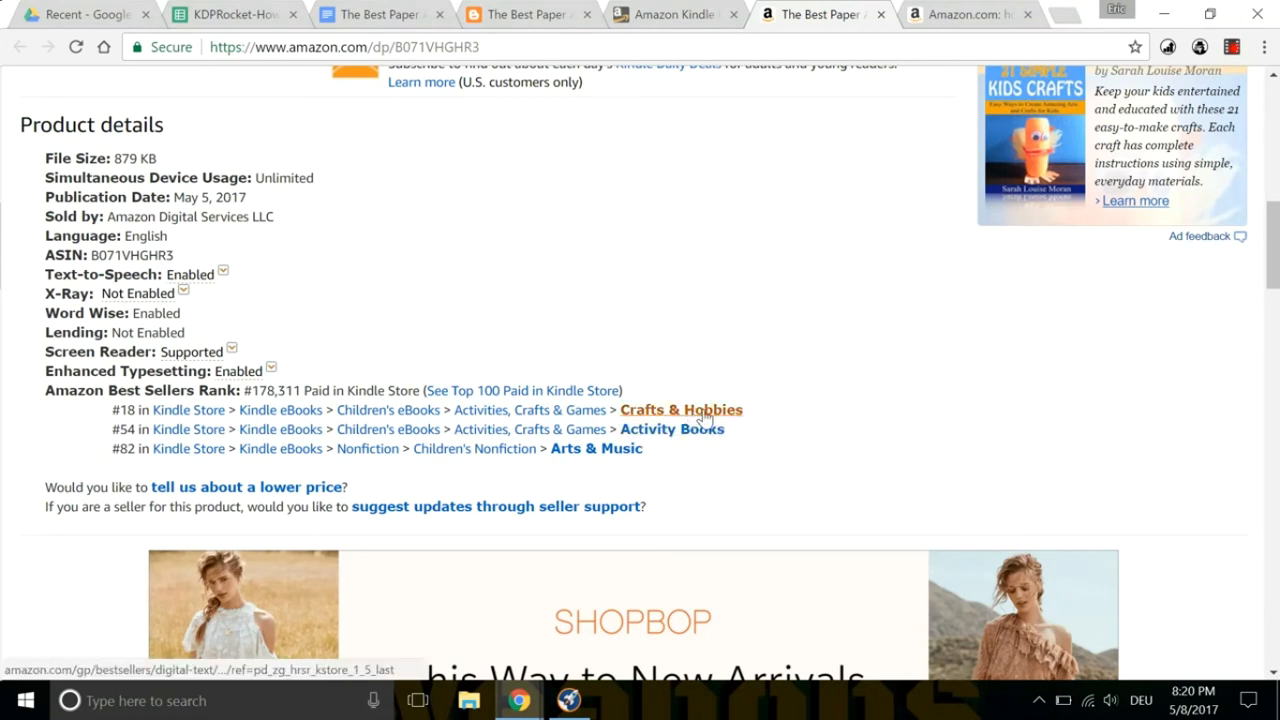
mouse_move(680, 410)
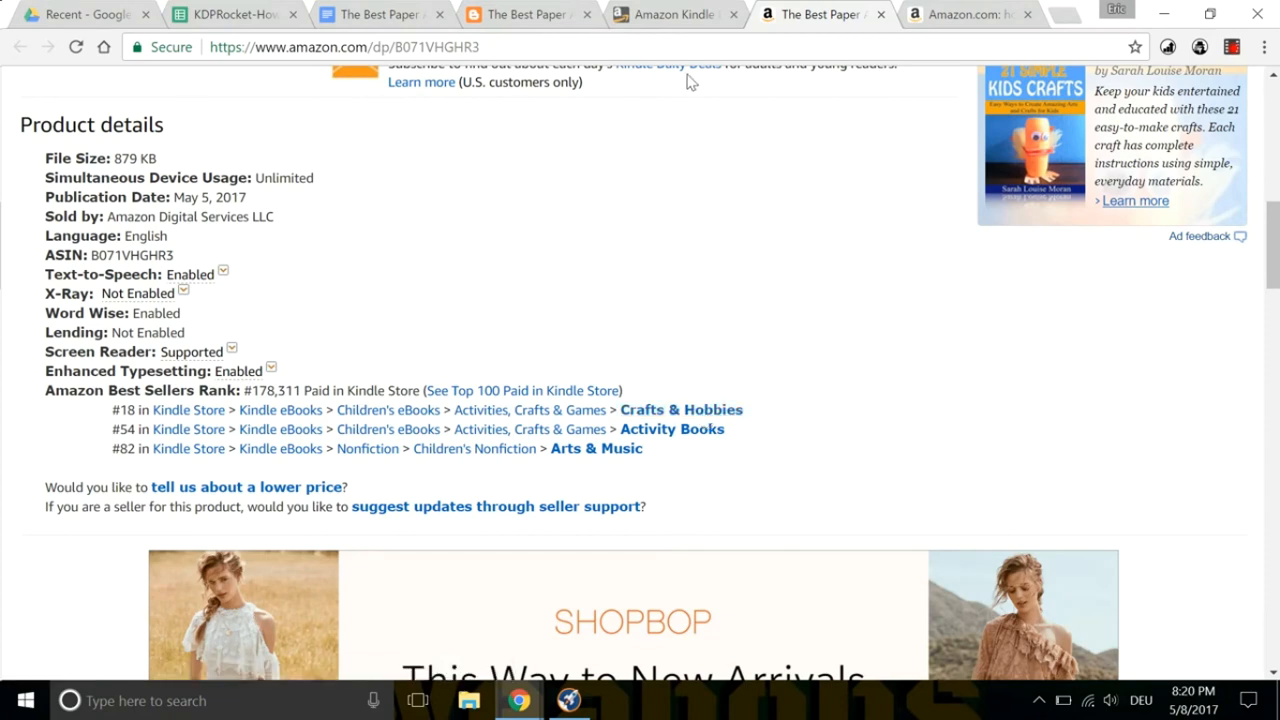
scroll(up, 3)
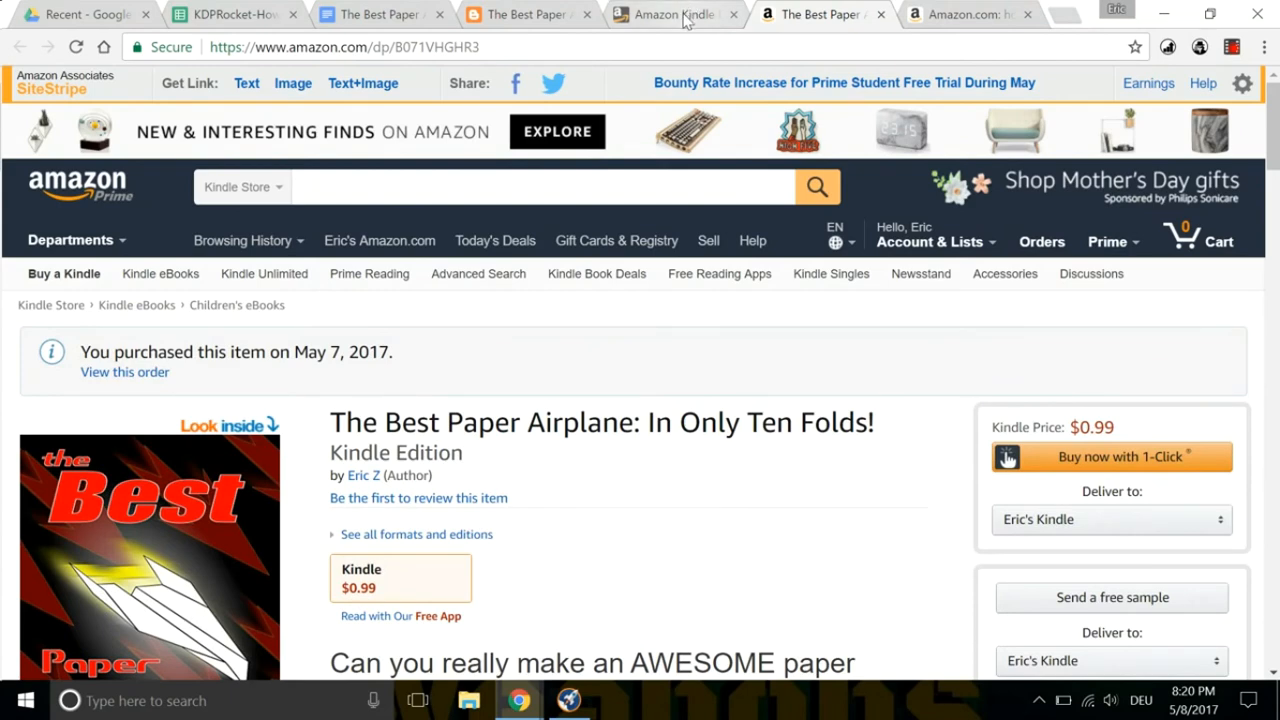
click(676, 14)
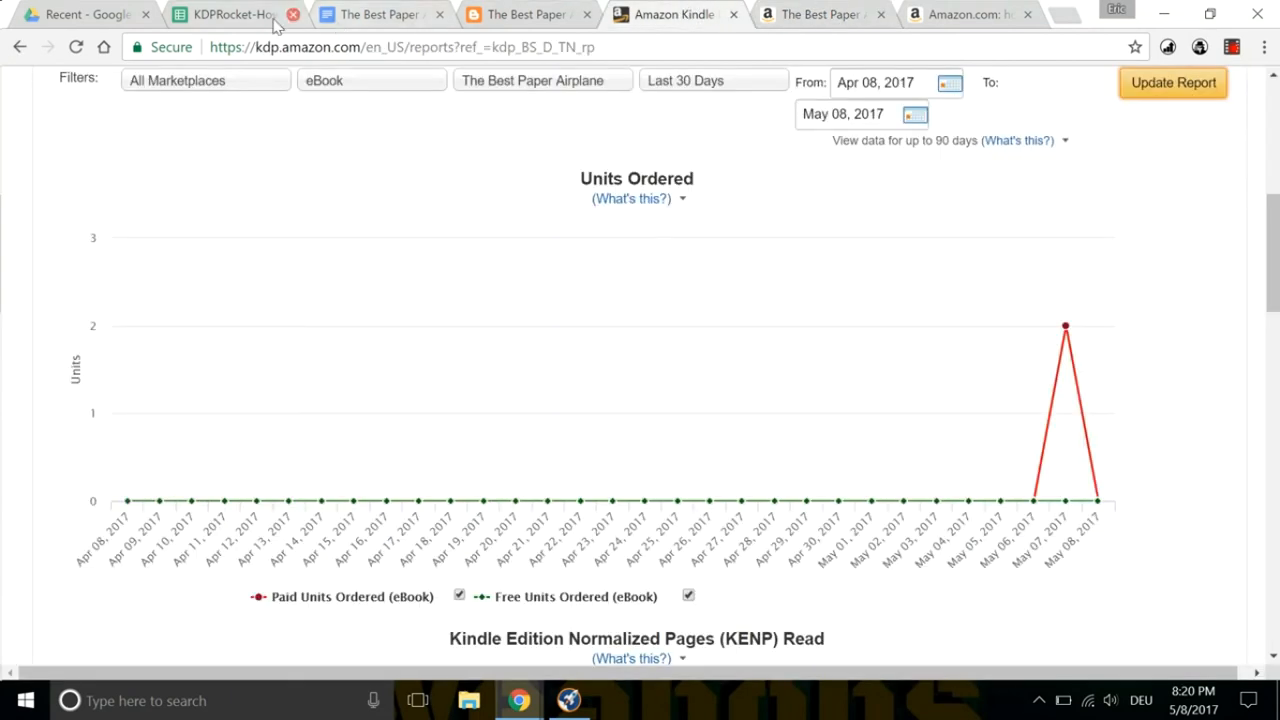
Check row 14's grade-17 keyword in Sheets, then bring KDP Rocket's competition search to the front.
click(230, 14)
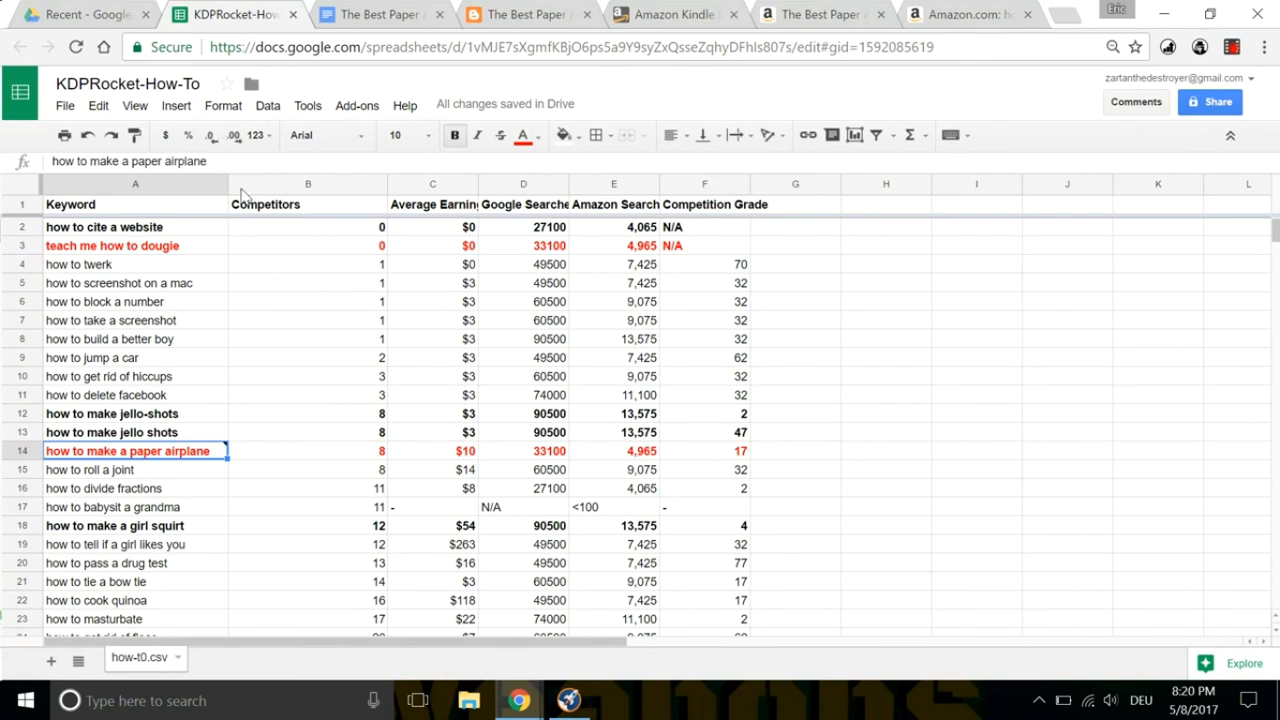
mouse_move(552, 264)
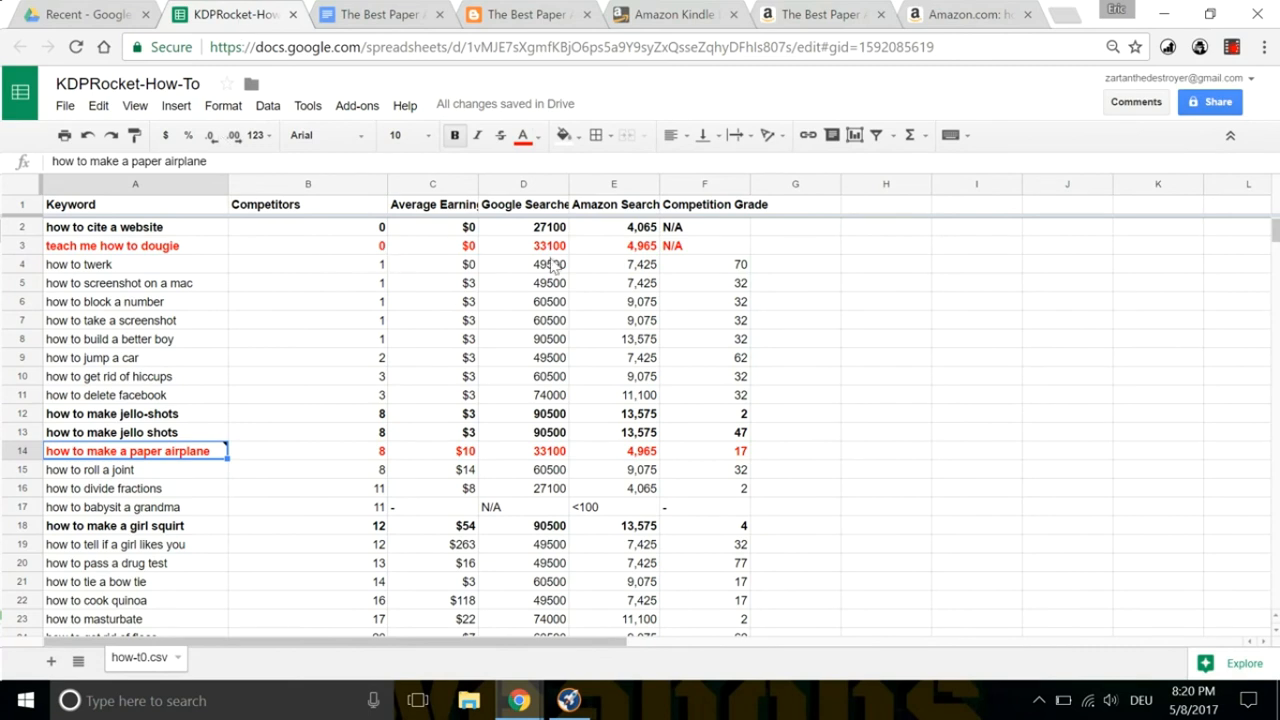
mouse_move(678, 266)
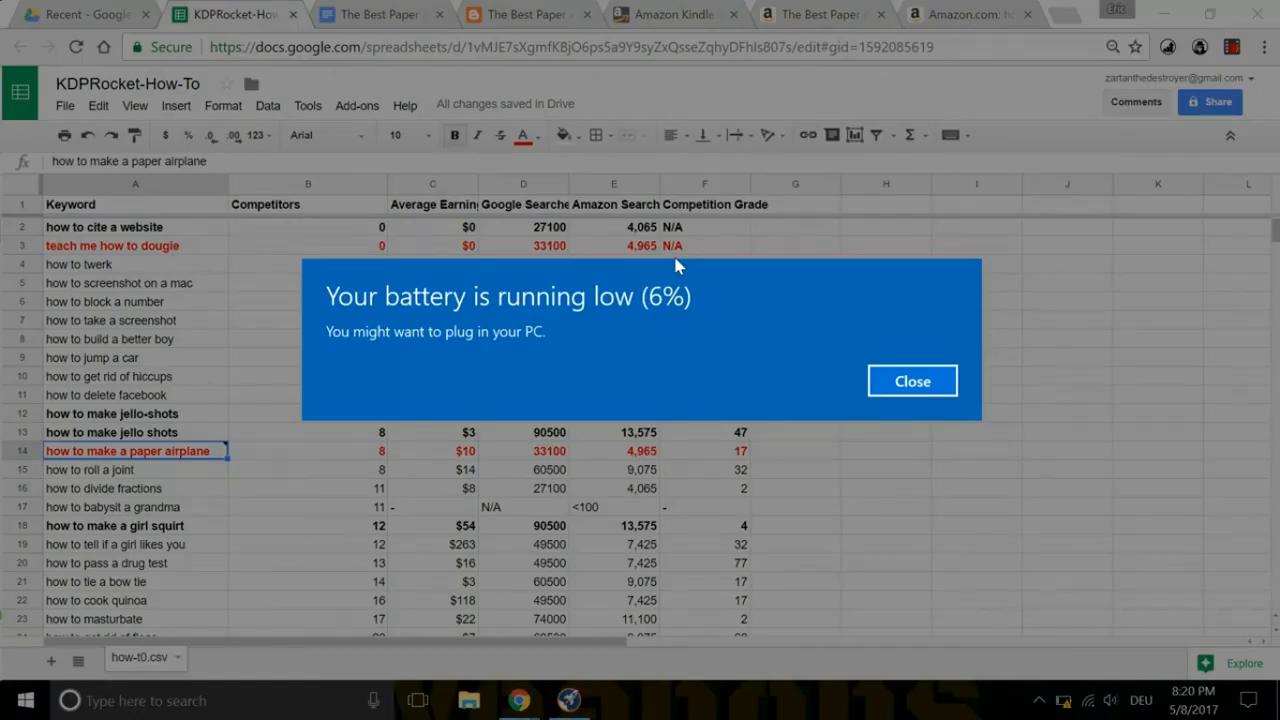
click(912, 380)
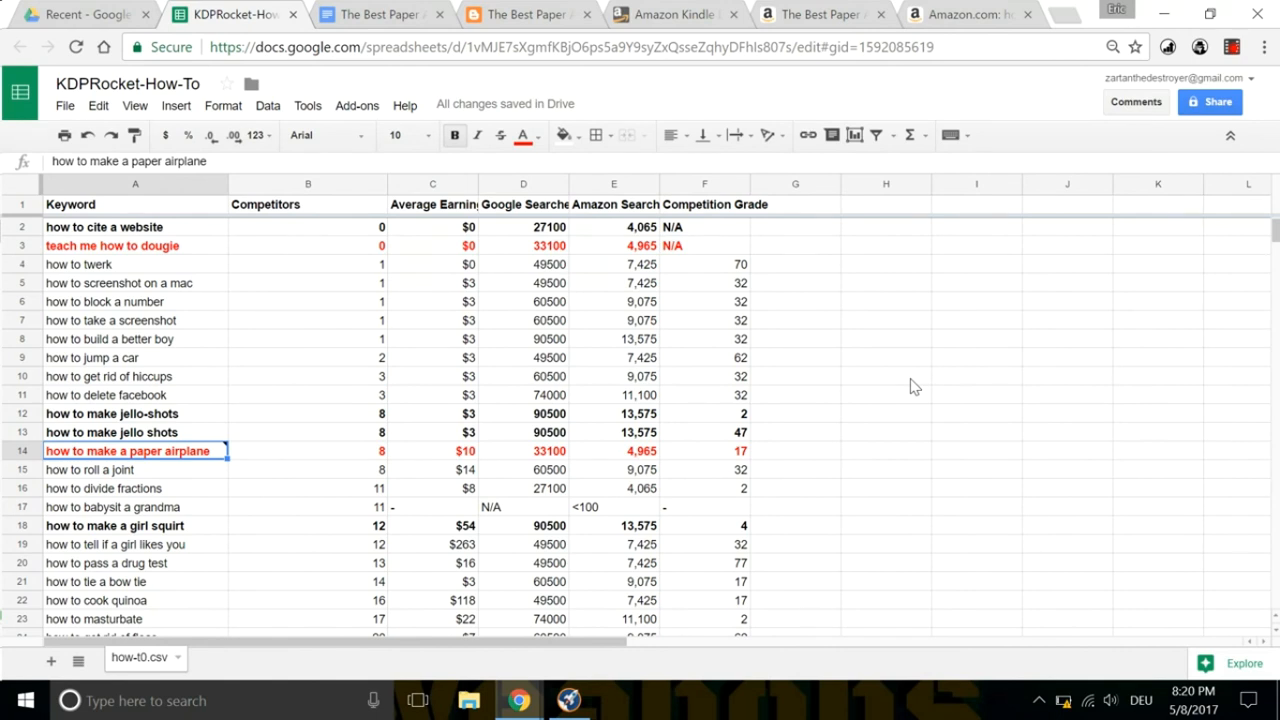
mouse_move(364, 290)
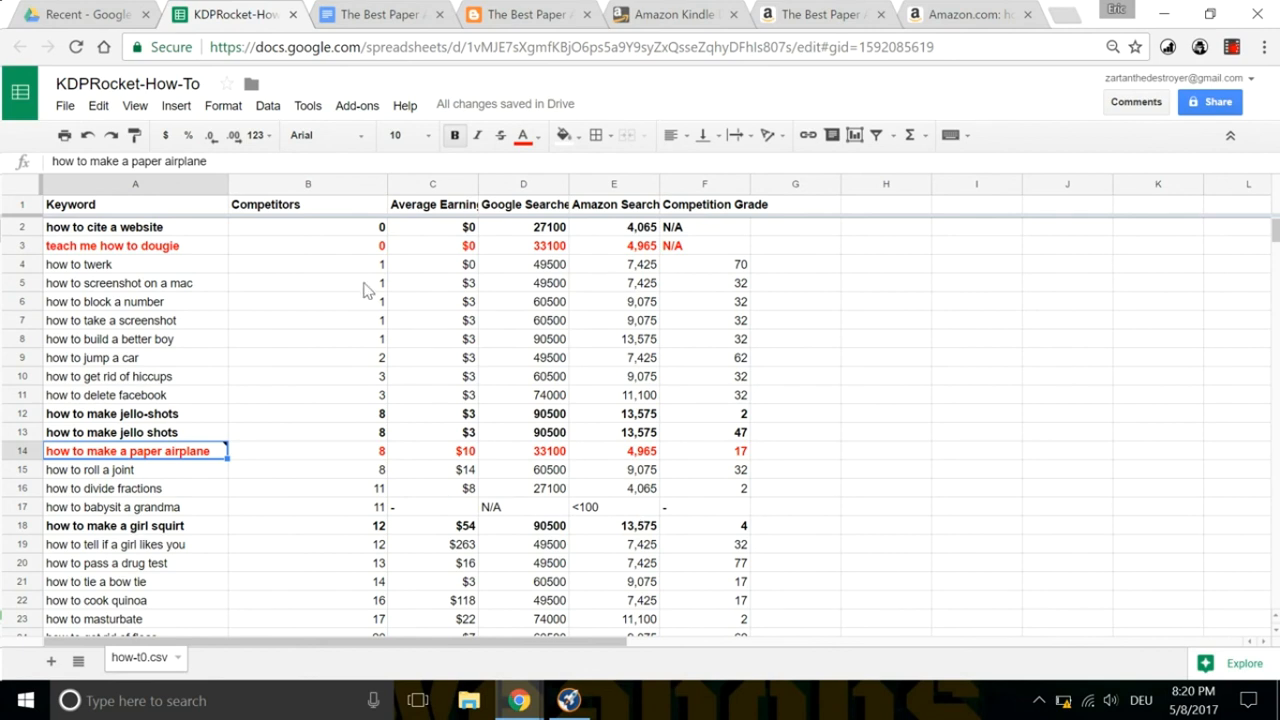
mouse_move(560, 428)
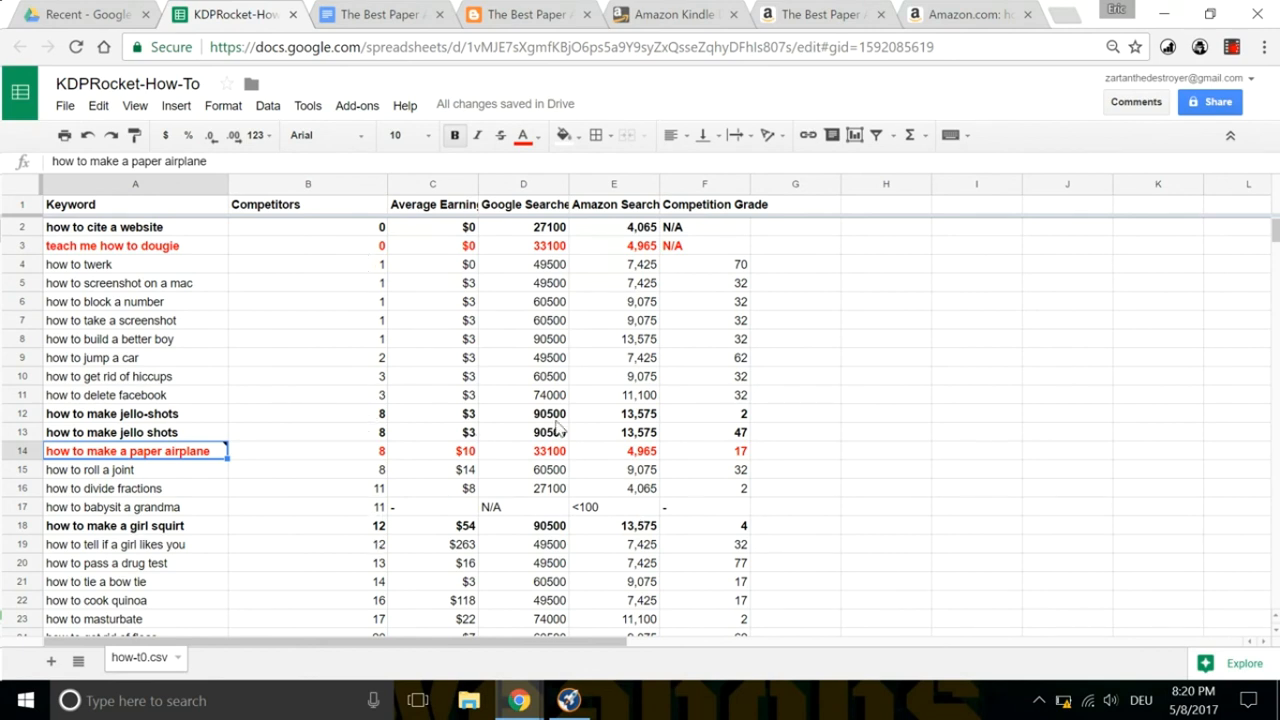
mouse_move(668, 448)
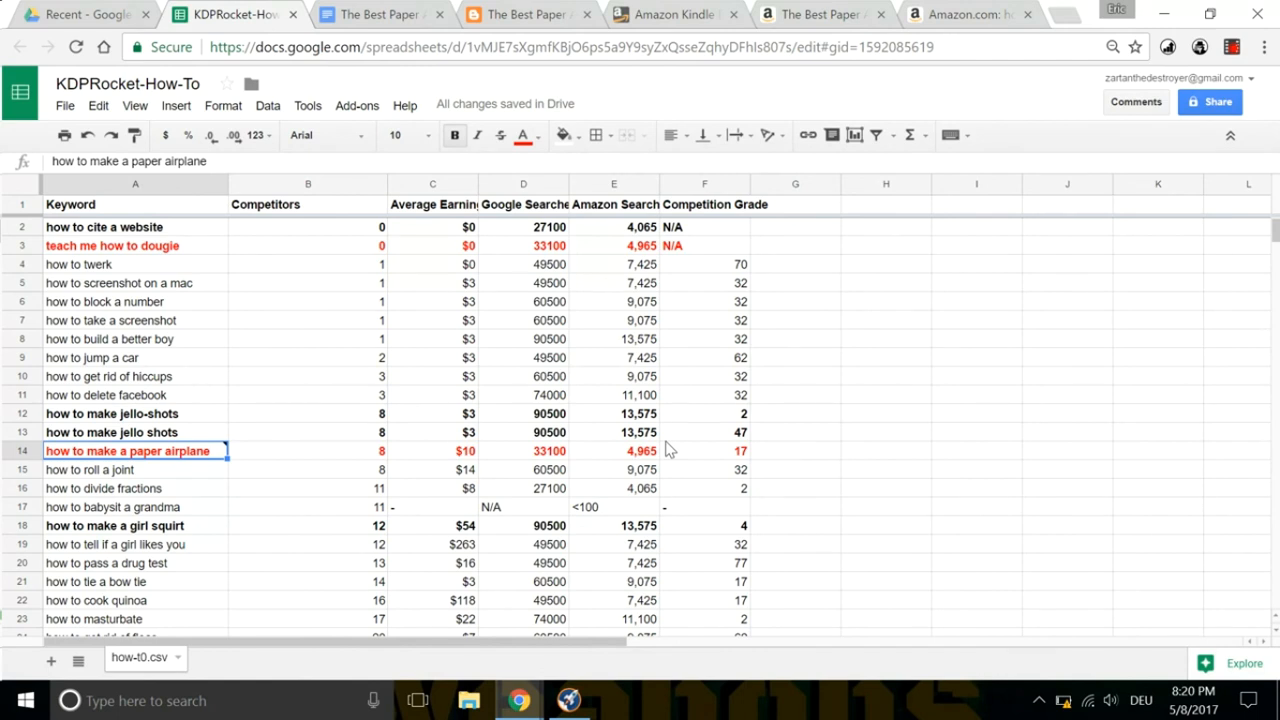
click(676, 14)
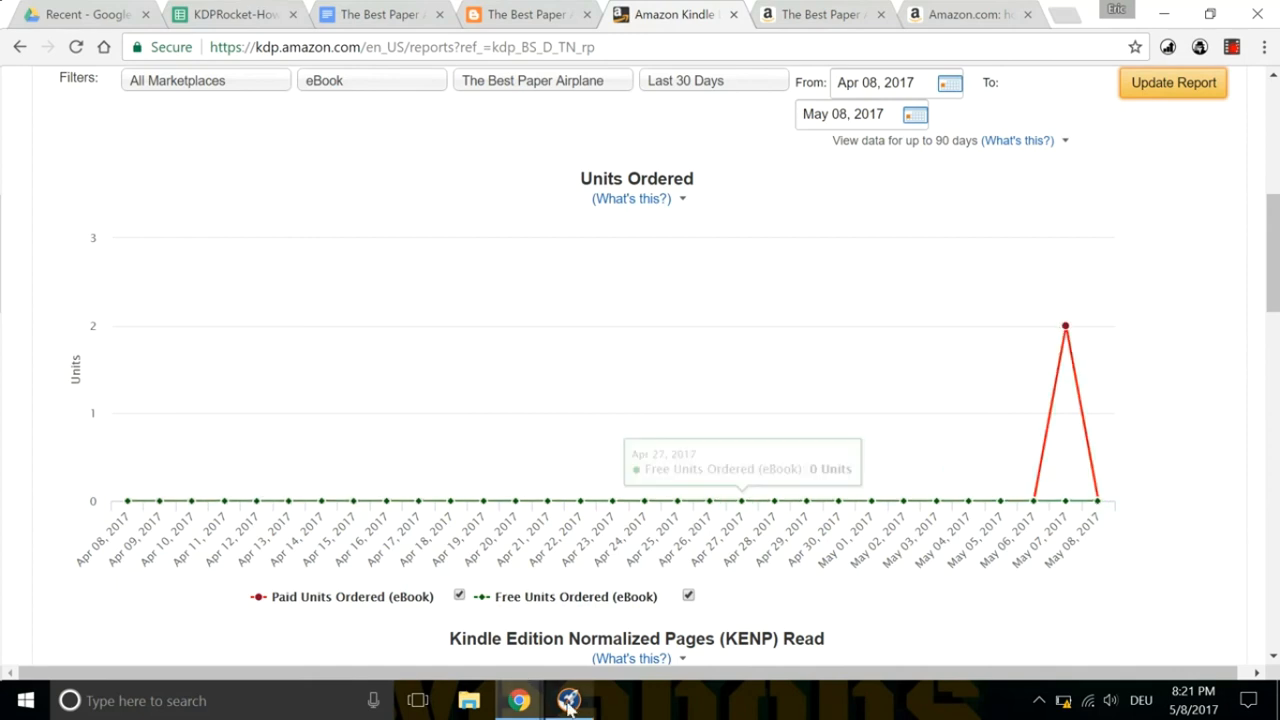
click(568, 700)
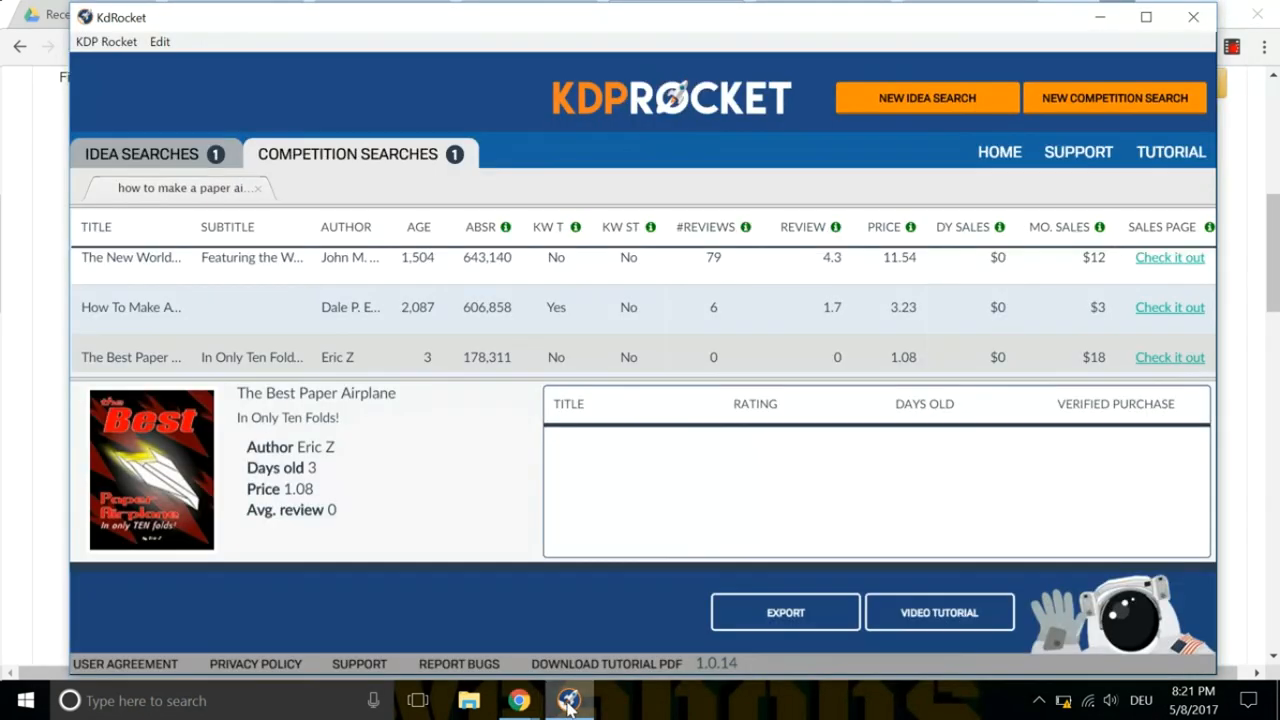